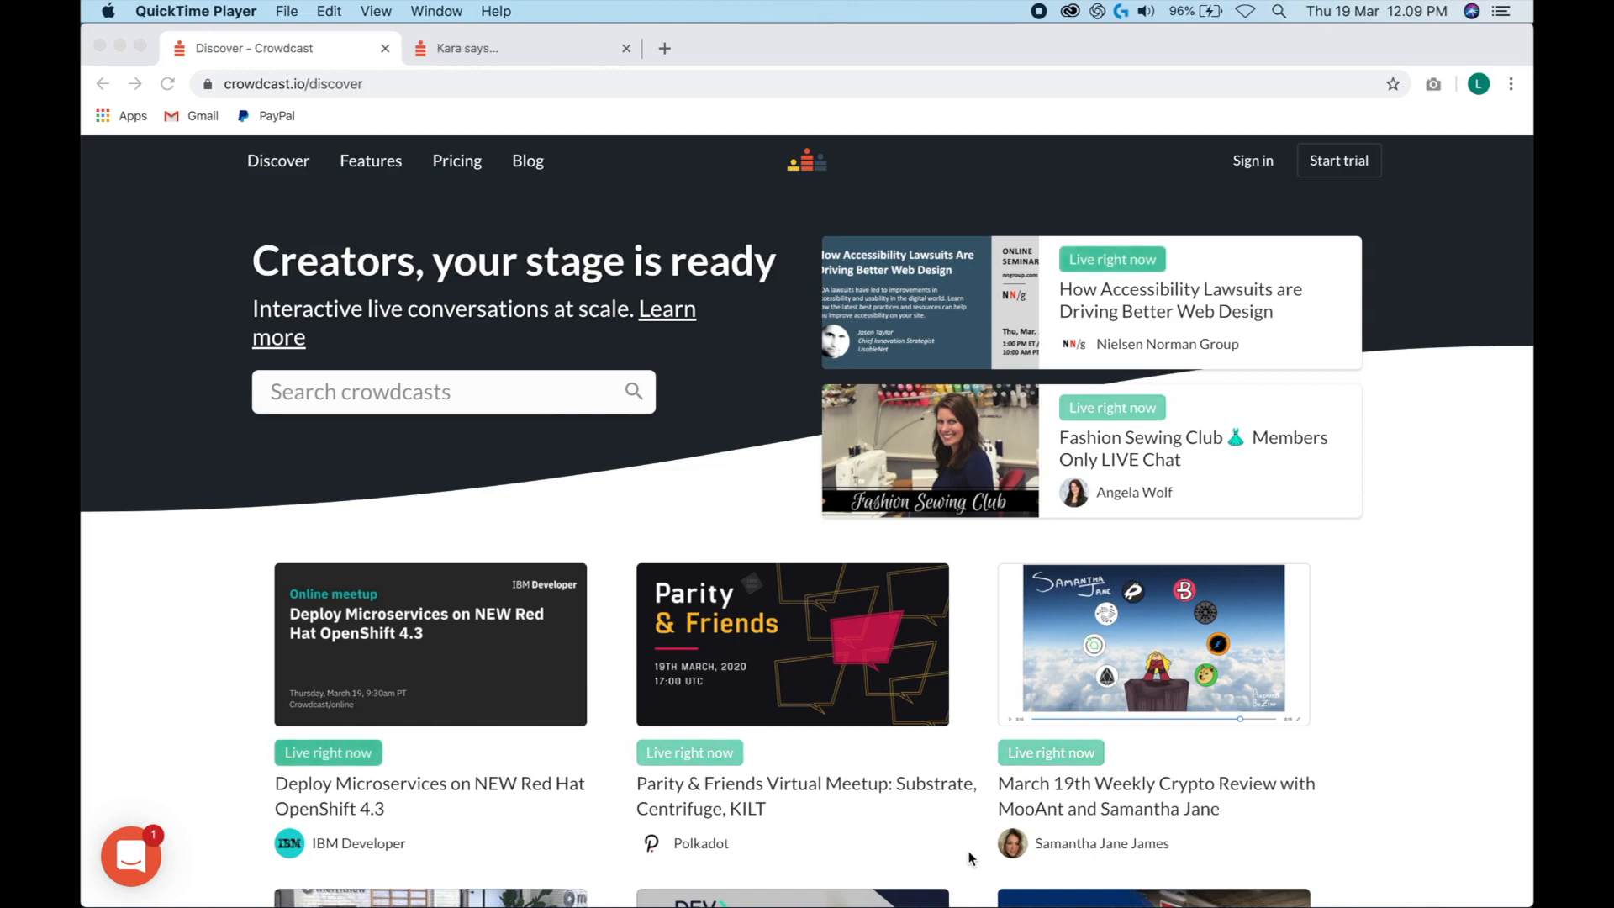
mouse_move(548, 89)
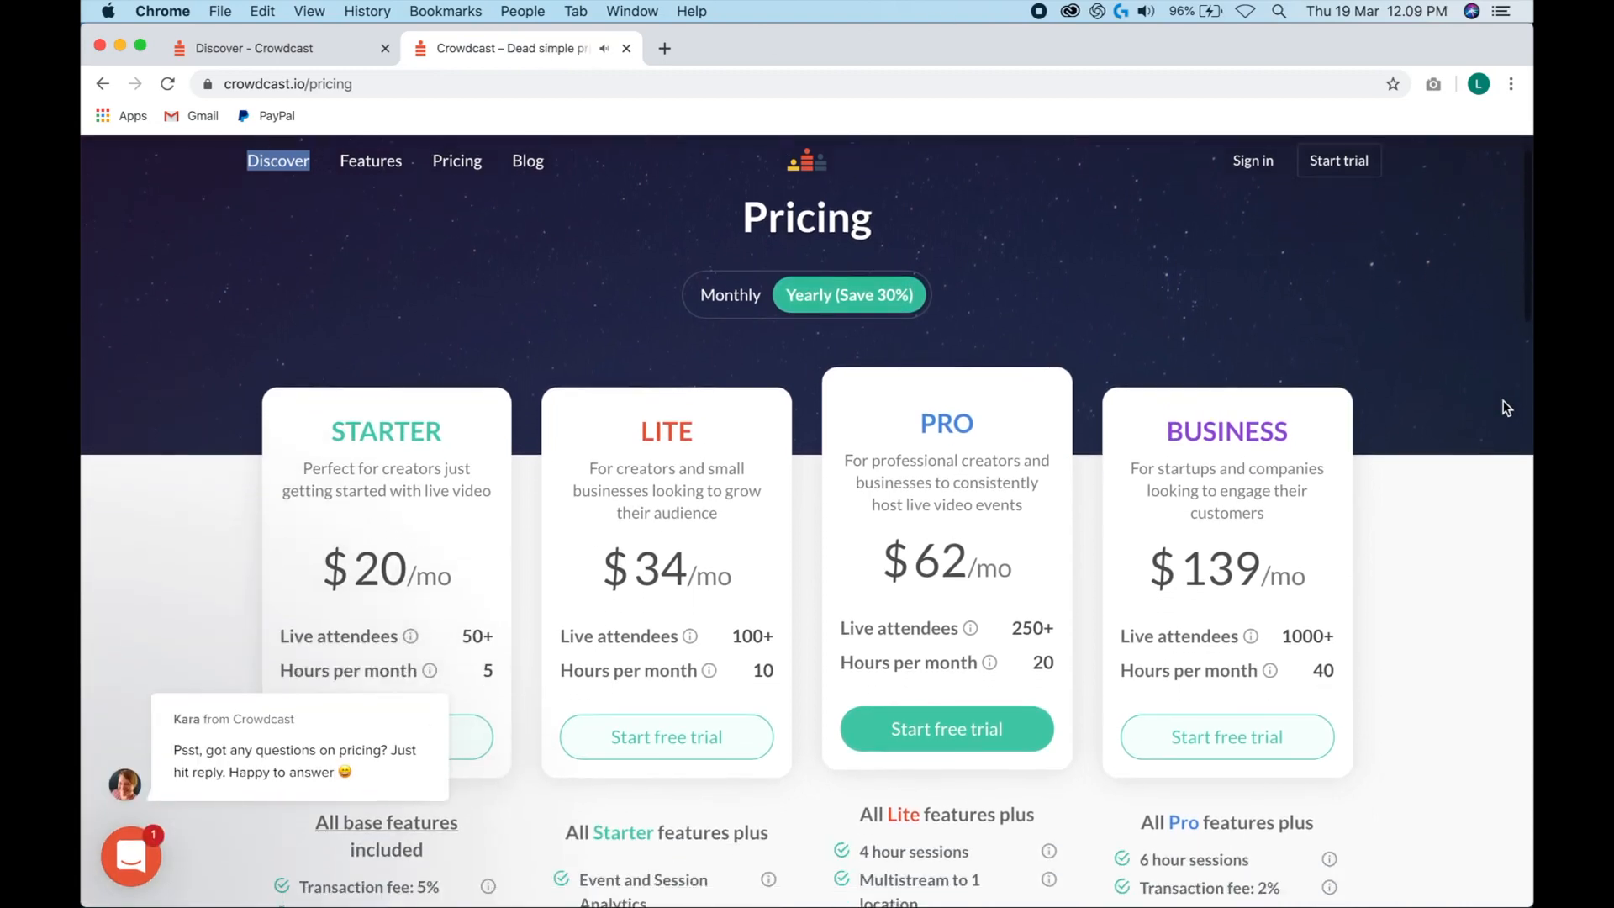
- Start the free trial by submitting billing details
scroll(down, 3)
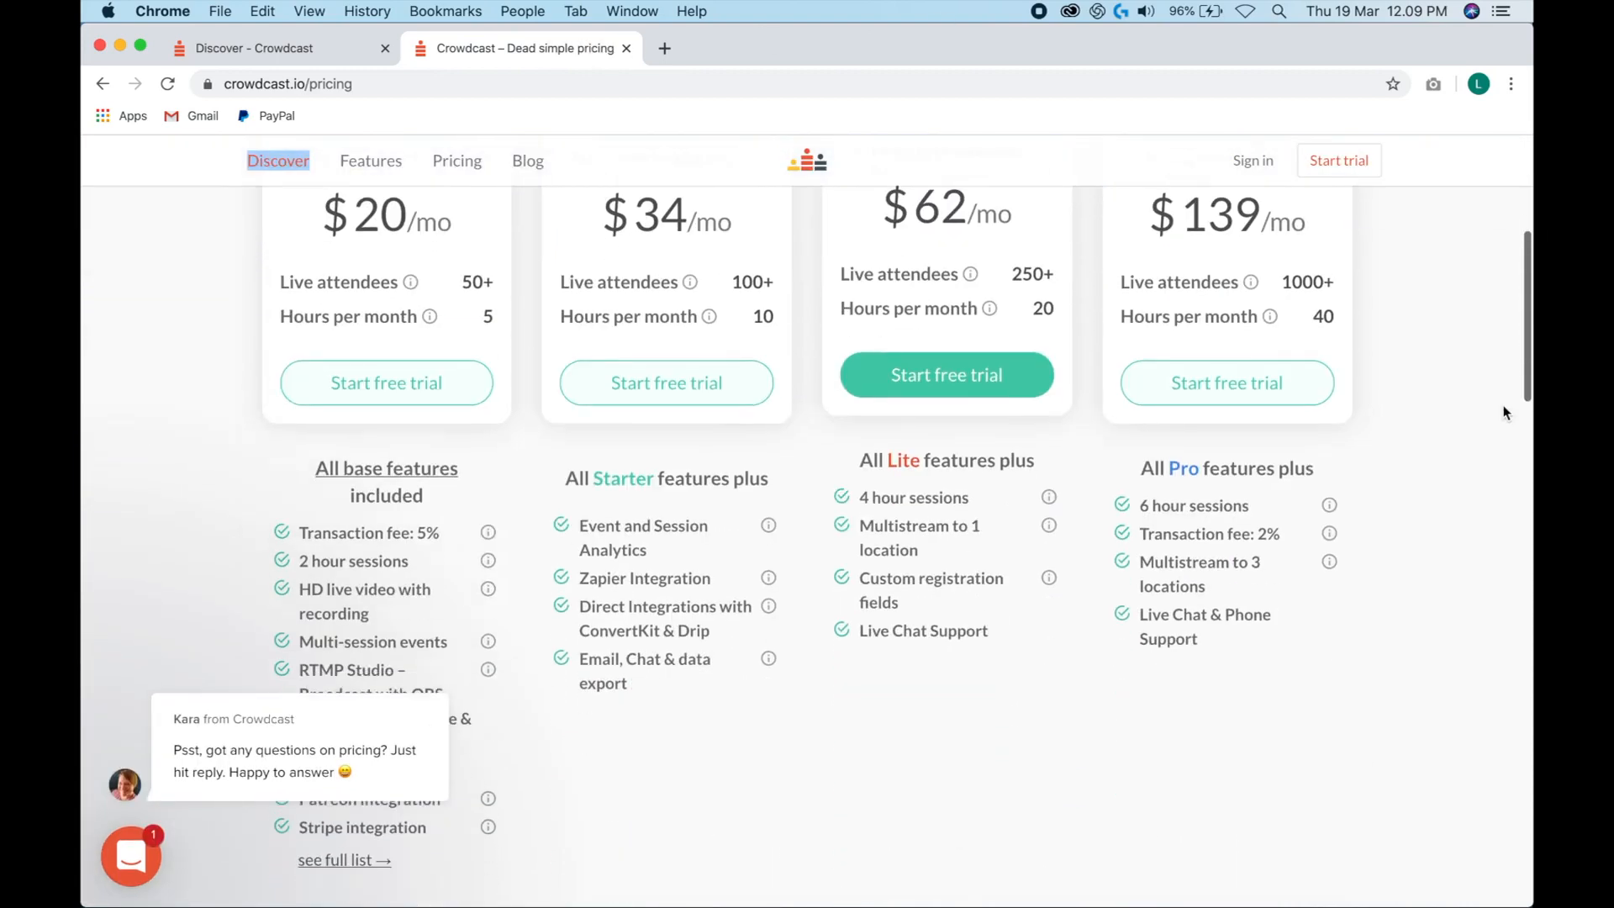
scroll(down, 3)
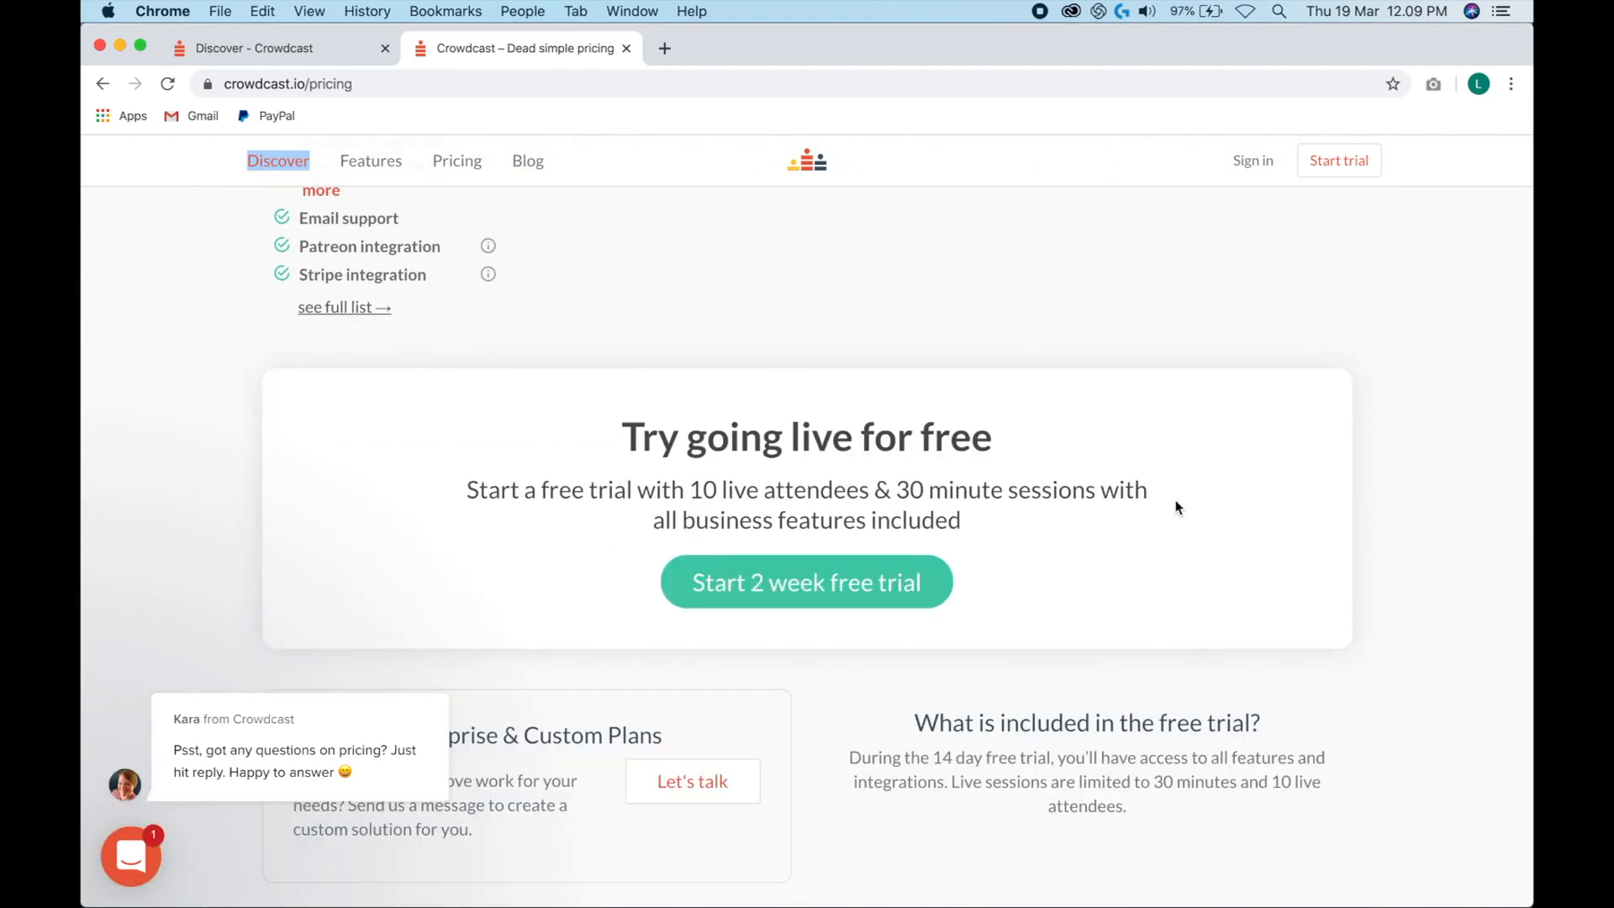
mouse_move(1134, 489)
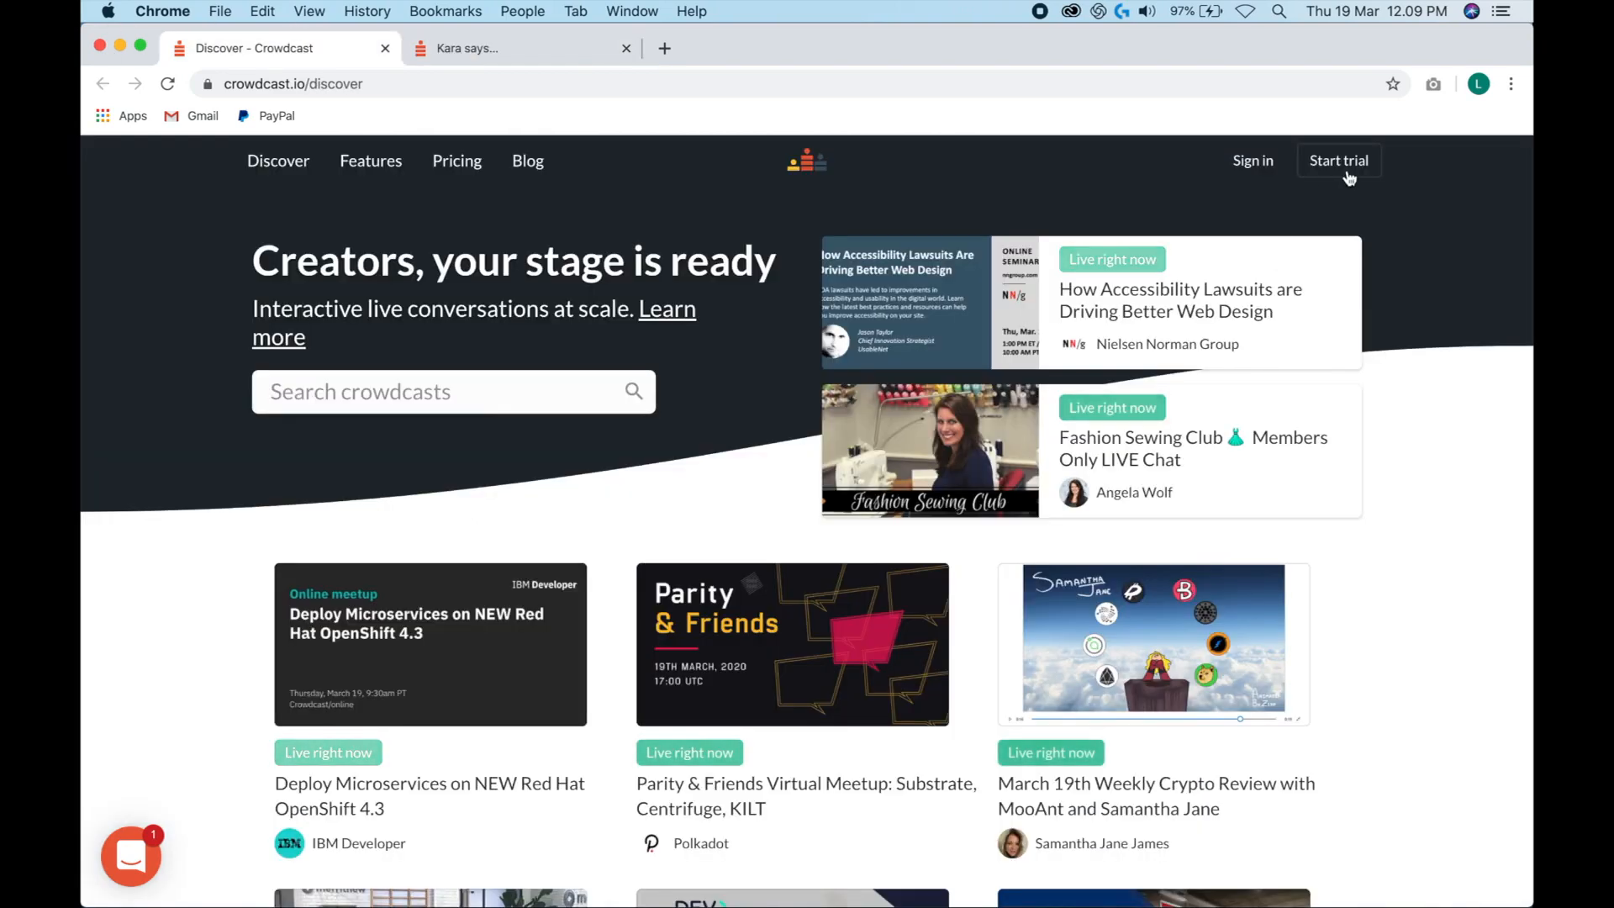
click(1338, 161)
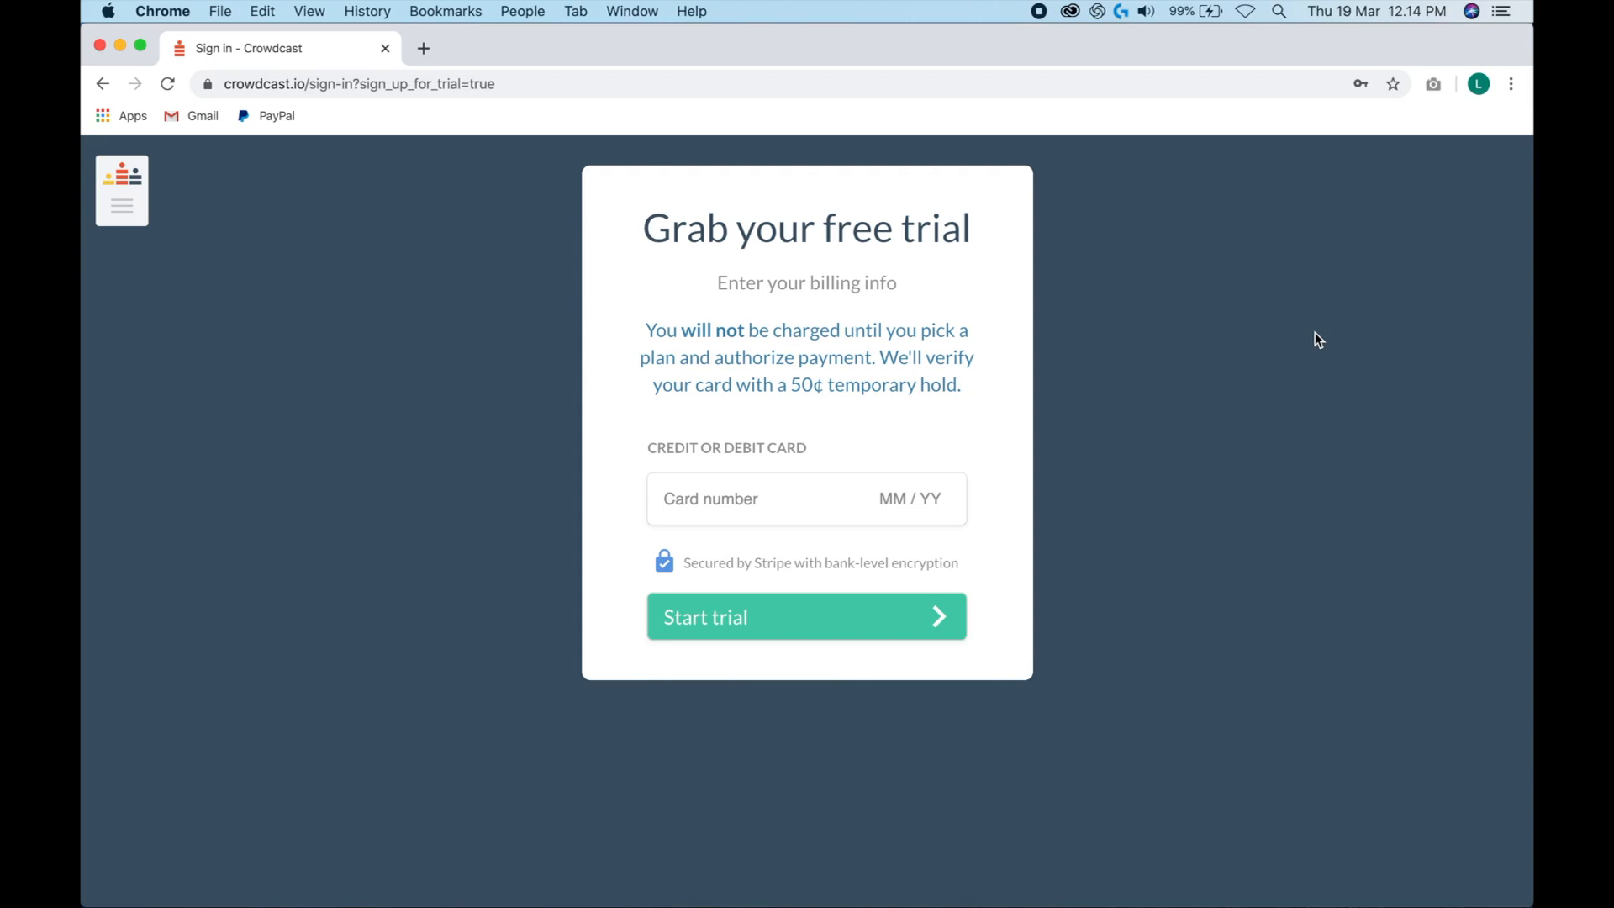
click(805, 617)
text(L)
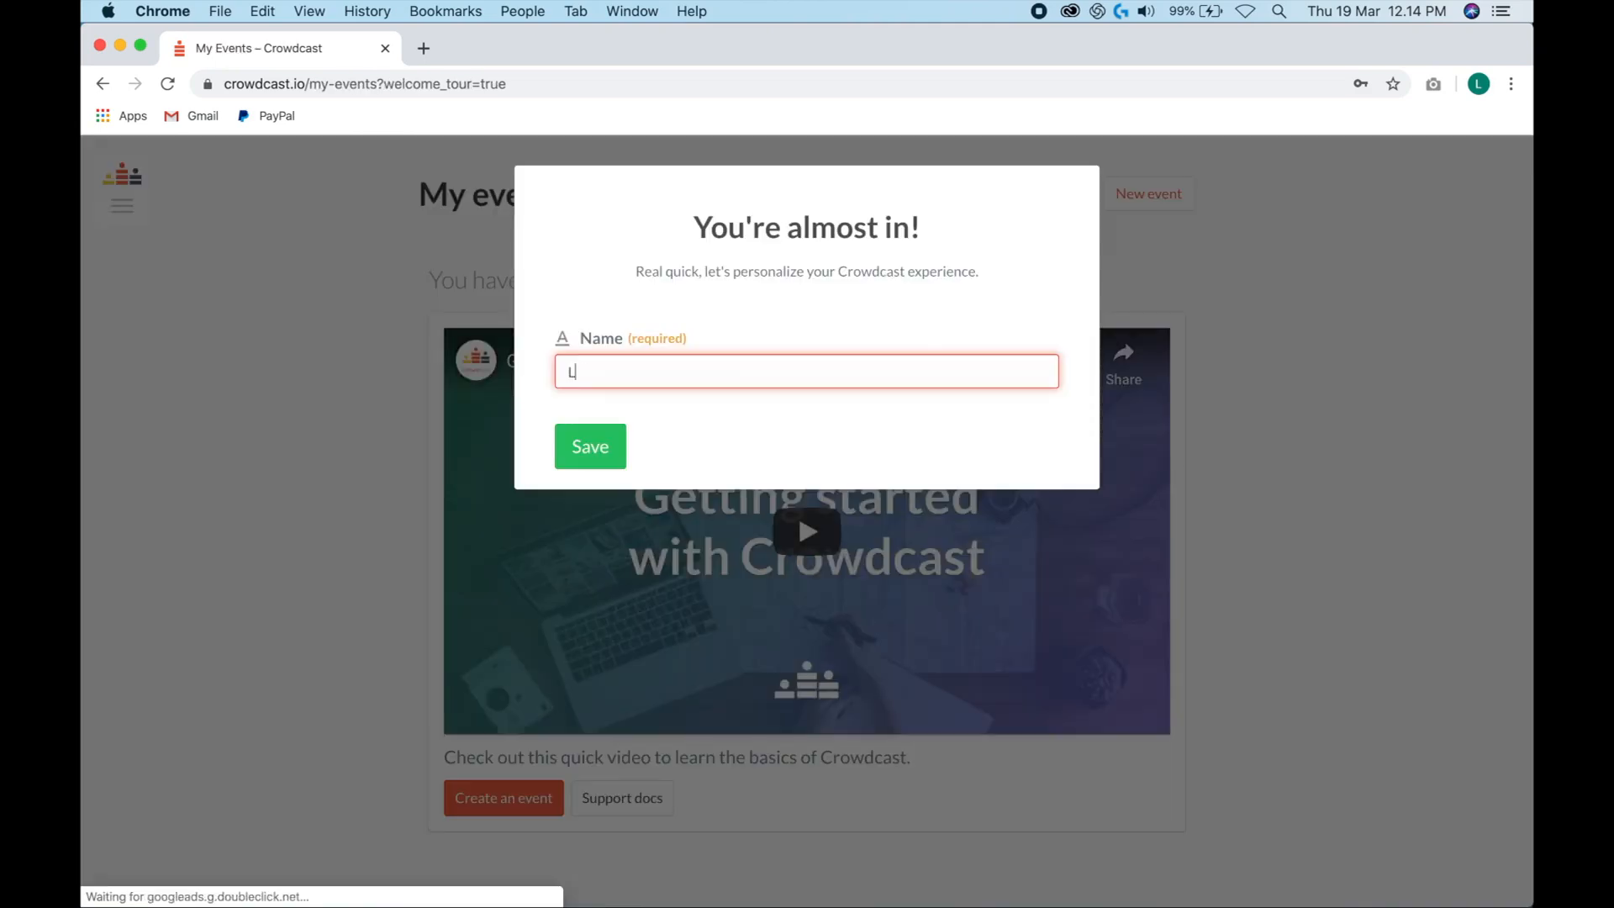
- Save the profile name 'Louise Henry' and dismiss the welcome prompt
text(ouise Henry)
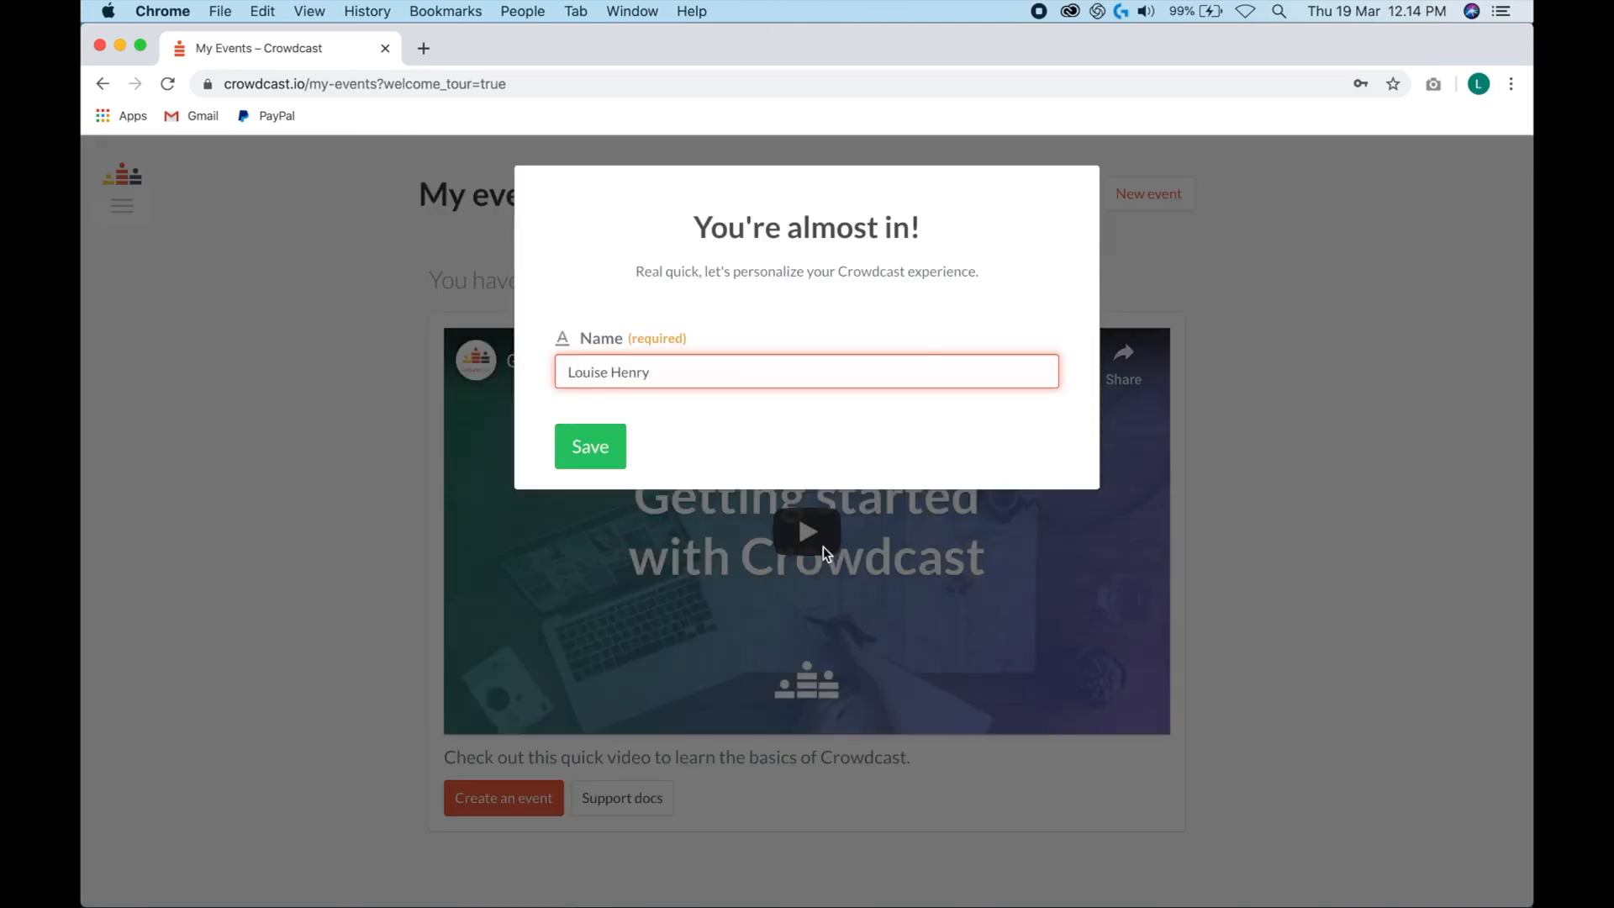
click(590, 445)
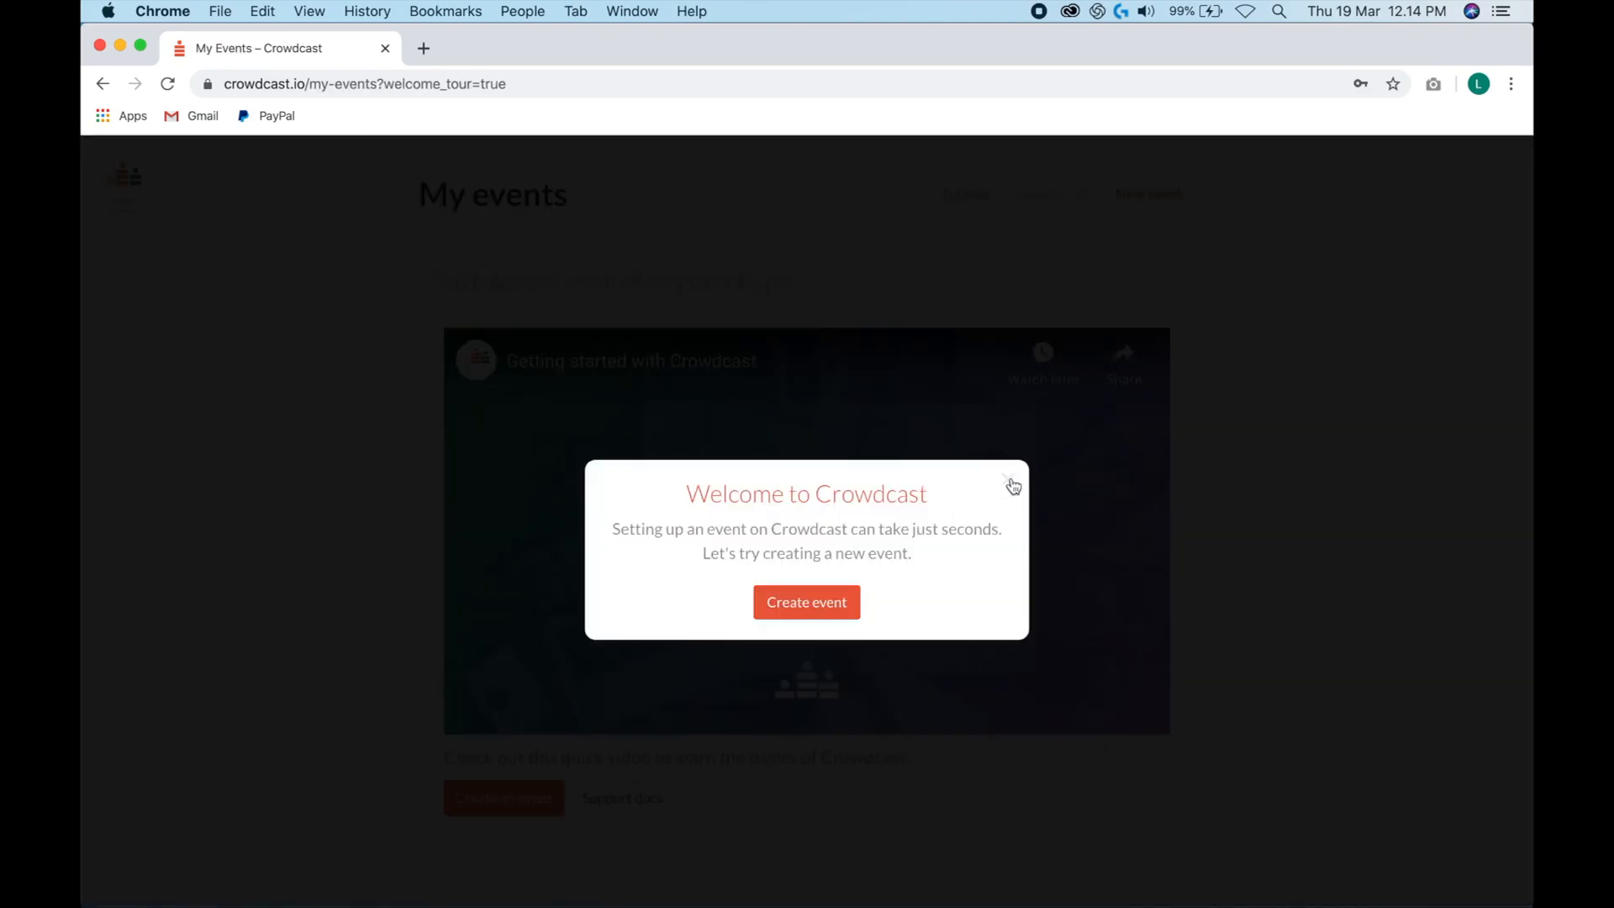
click(1012, 484)
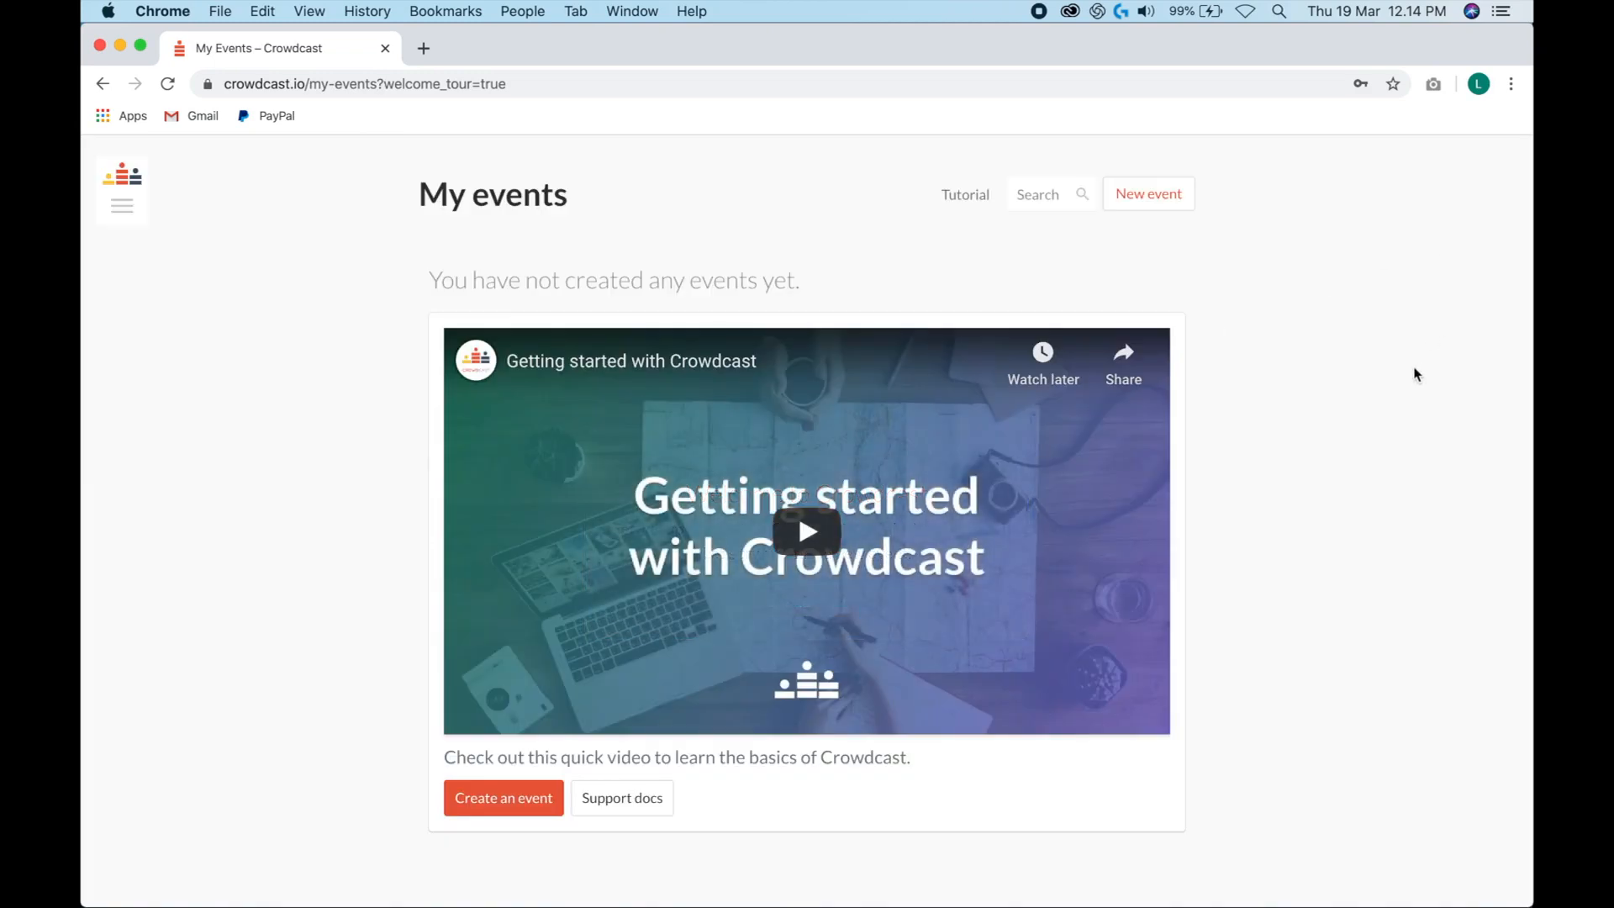
mouse_move(1291, 306)
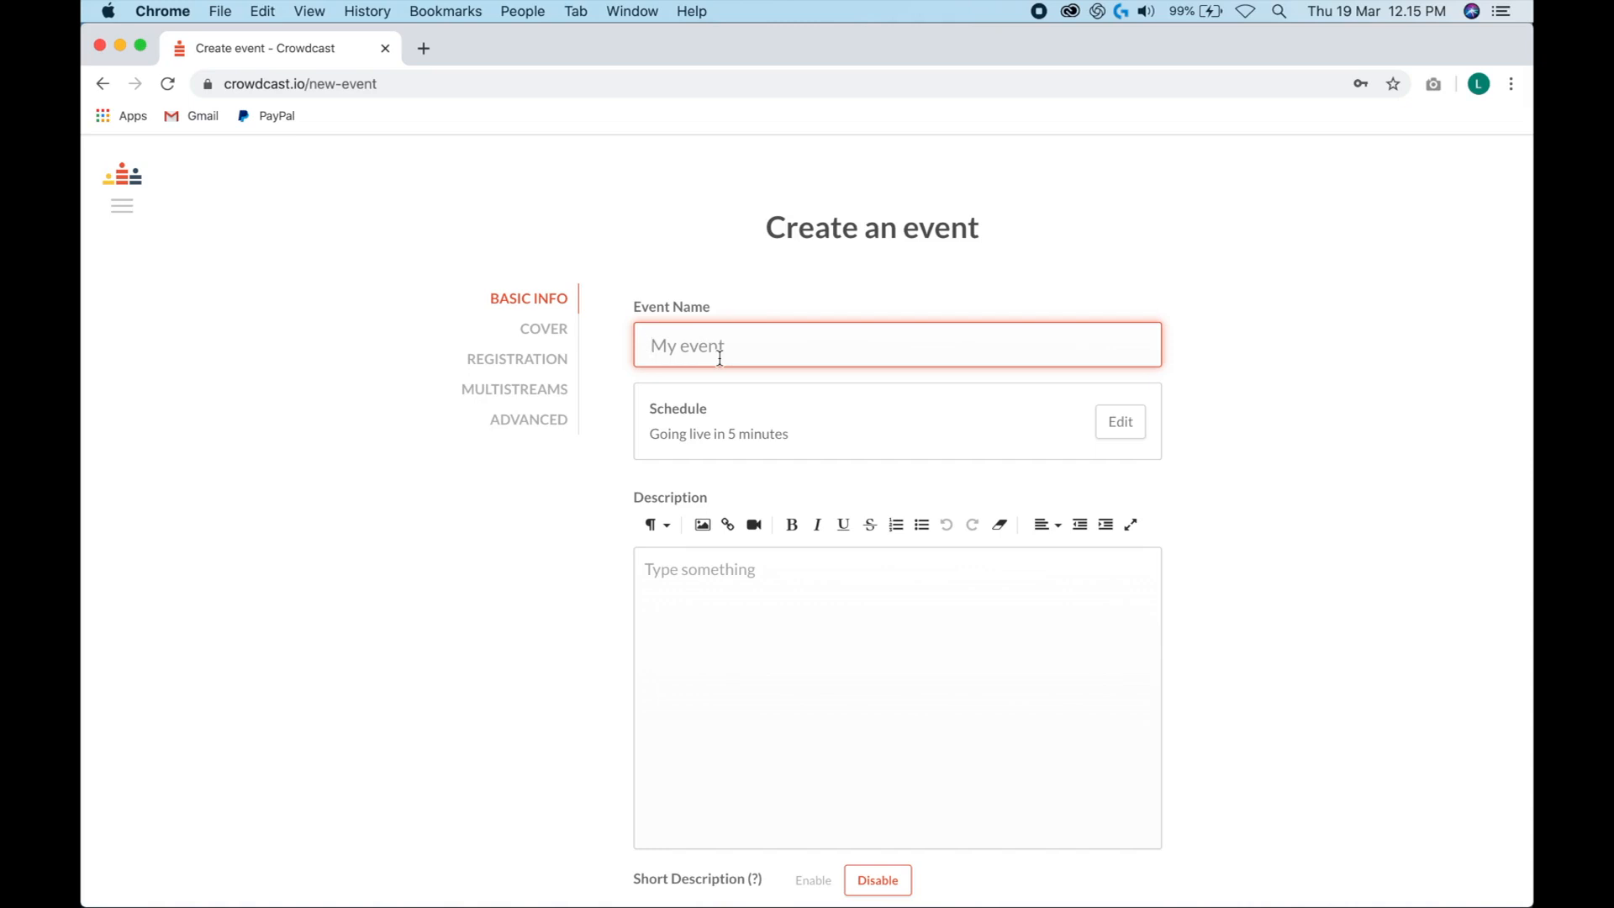
- Name the new event 'Live Coaching'
text(Live Coa)
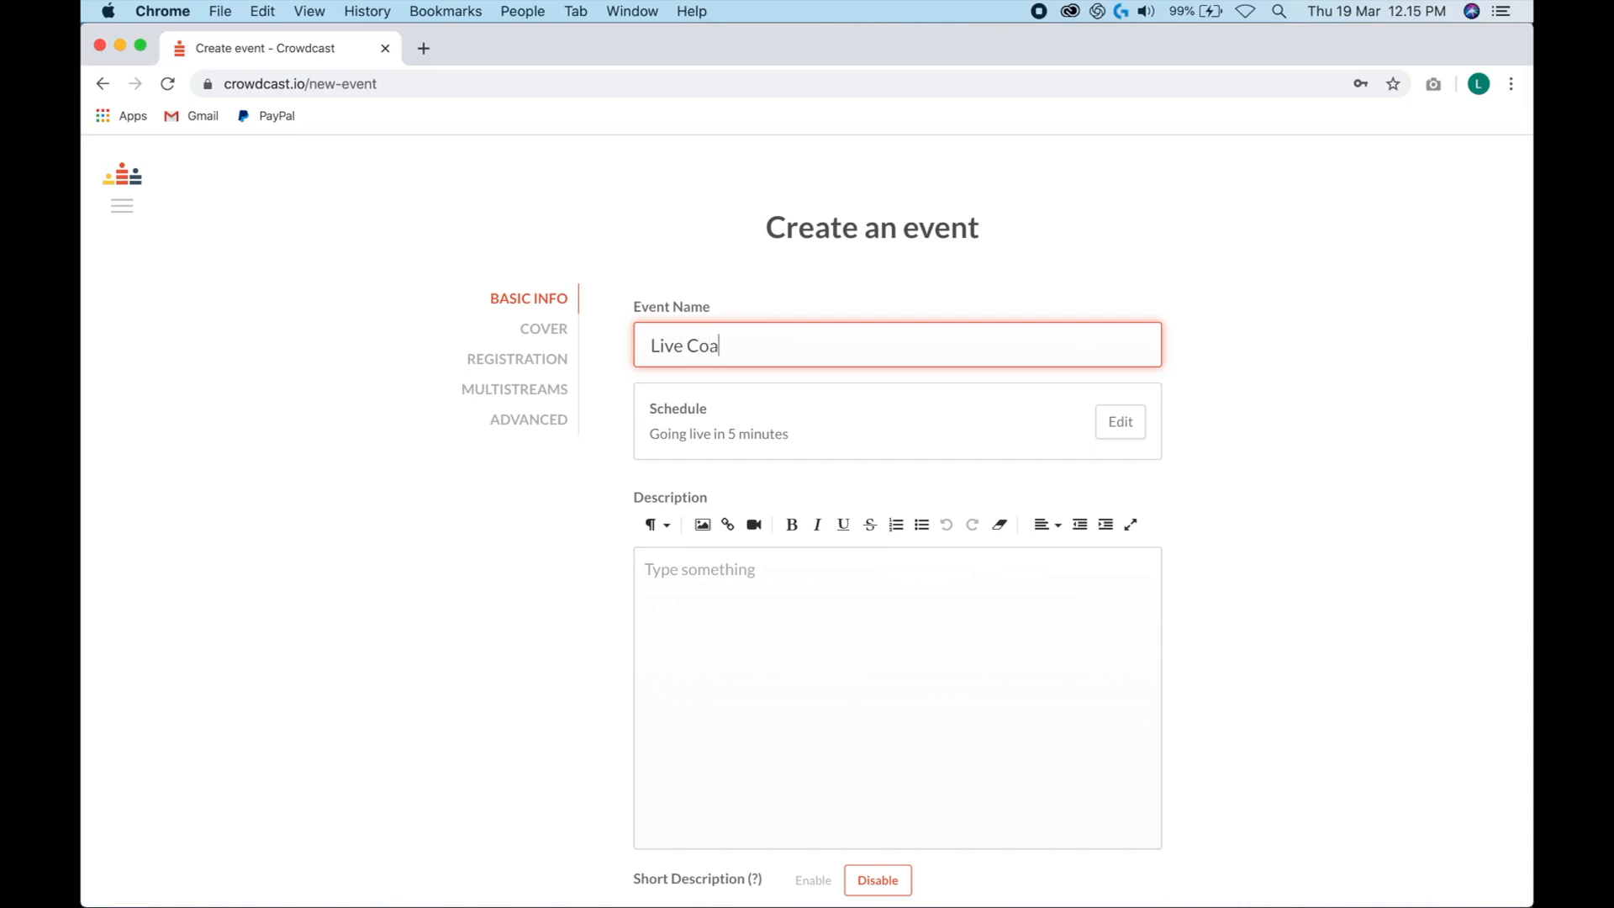
text(ching)
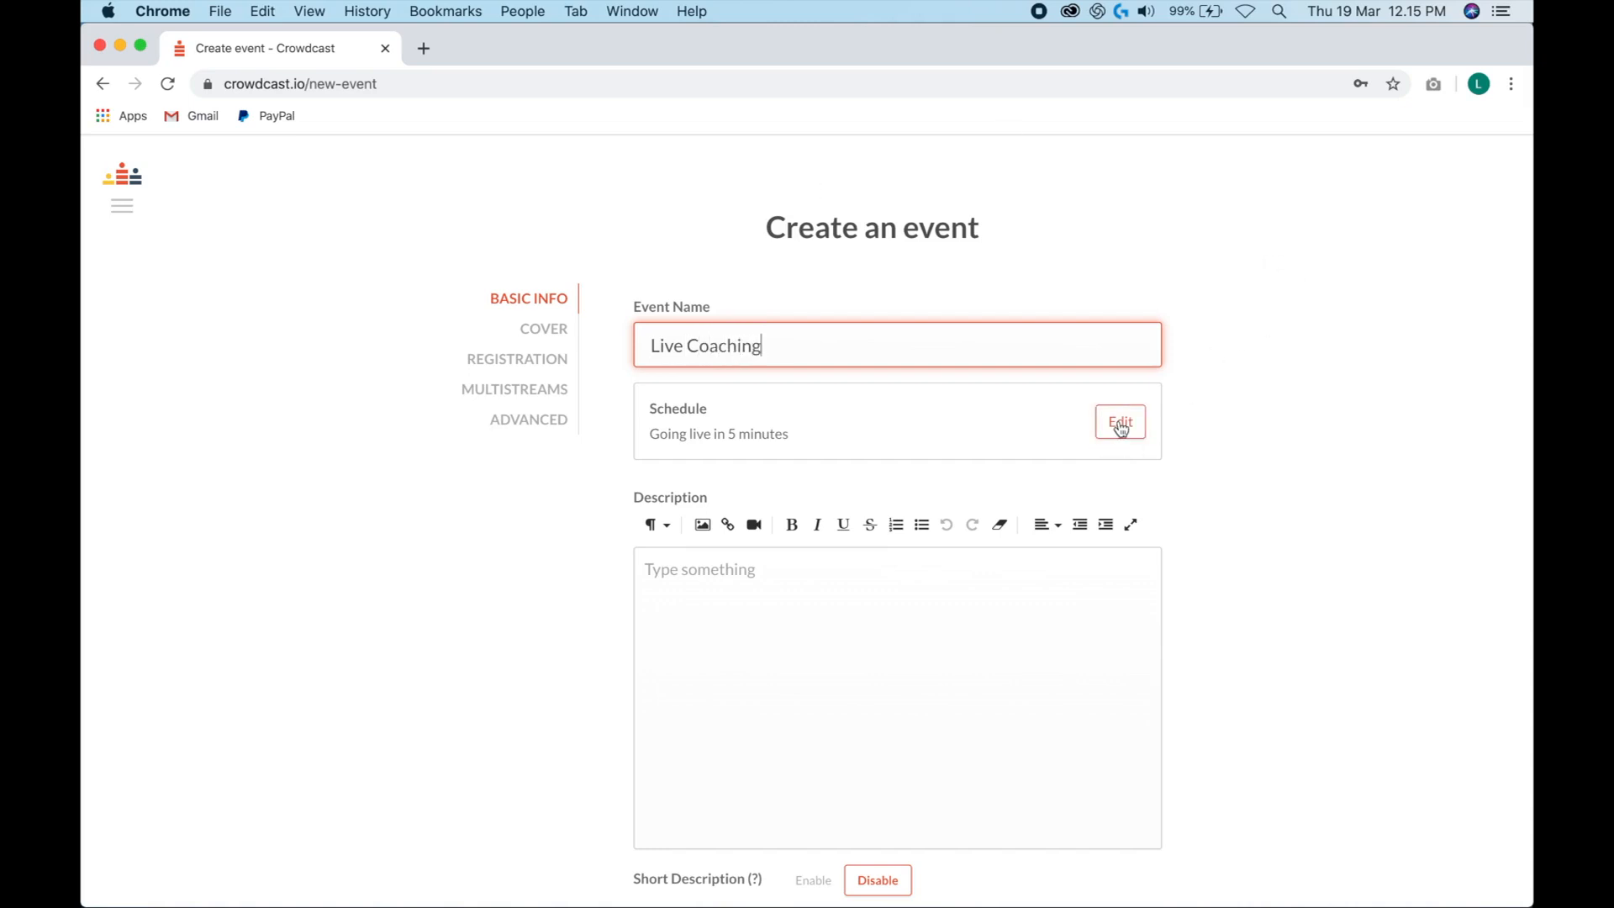
- Set the event's start date to March 21, 2020
click(1119, 422)
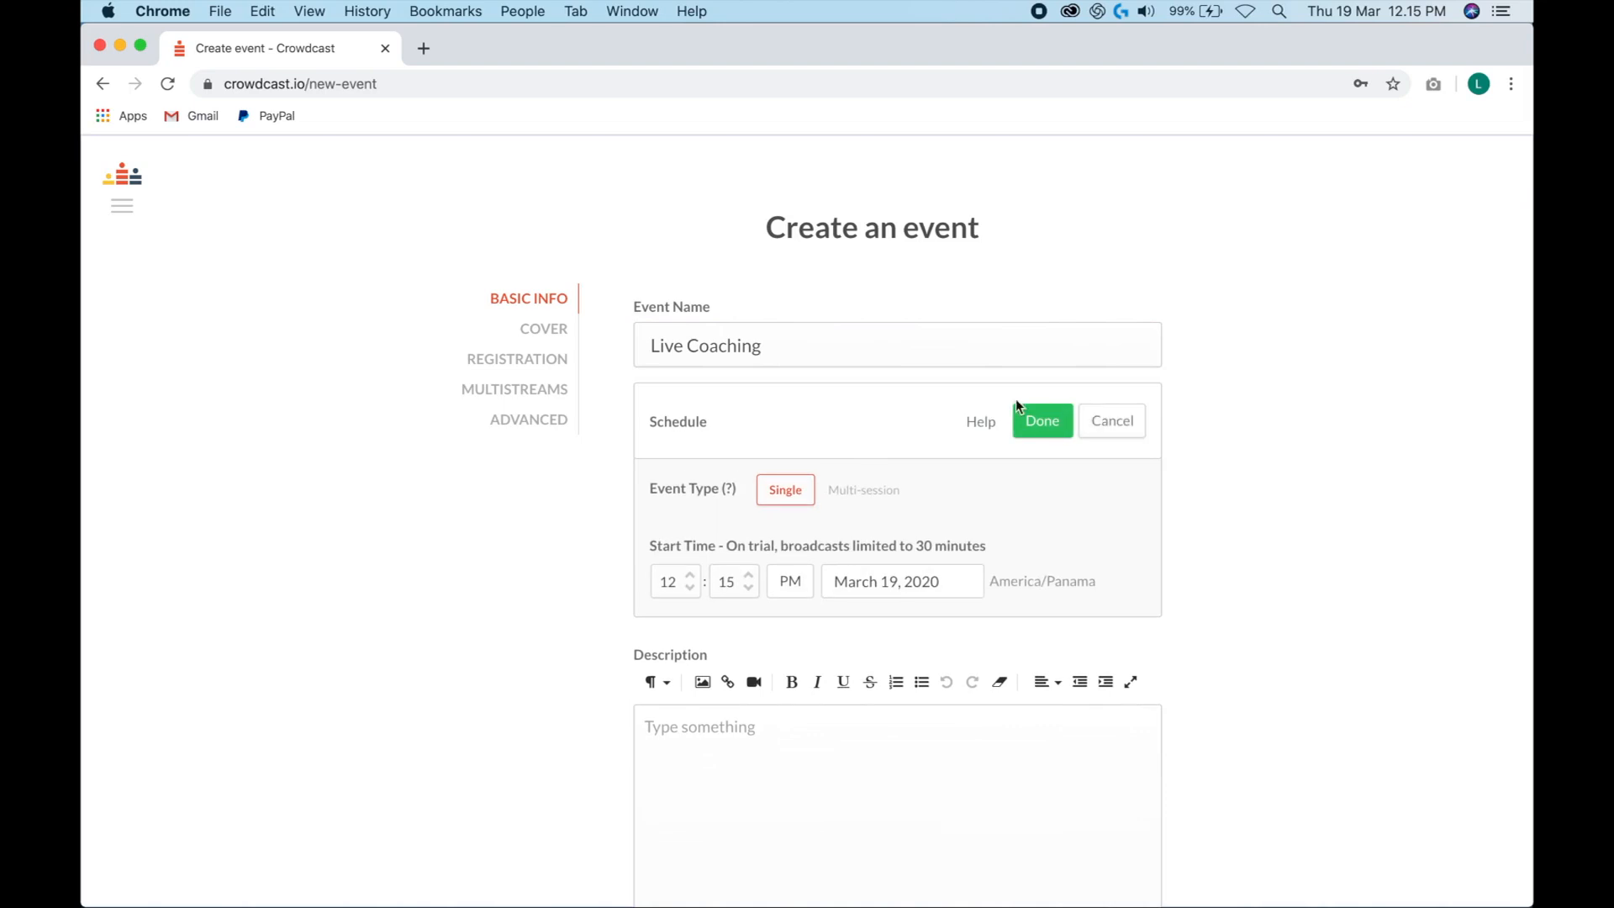
scroll(up, 3)
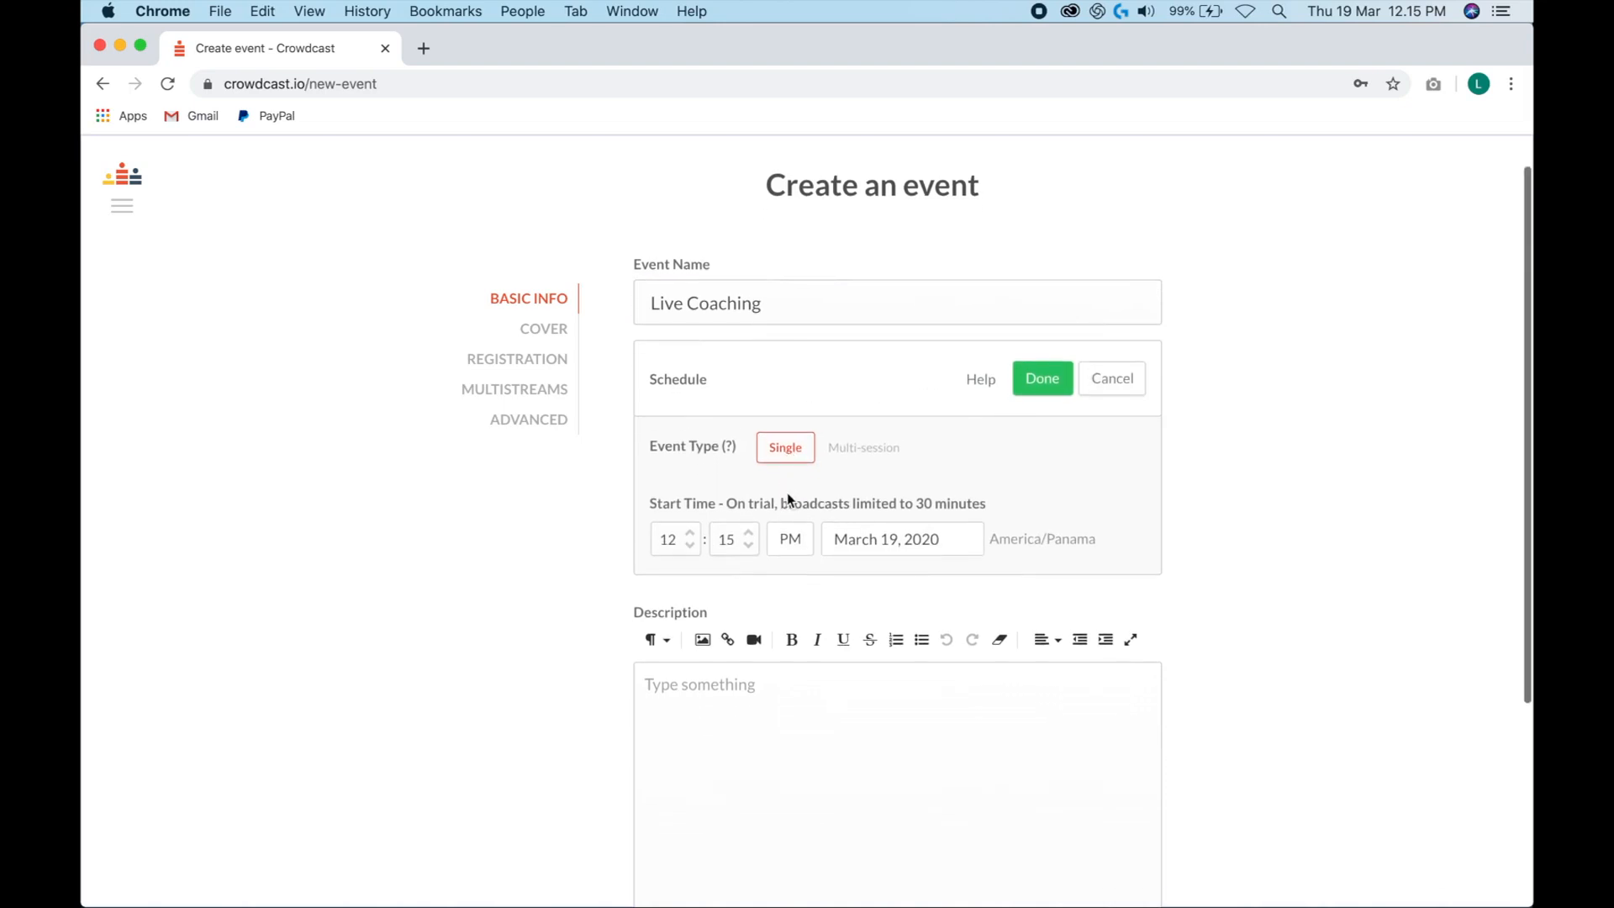
click(901, 538)
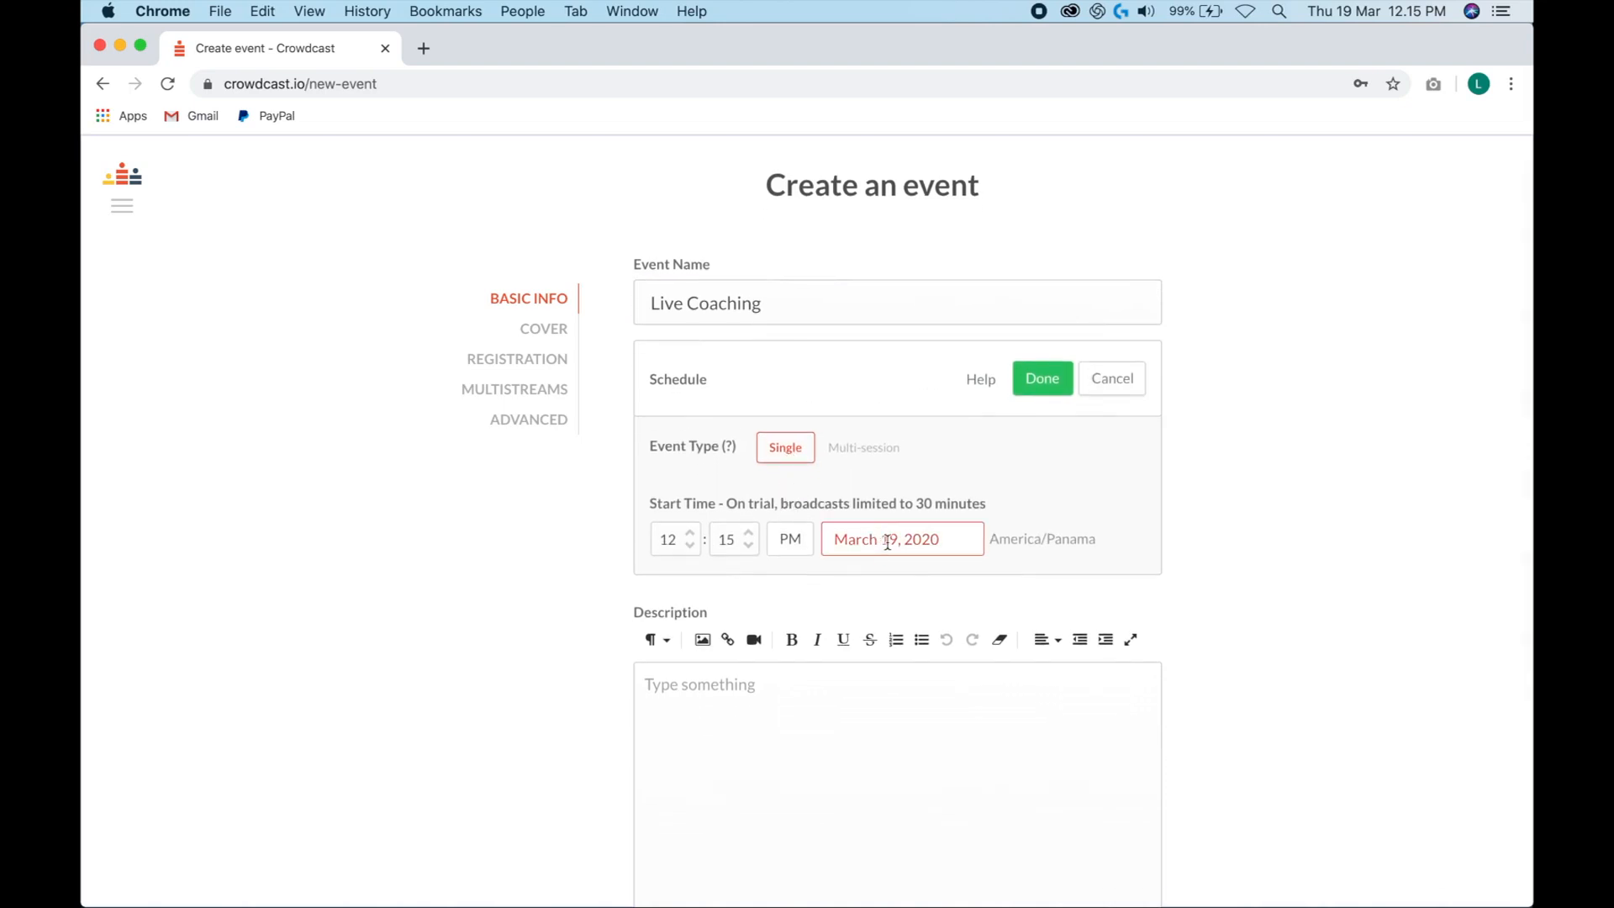
click(885, 538)
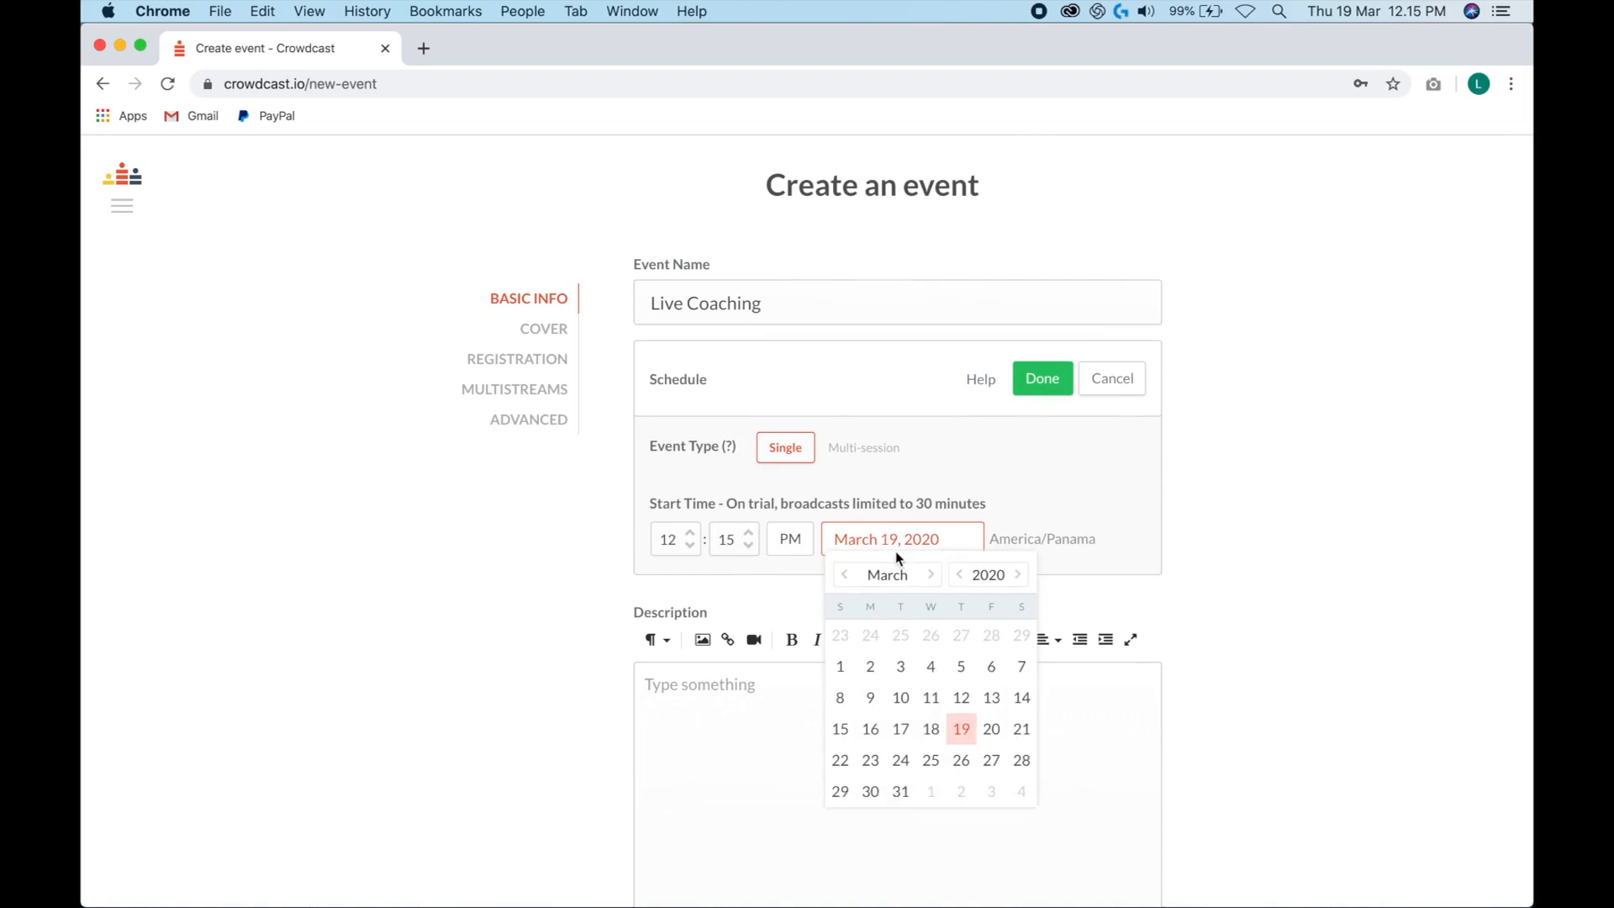
click(1020, 728)
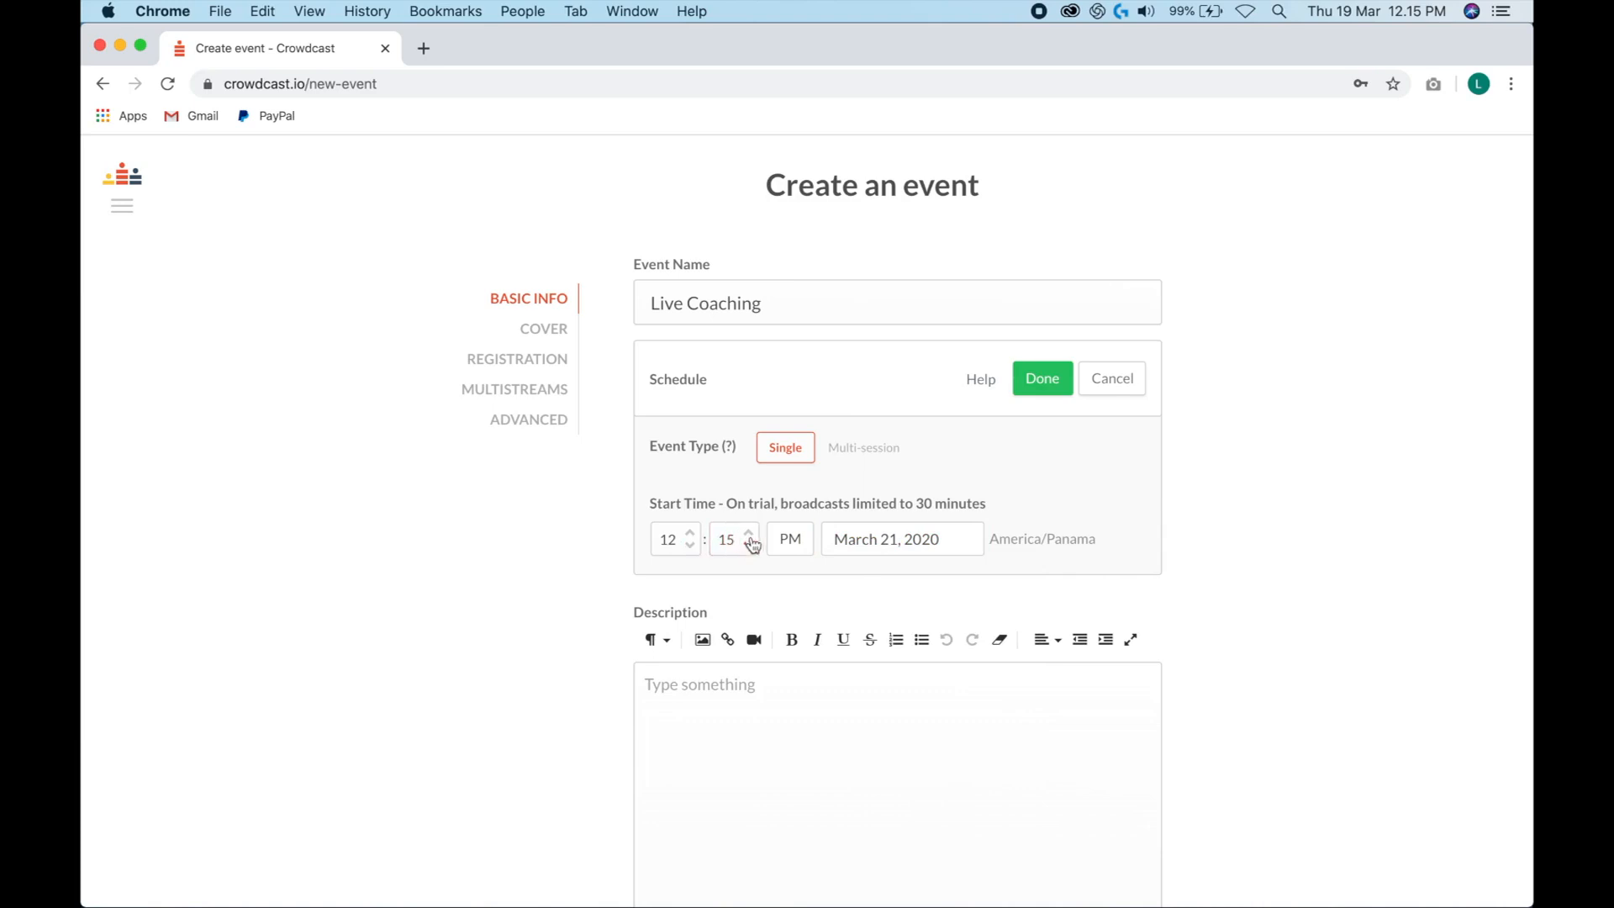
- Set the start time to 11:00 AM and confirm the schedule
click(726, 538)
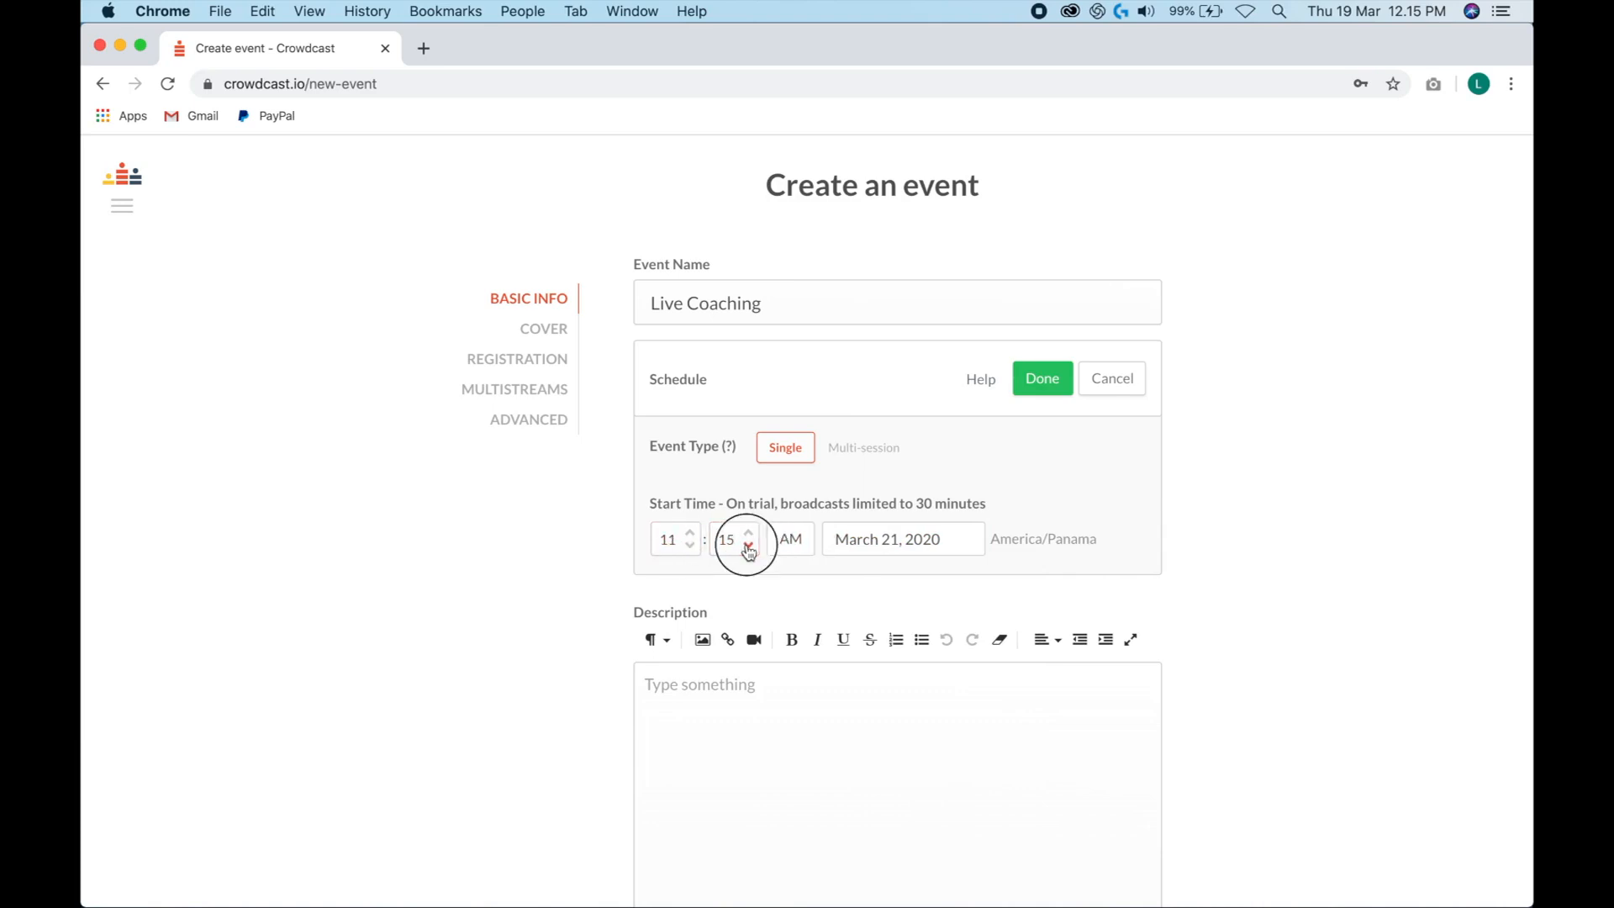
click(747, 545)
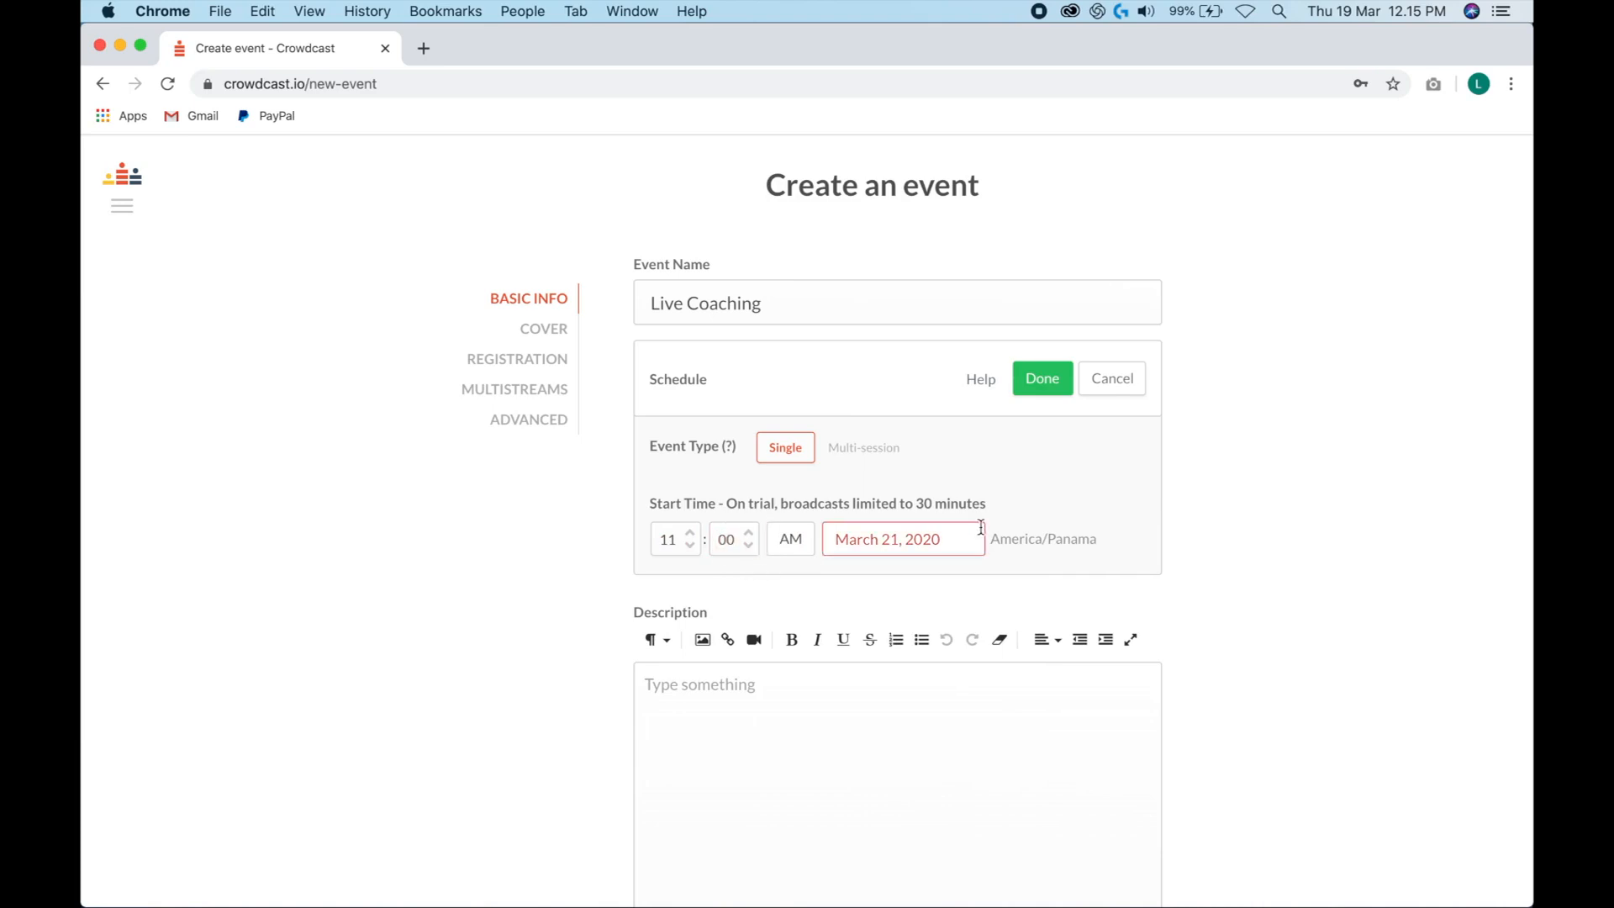
click(1041, 378)
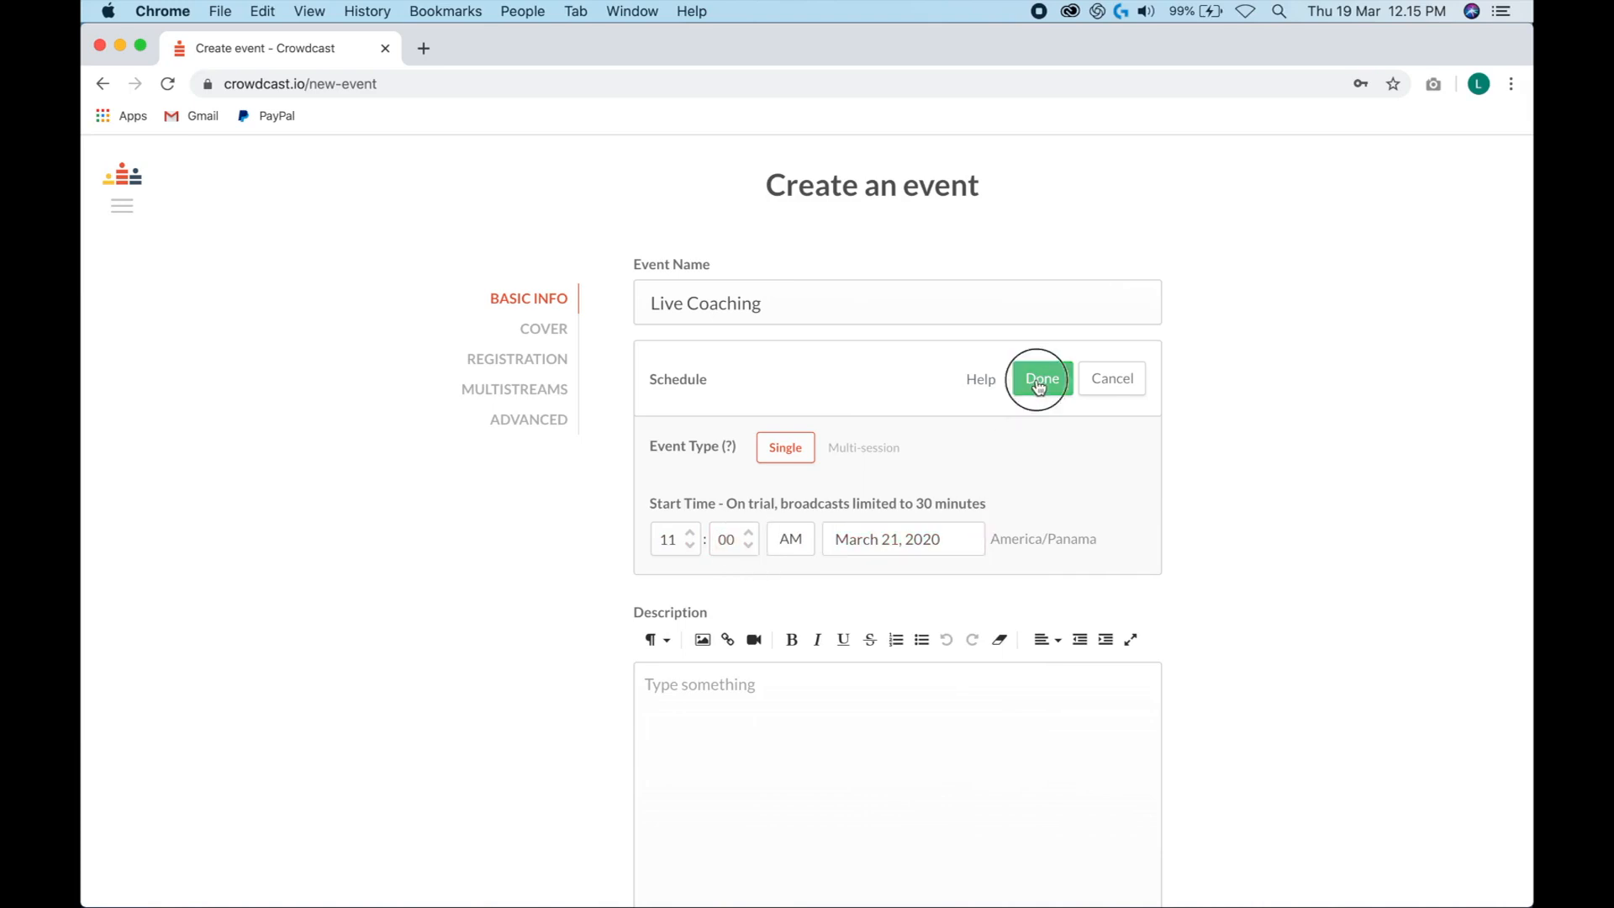
click(1039, 378)
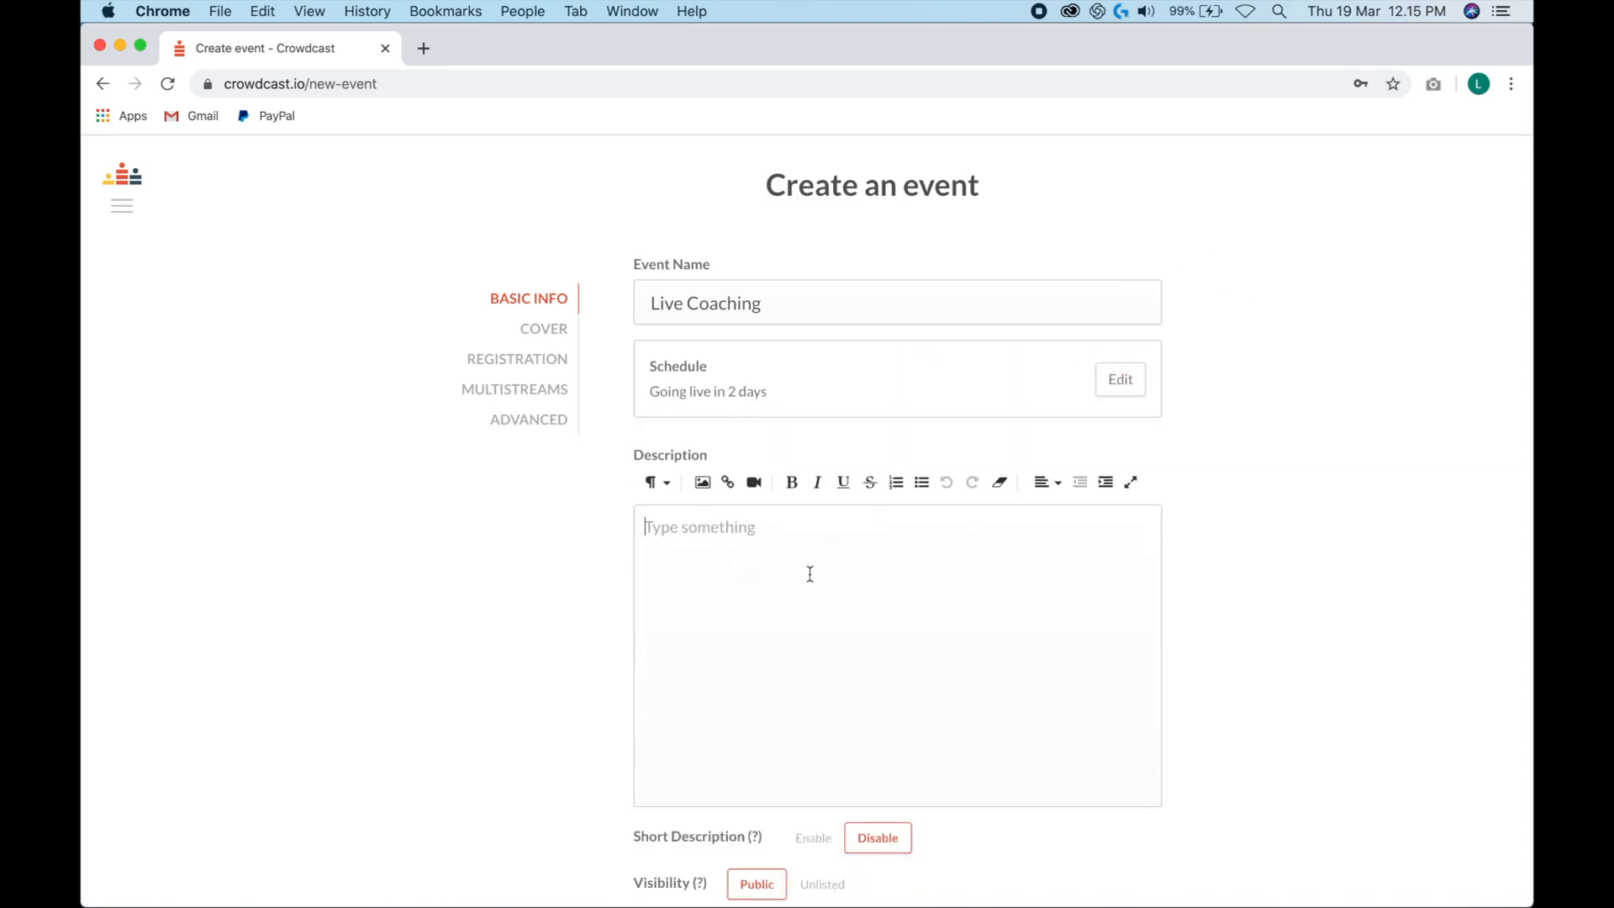
- Enter description 'event description goes here', make it unlisted and open sign-up to anyone
text(event)
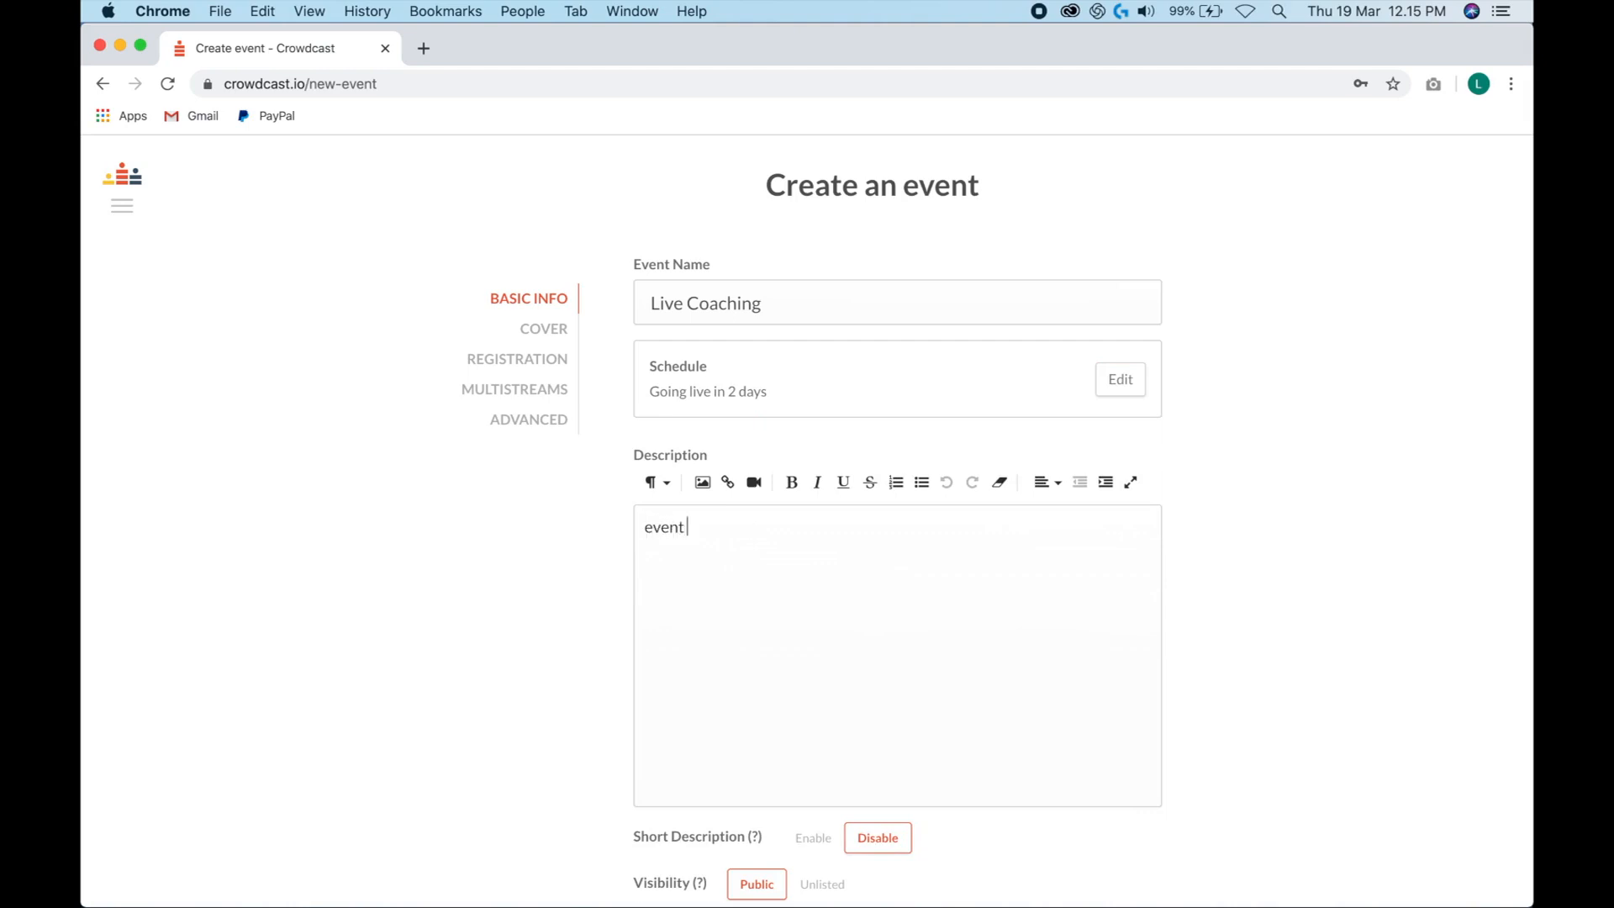
text(description goes here)
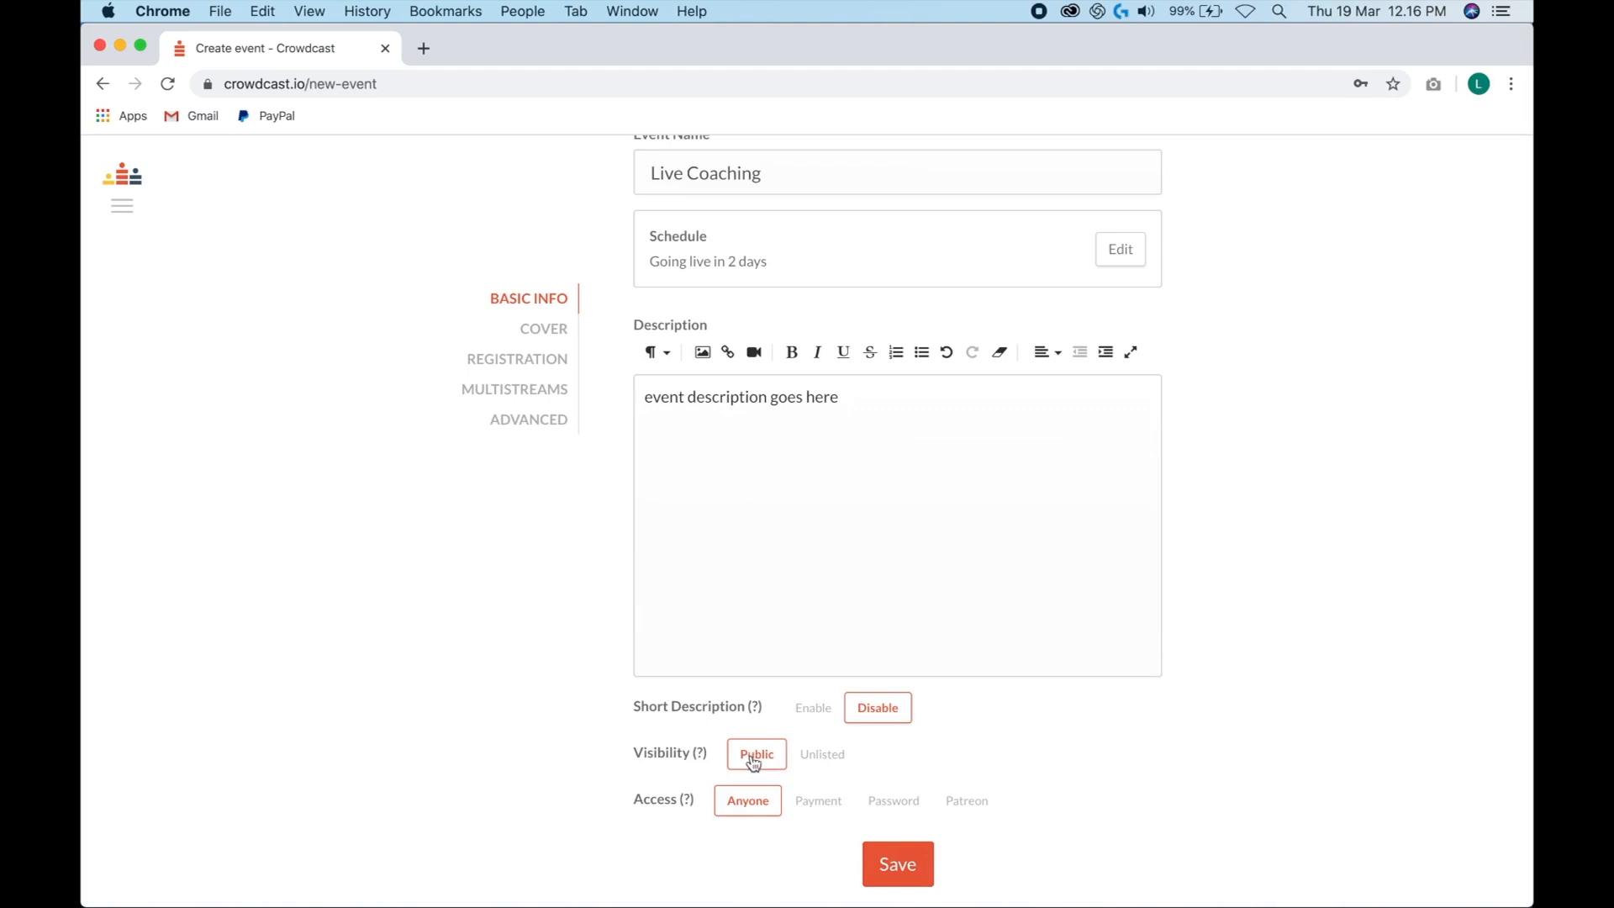
mouse_move(778, 748)
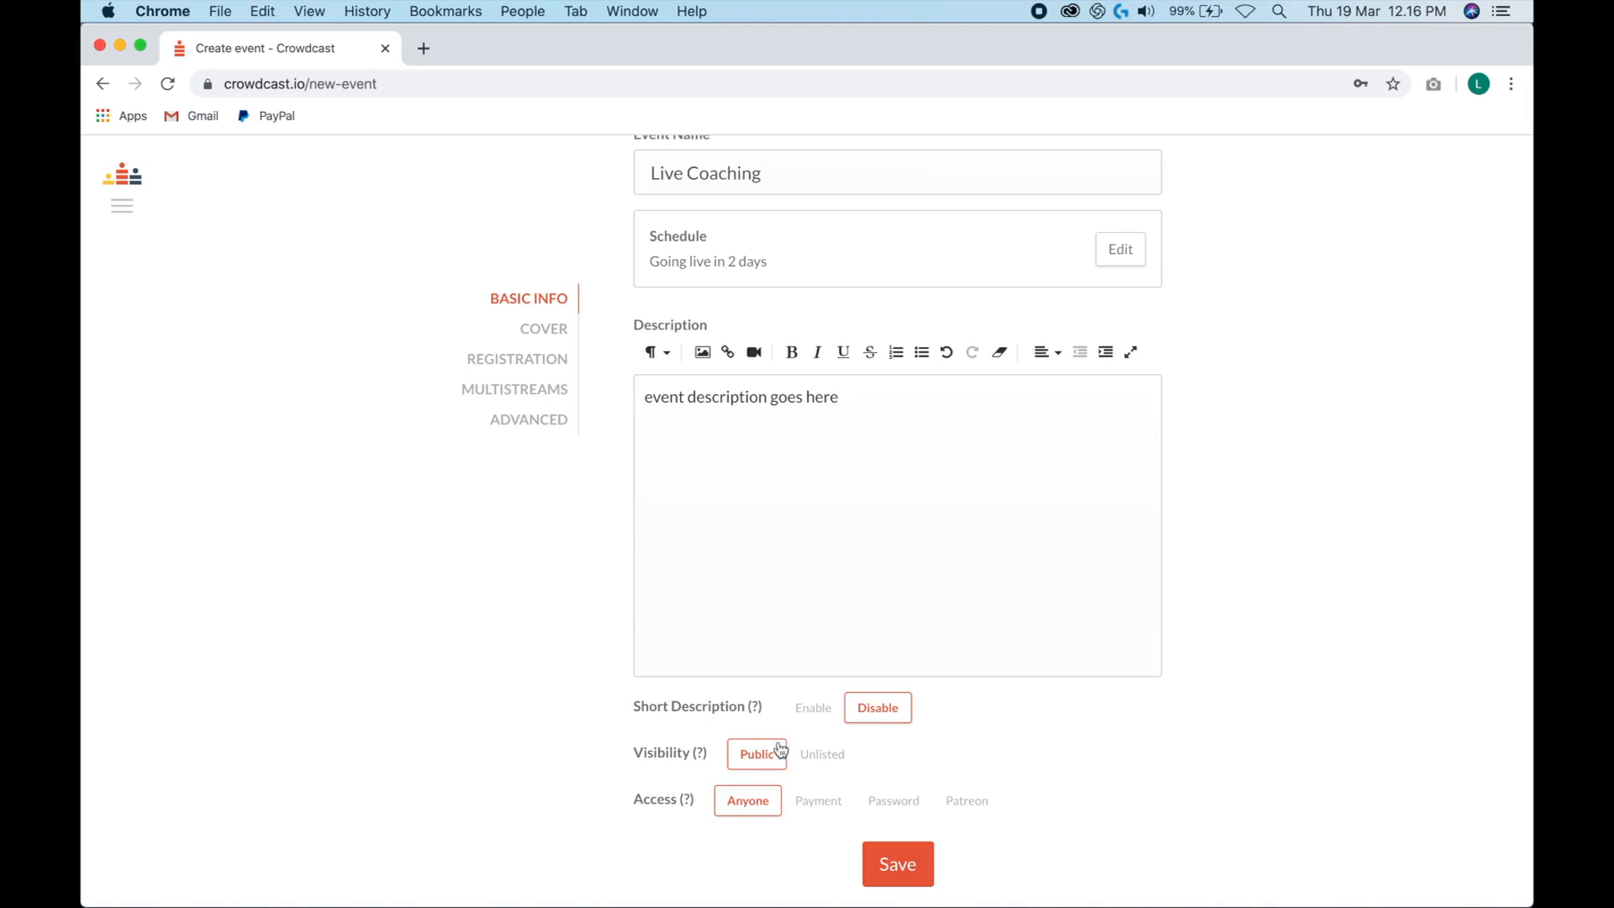
click(822, 753)
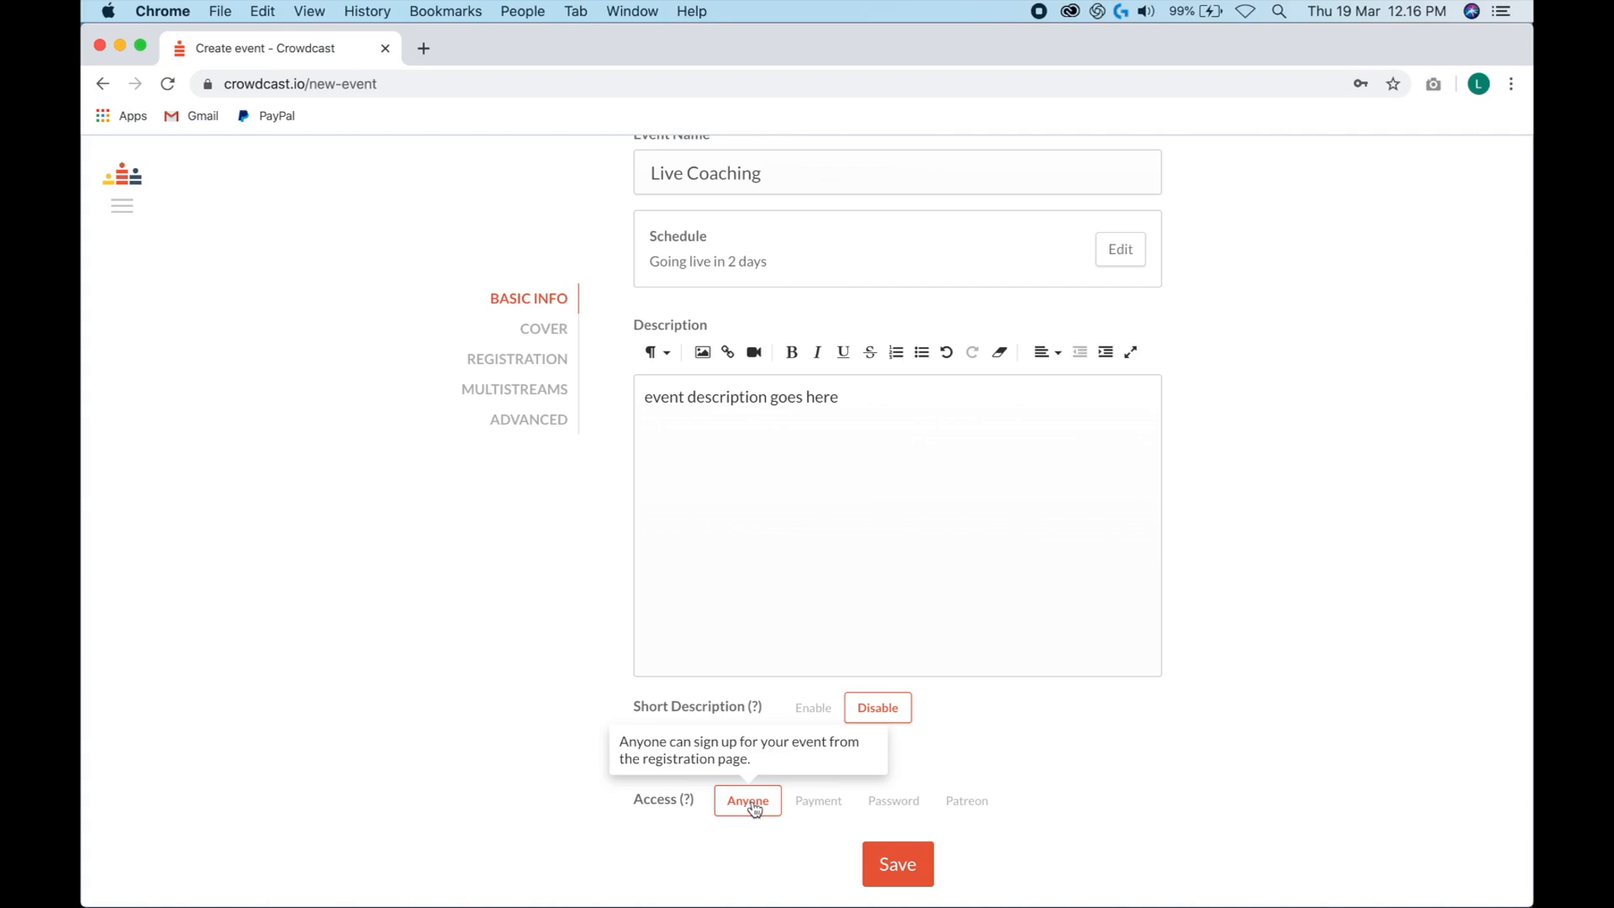
click(896, 864)
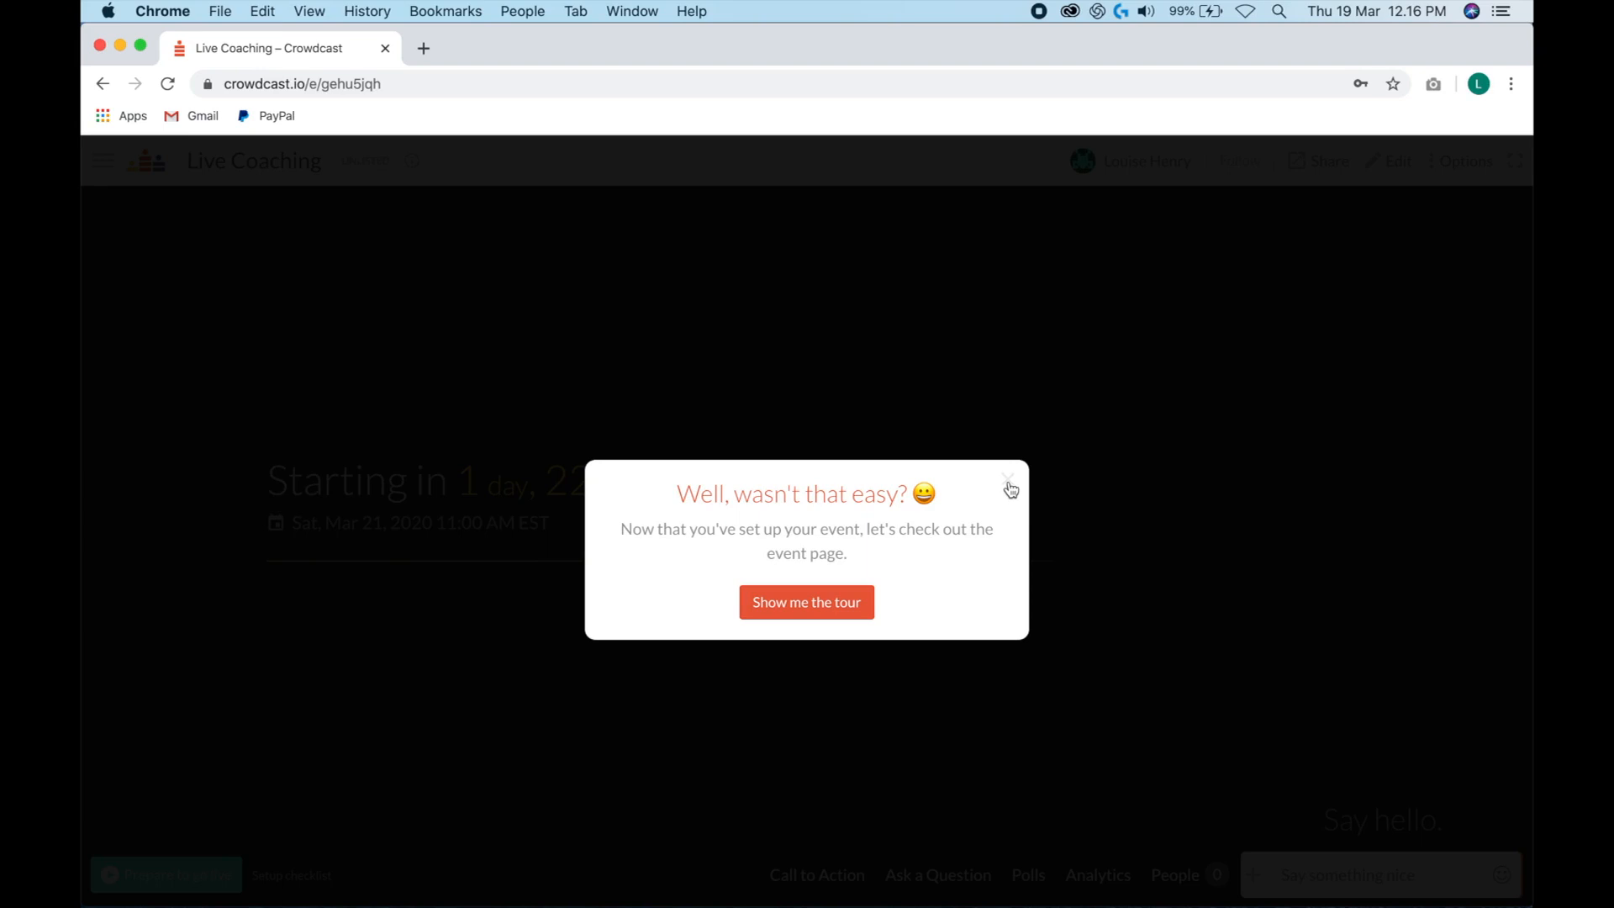
- Dismiss the tour offer and go to the host's public profile page
click(1009, 488)
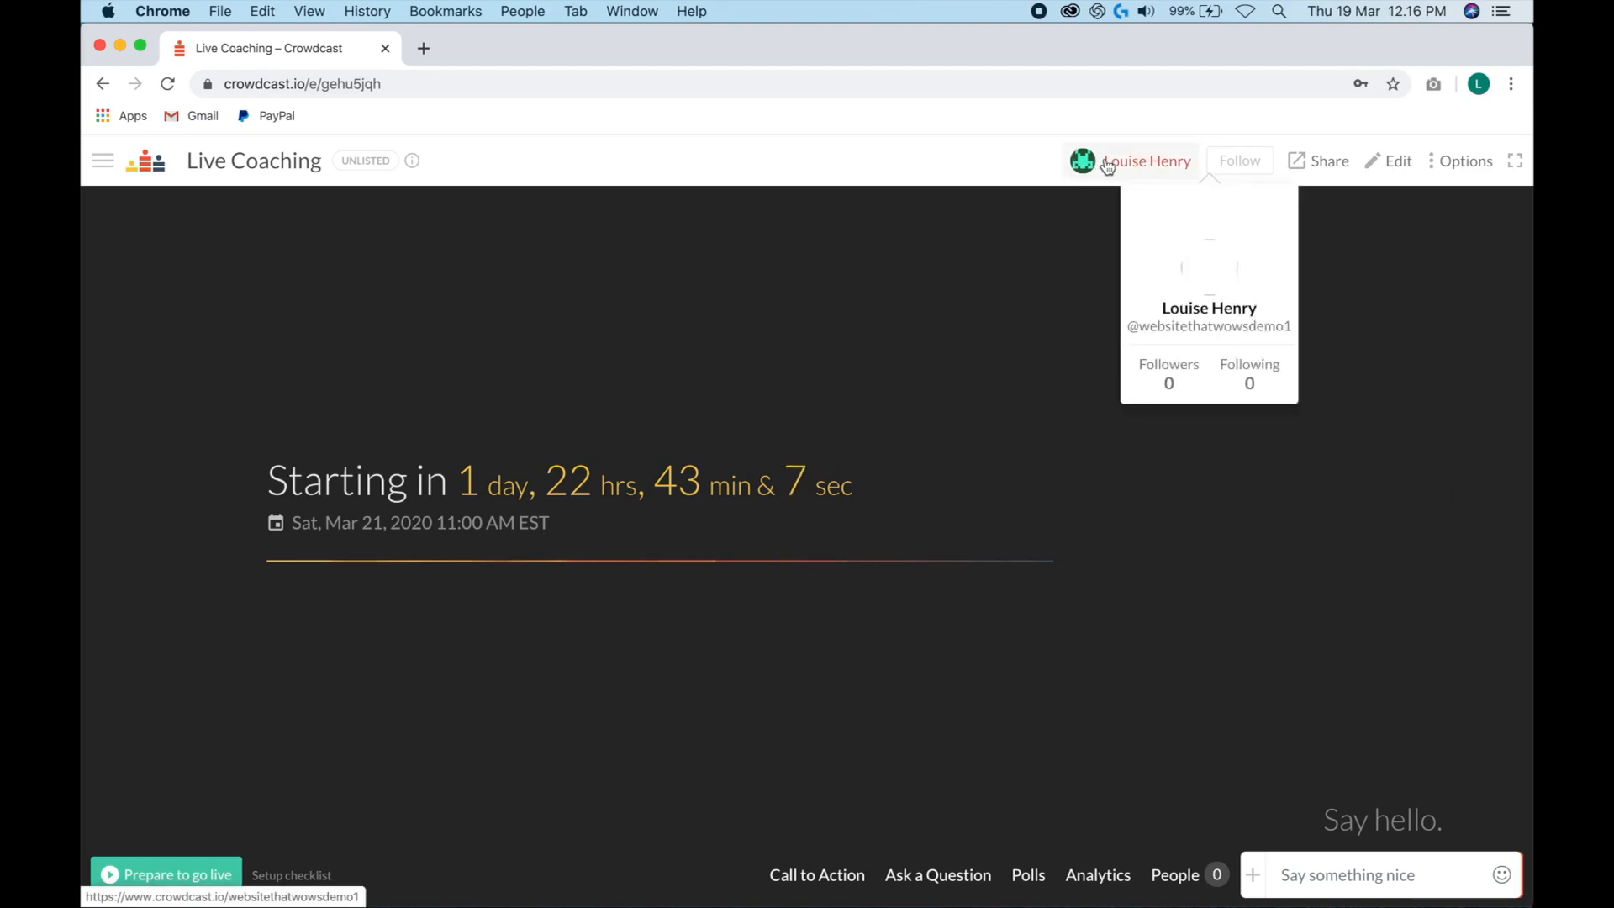
click(1145, 161)
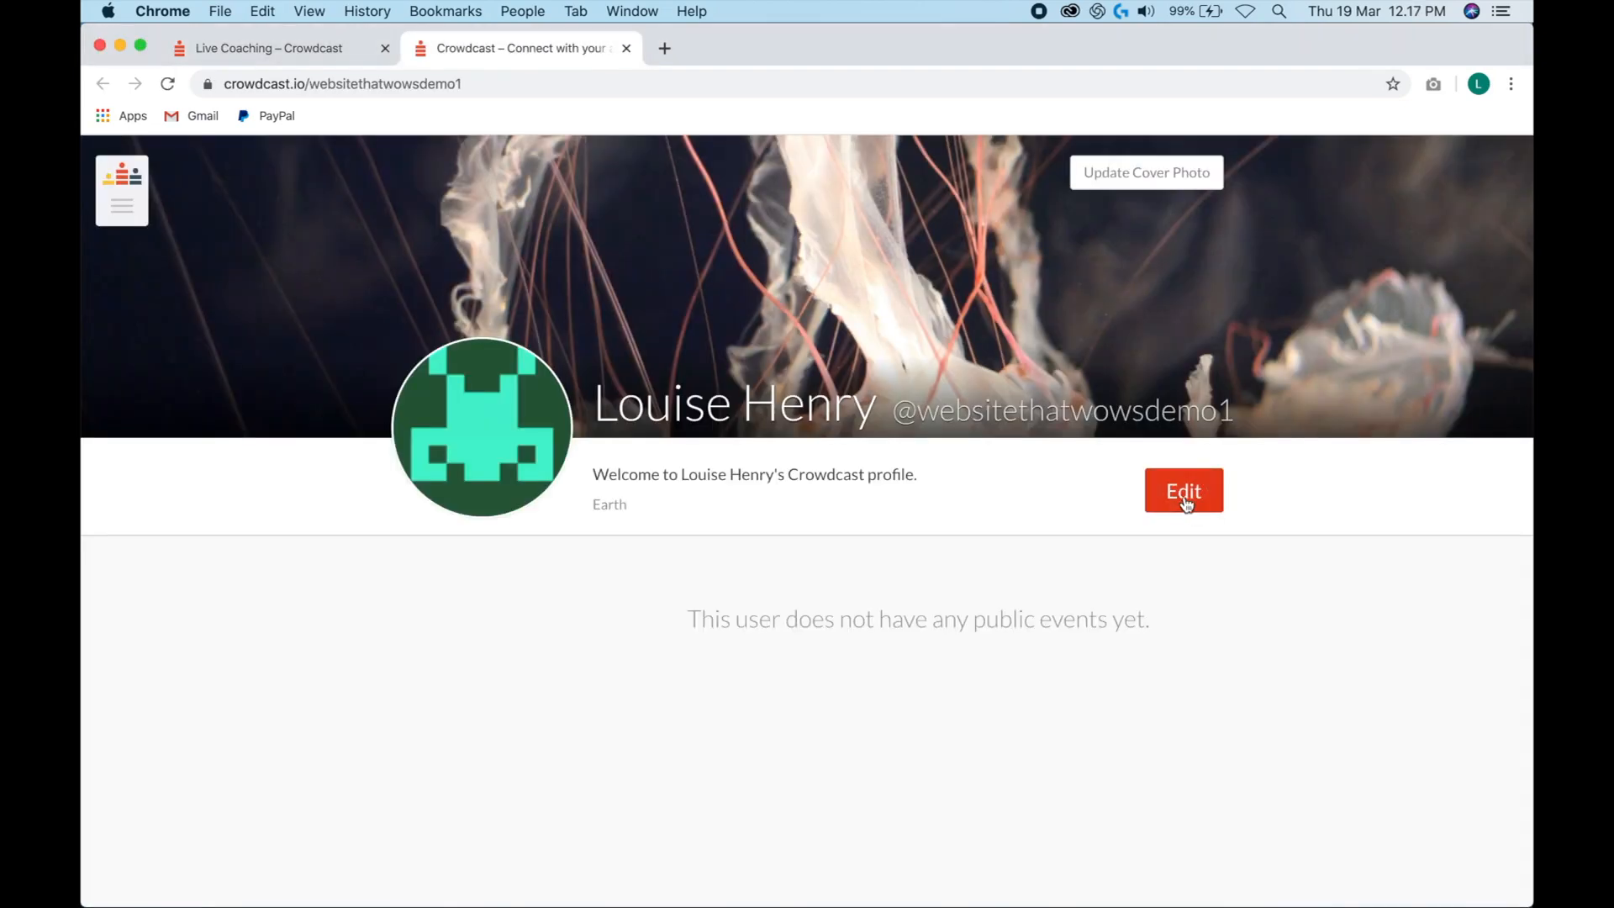
- Upload a headshot profile photo and change the username to 'louisehenrydemo'
click(1182, 489)
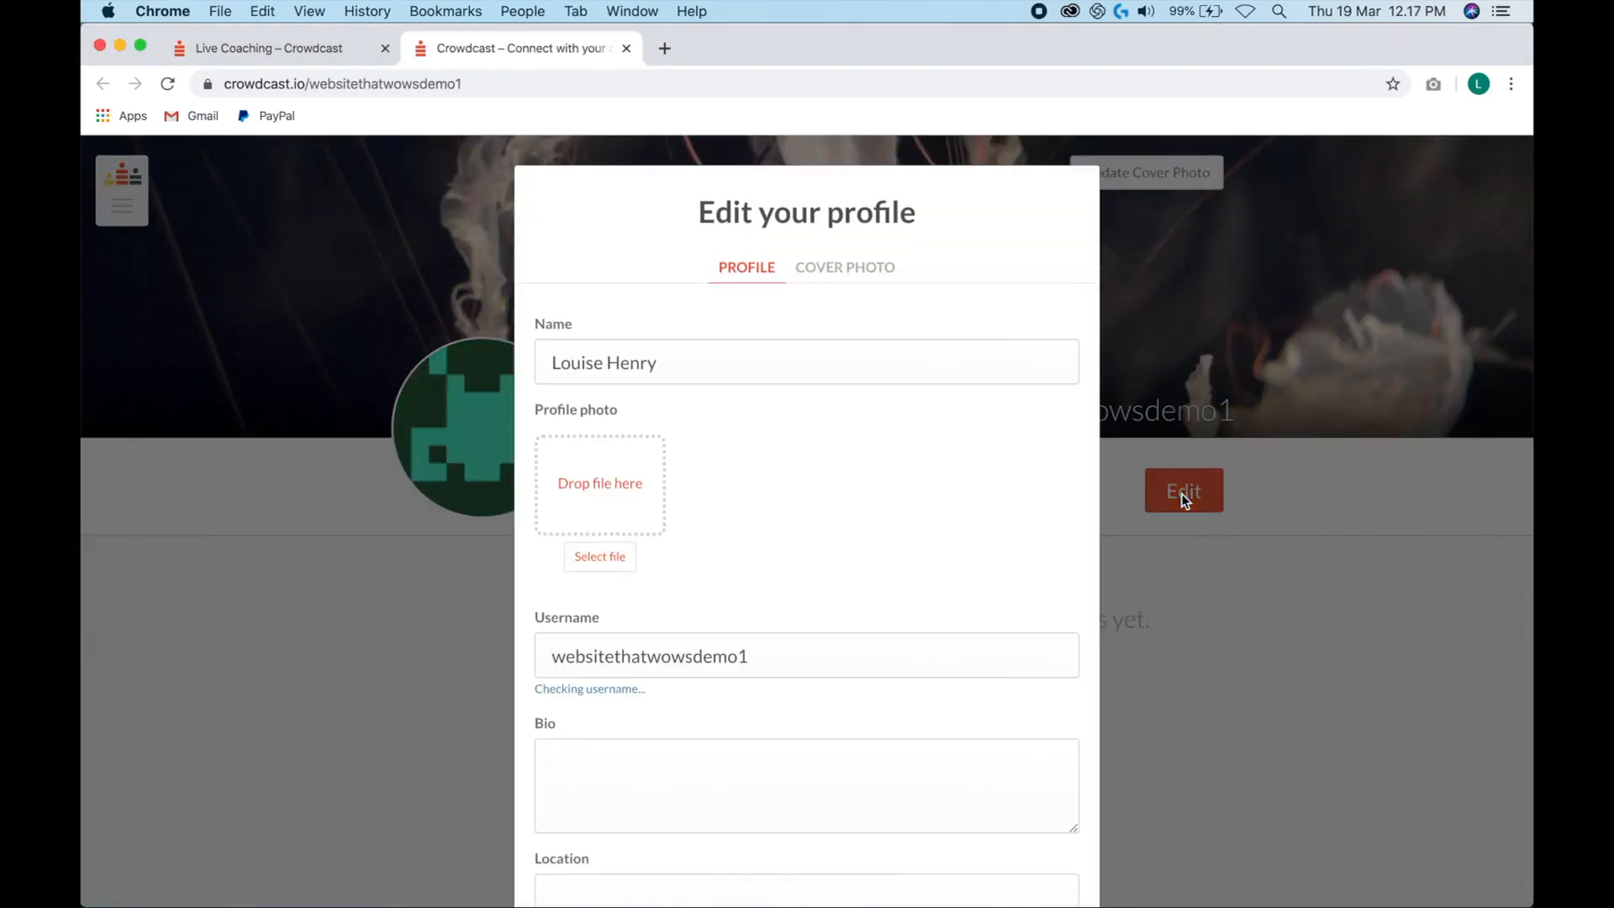
mouse_move(539, 437)
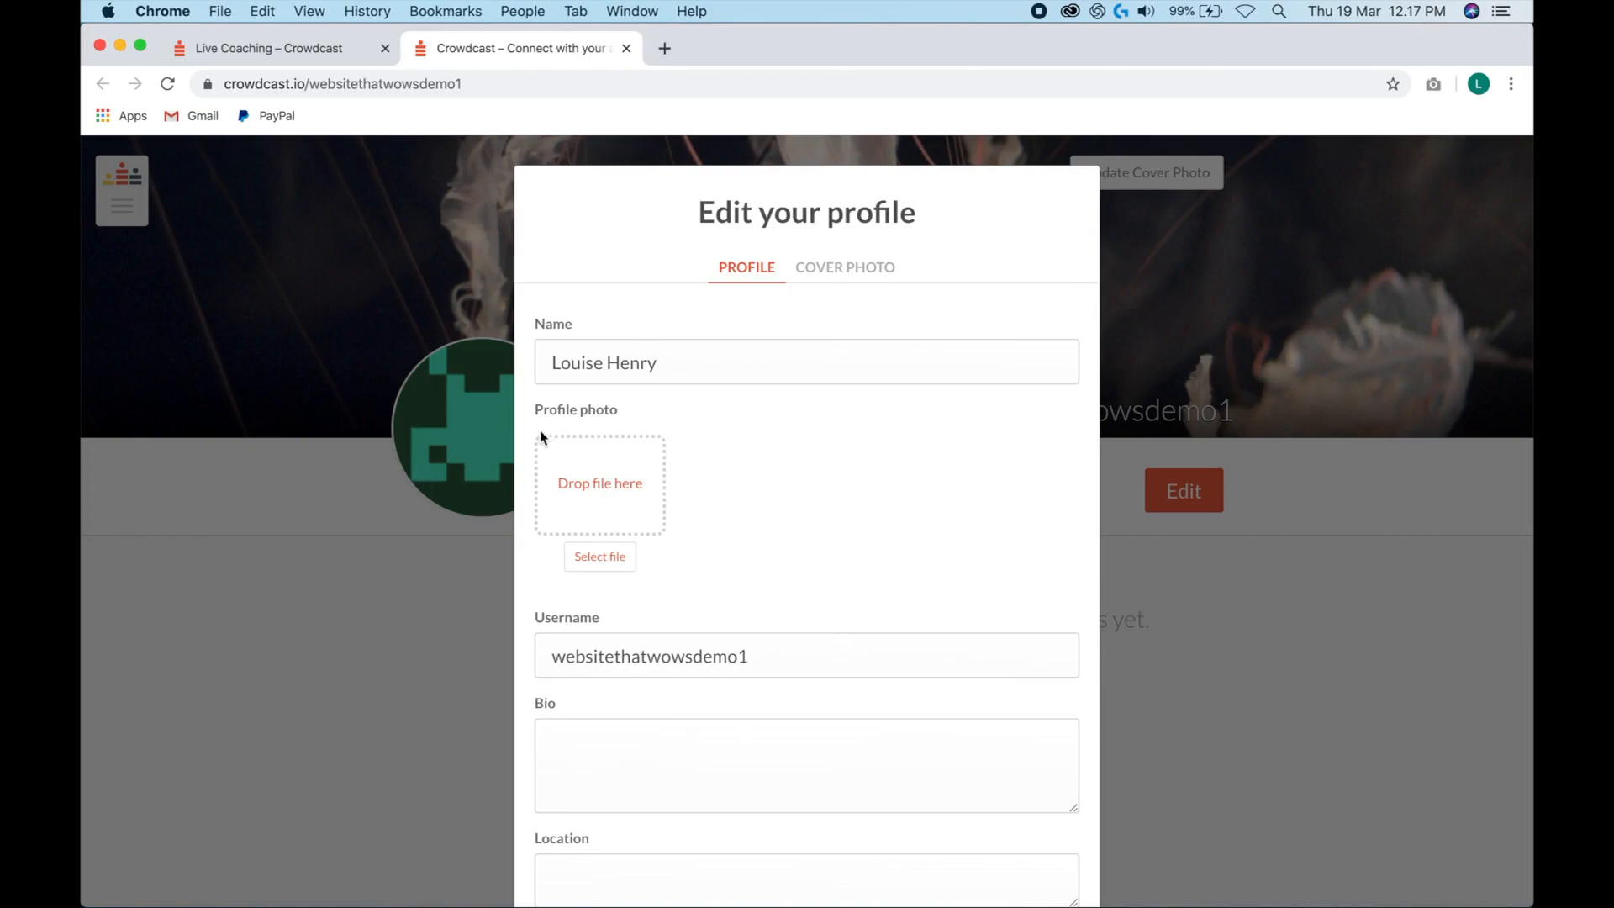
mouse_move(598, 556)
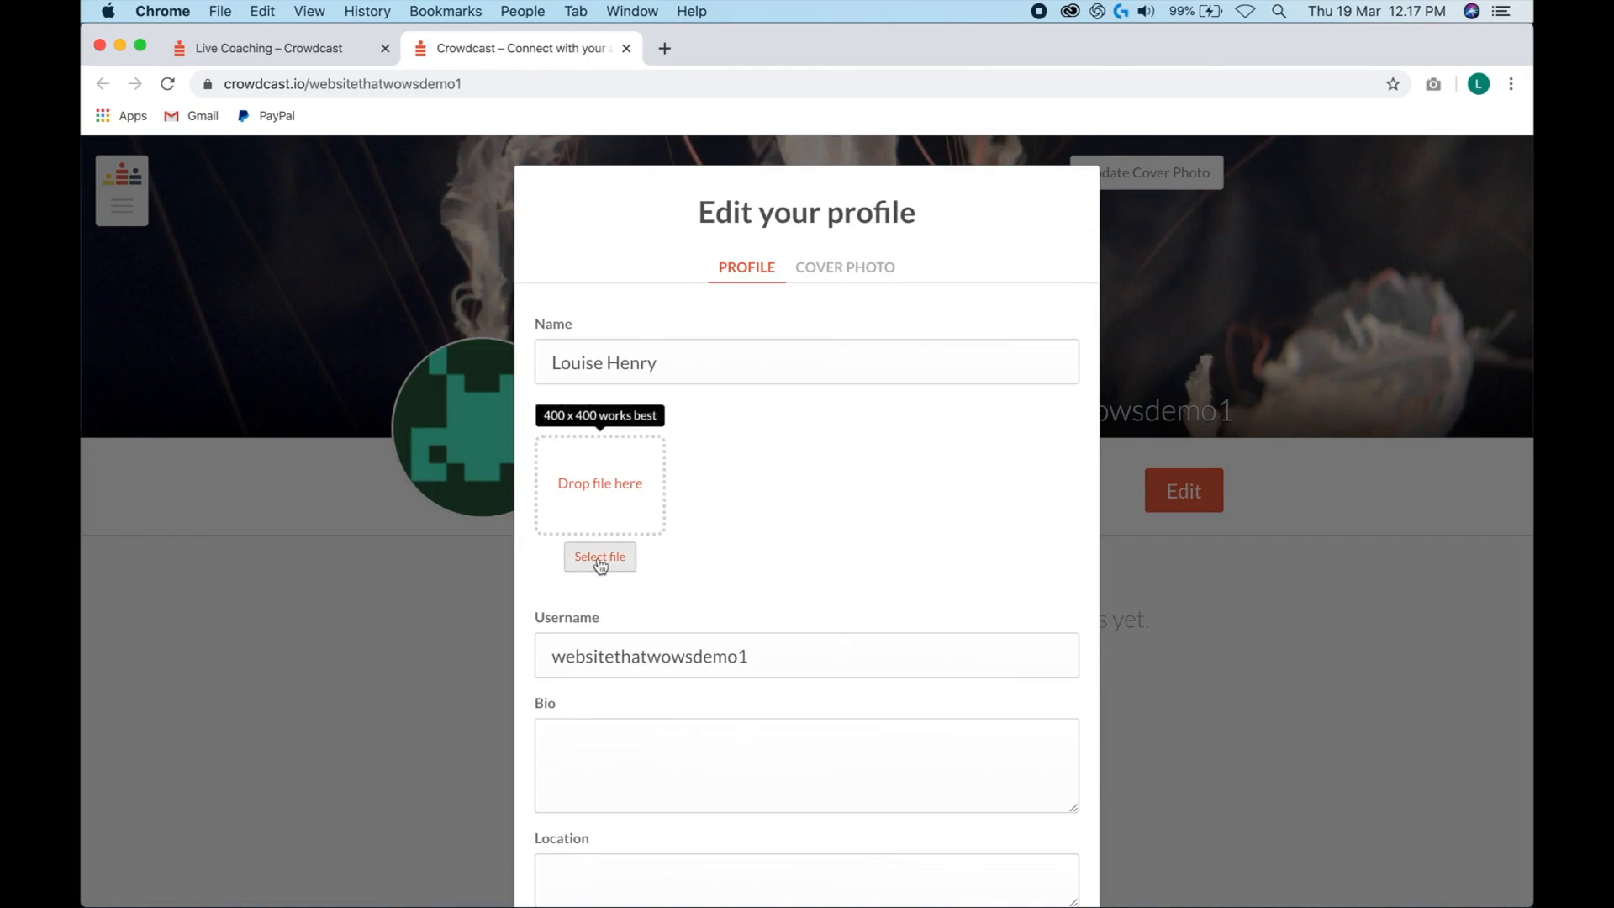
click(598, 556)
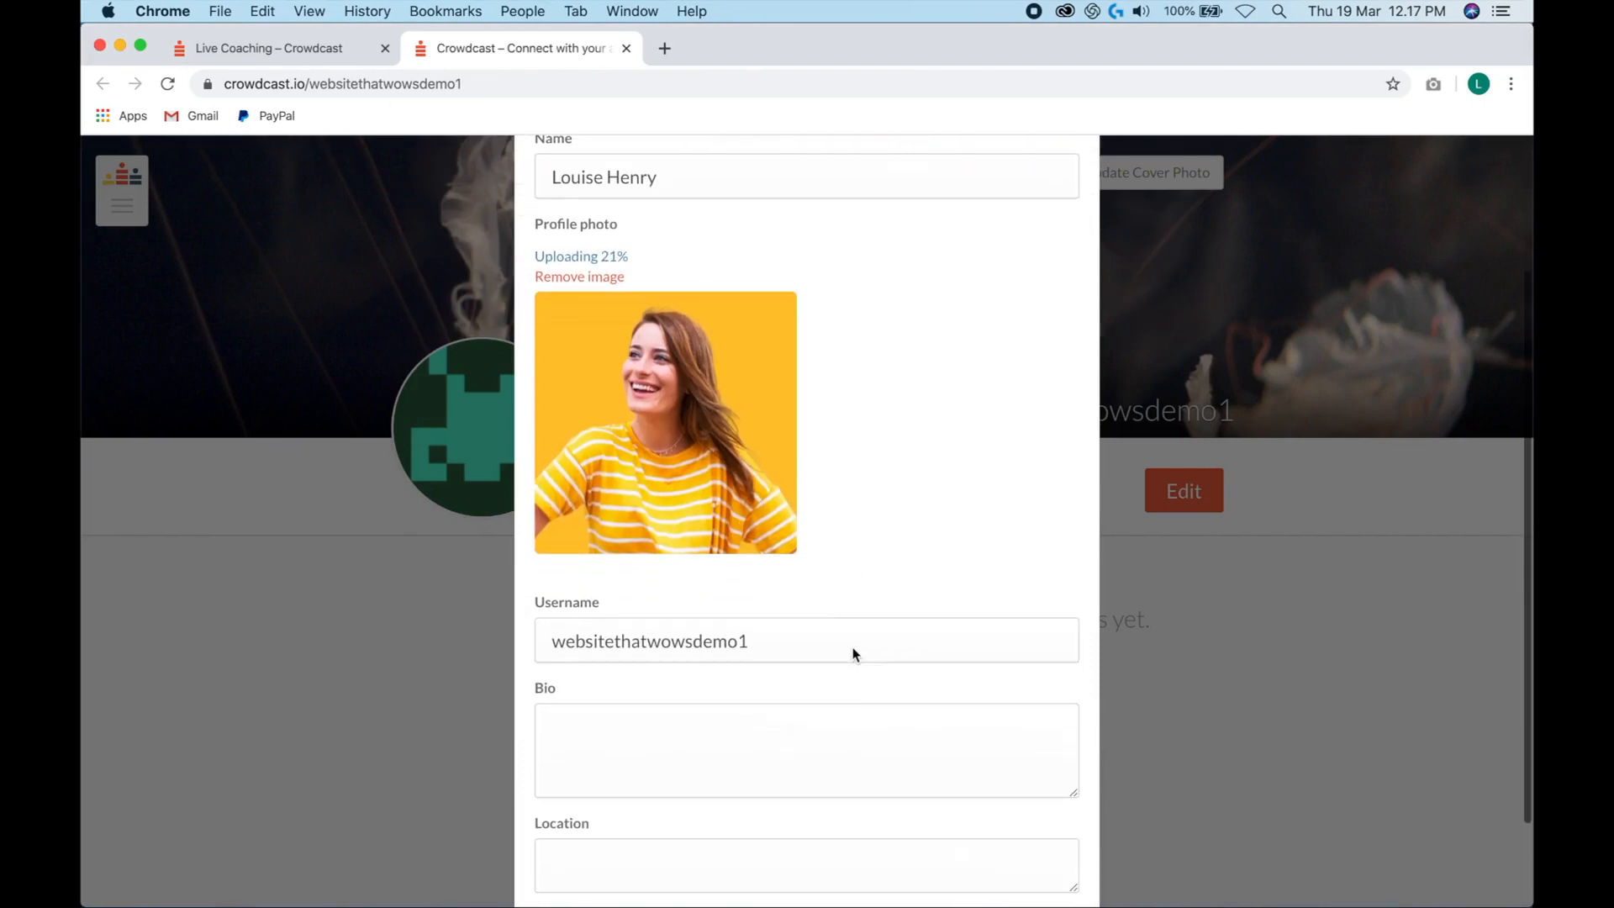
text(lo)
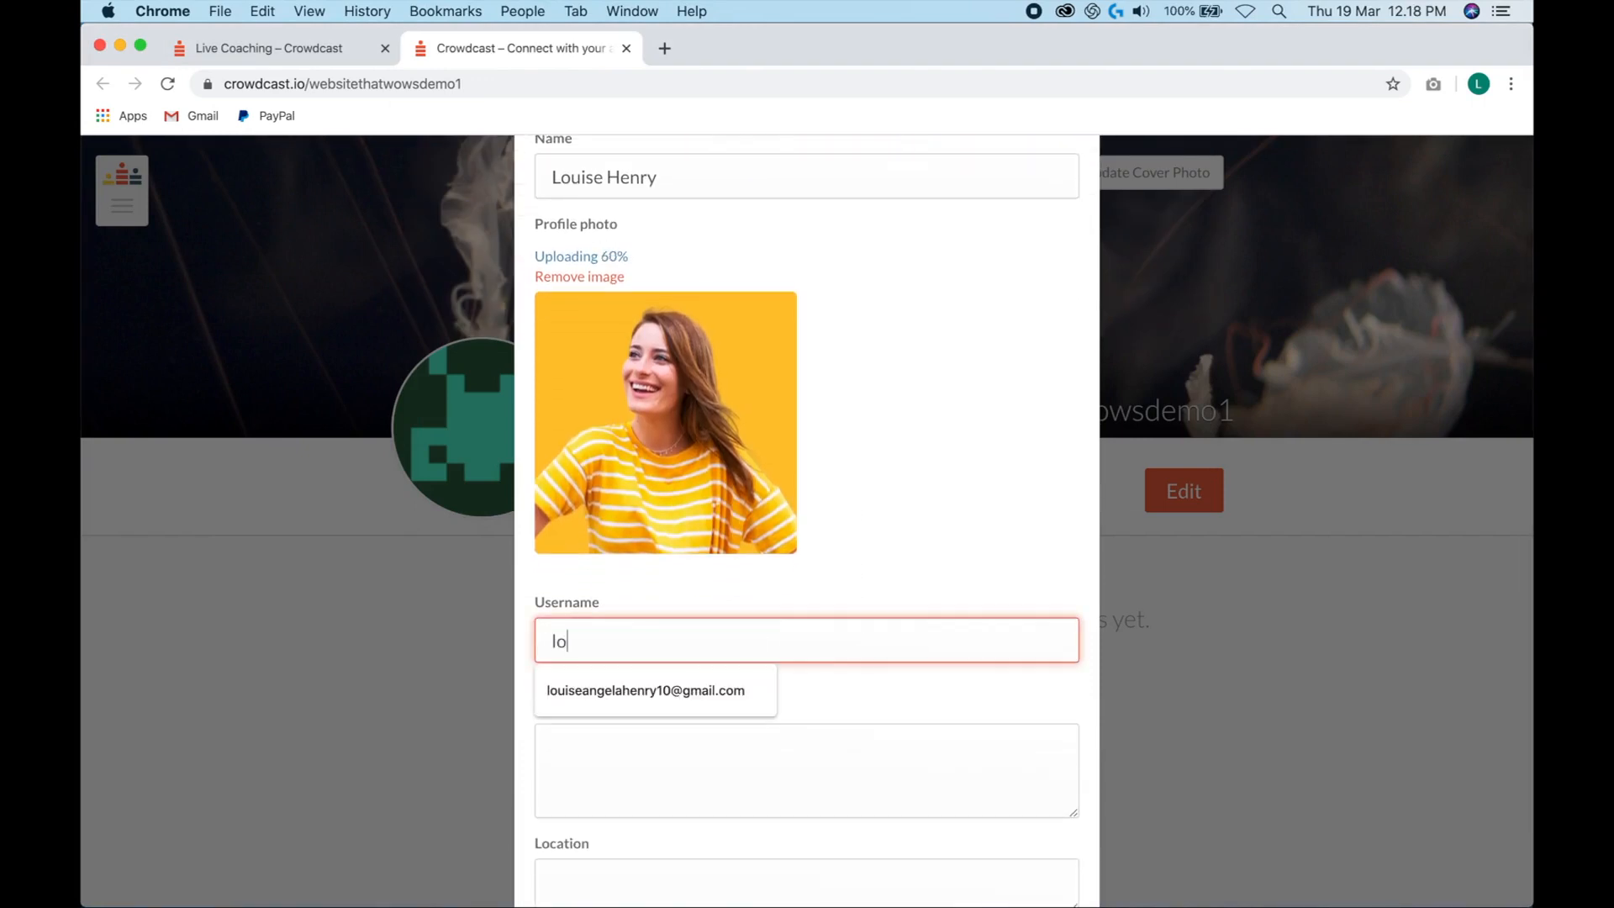
text(louisehenrydemo)
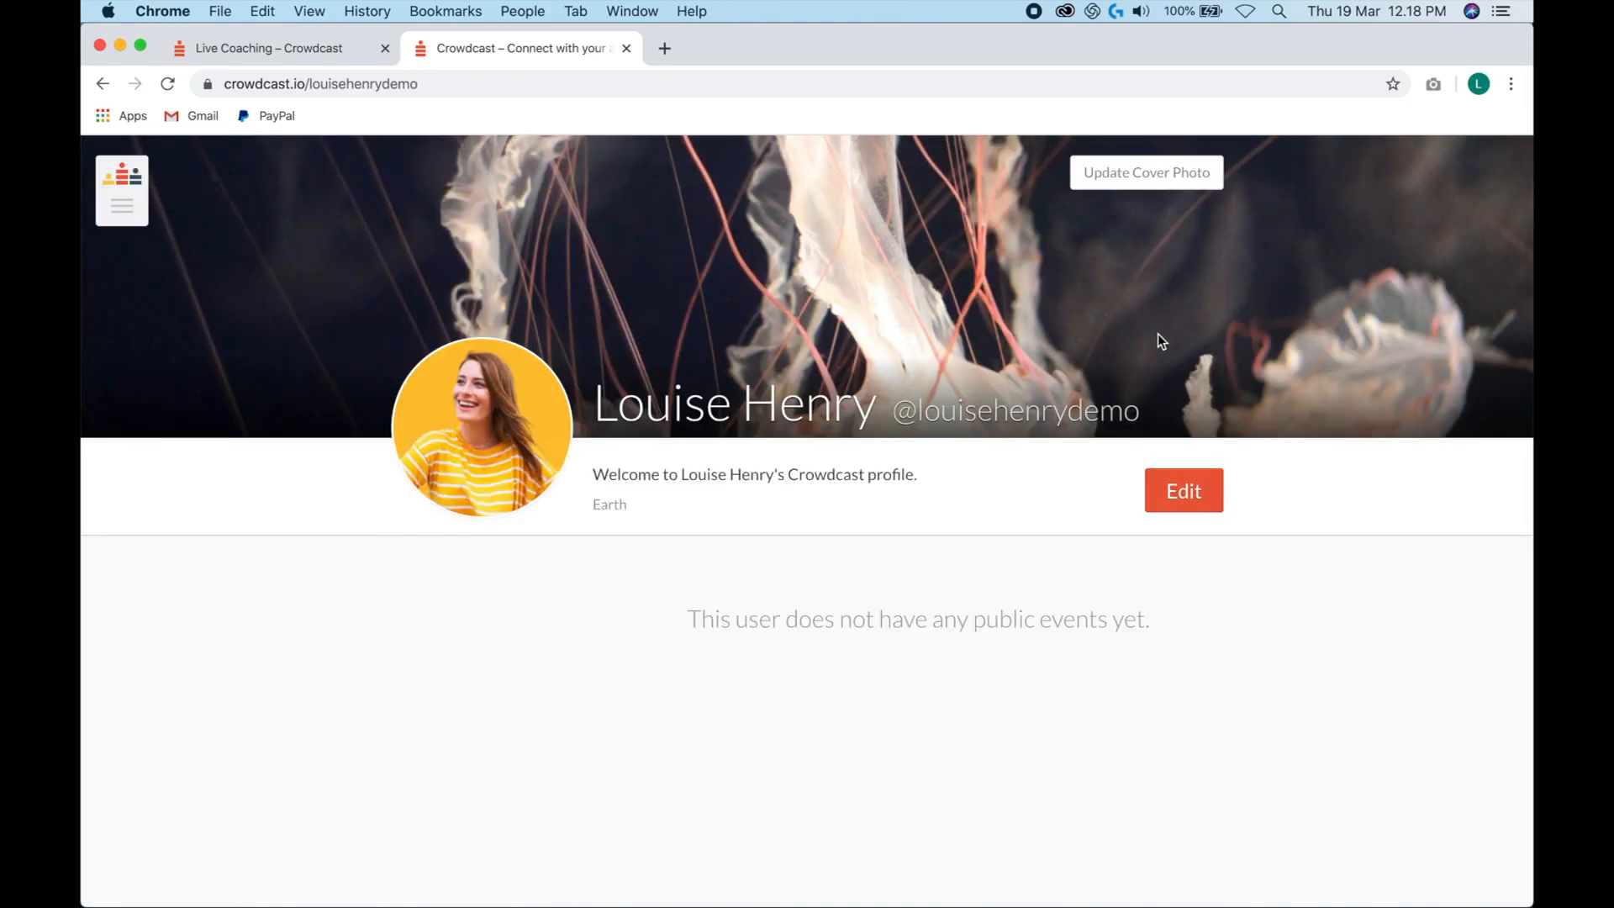
mouse_move(1131, 180)
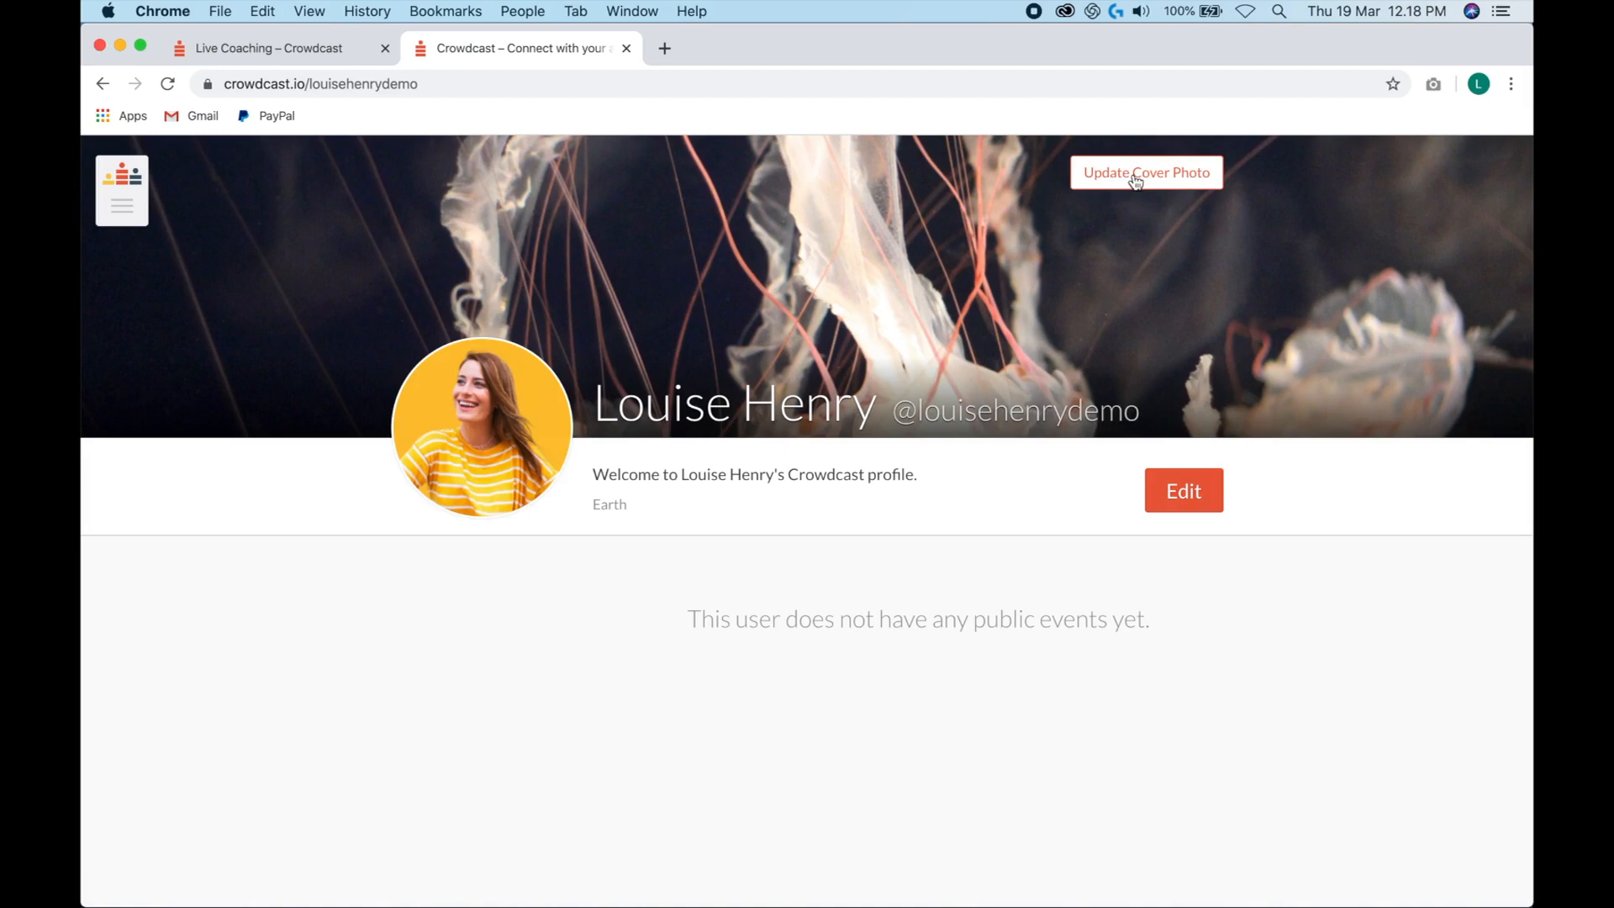
- Upload the pink desk photo as the profile cover and save it
click(1145, 172)
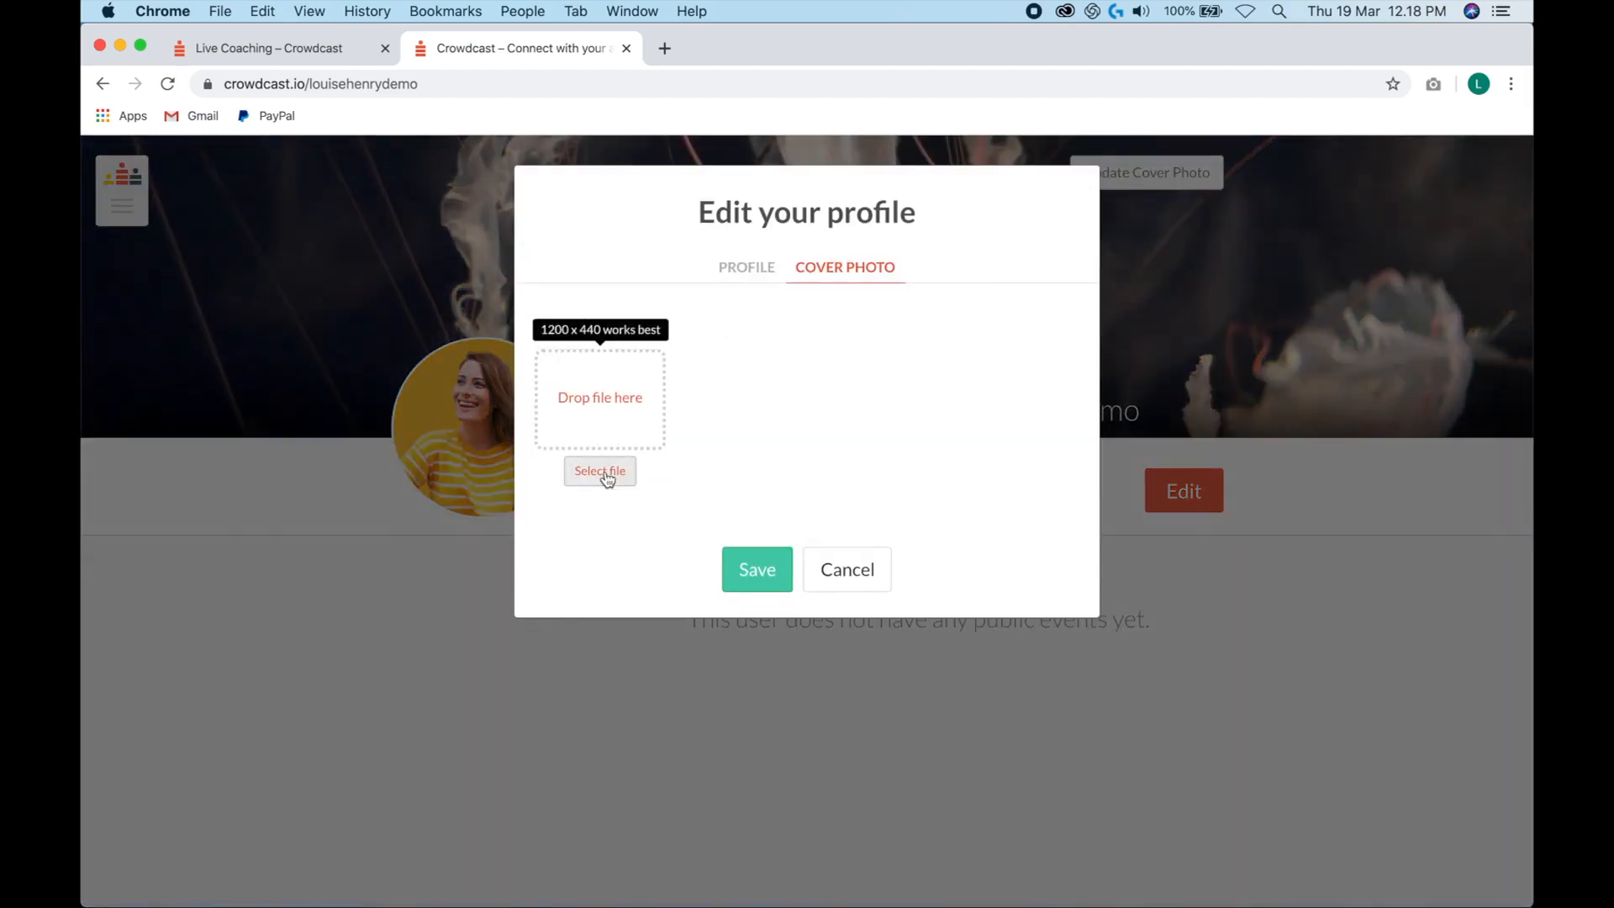
mouse_move(604, 481)
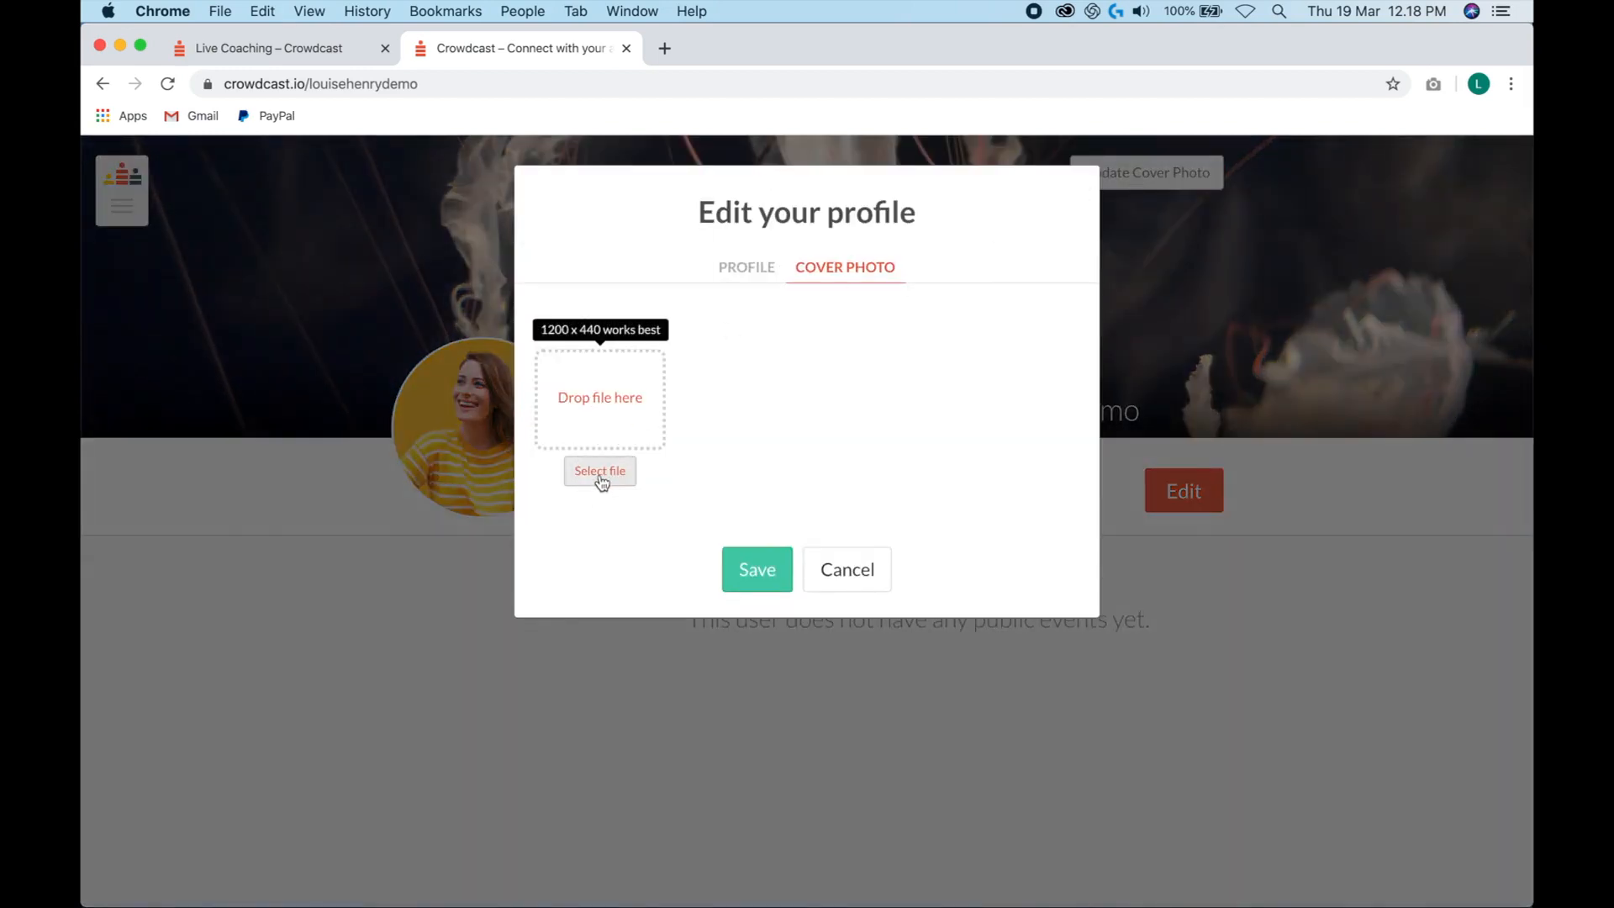
click(599, 471)
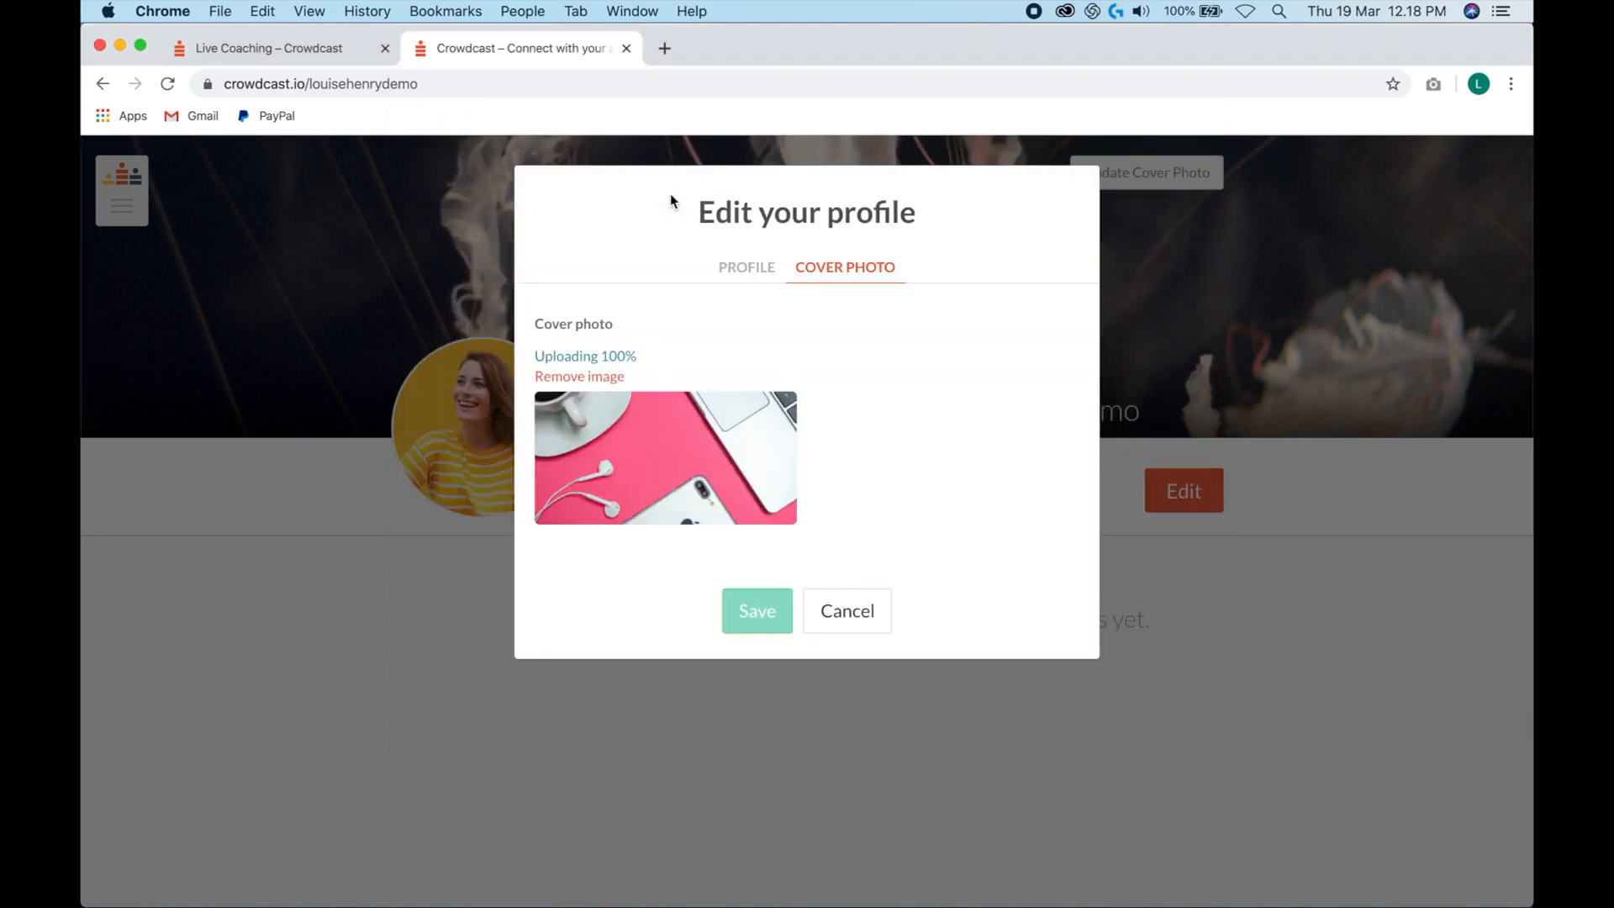
click(756, 610)
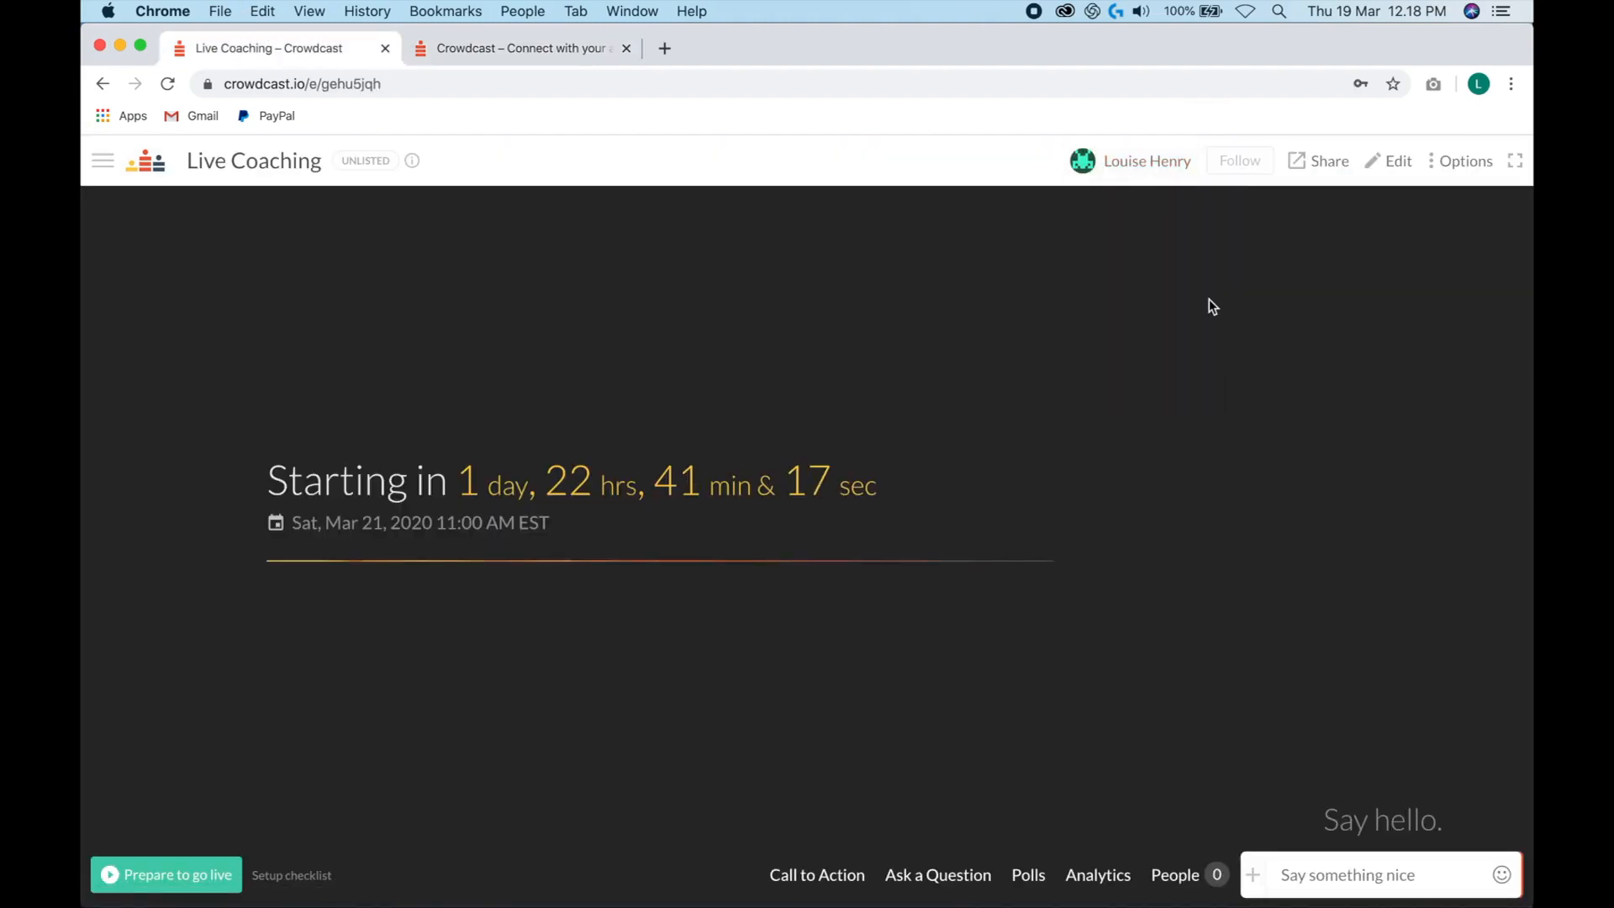
- In the event's cover settings, set Upload a cover photo to Yes
click(1397, 161)
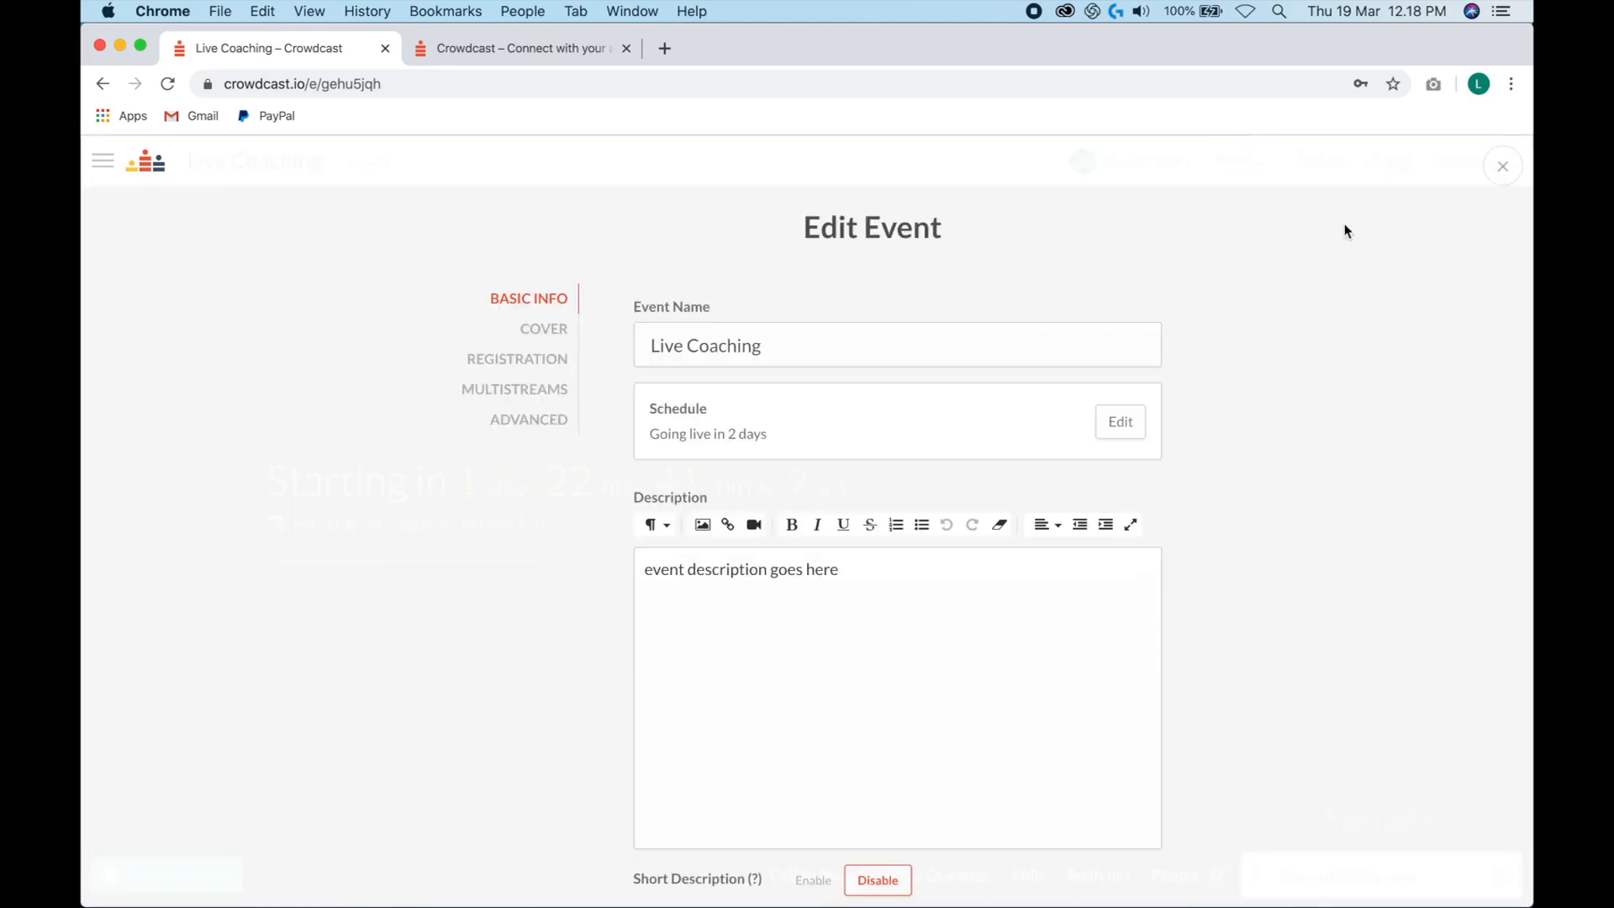
mouse_move(565, 334)
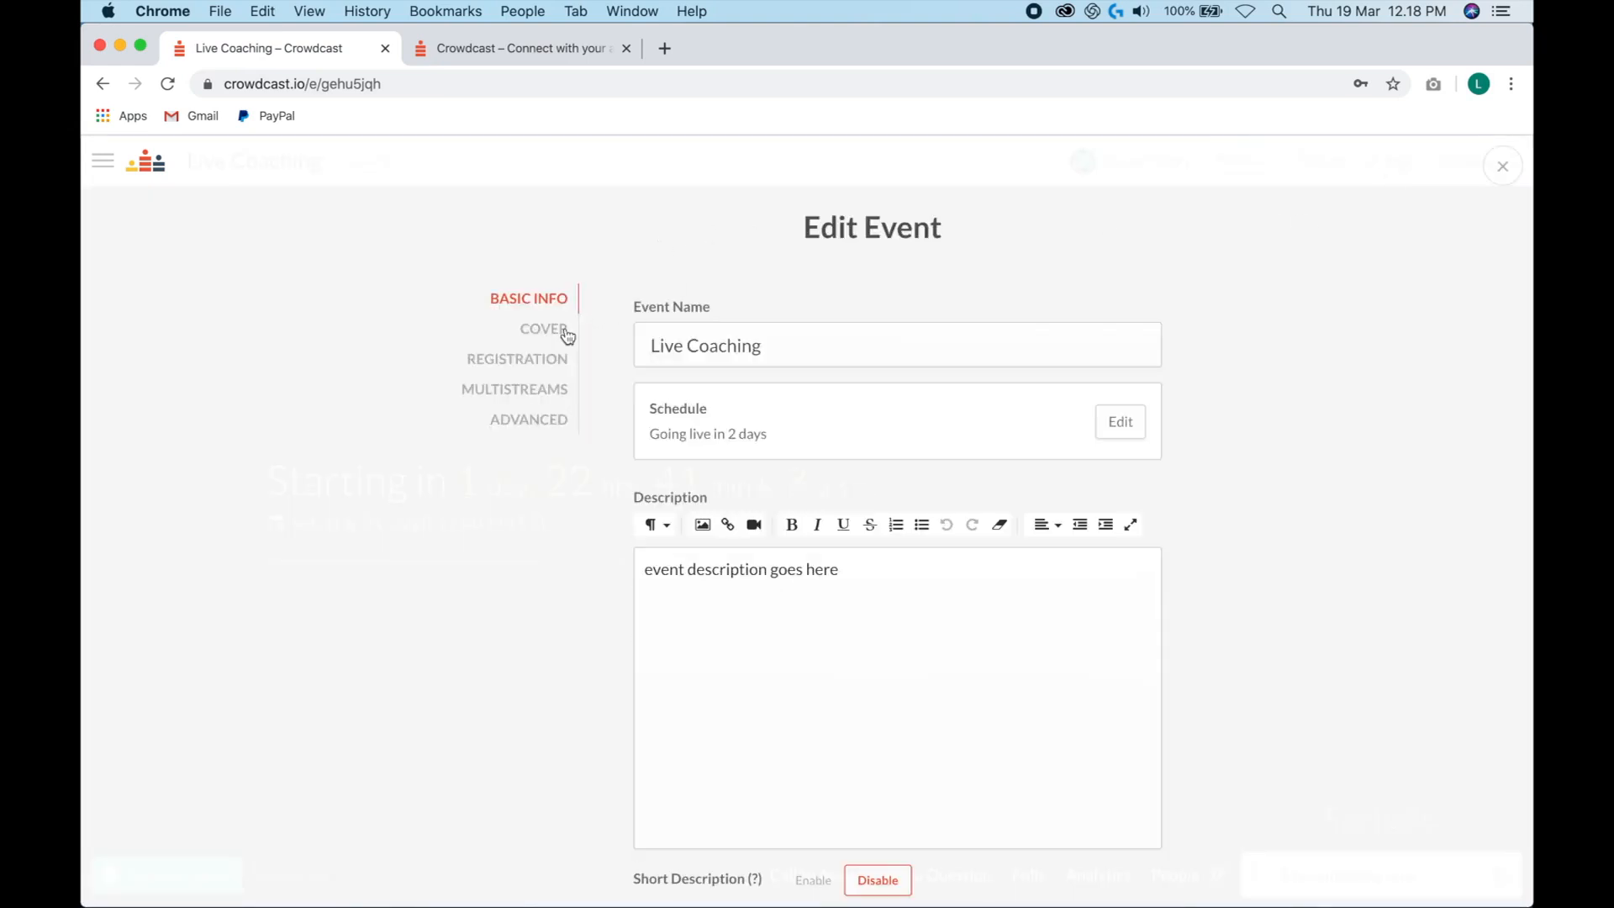
click(543, 328)
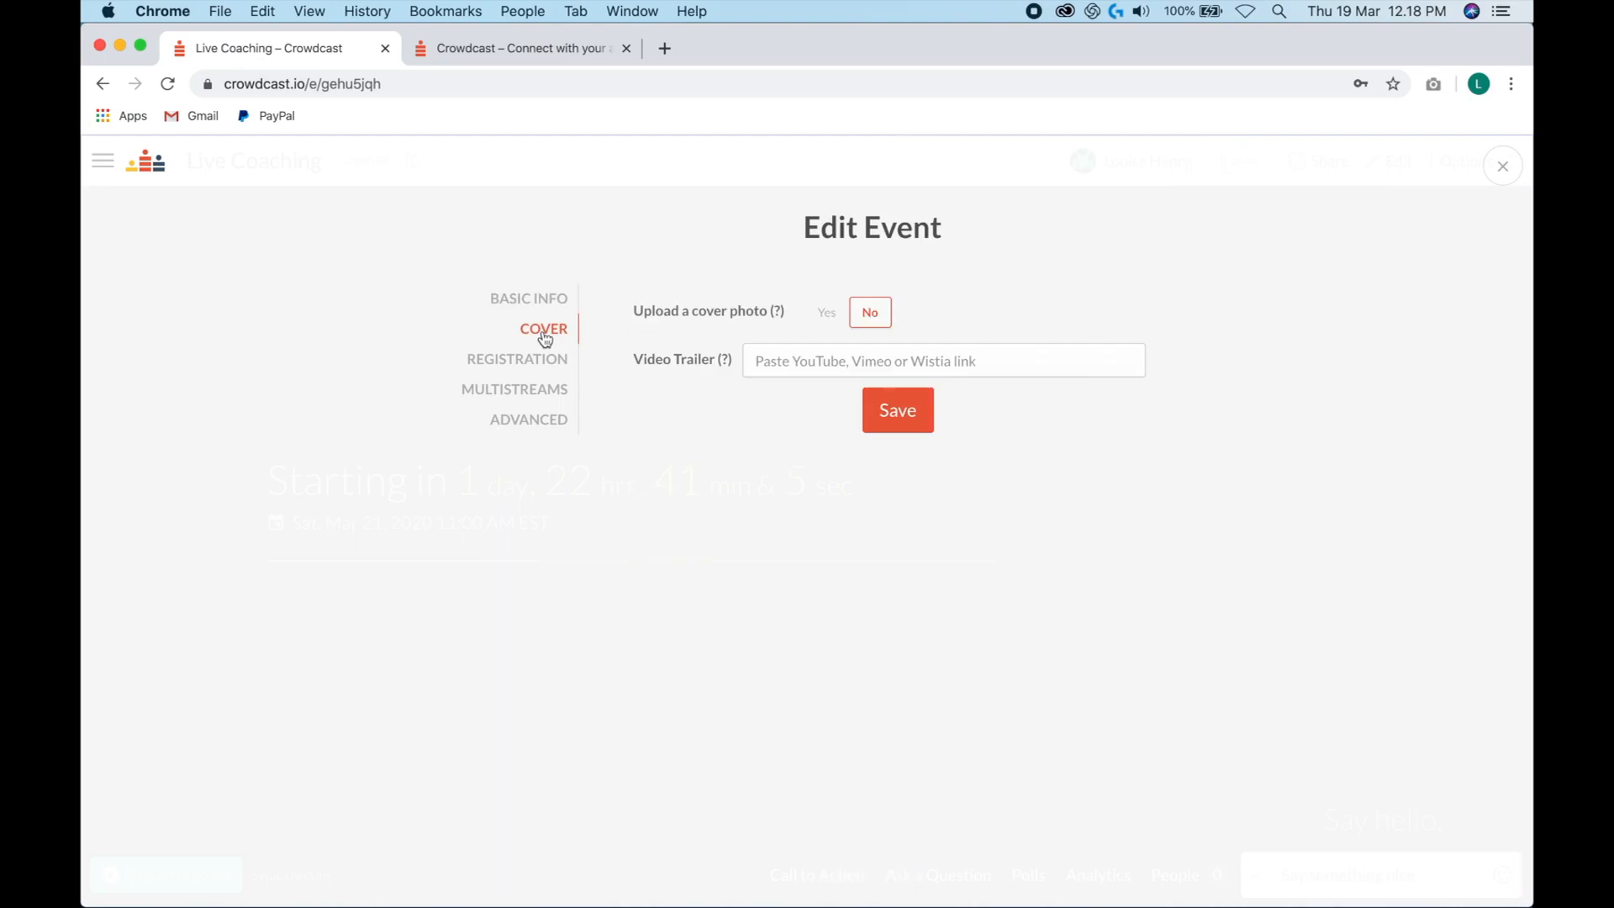
mouse_move(836, 327)
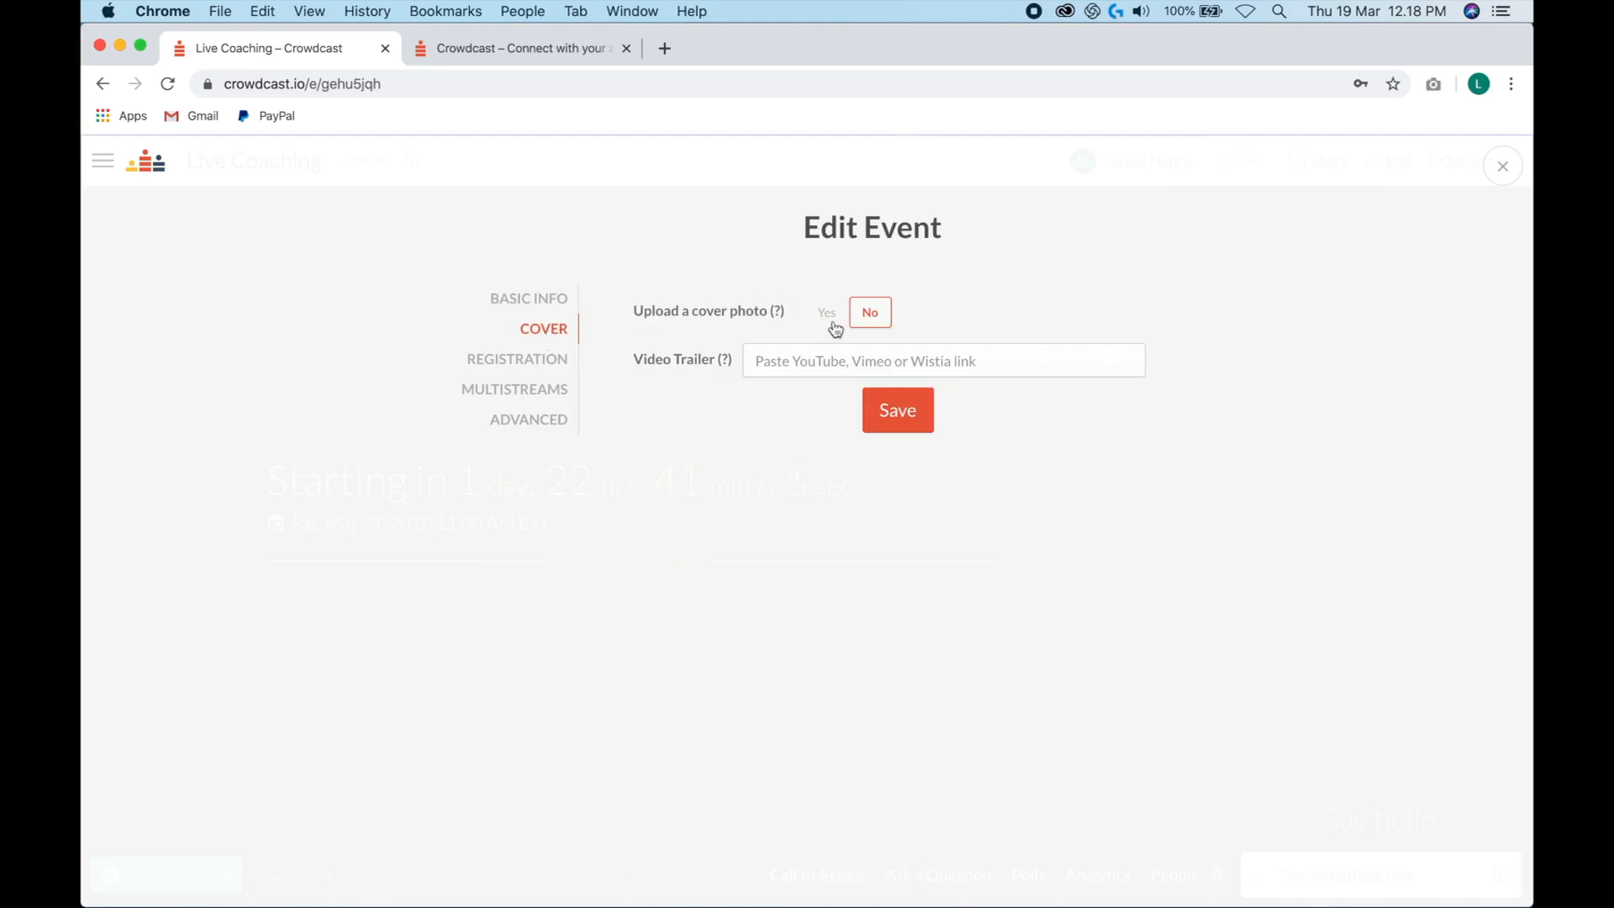
click(827, 313)
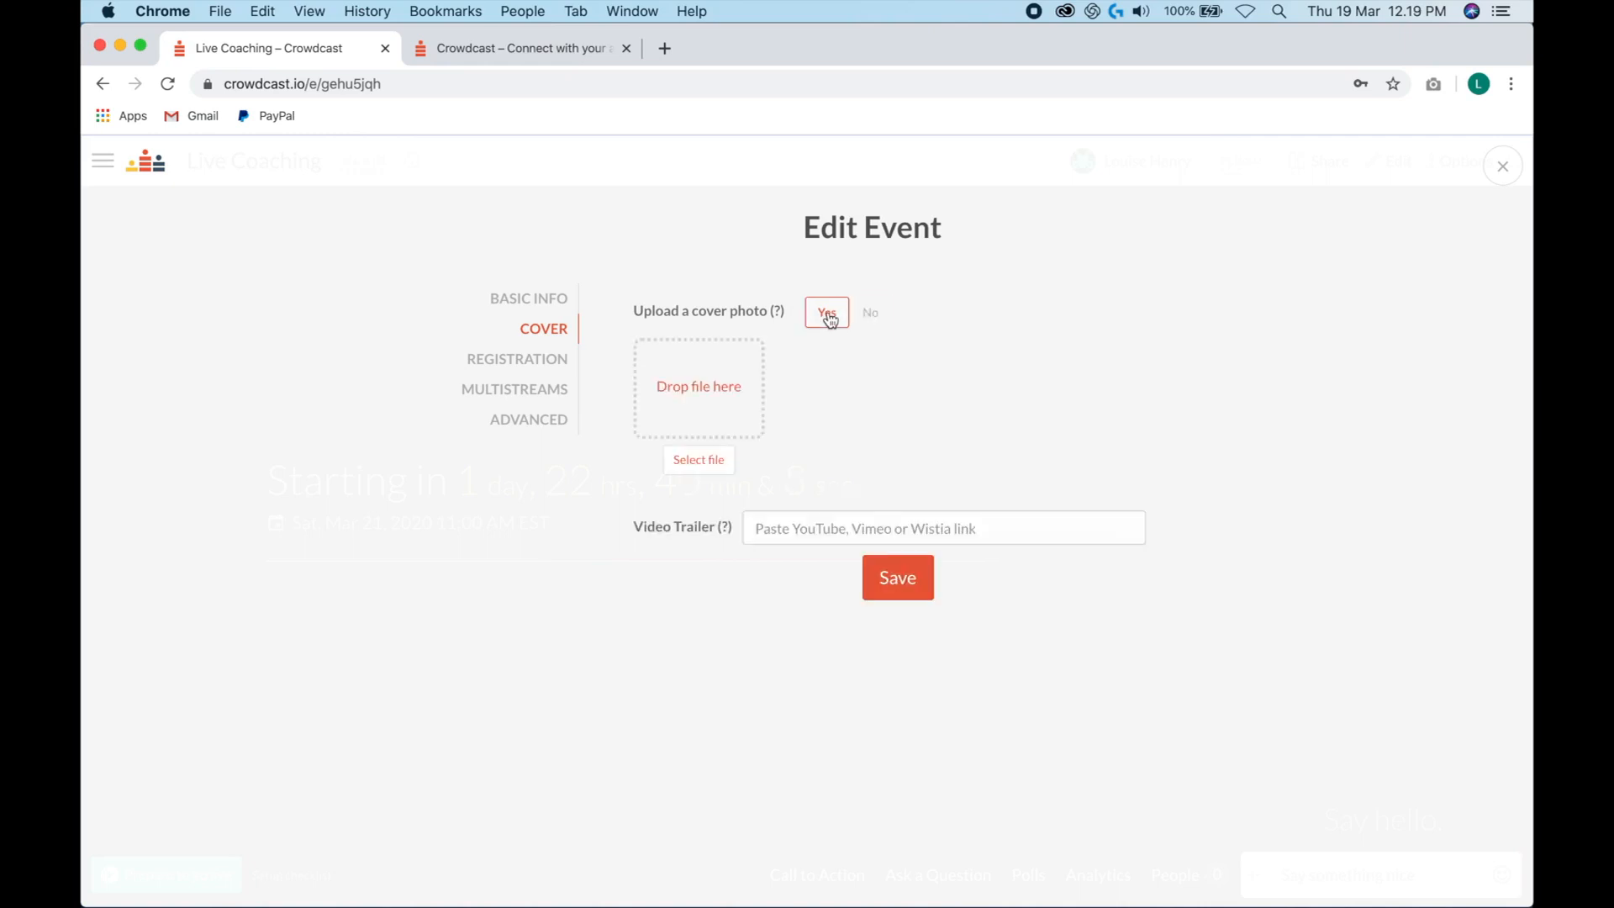
mouse_move(807, 392)
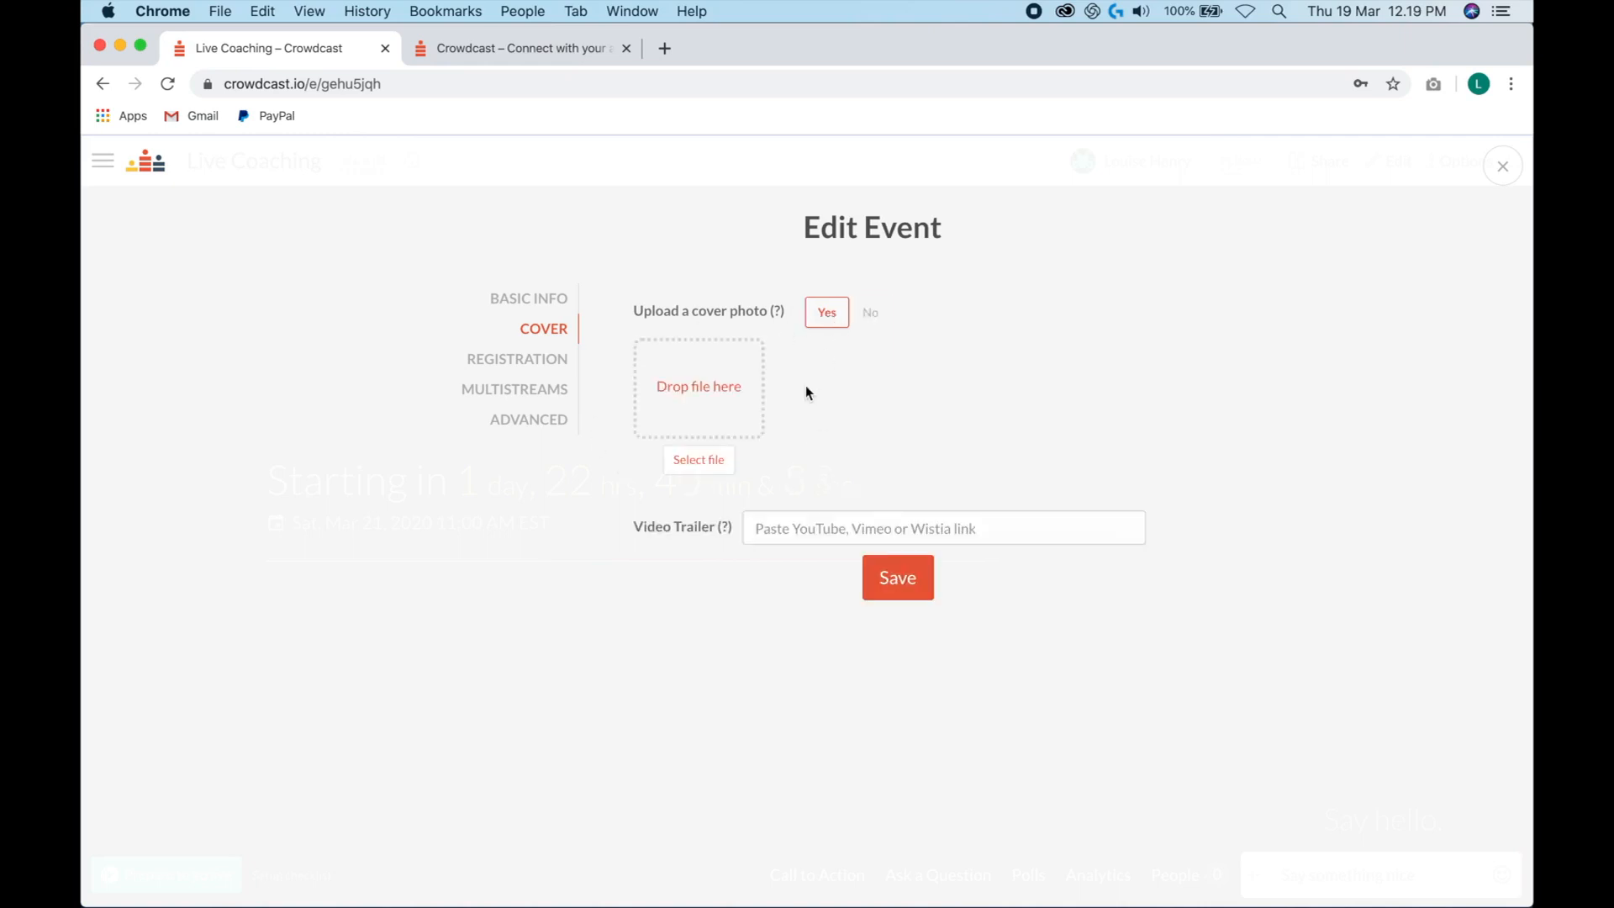
mouse_move(698, 387)
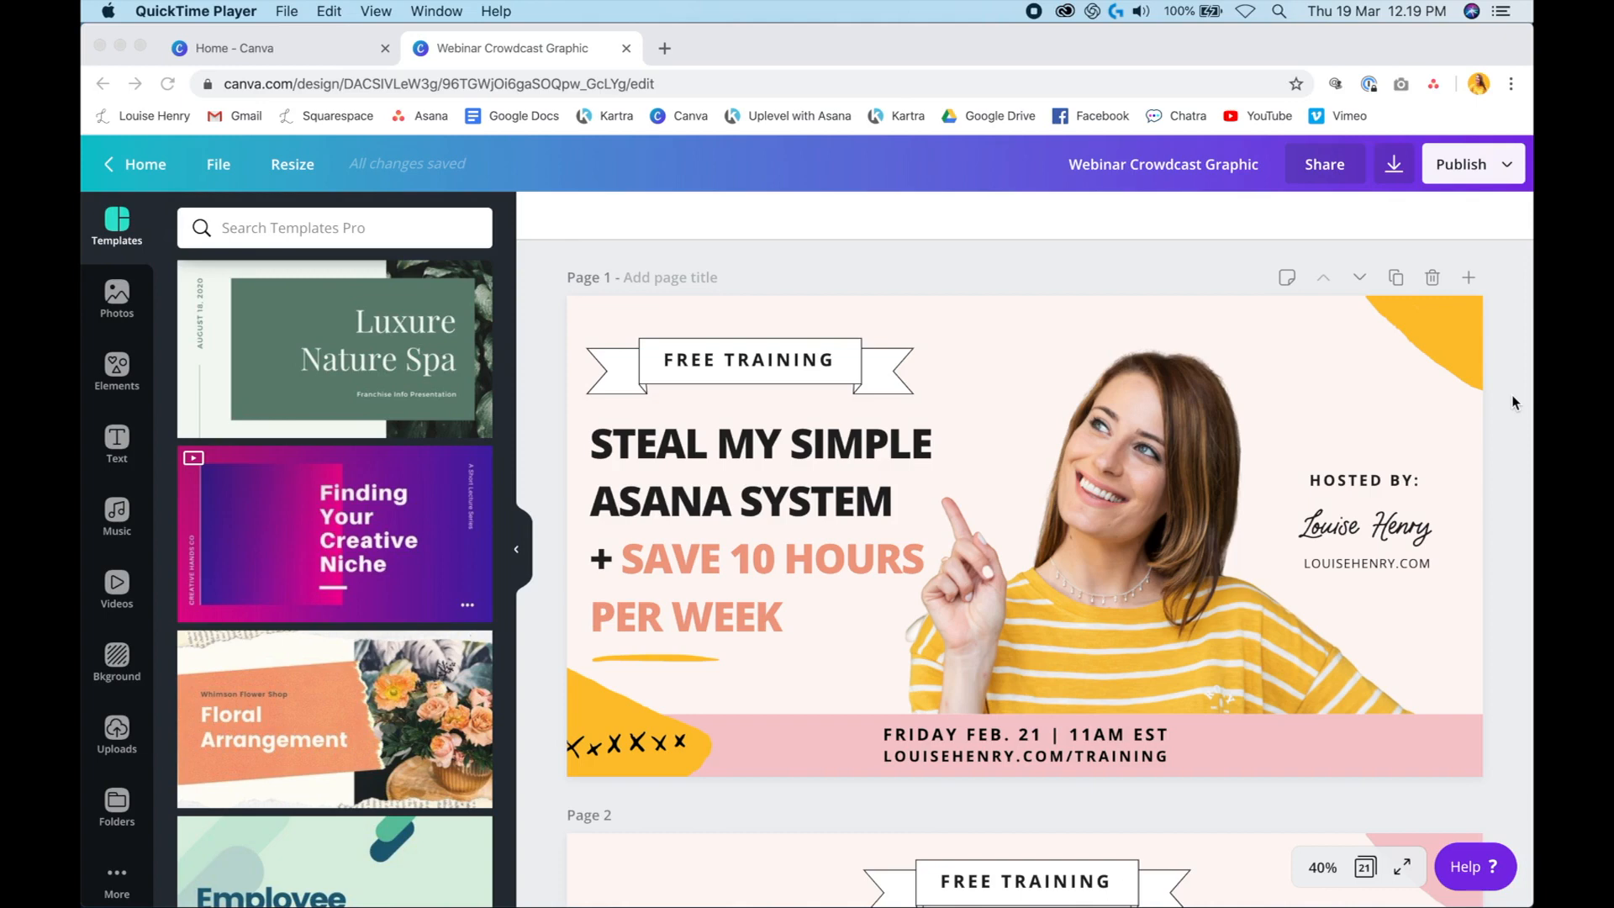
scroll(down, 3)
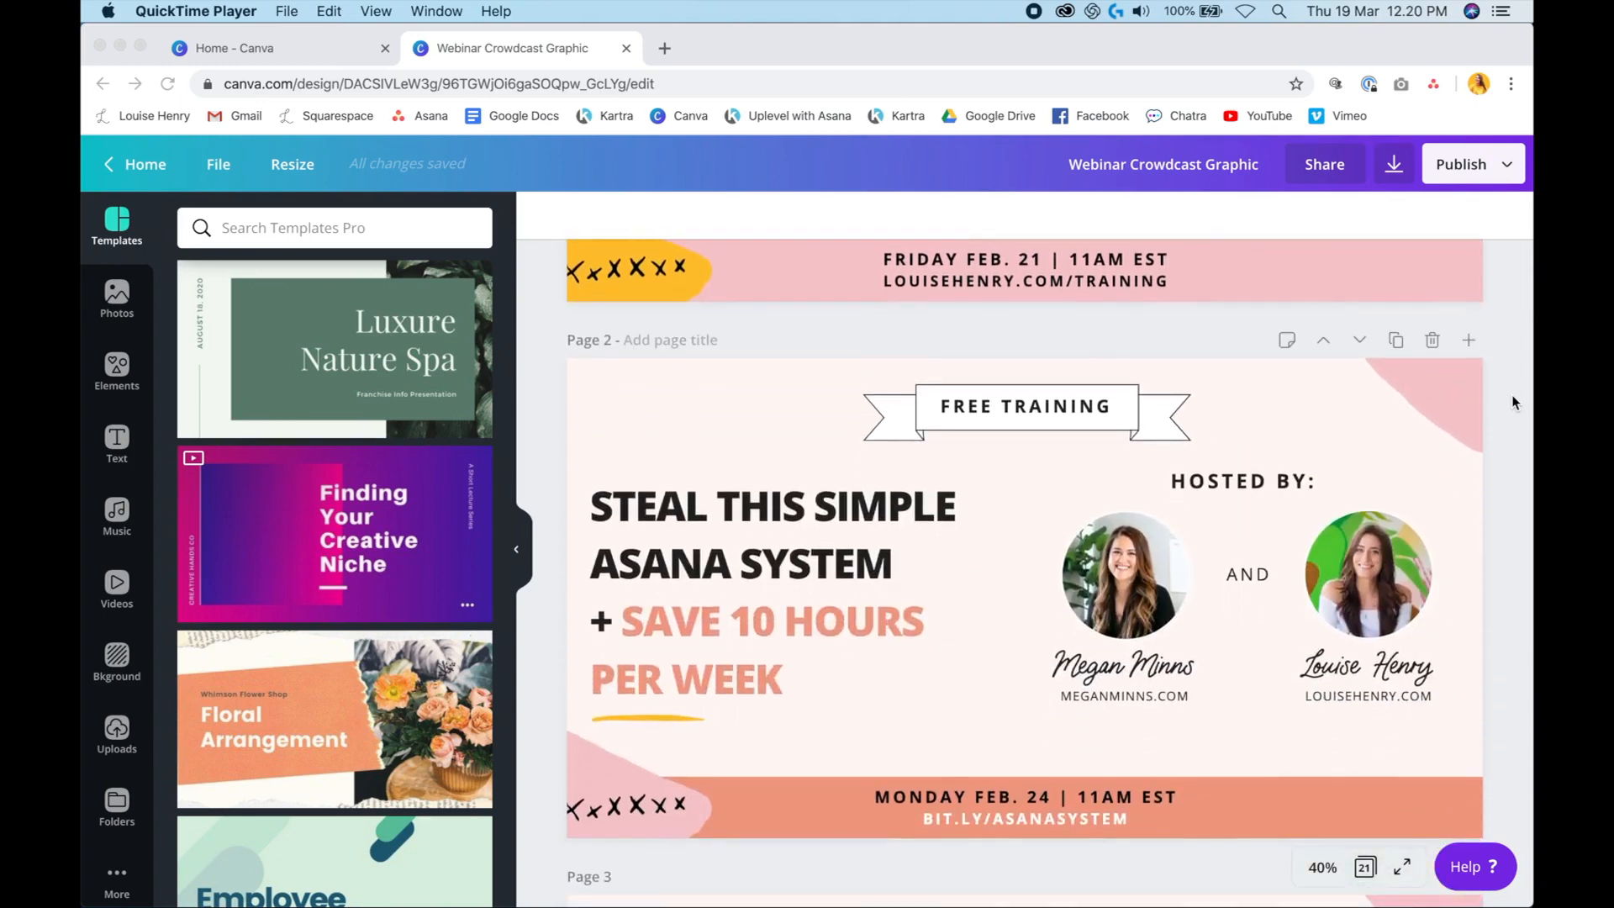
scroll(up, 3)
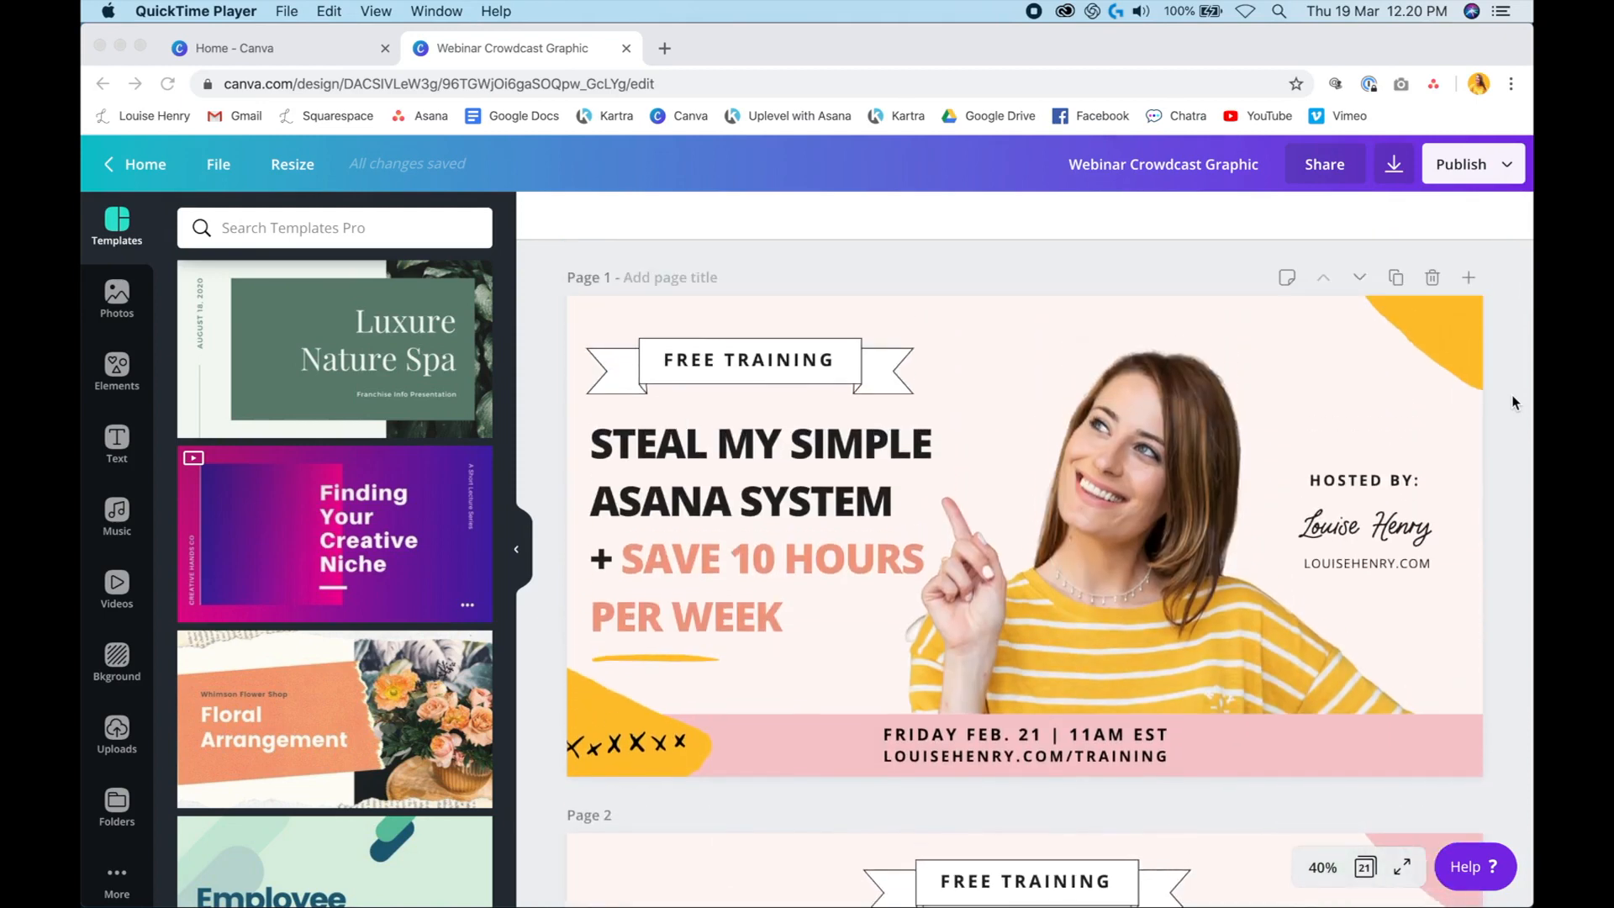
mouse_move(656, 388)
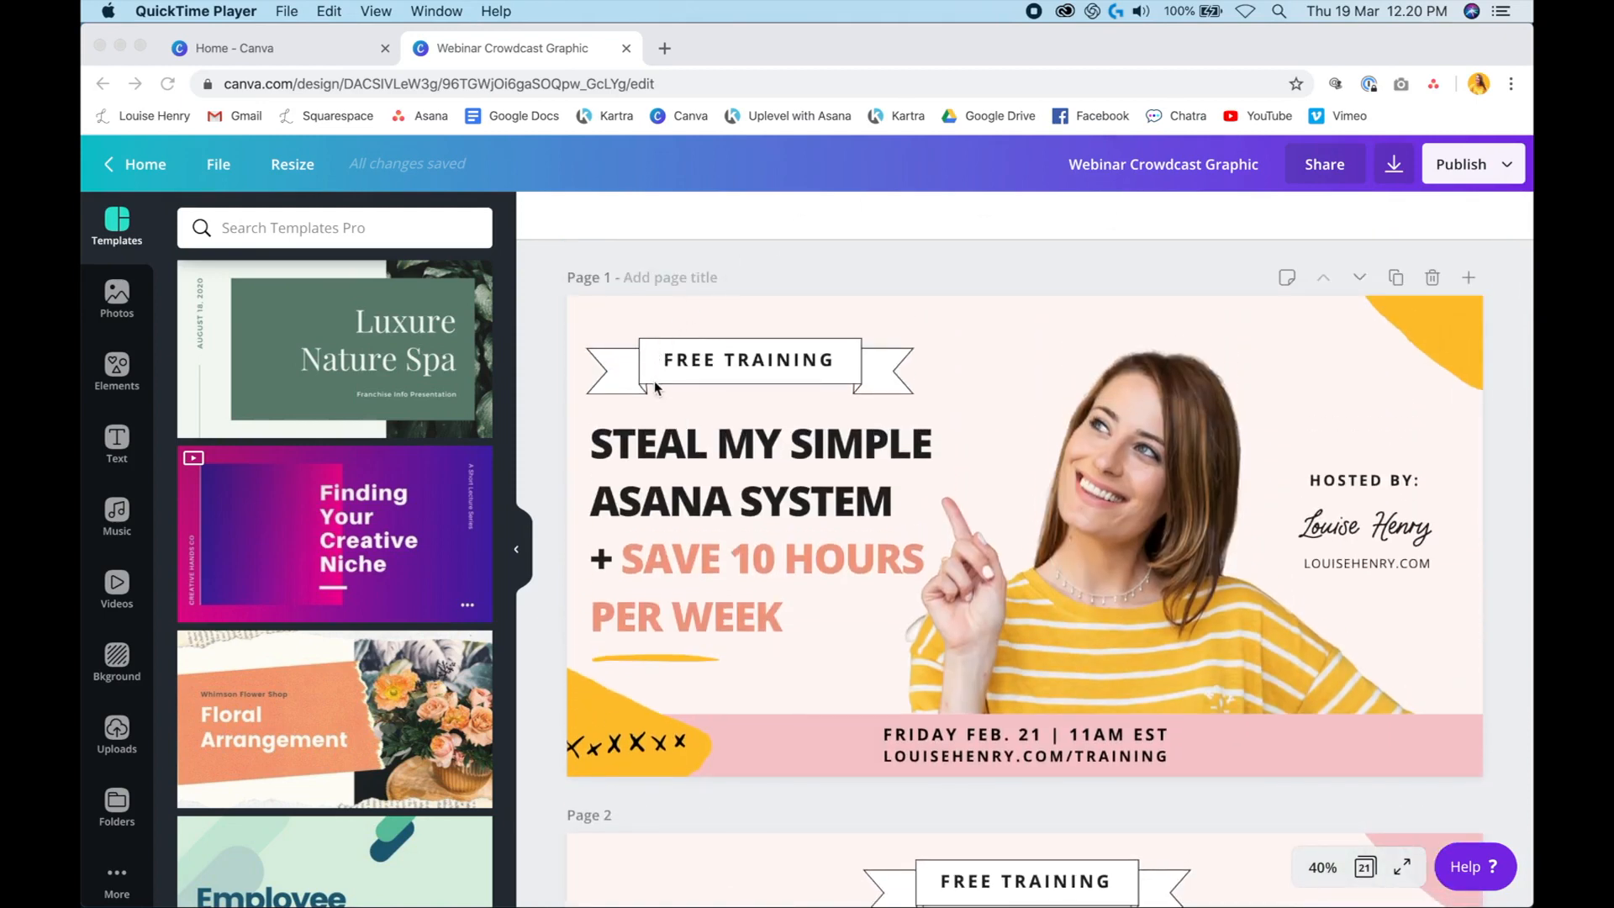
mouse_move(824, 627)
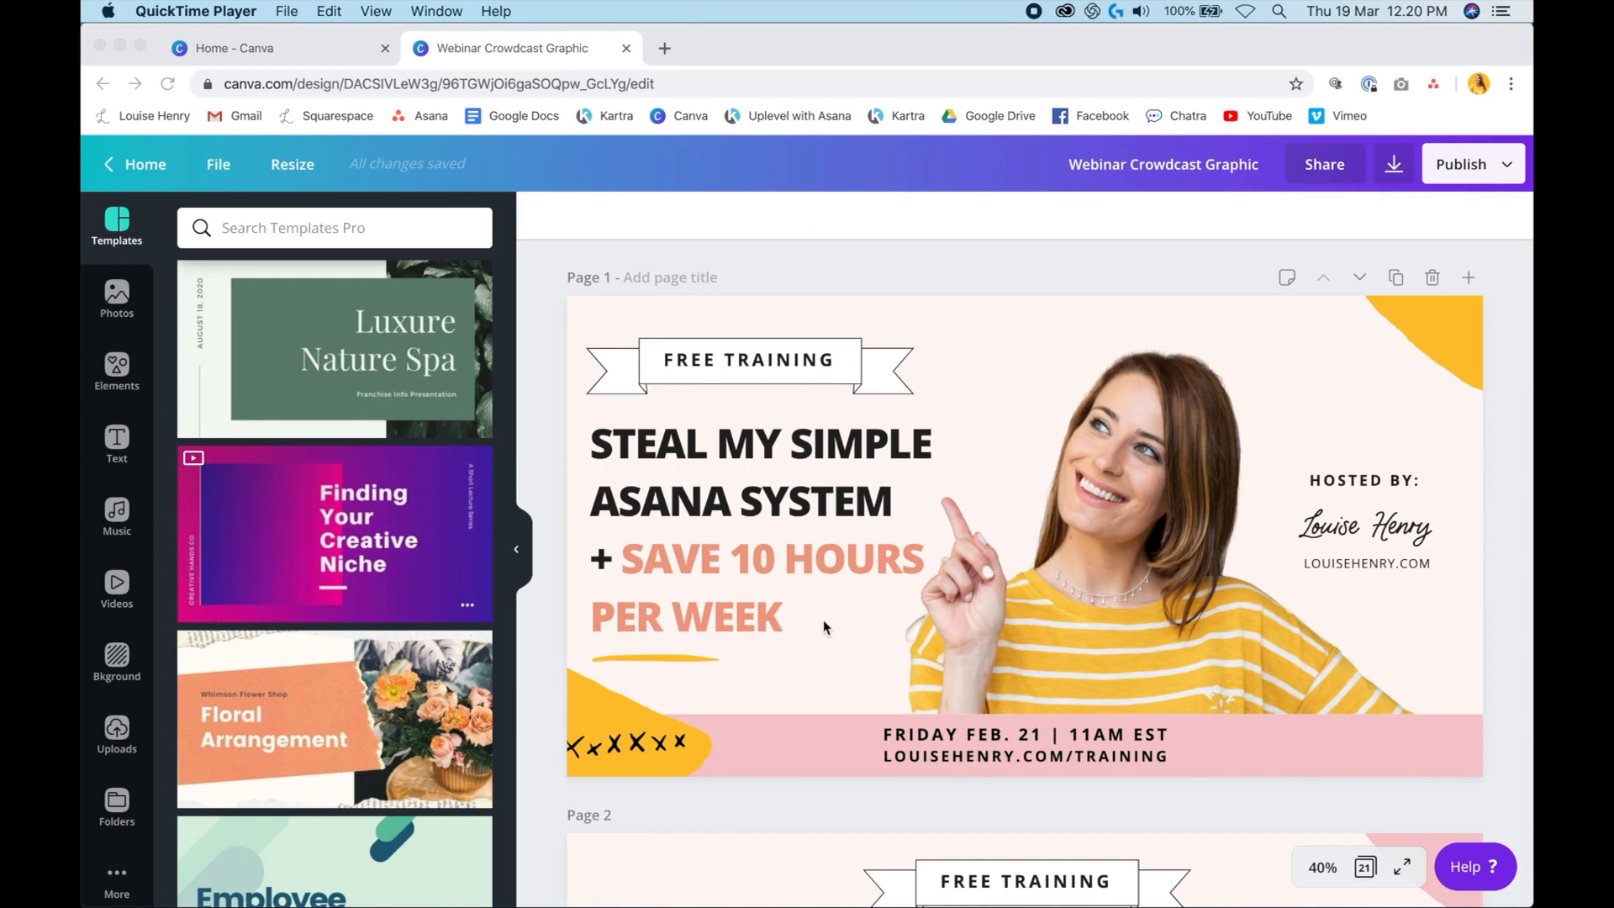
mouse_move(1426, 518)
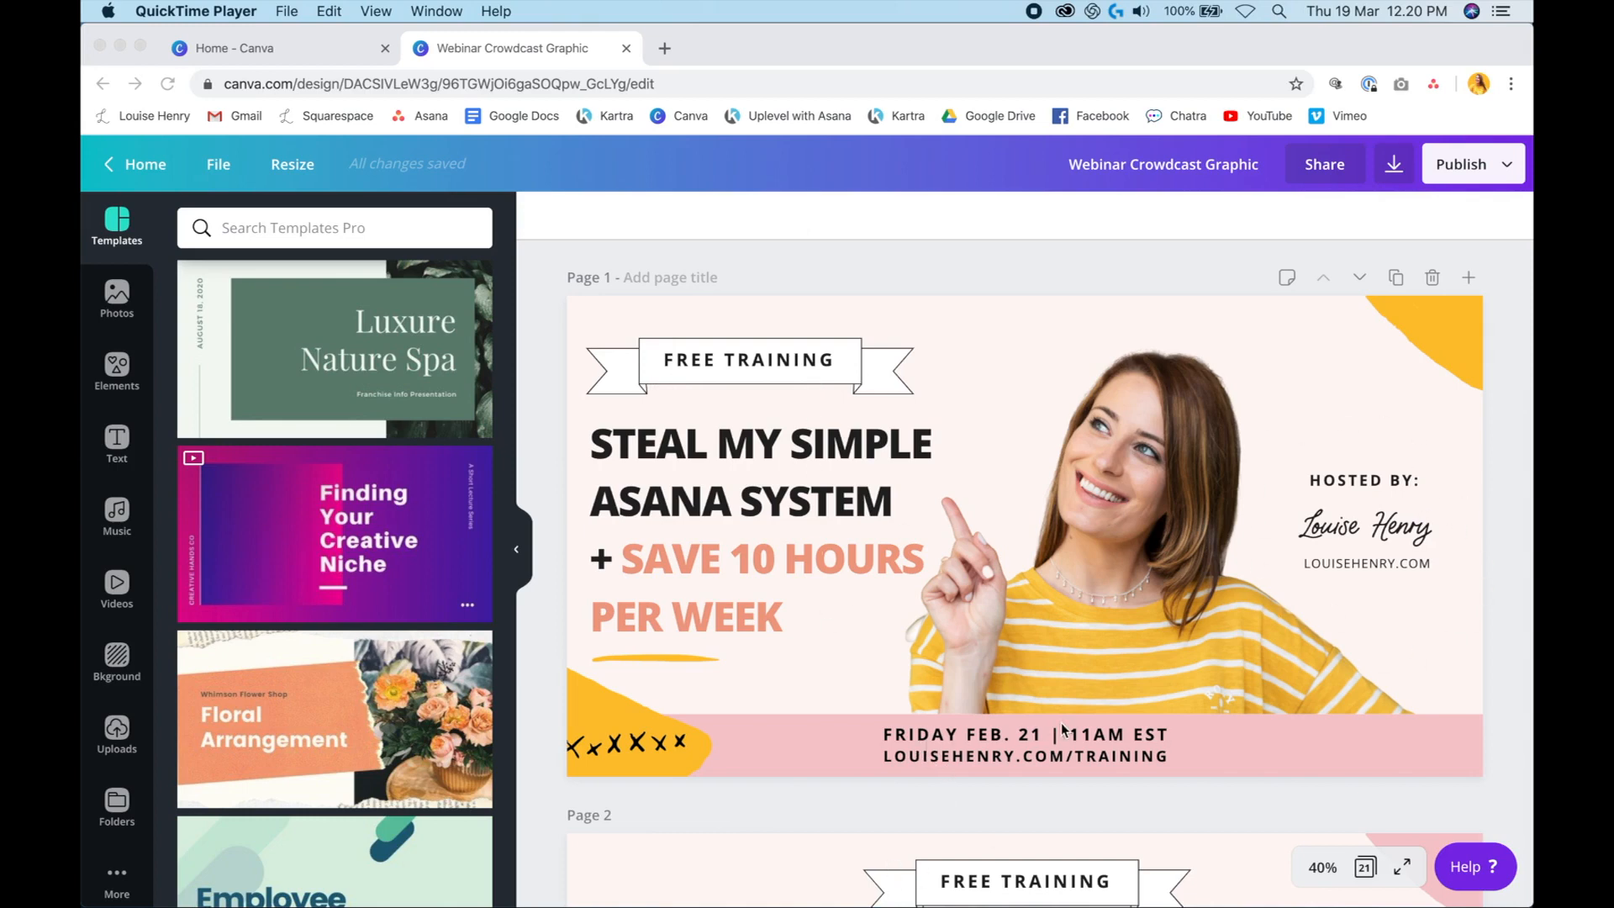
mouse_move(1063, 763)
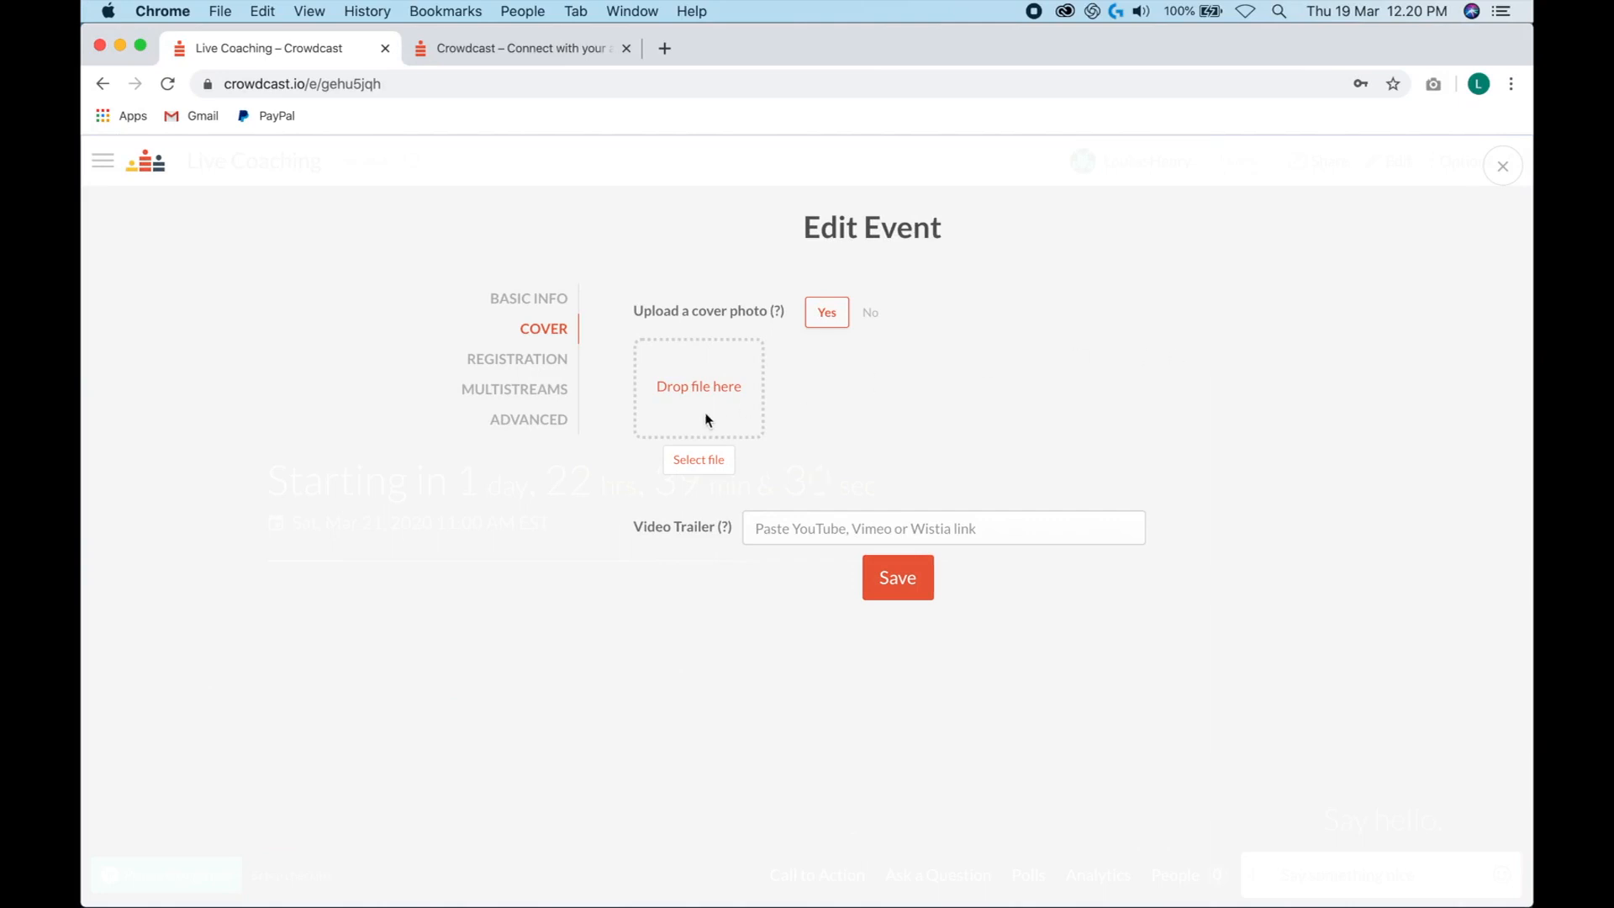
mouse_move(697, 459)
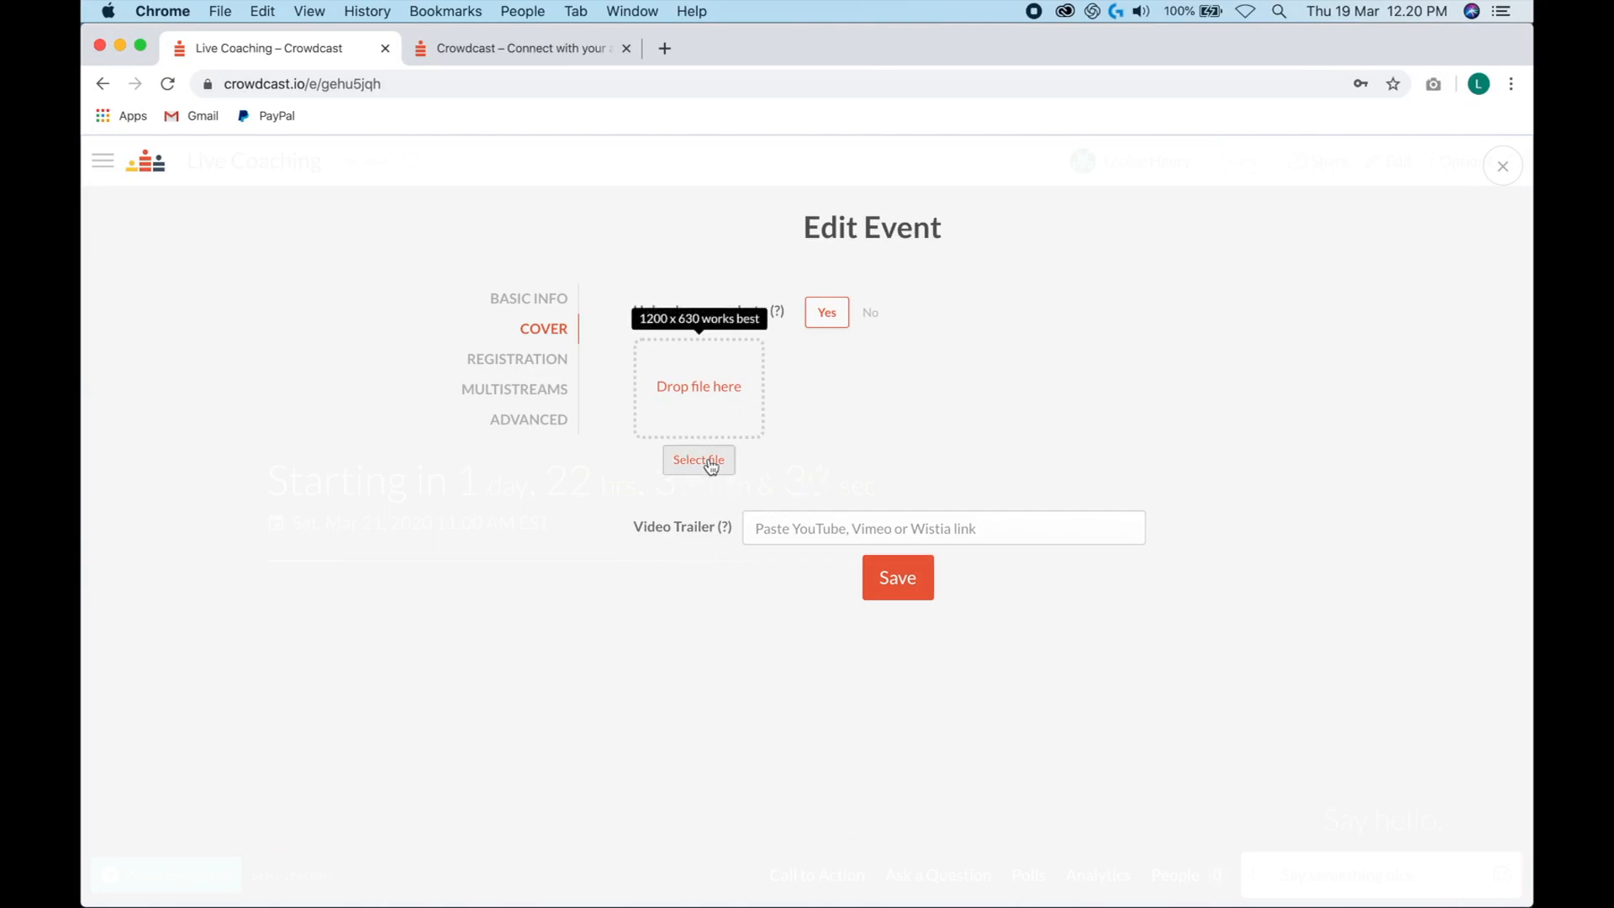
- Upload the Steal My Simple Asana System graphic as the event cover and save
click(698, 459)
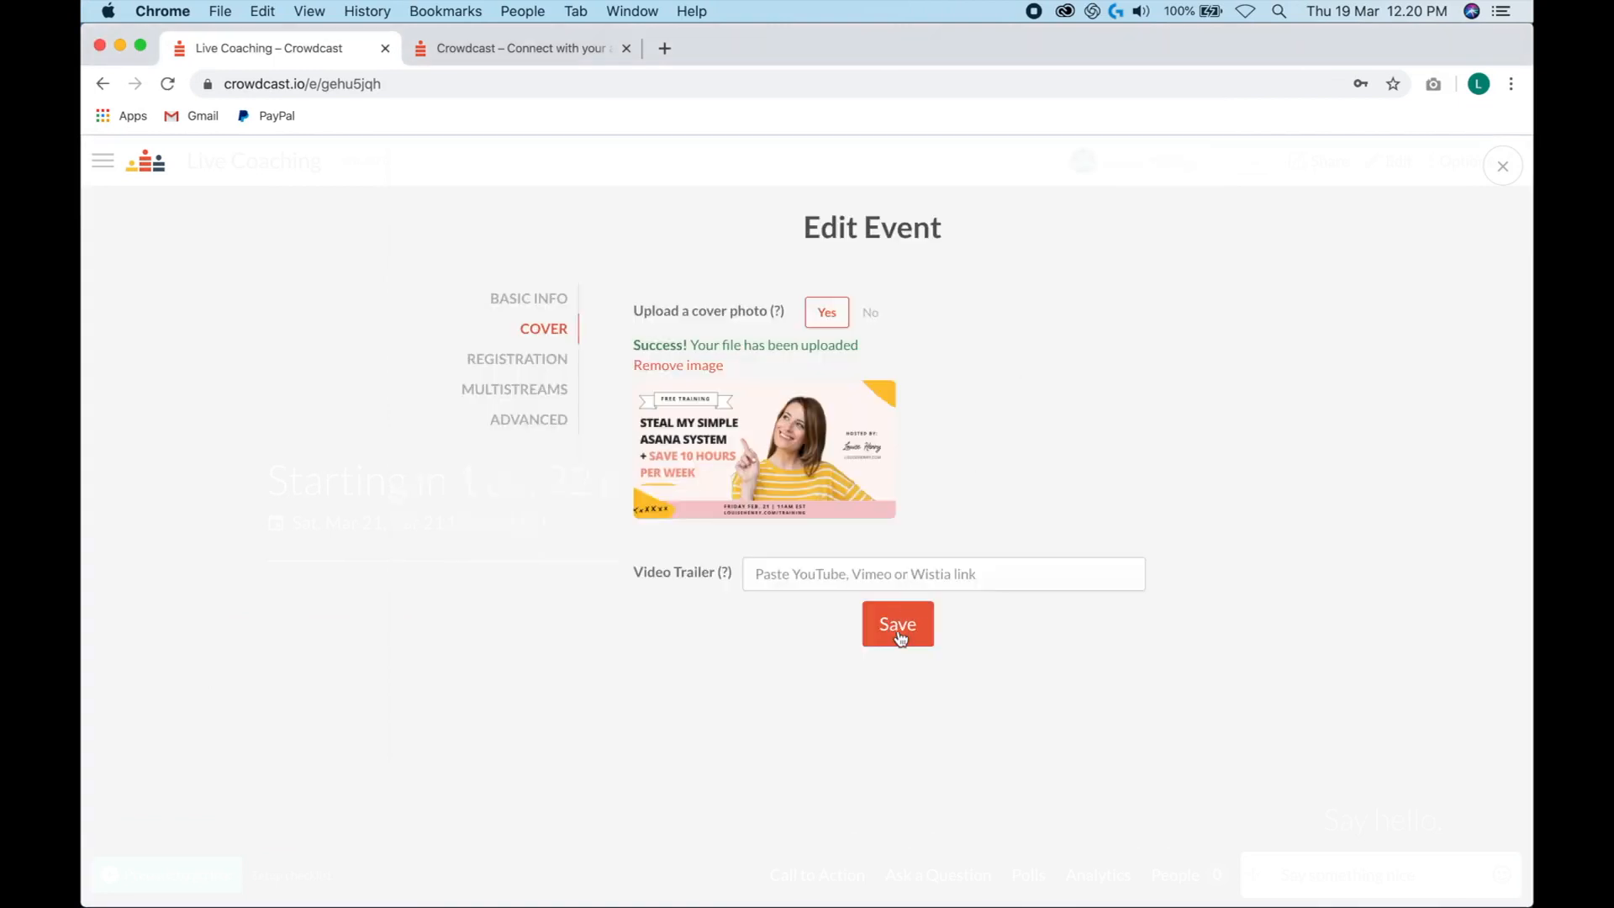
click(896, 624)
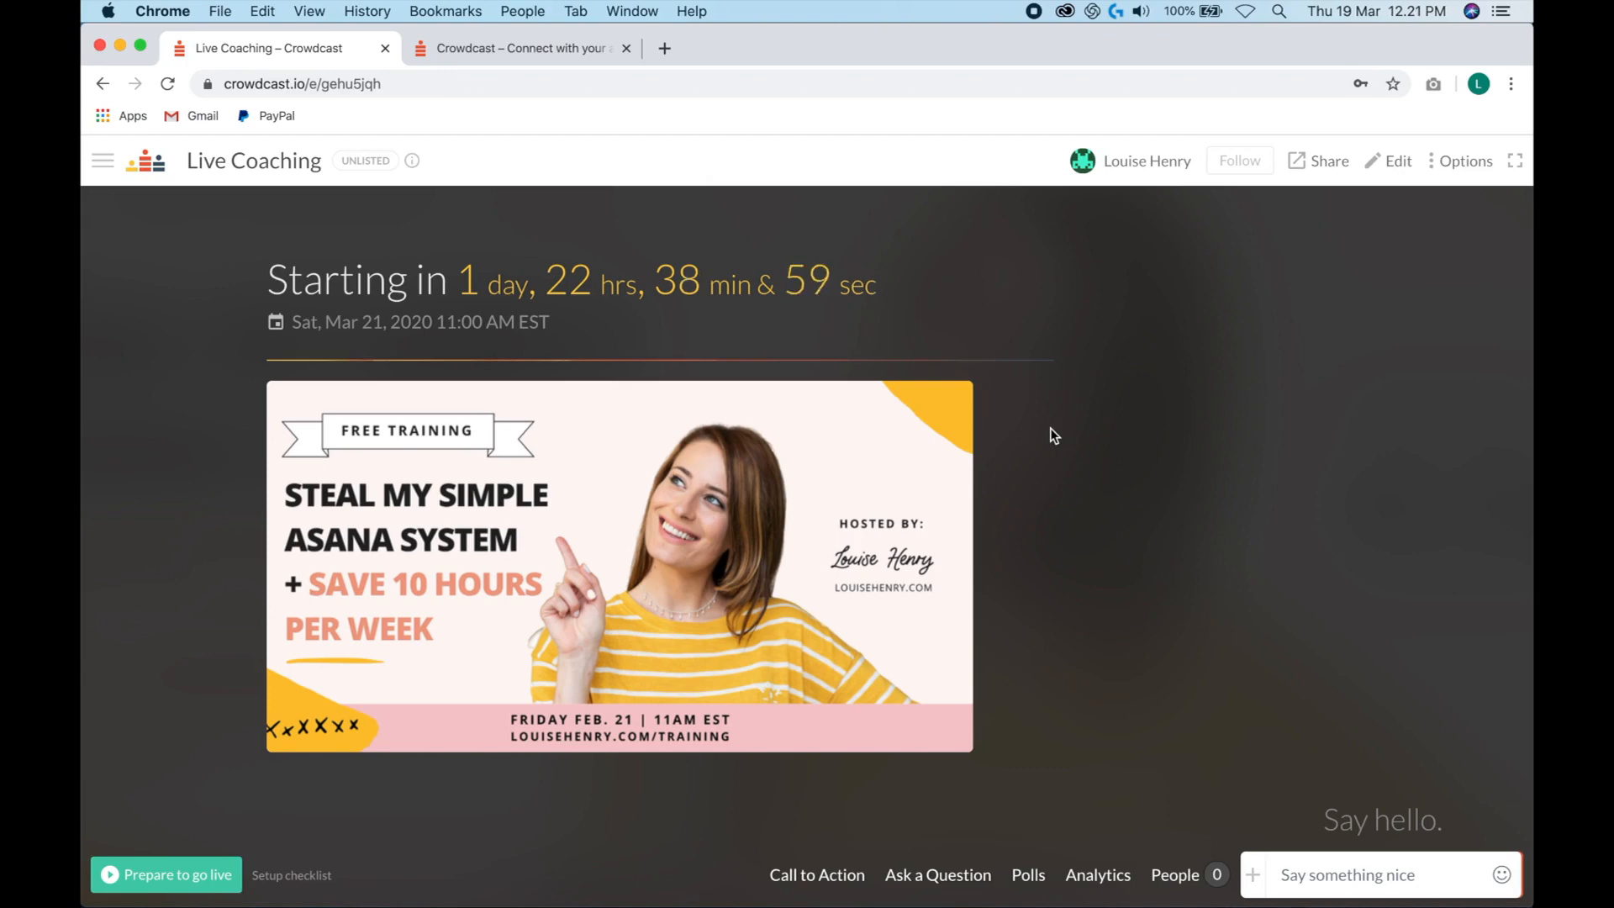
mouse_move(1461, 161)
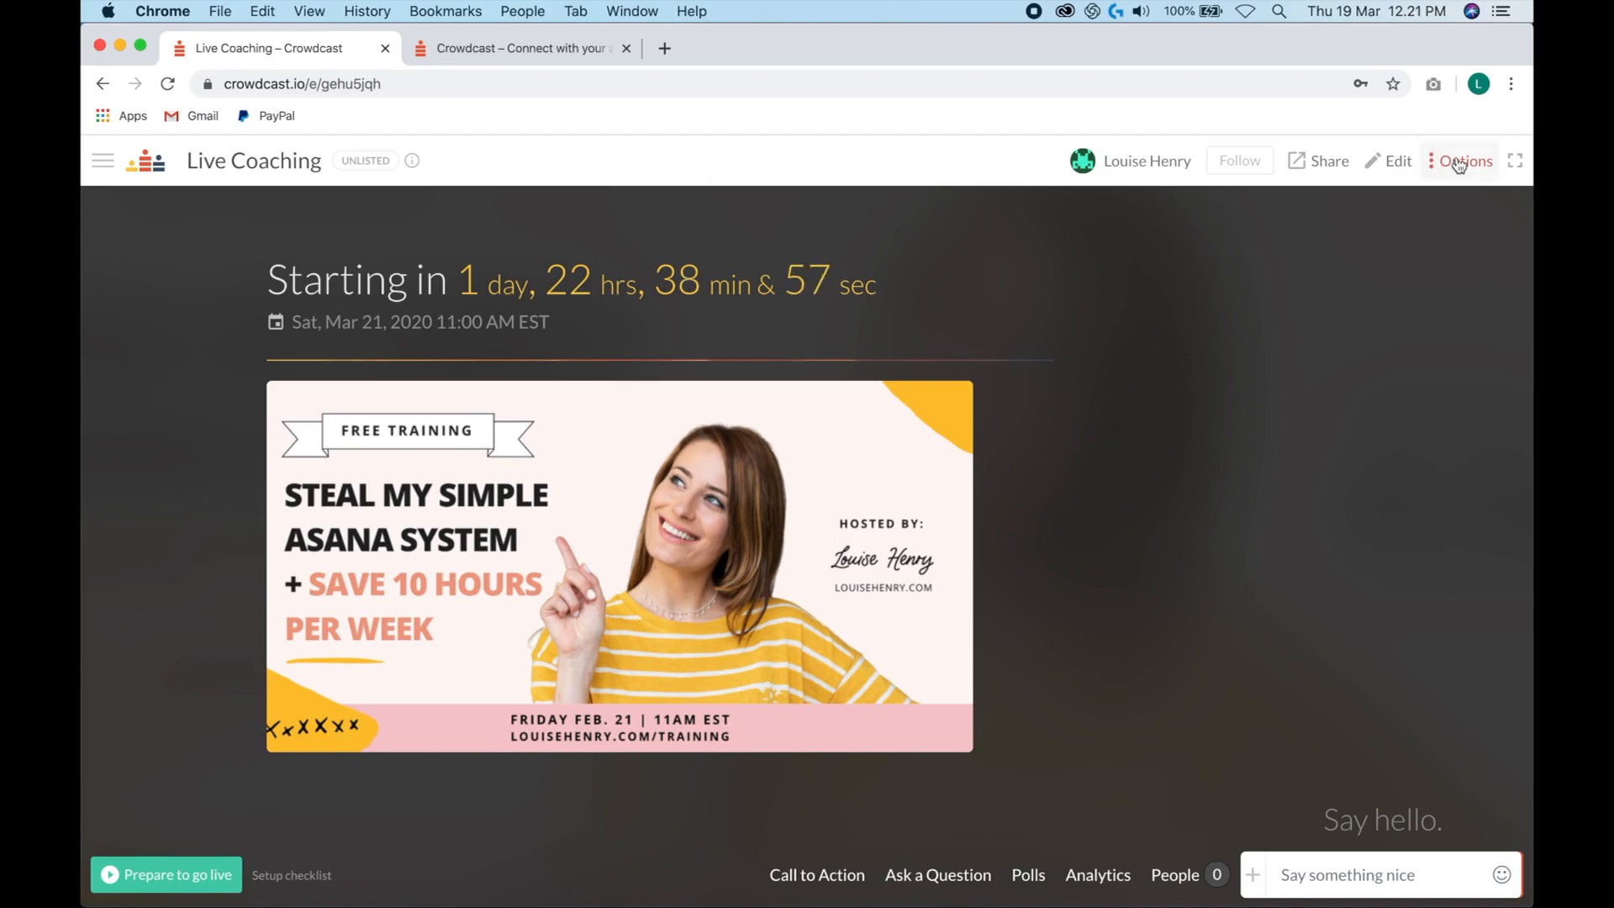
- Preview the registration page as a guest through Save my spot and email sign-up, then return
click(1465, 162)
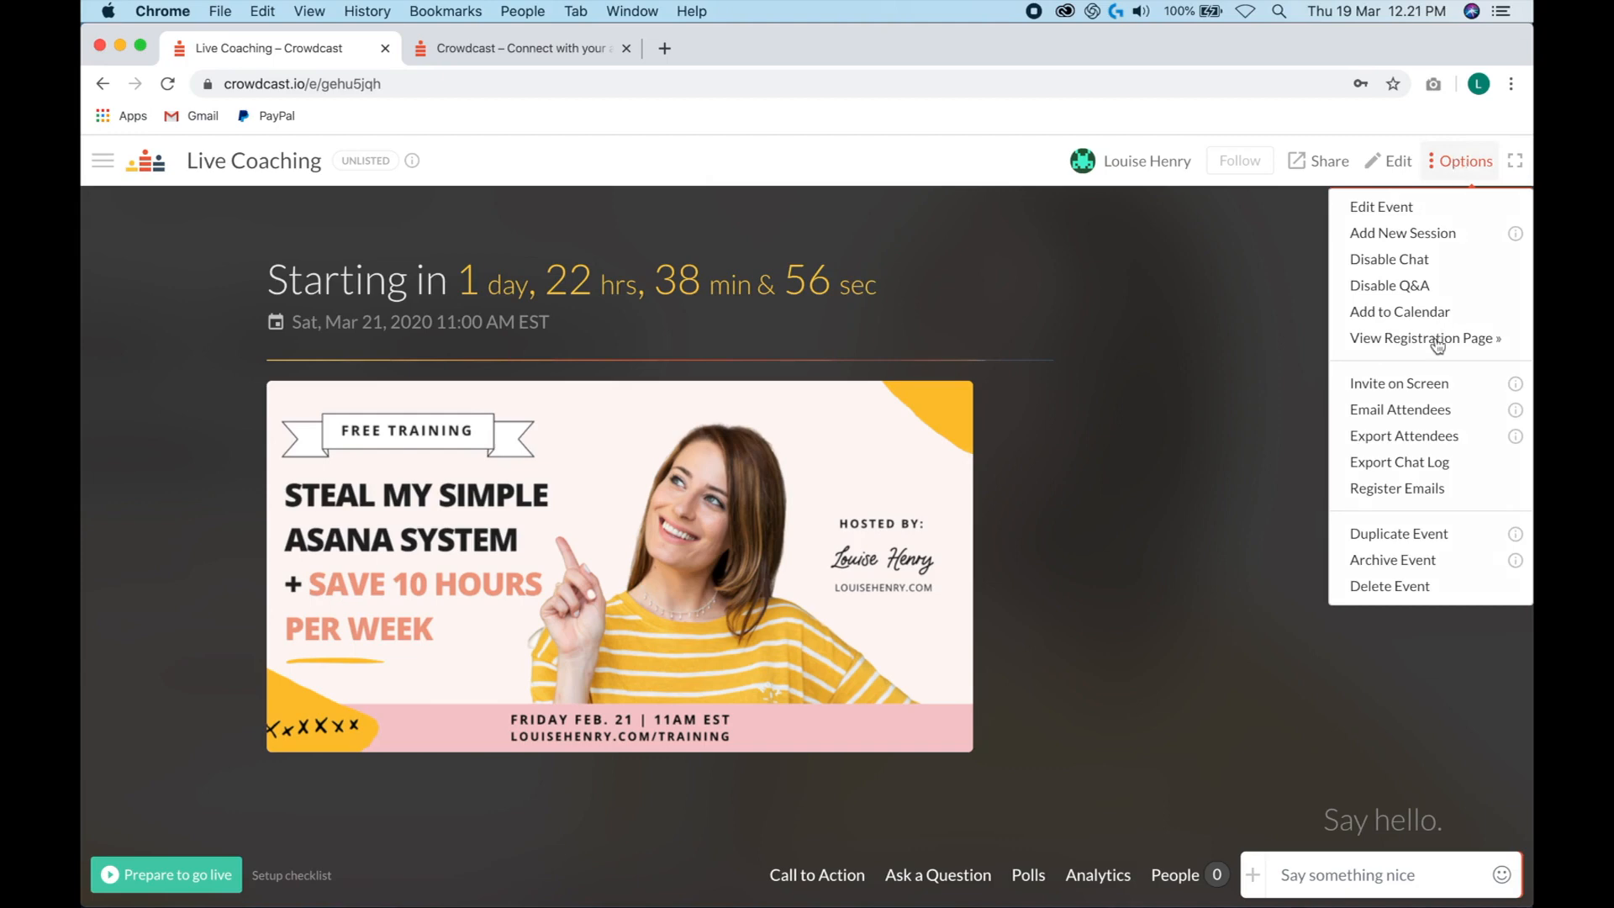
click(1423, 337)
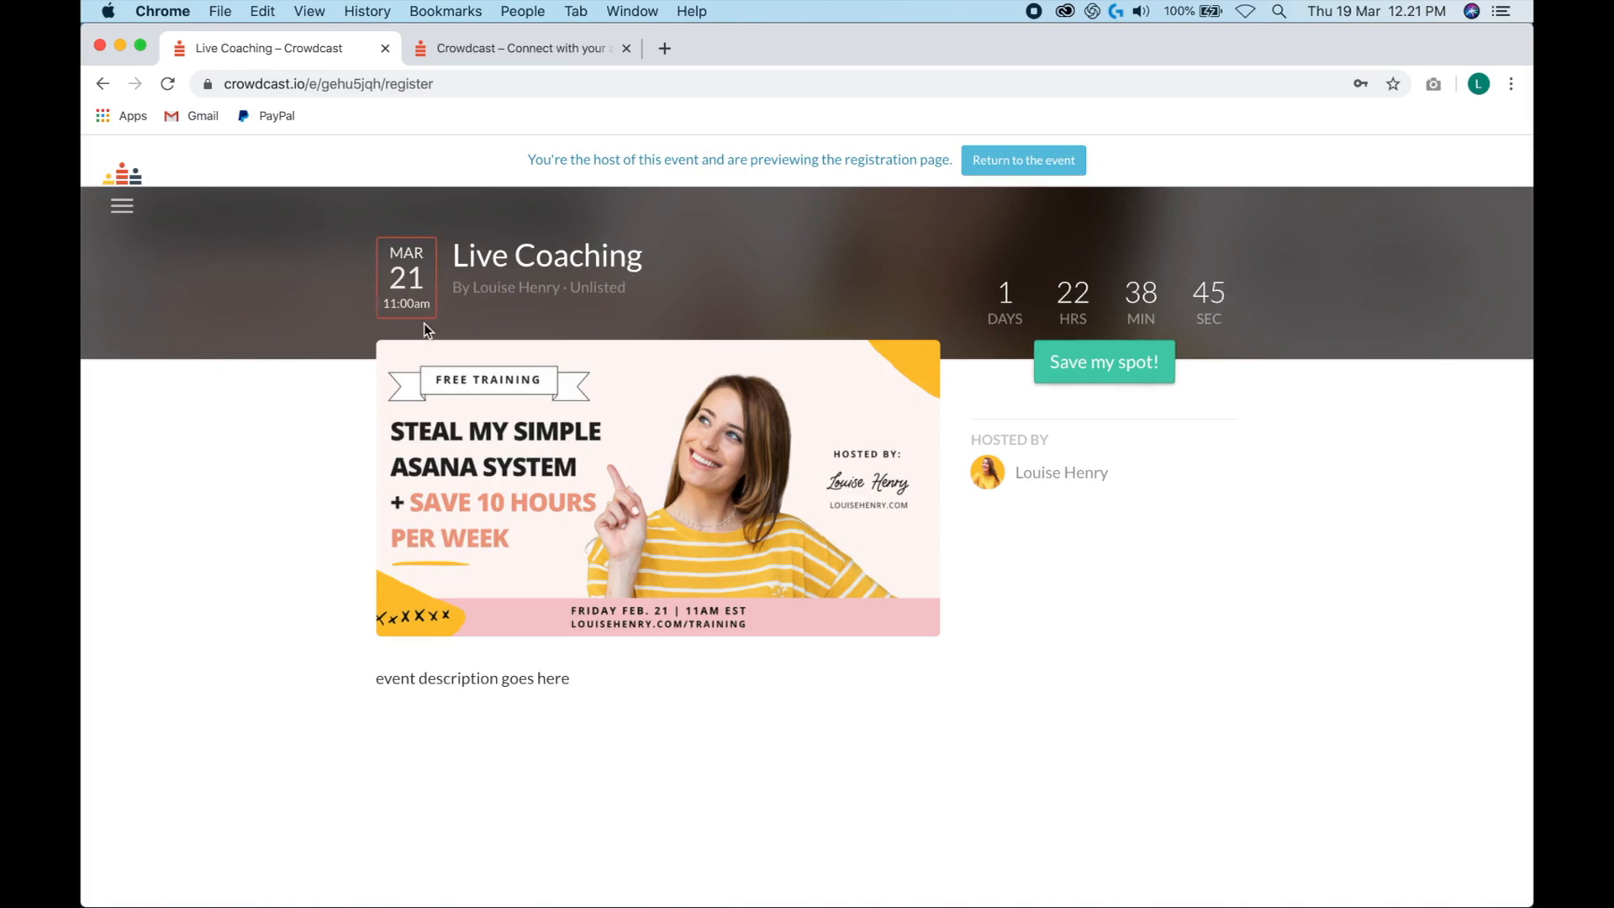
mouse_move(1185, 265)
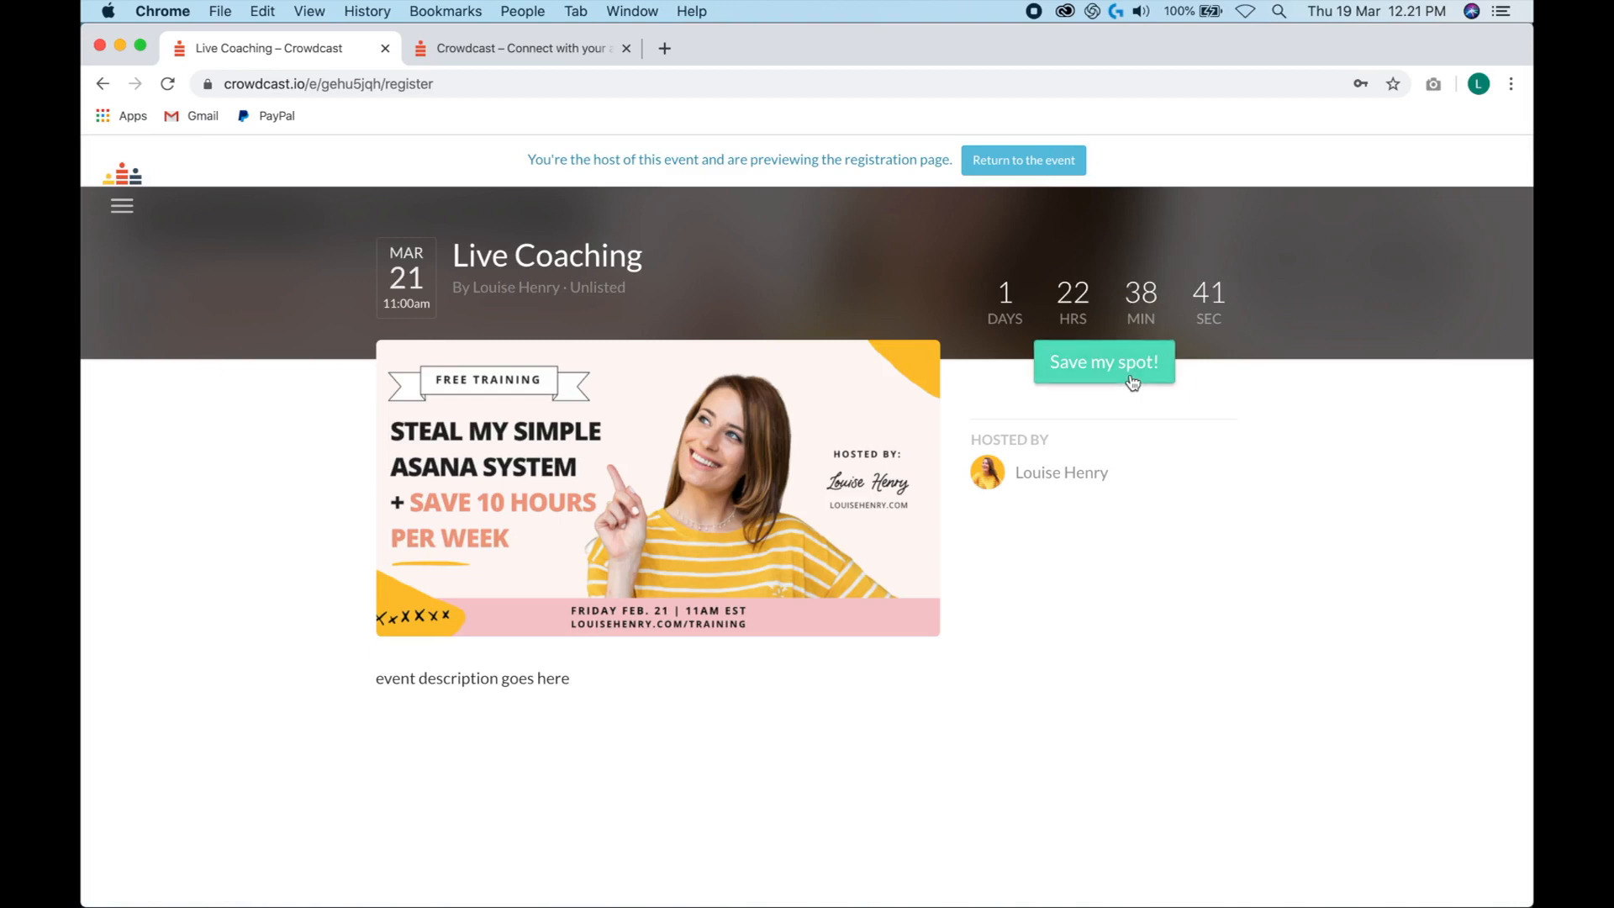
mouse_move(634, 684)
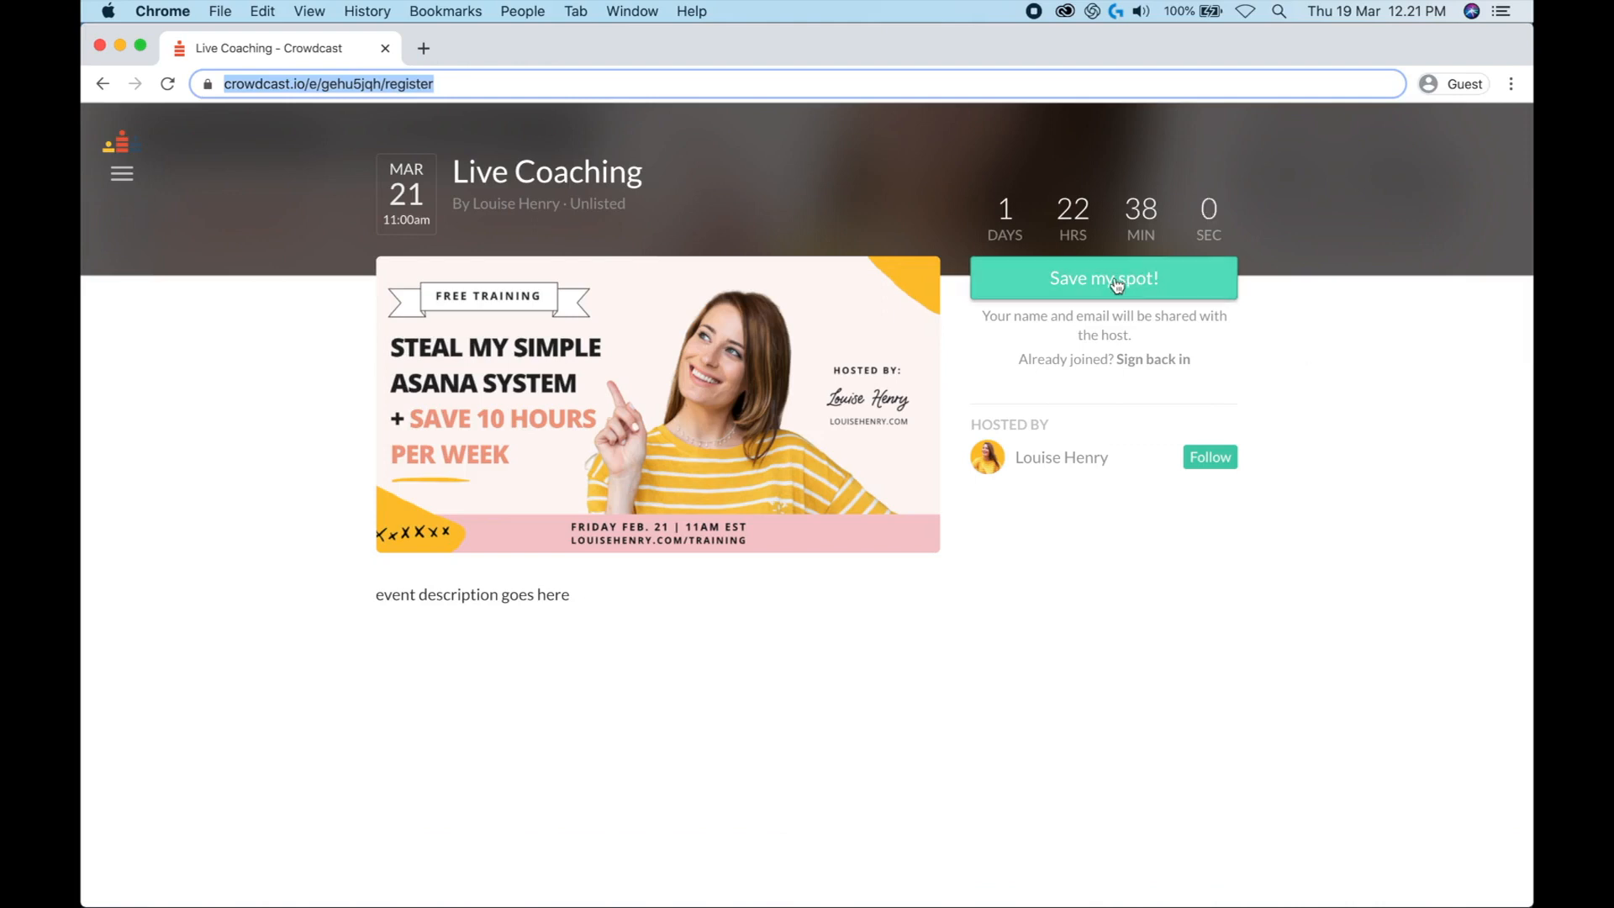
click(1102, 278)
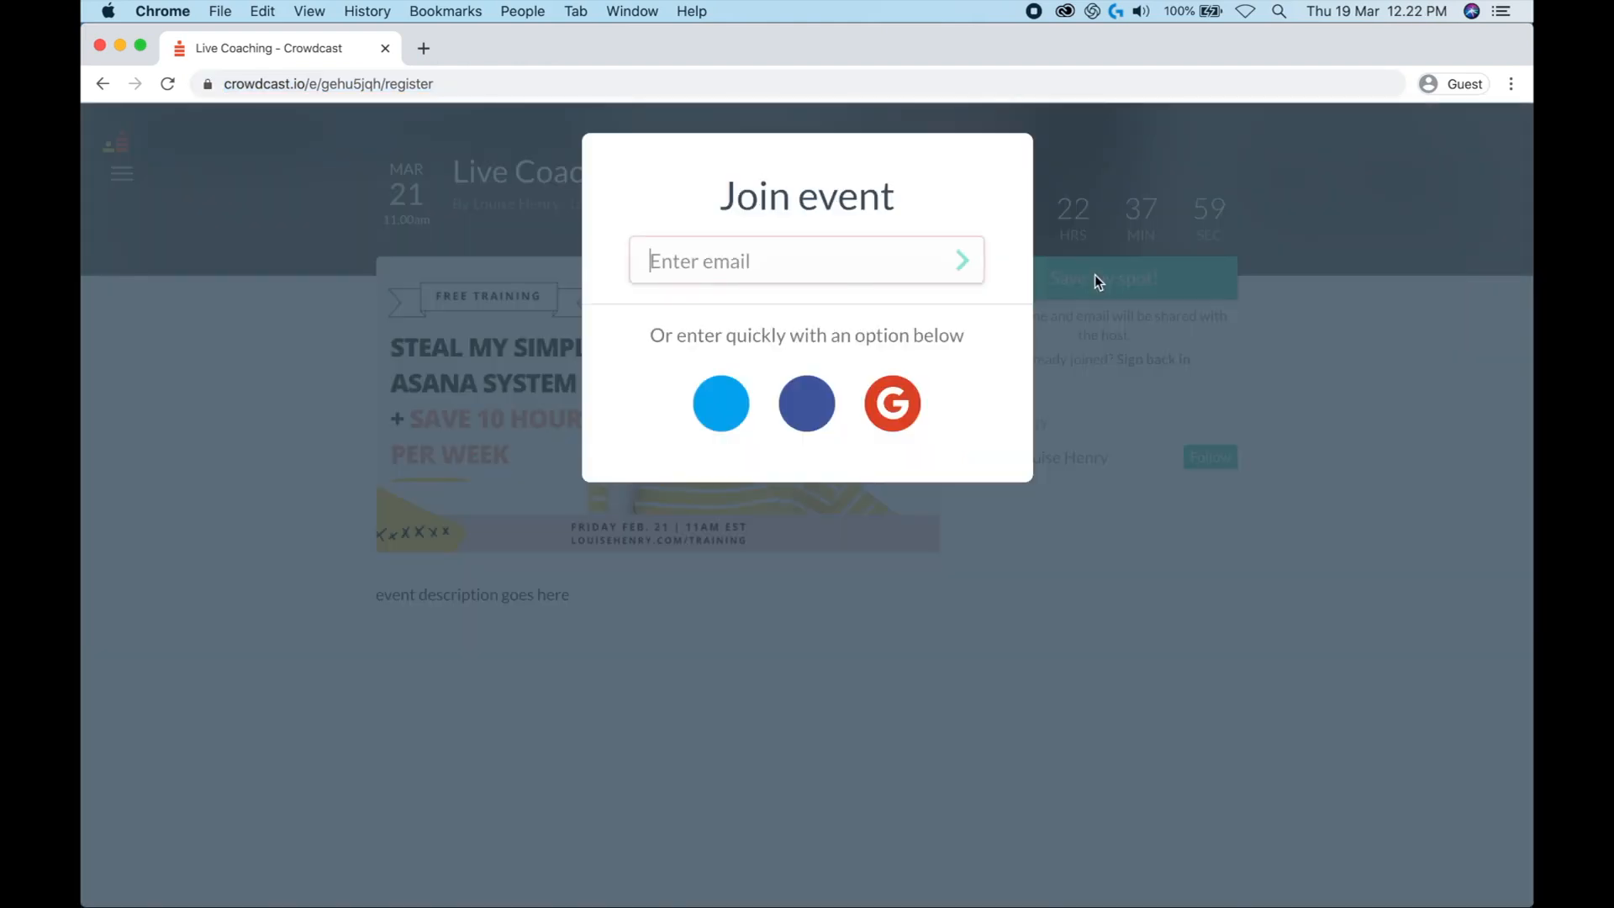
click(805, 260)
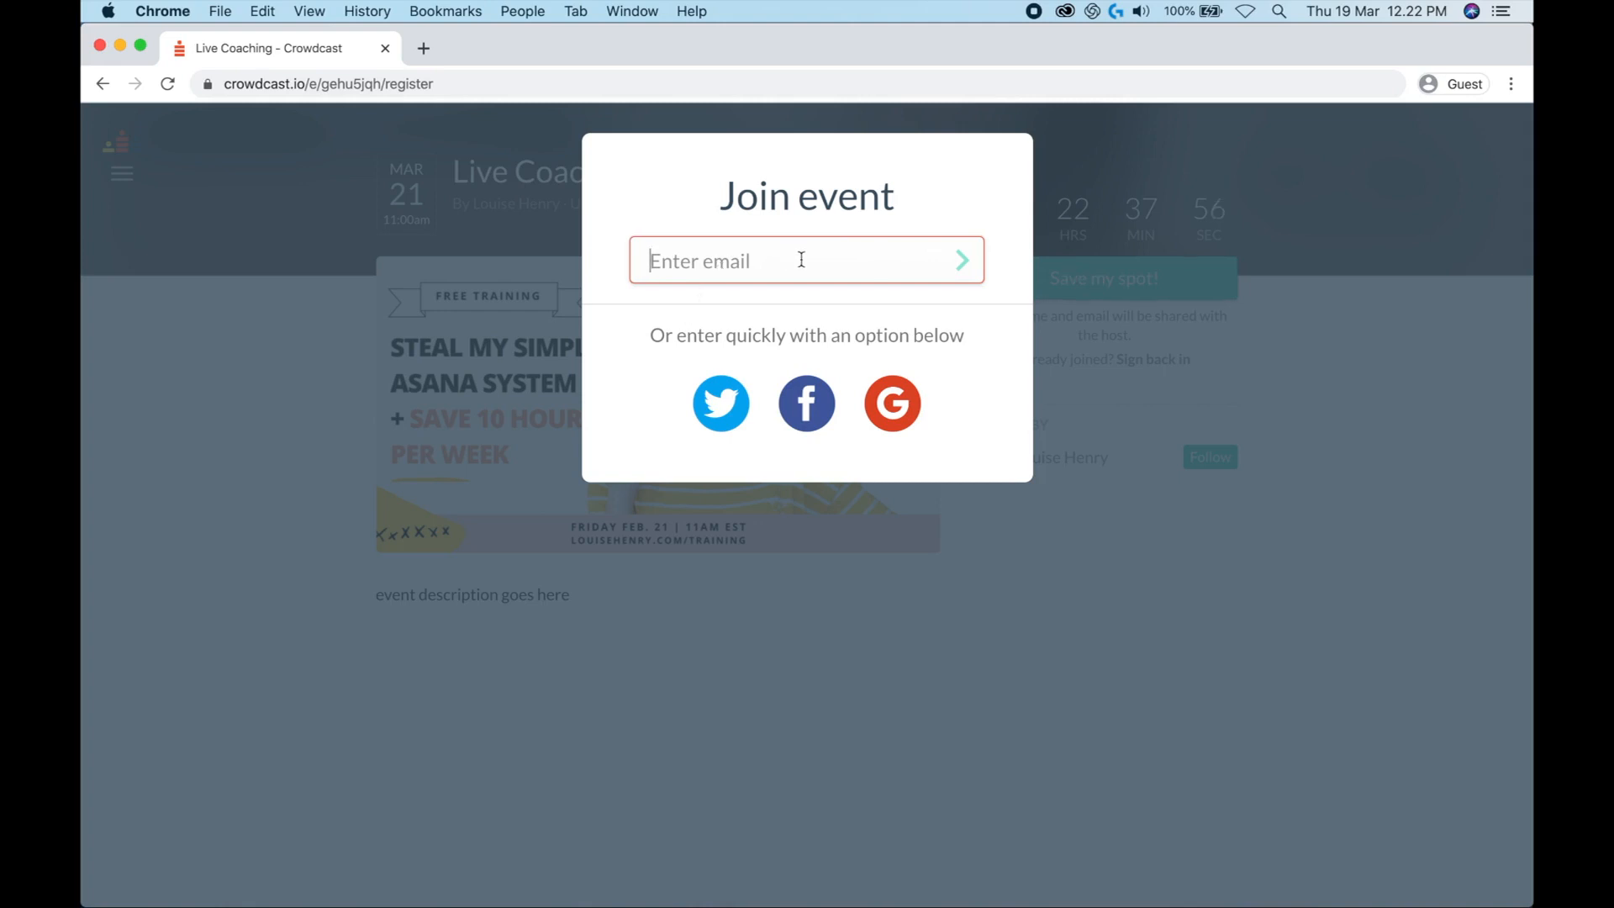
mouse_move(721, 412)
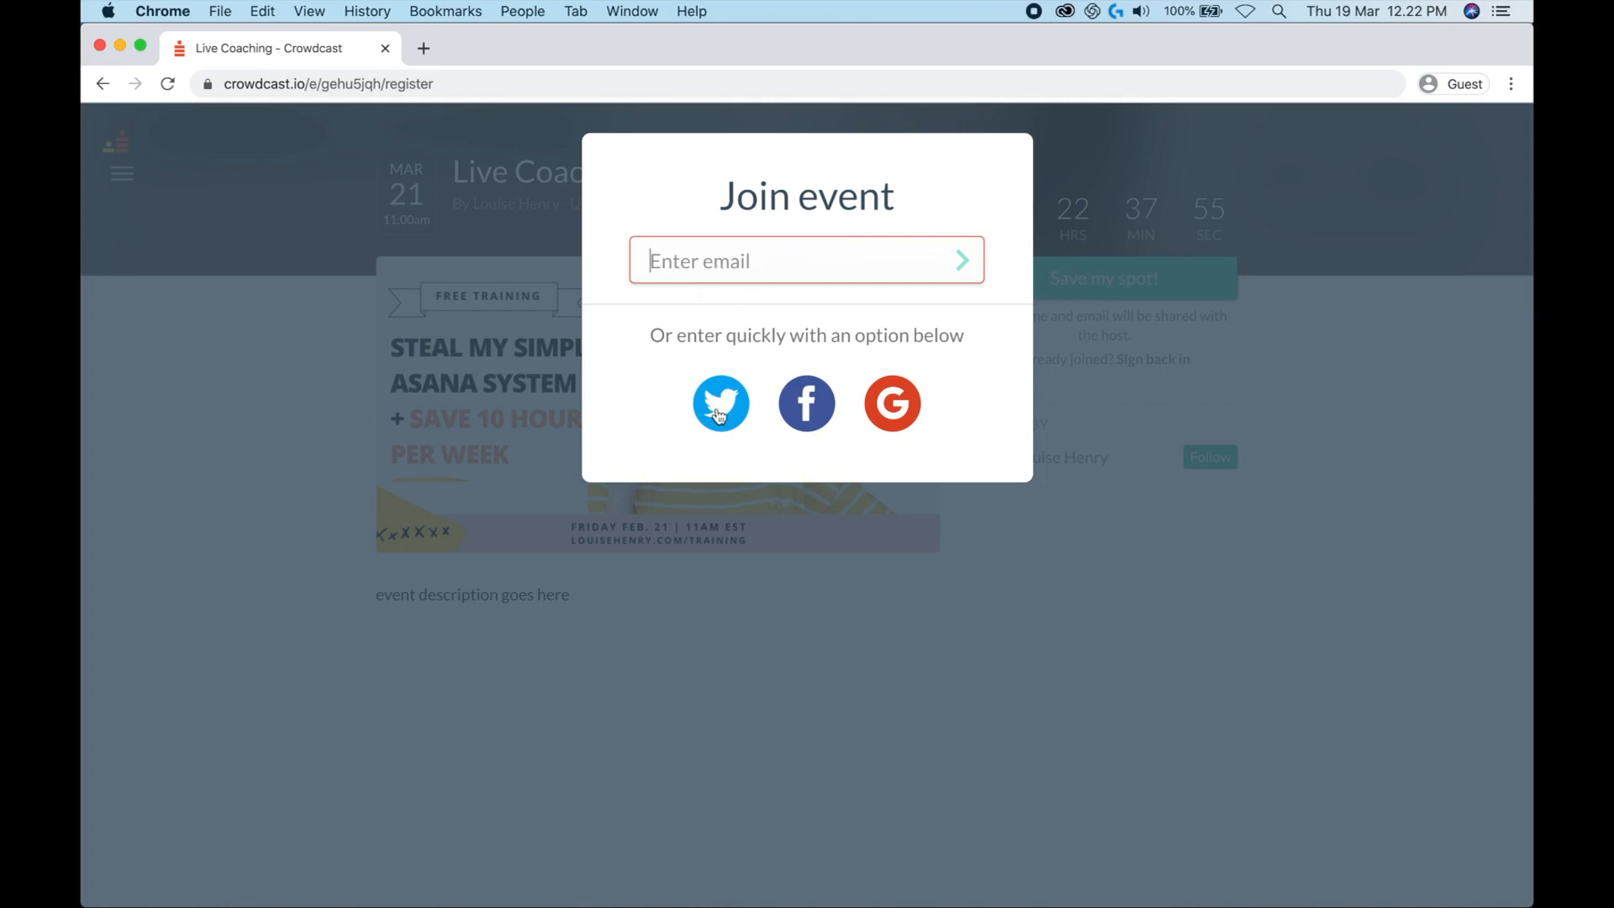
mouse_move(919, 427)
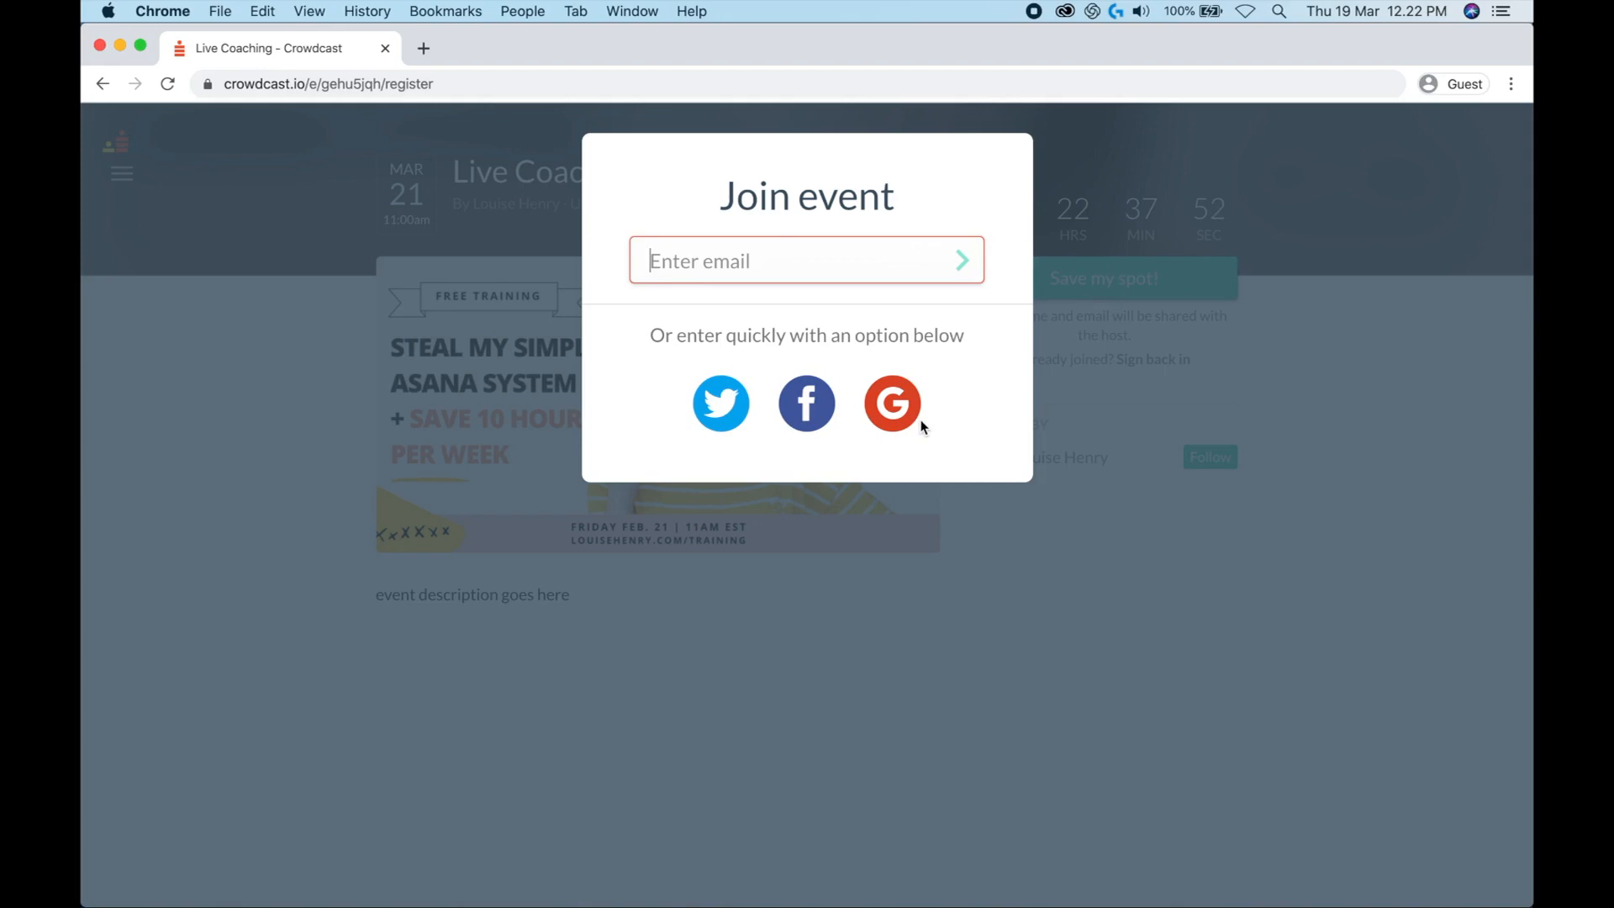
click(891, 401)
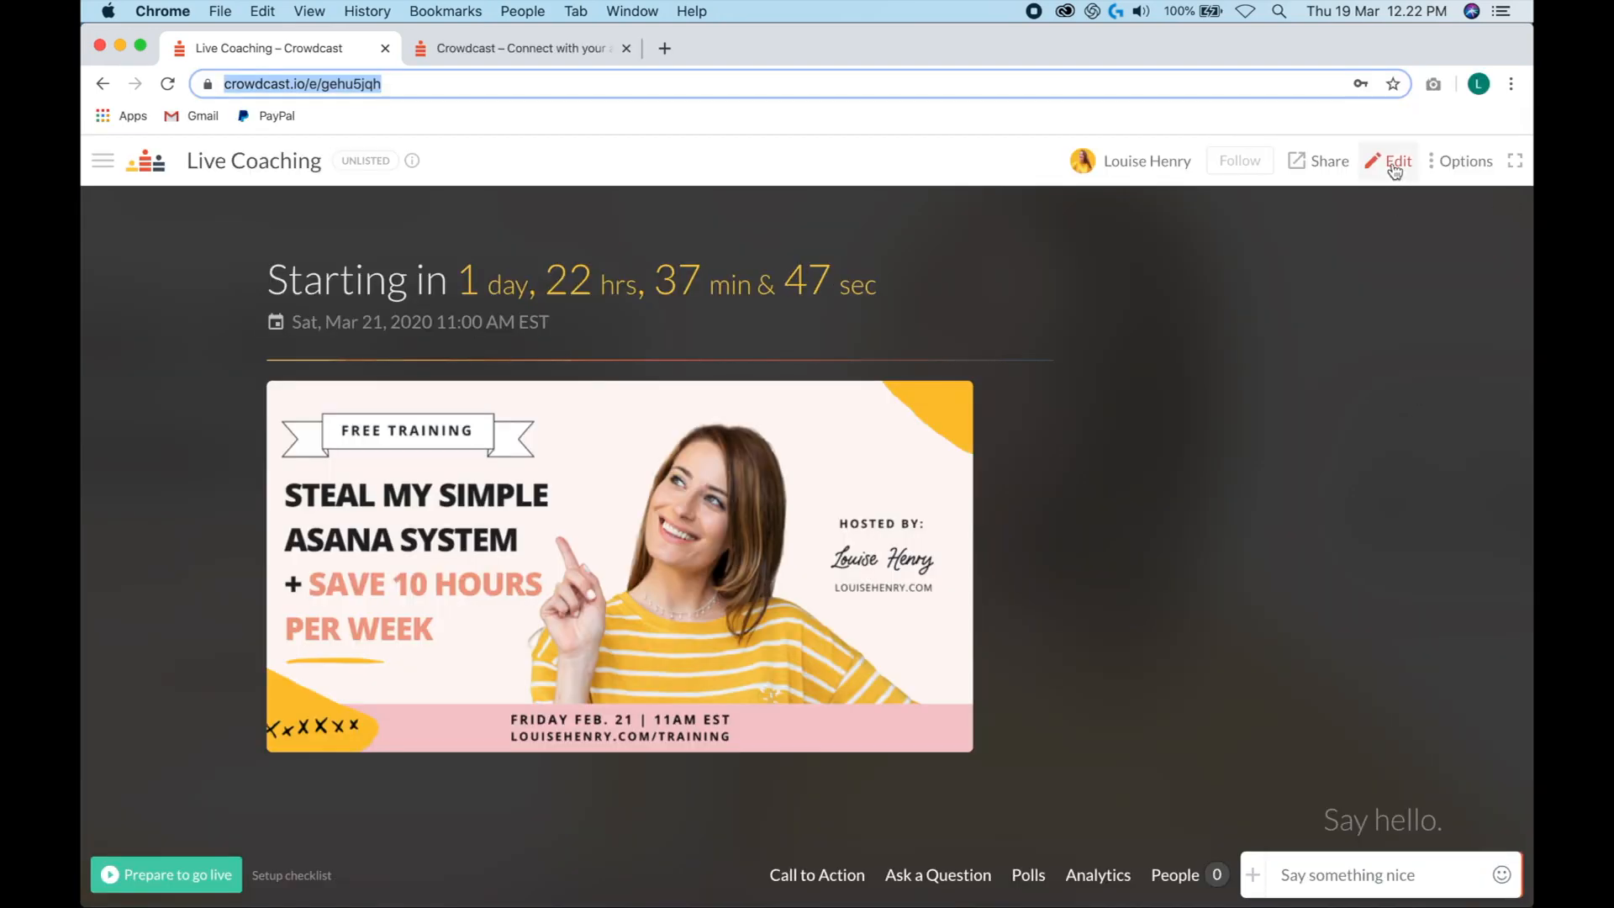
- Review Registration, then enable multistreaming in the edit form so a Stream 1 slot is added
click(1397, 162)
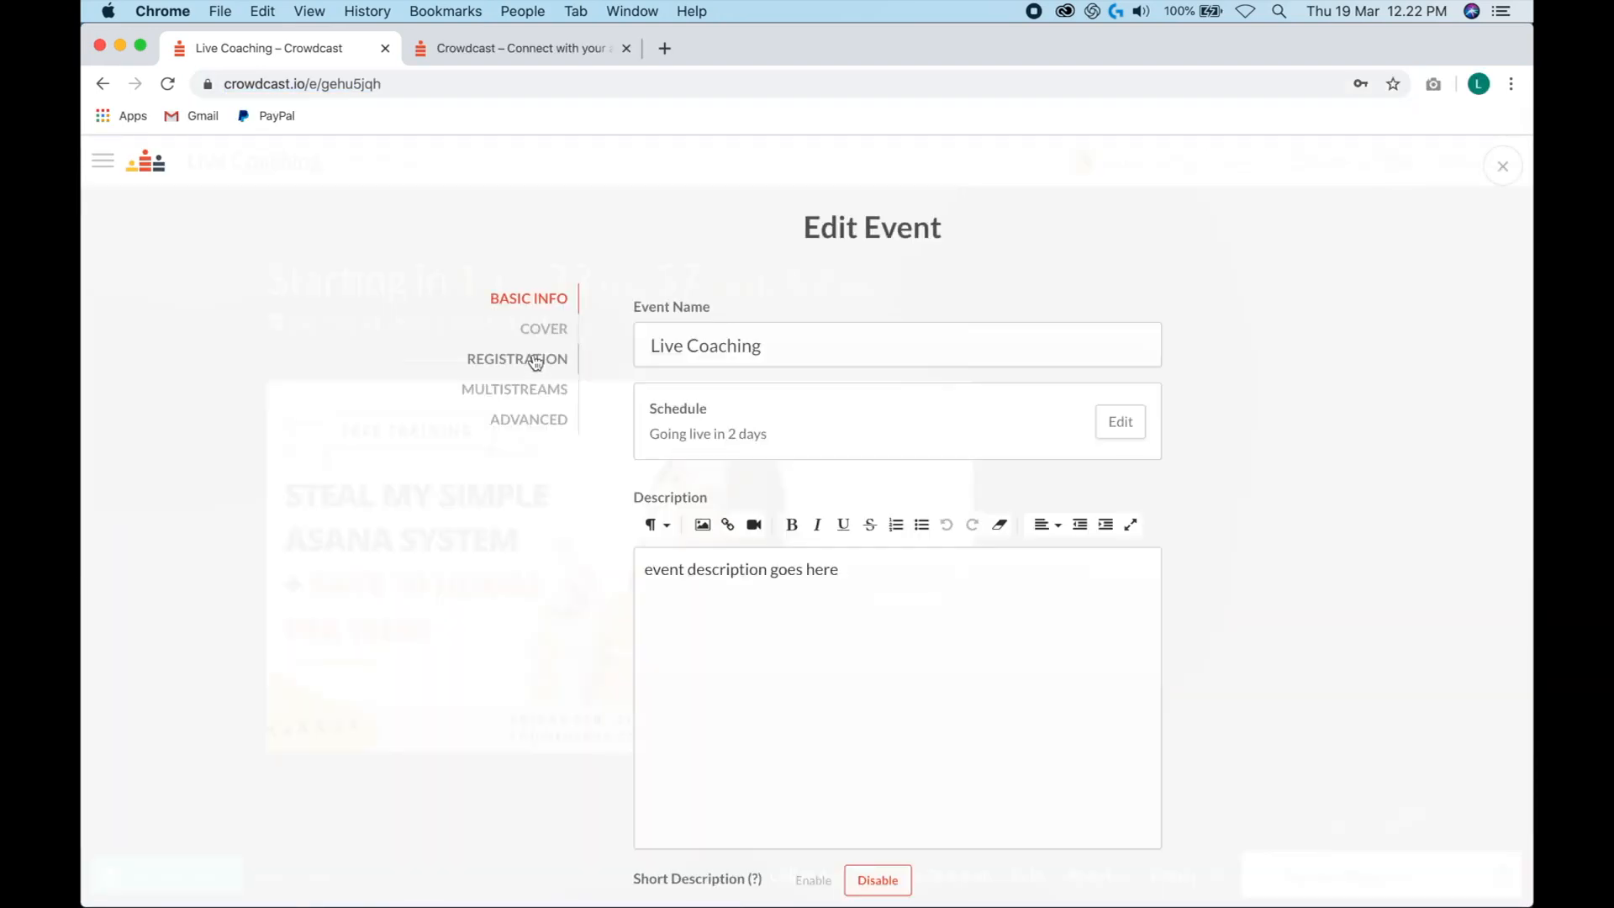
click(516, 358)
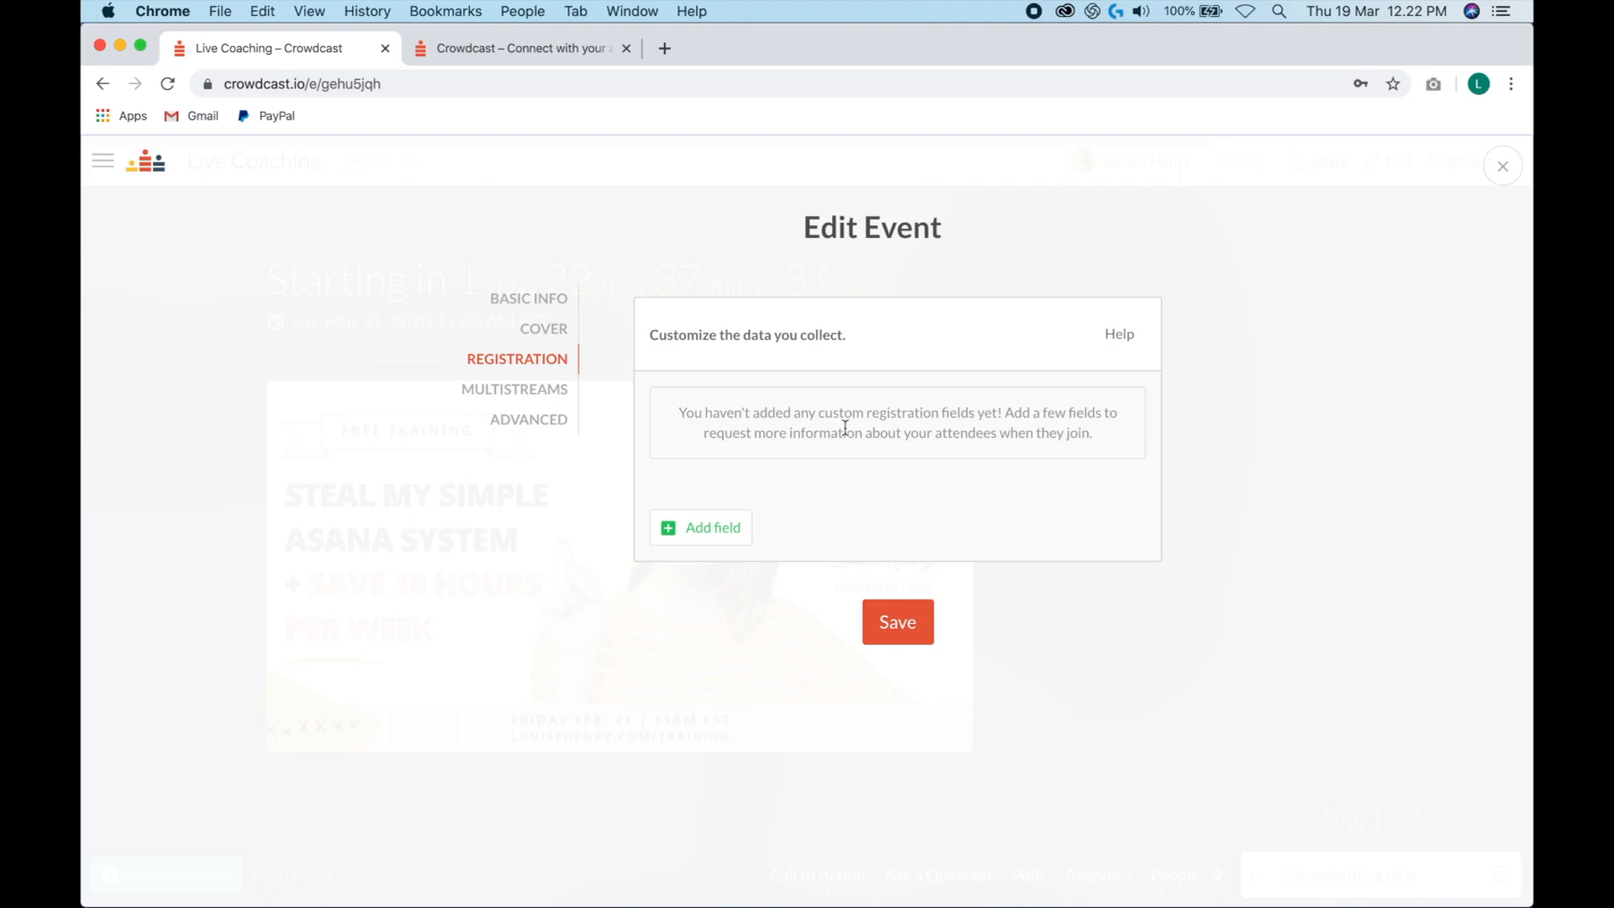
mouse_move(555, 400)
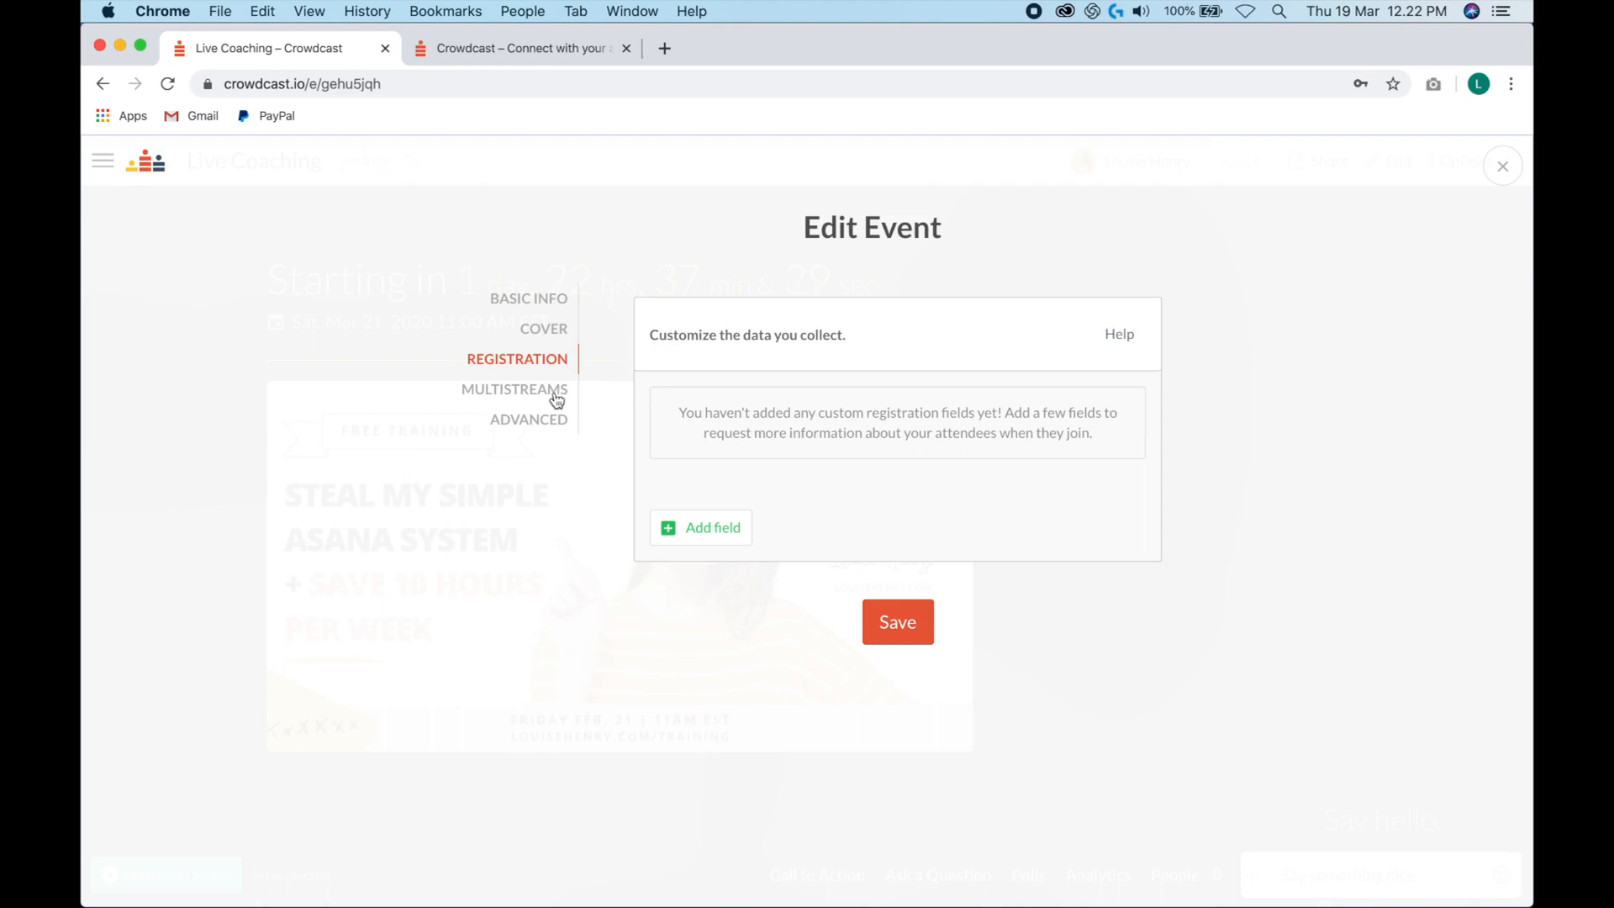
click(514, 388)
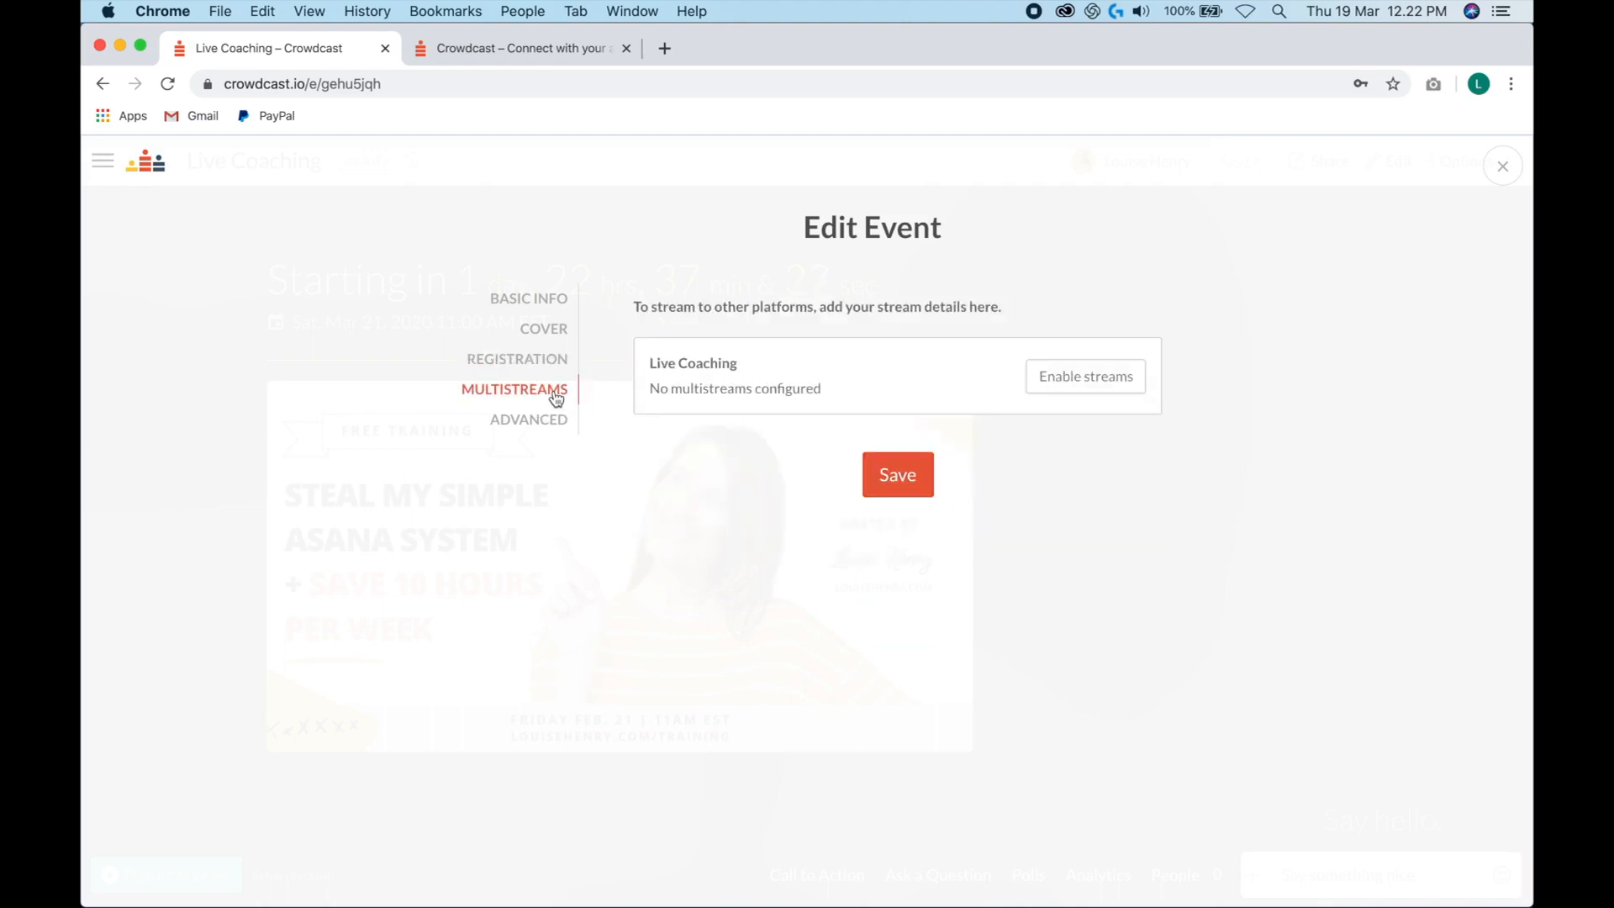
mouse_move(1108, 388)
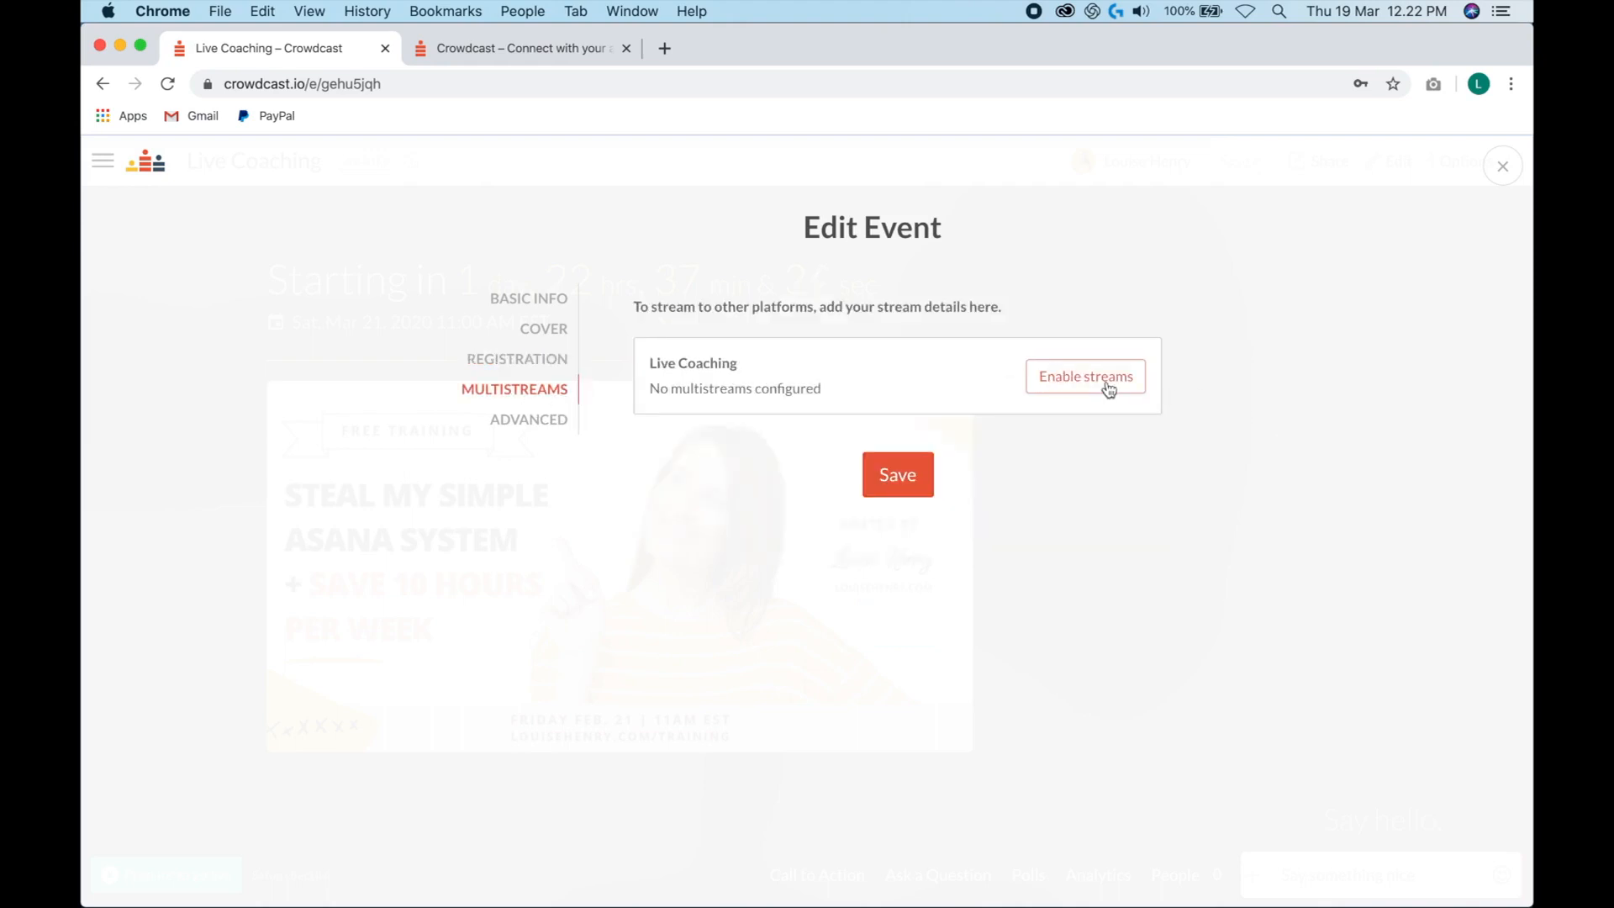
click(1084, 375)
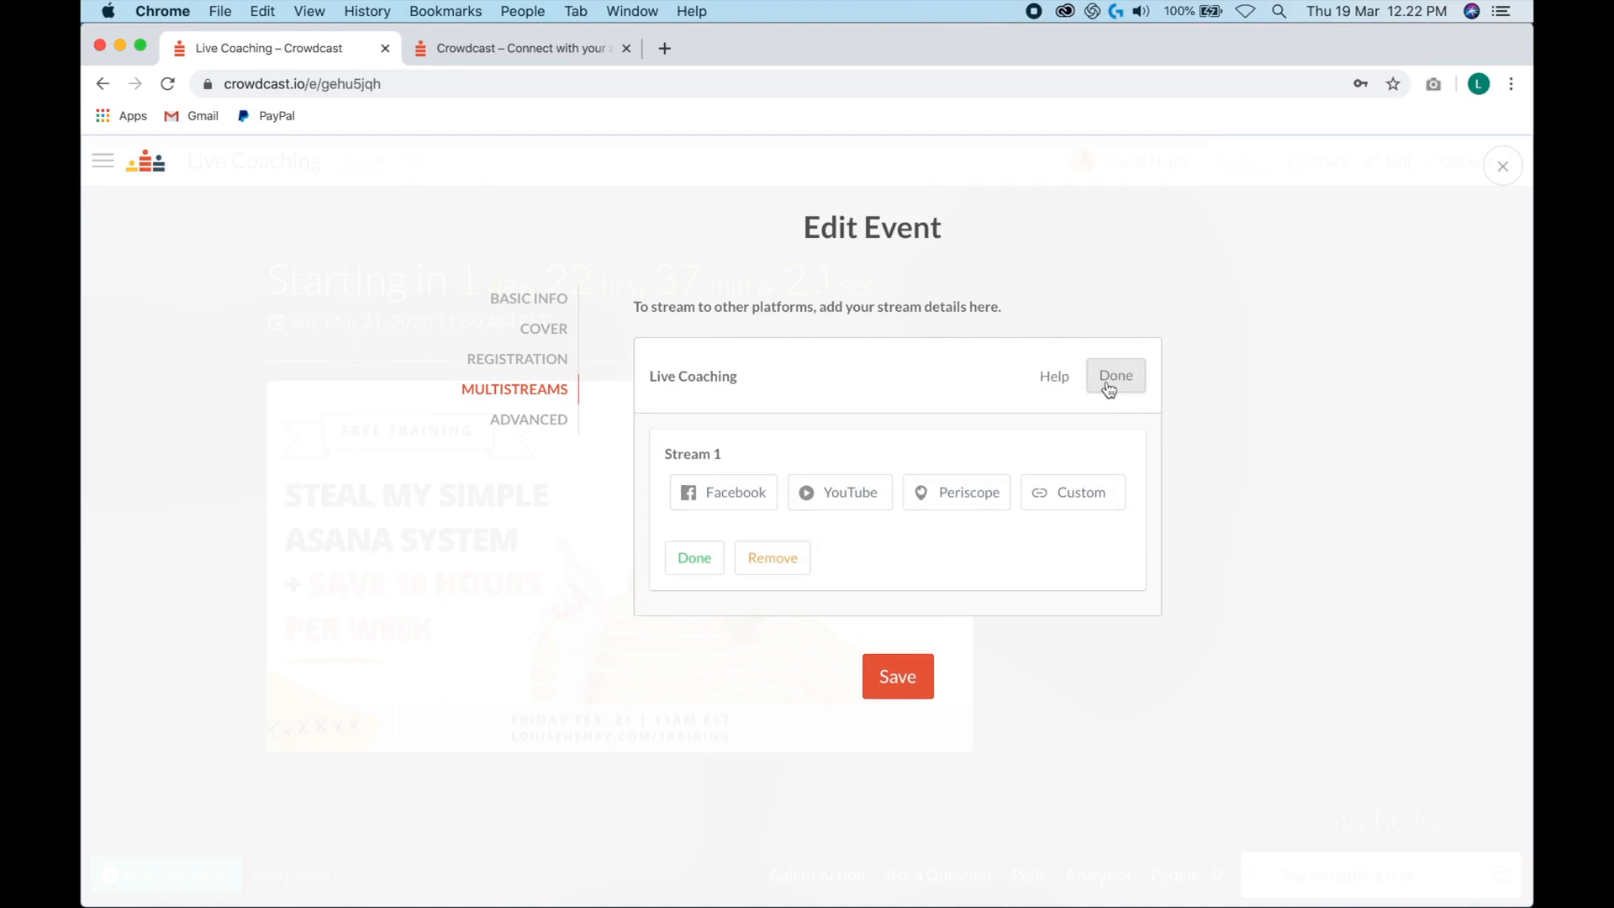
mouse_move(830, 474)
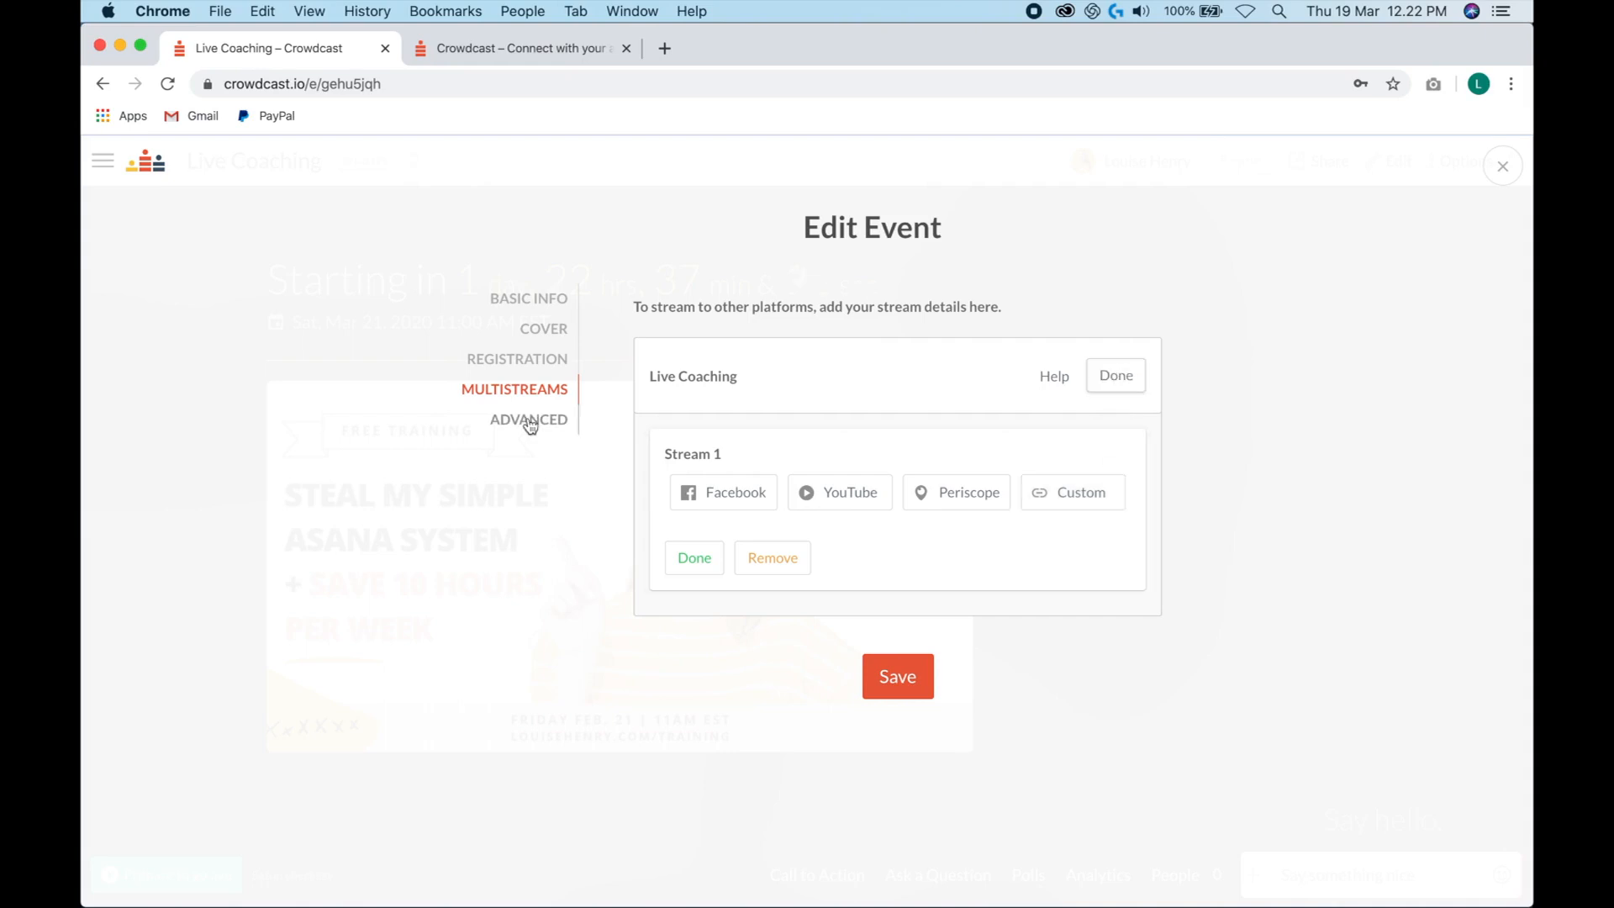
- Replace the event's URL code with live-coaching-demo-1 in Advanced settings and save
click(528, 418)
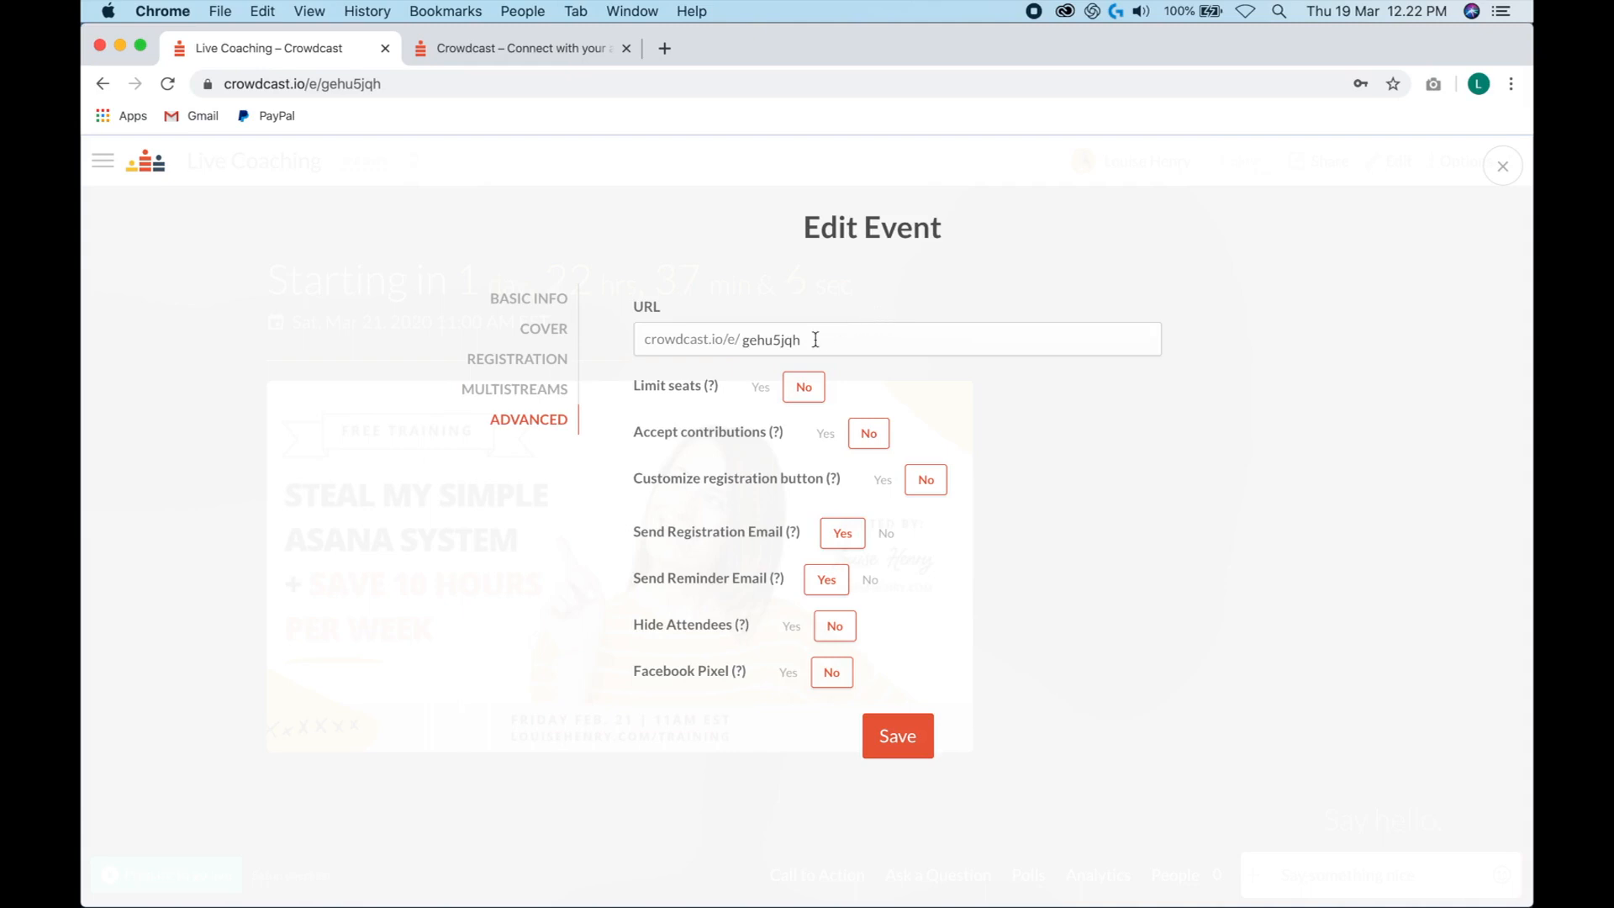
double_click(769, 338)
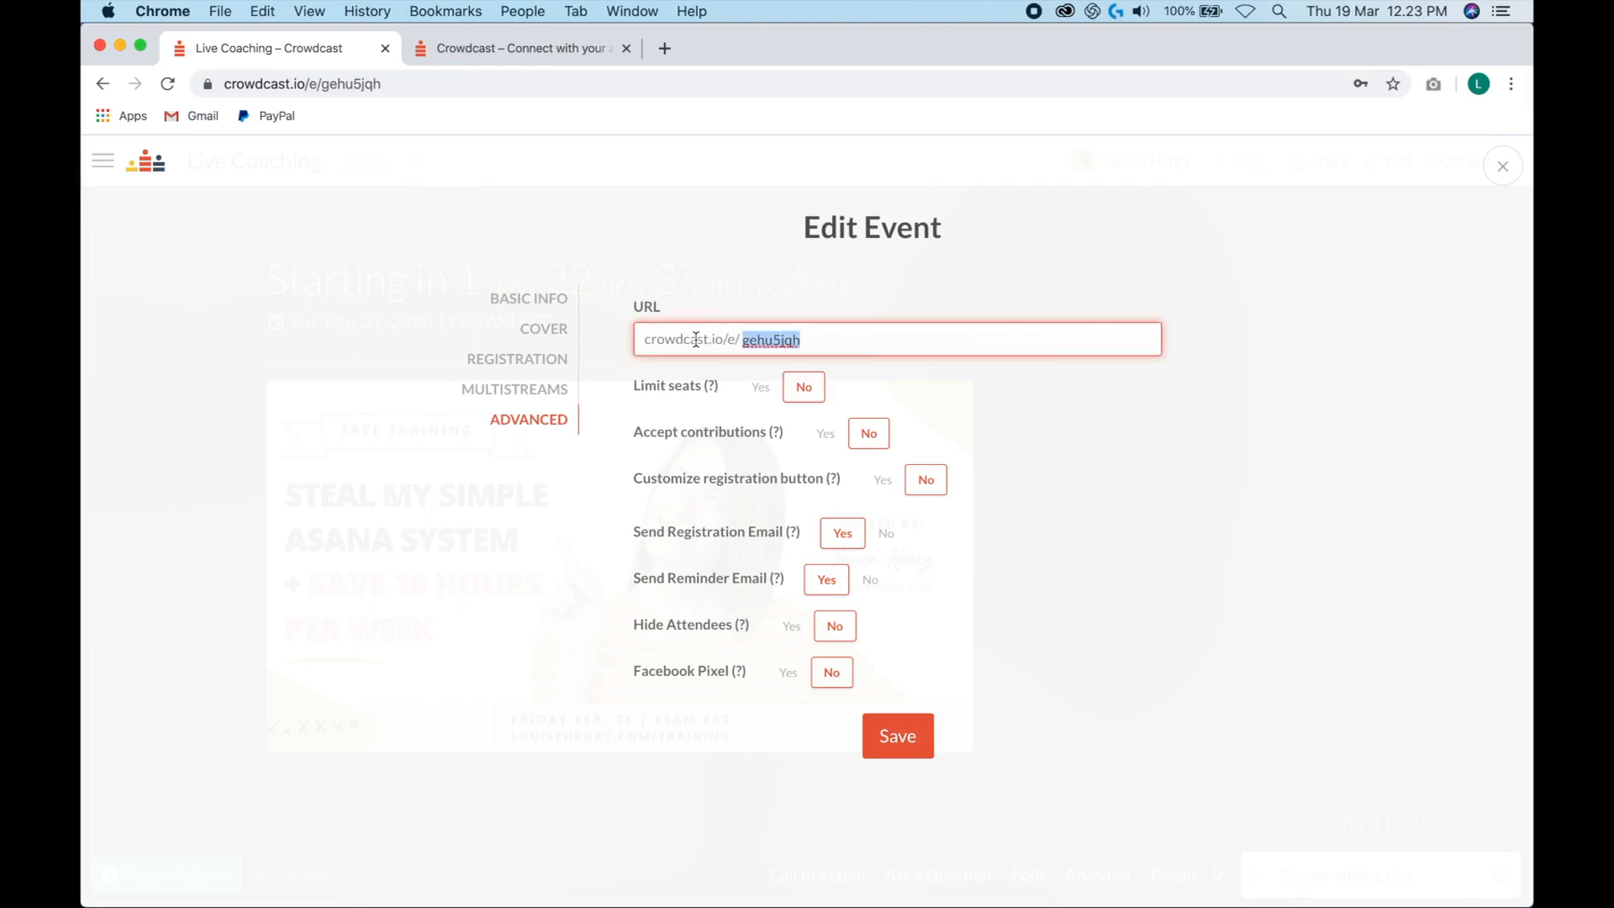
key(Delete)
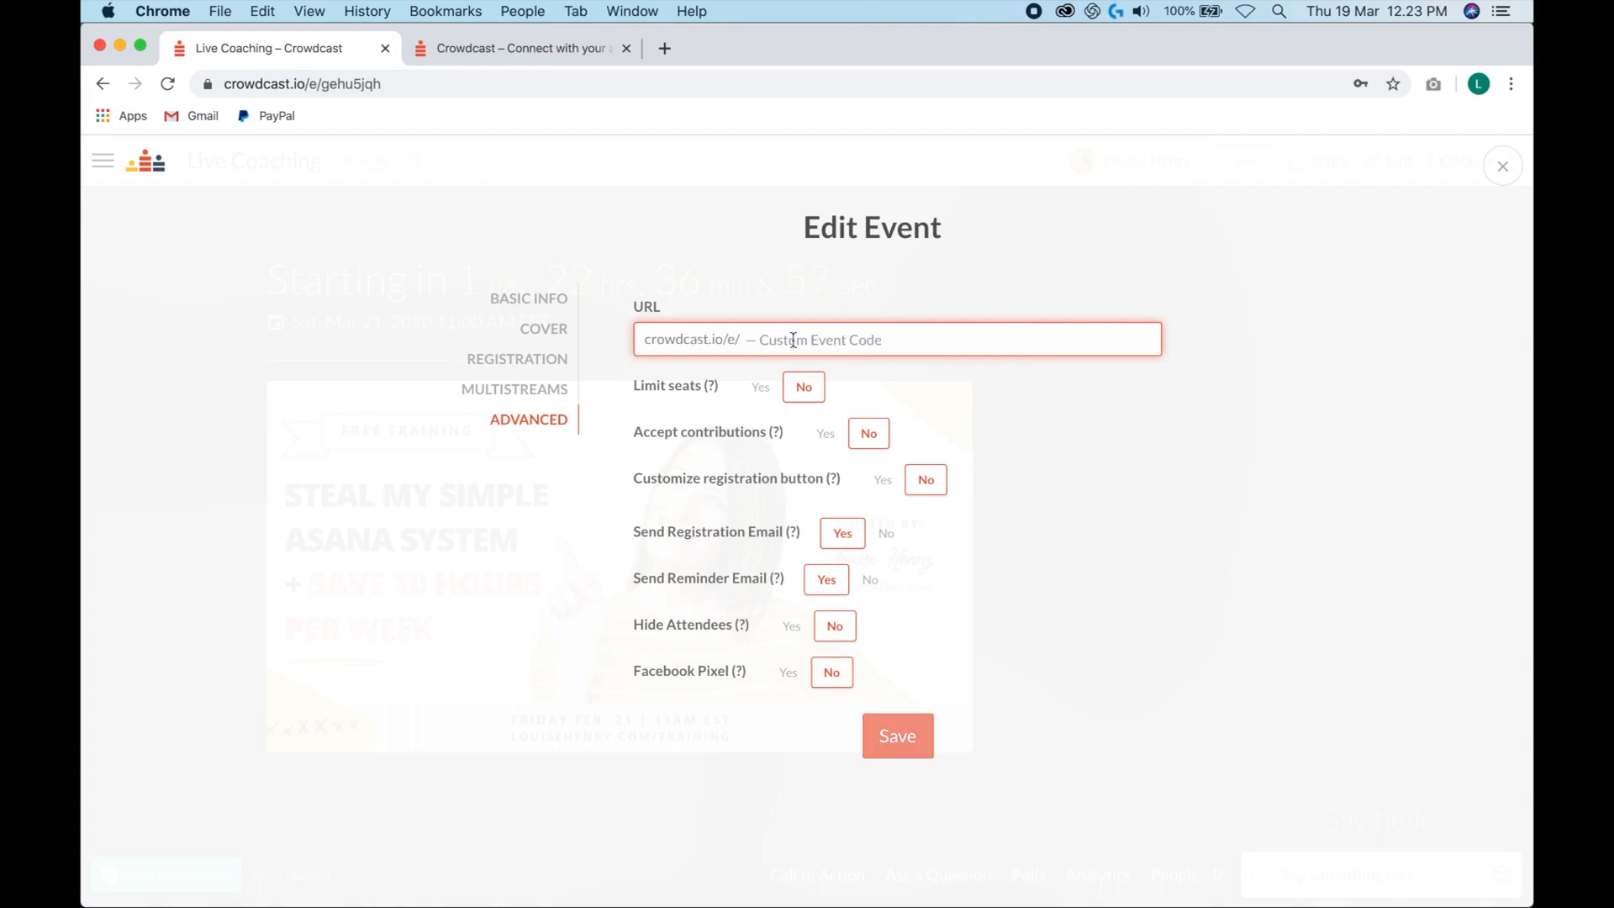
text(live-coaching-)
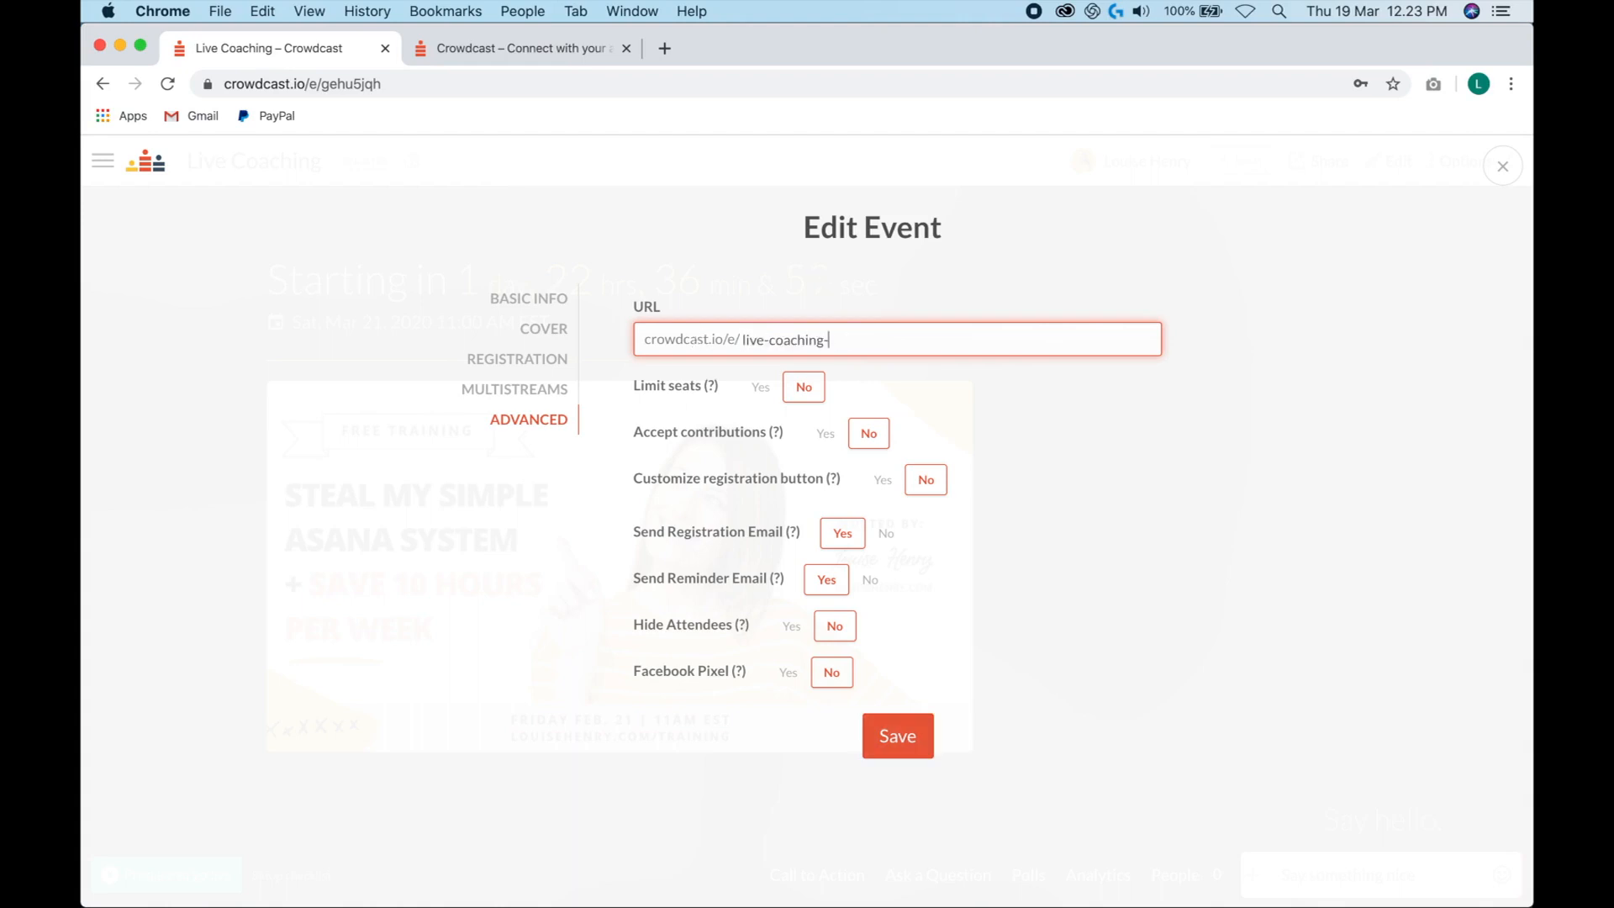
text(demo-1)
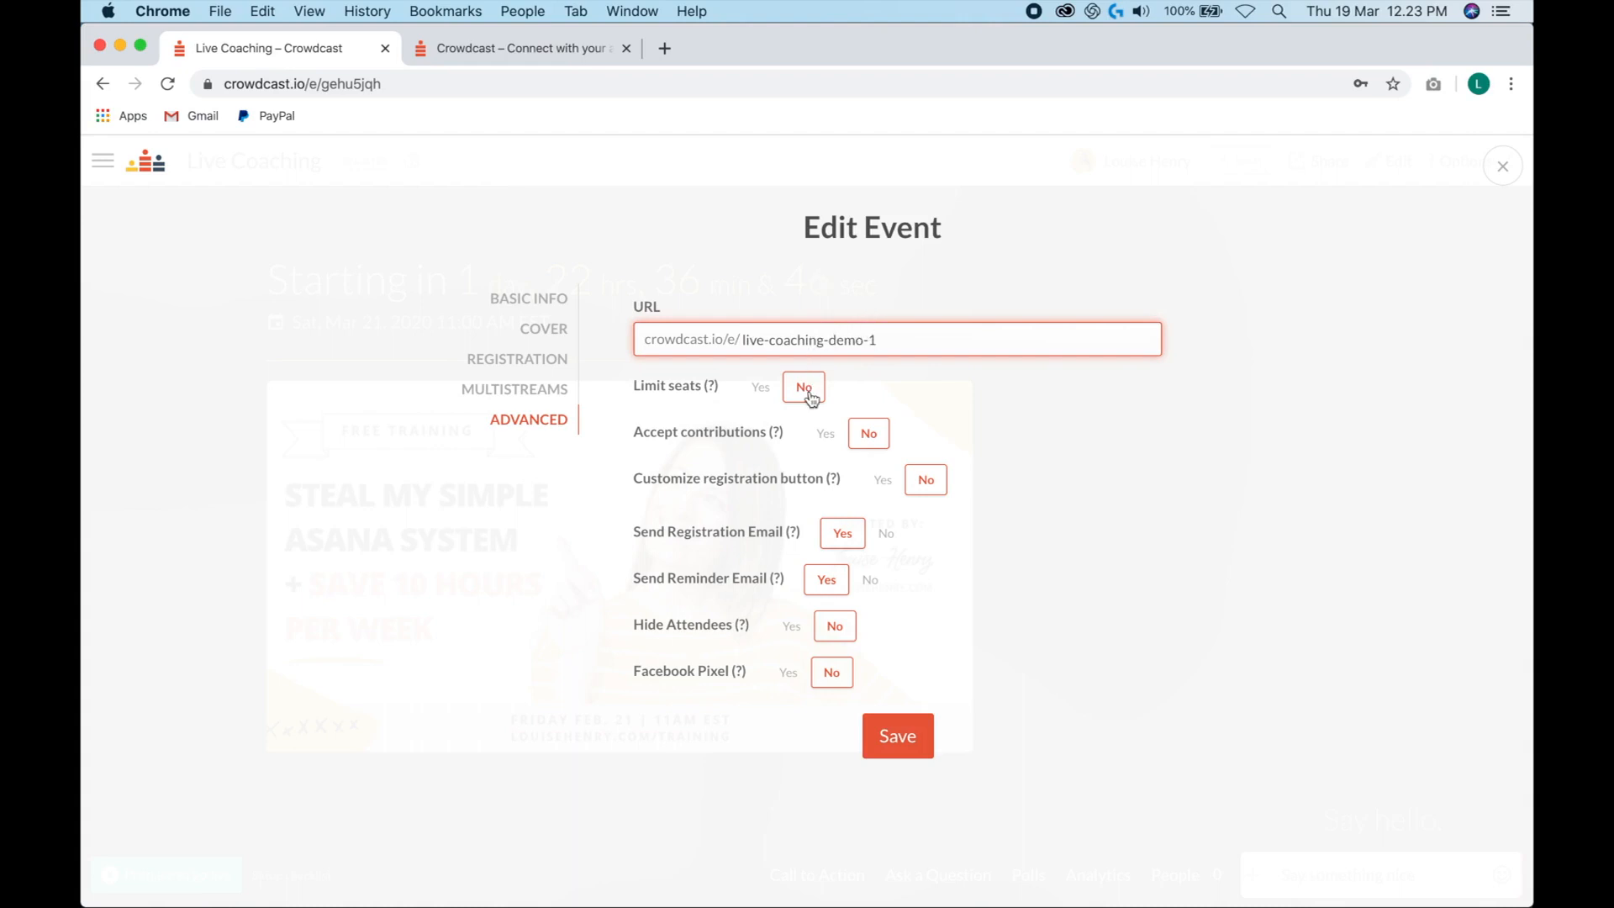
mouse_move(868, 432)
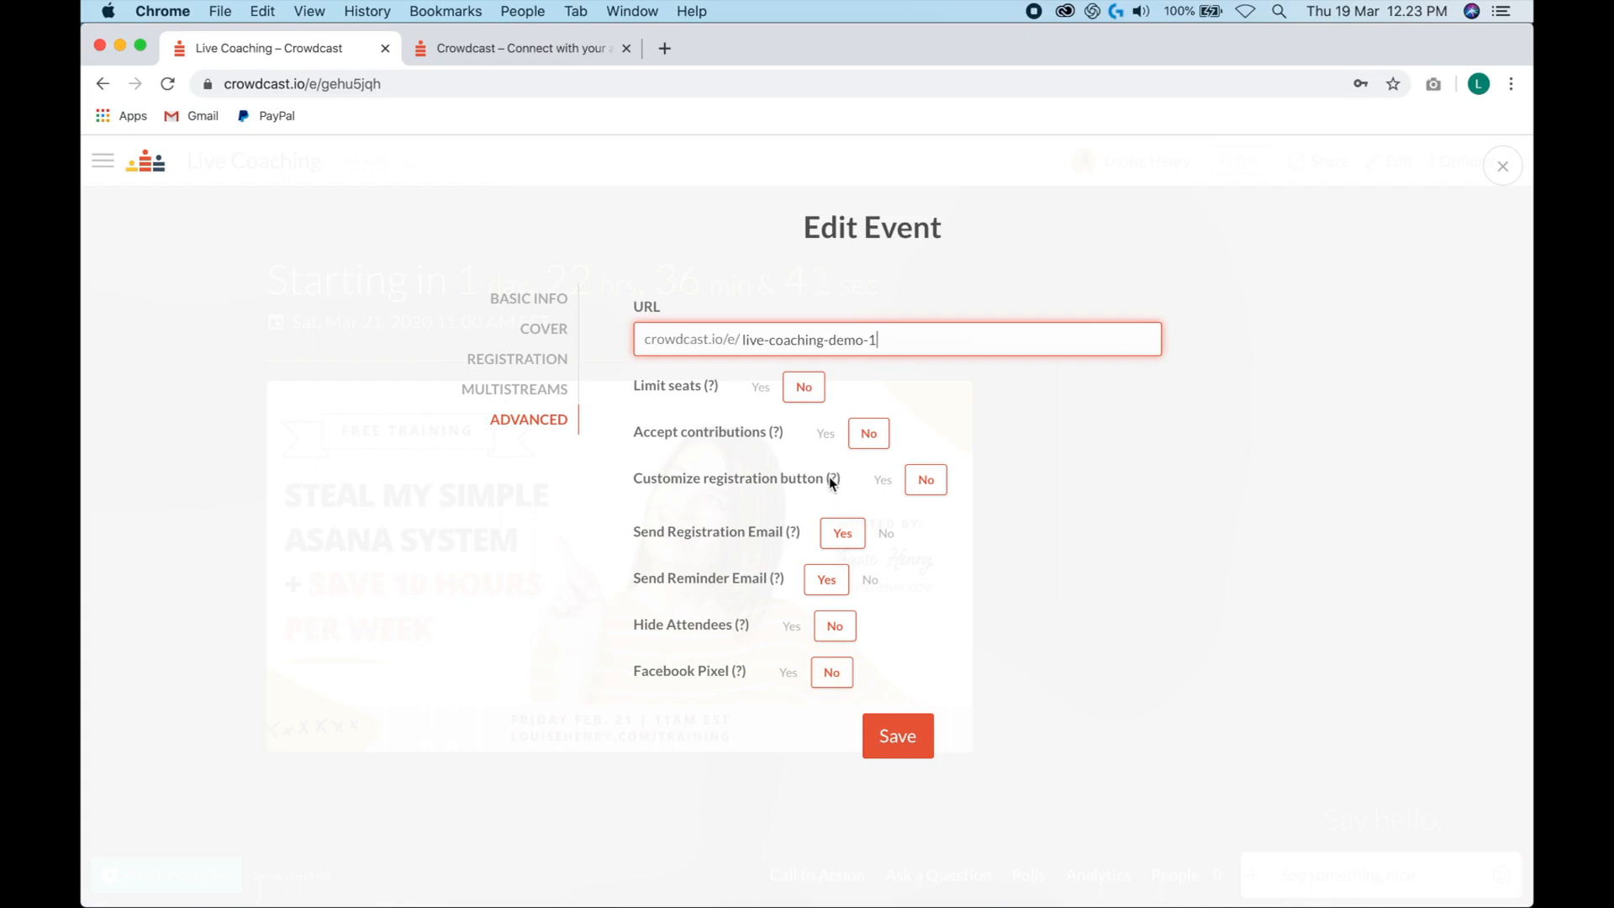
mouse_move(833, 477)
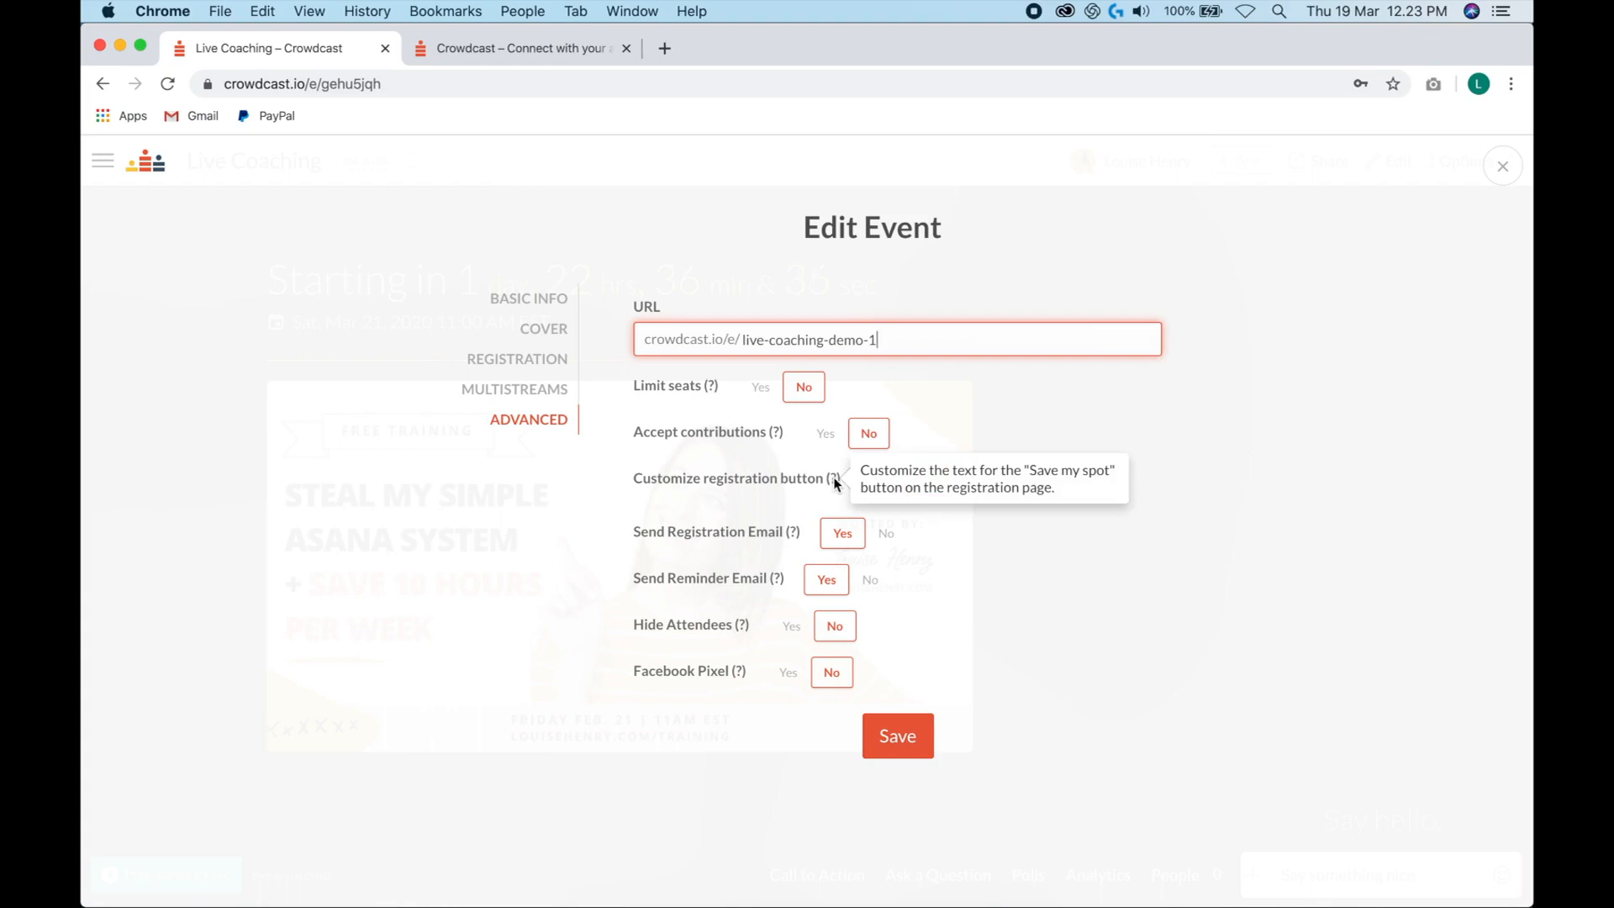
mouse_move(791, 531)
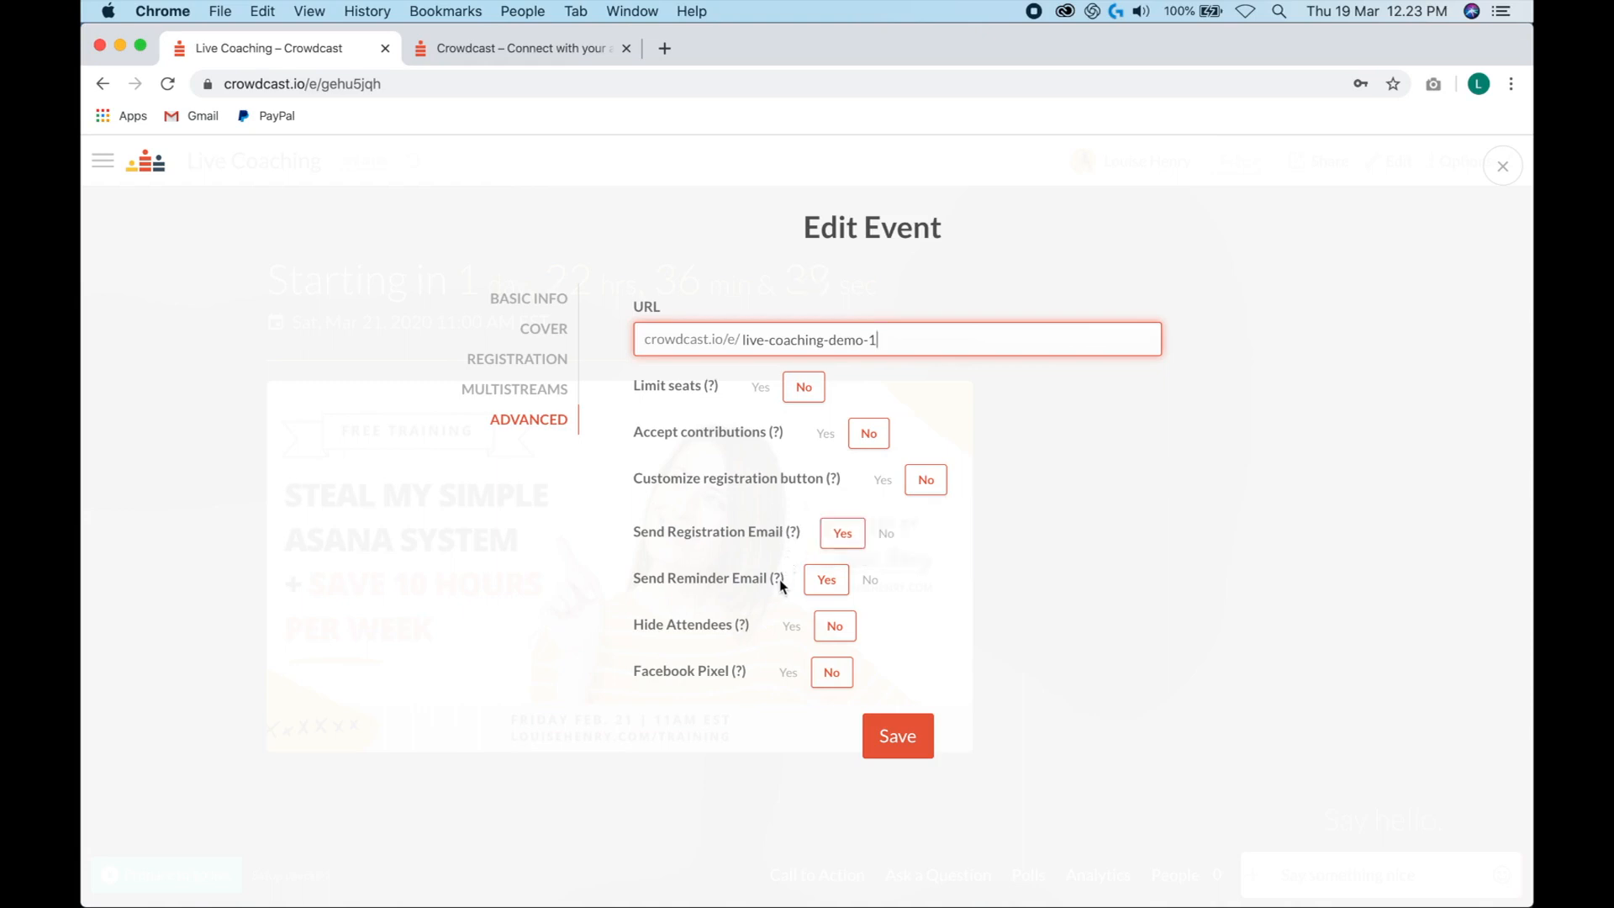
mouse_move(776, 576)
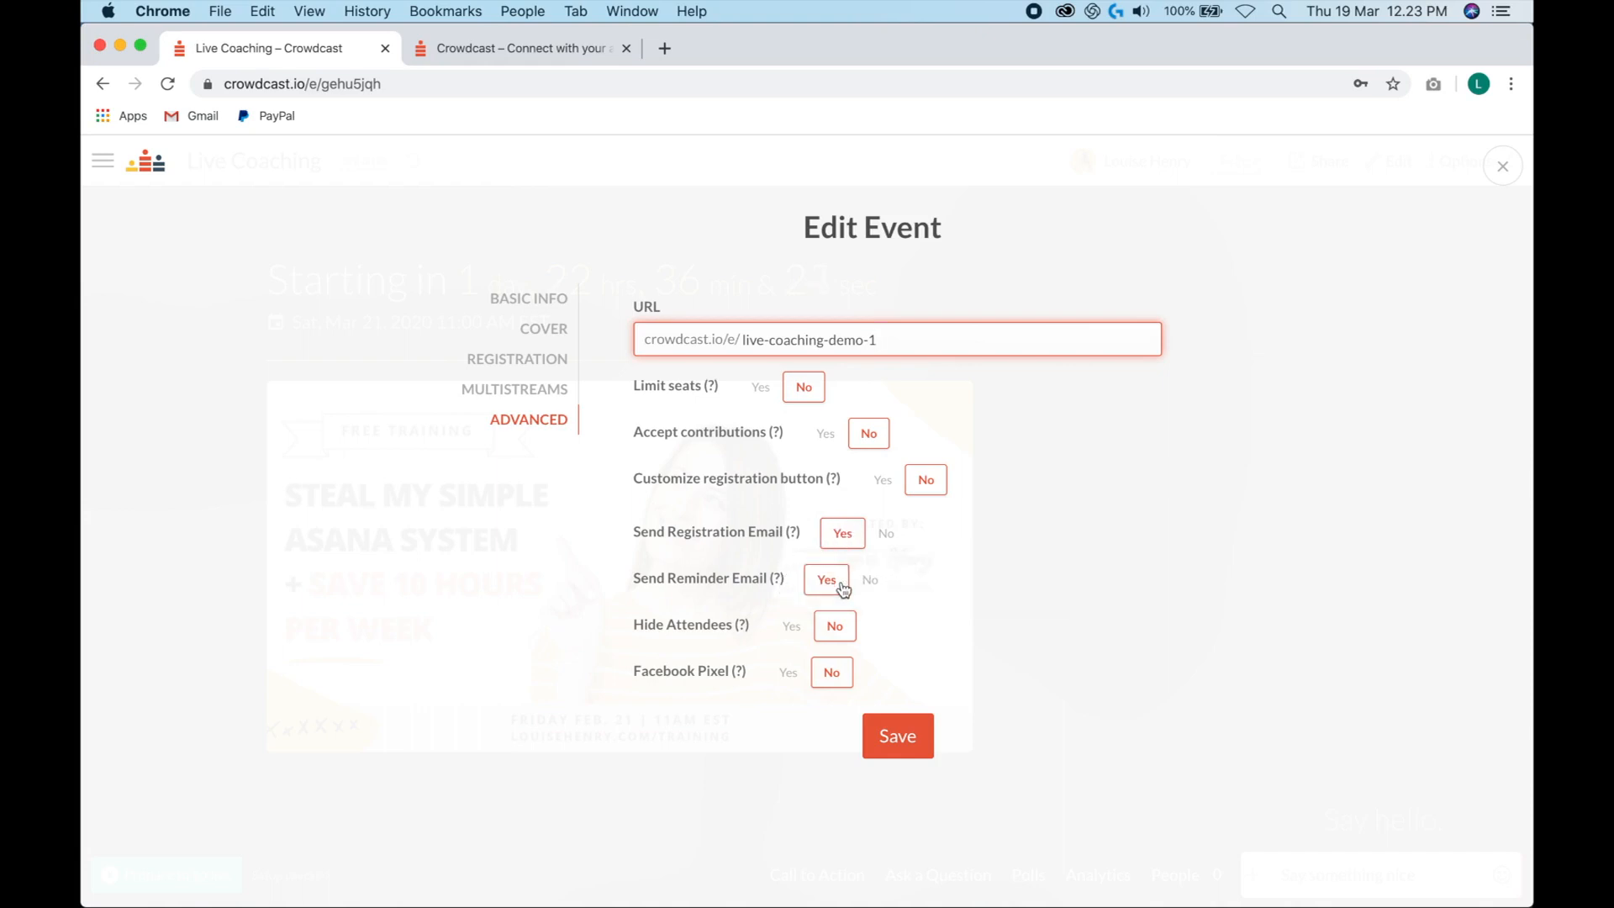
mouse_move(743, 624)
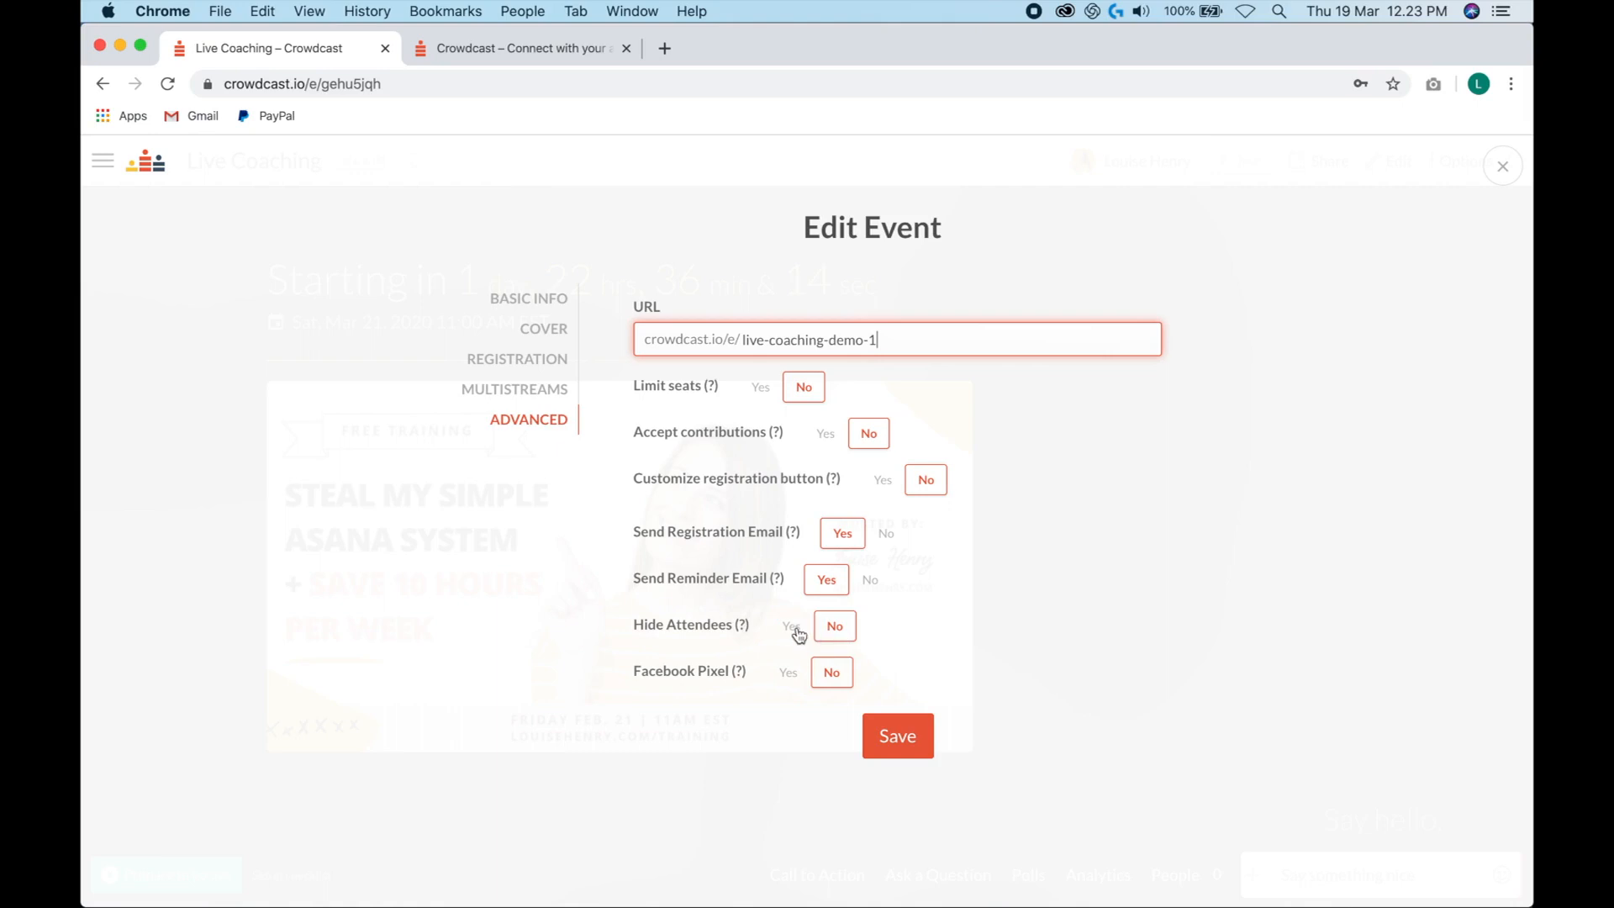
mouse_move(803, 698)
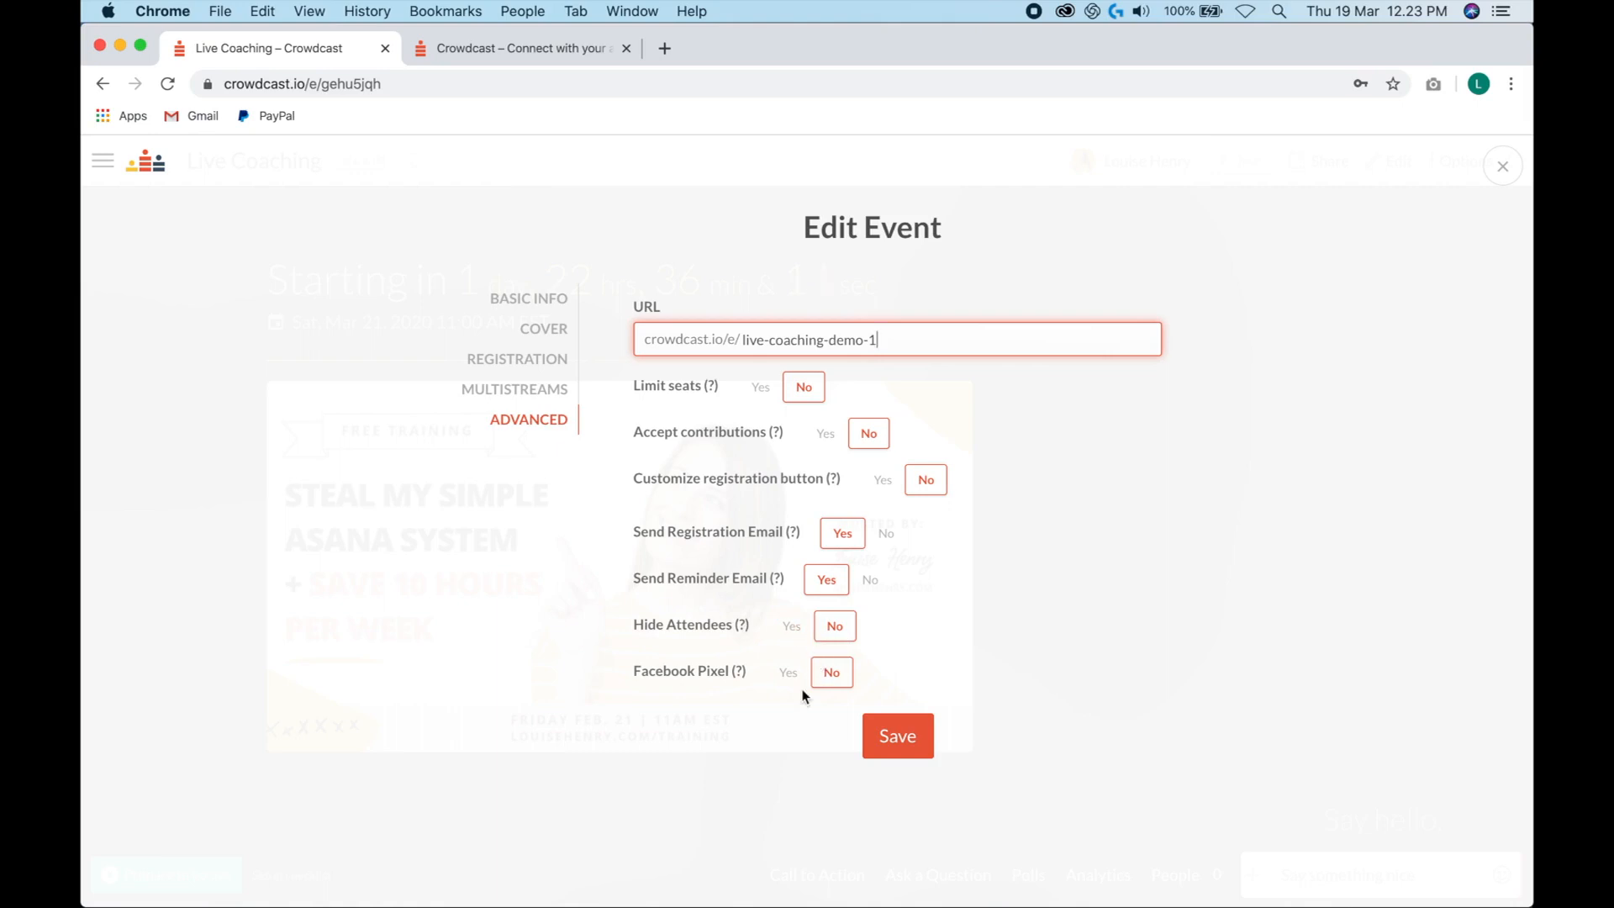
mouse_move(819, 708)
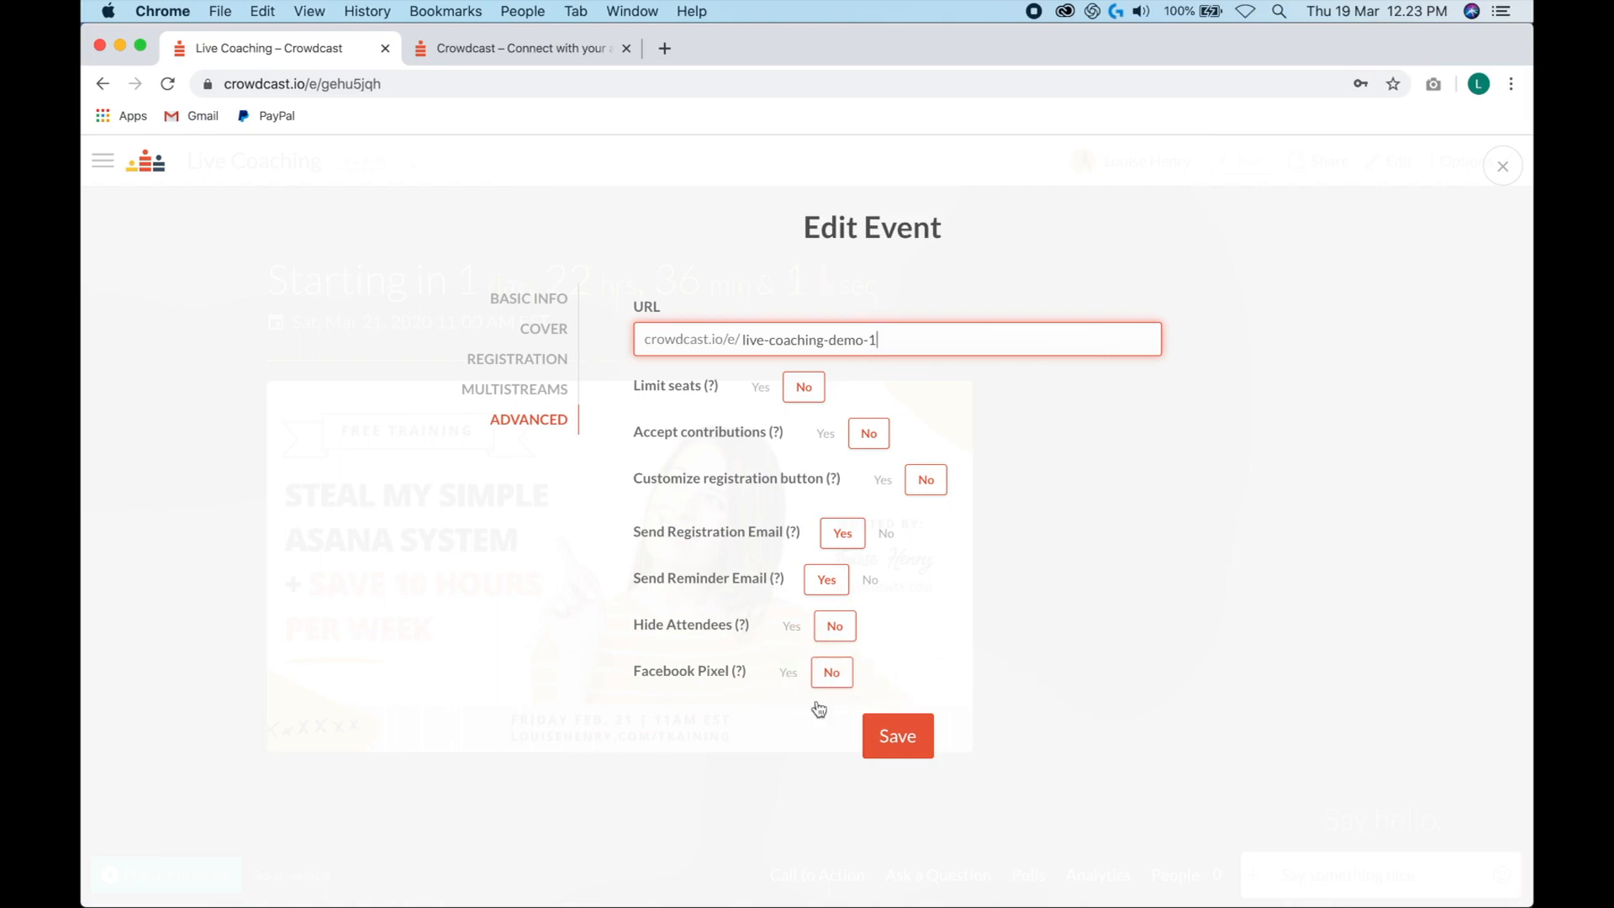
click(896, 734)
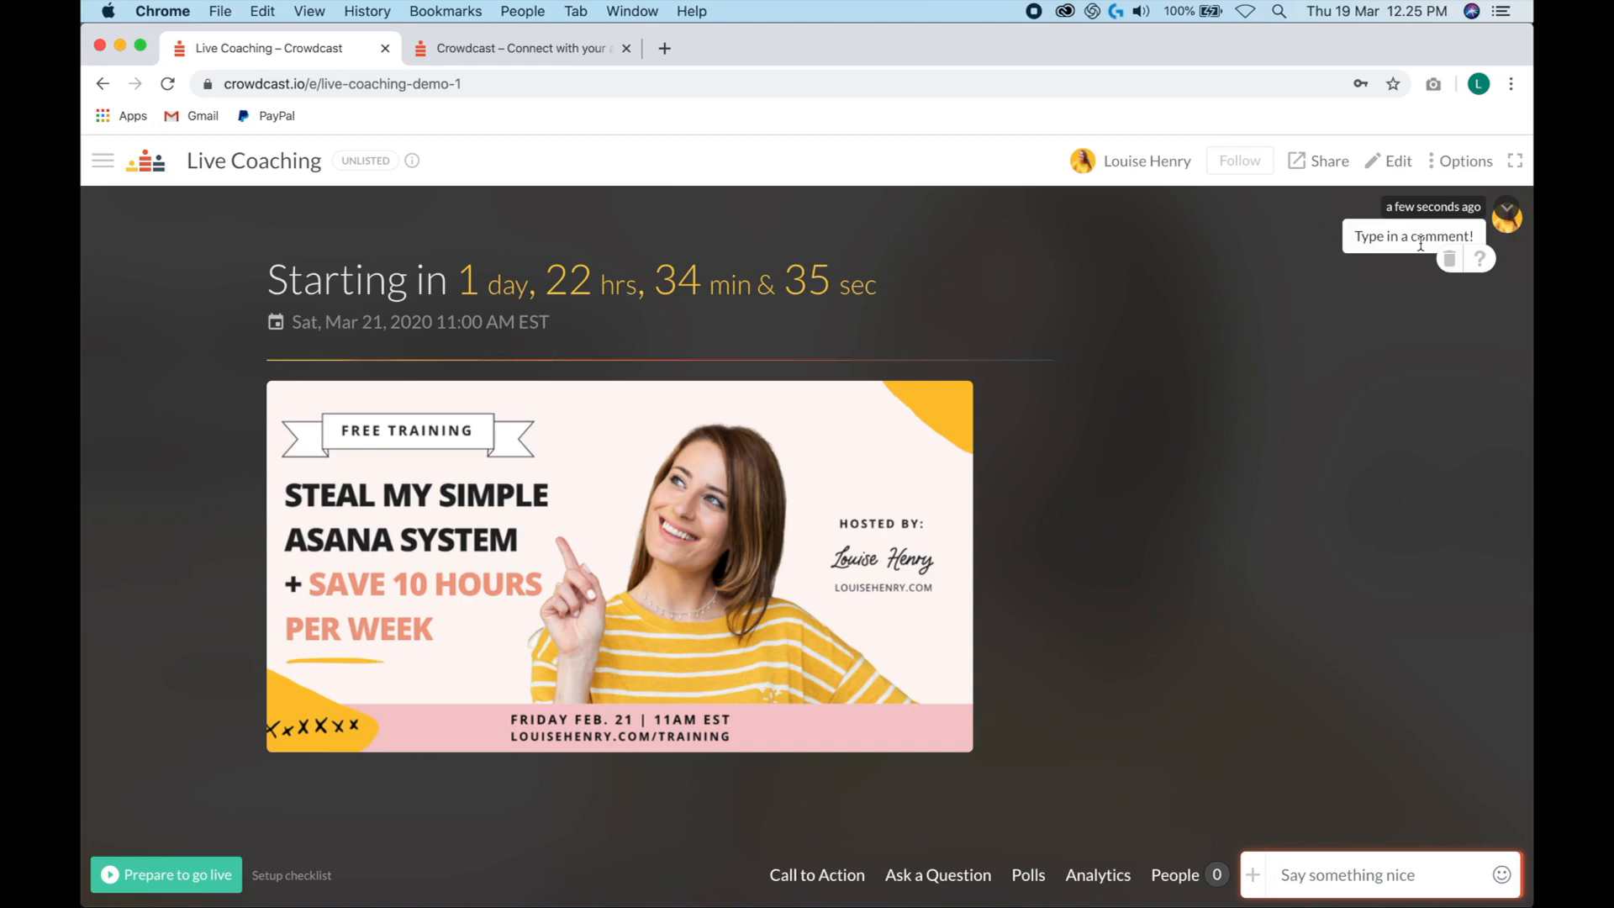
mouse_move(1230, 431)
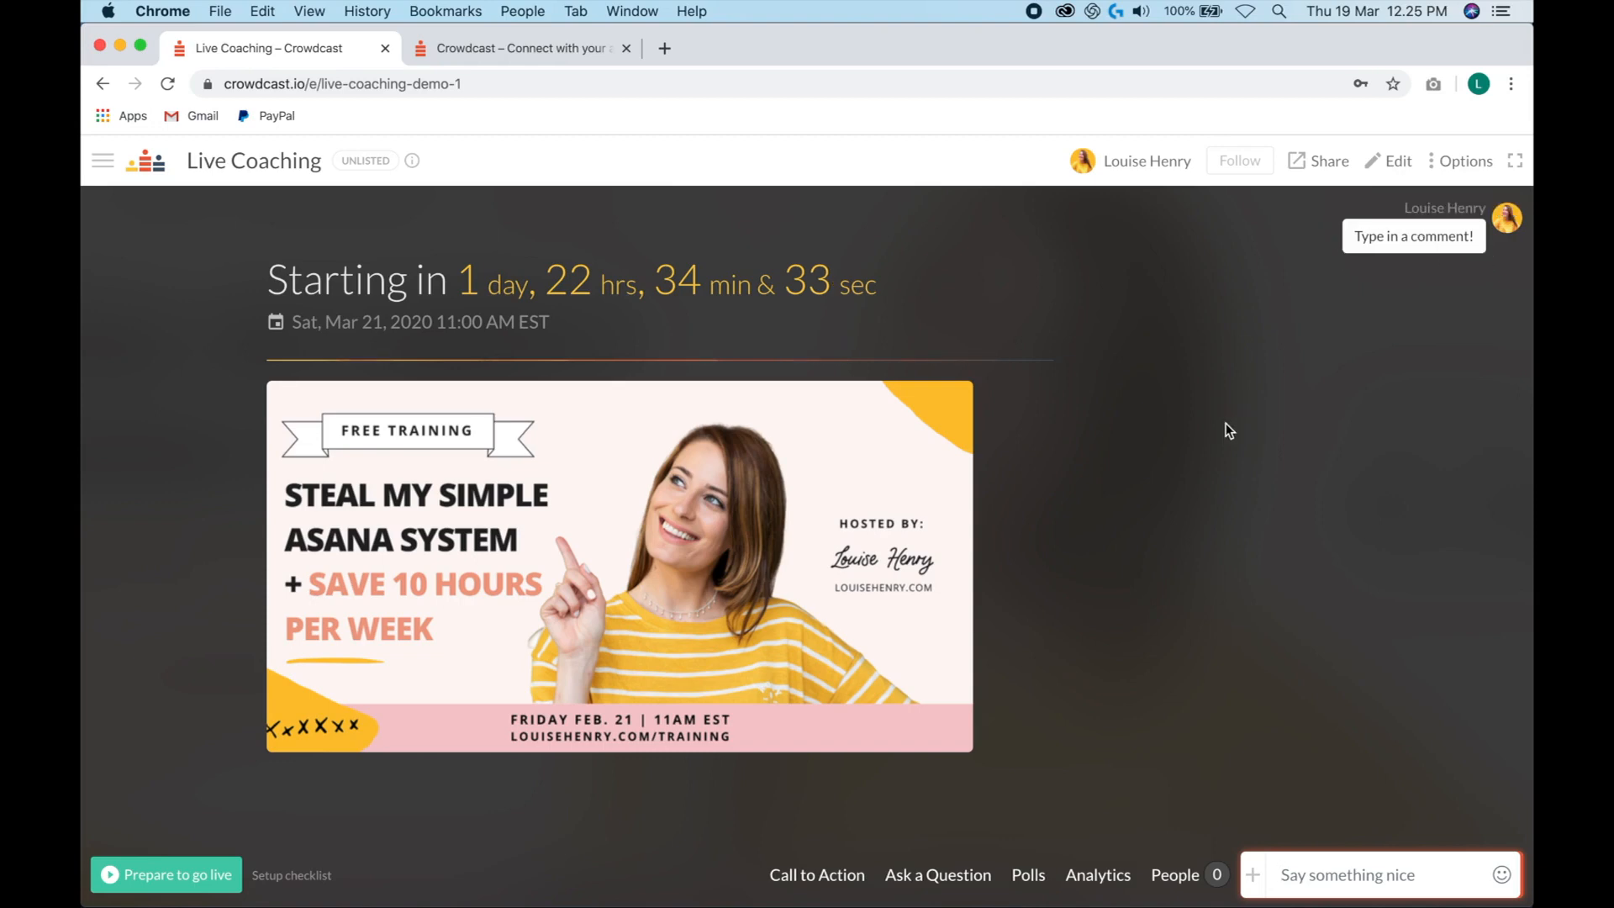
mouse_move(1181, 883)
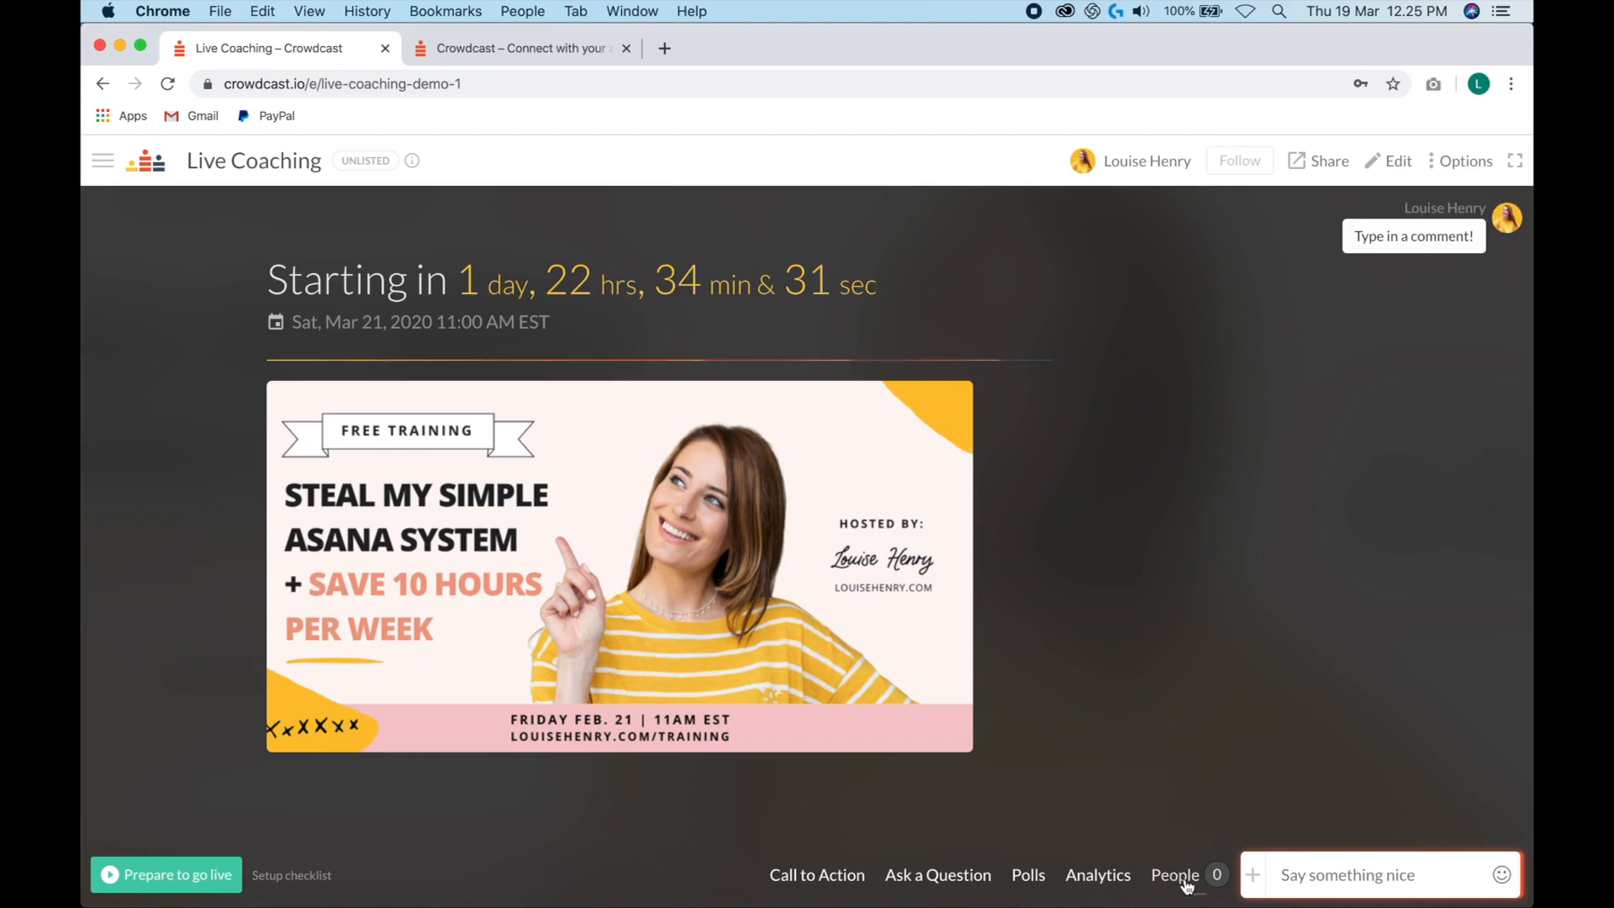
- Browse the People, Analytics and Polls panels, then bring up the Questions & Answers panel
click(1175, 874)
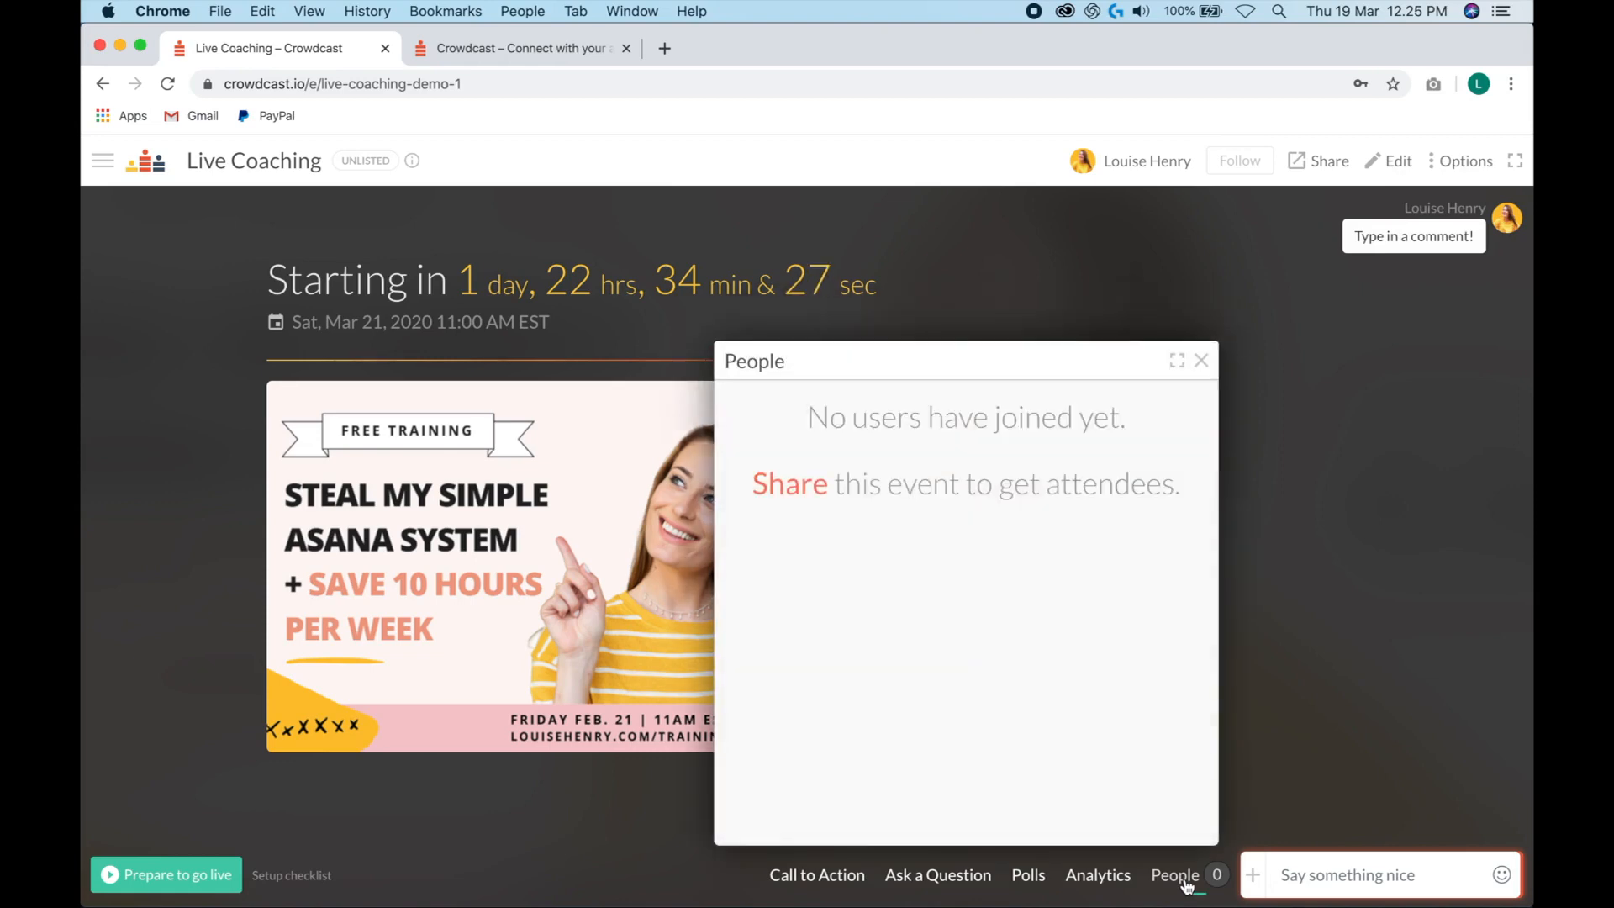
mouse_move(1098, 879)
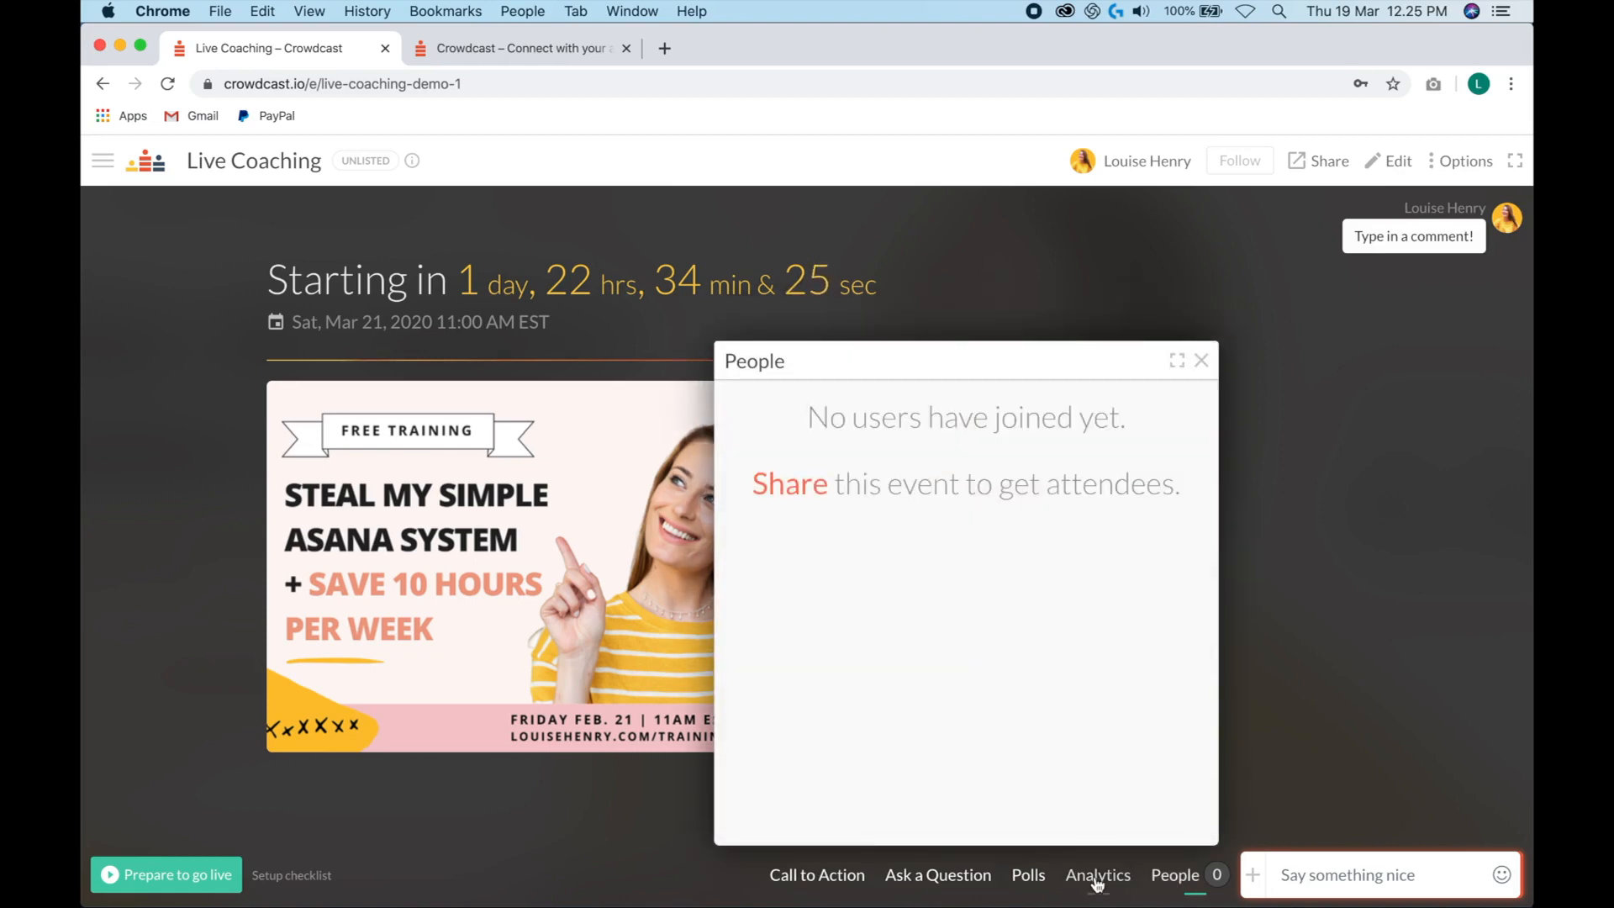
click(1098, 874)
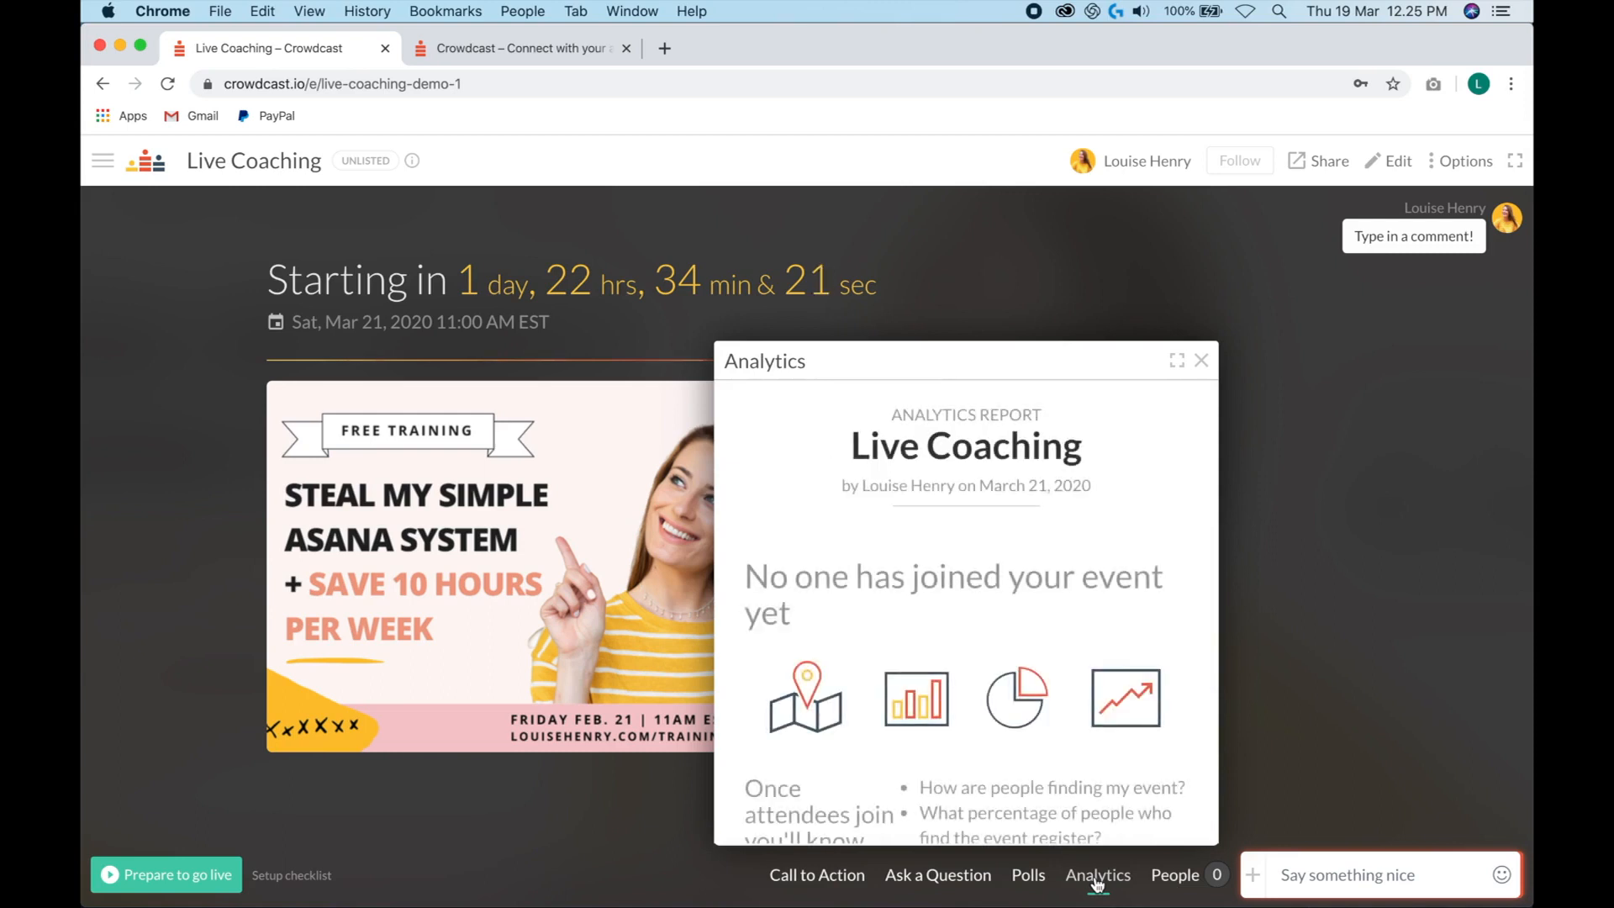
scroll(down, 3)
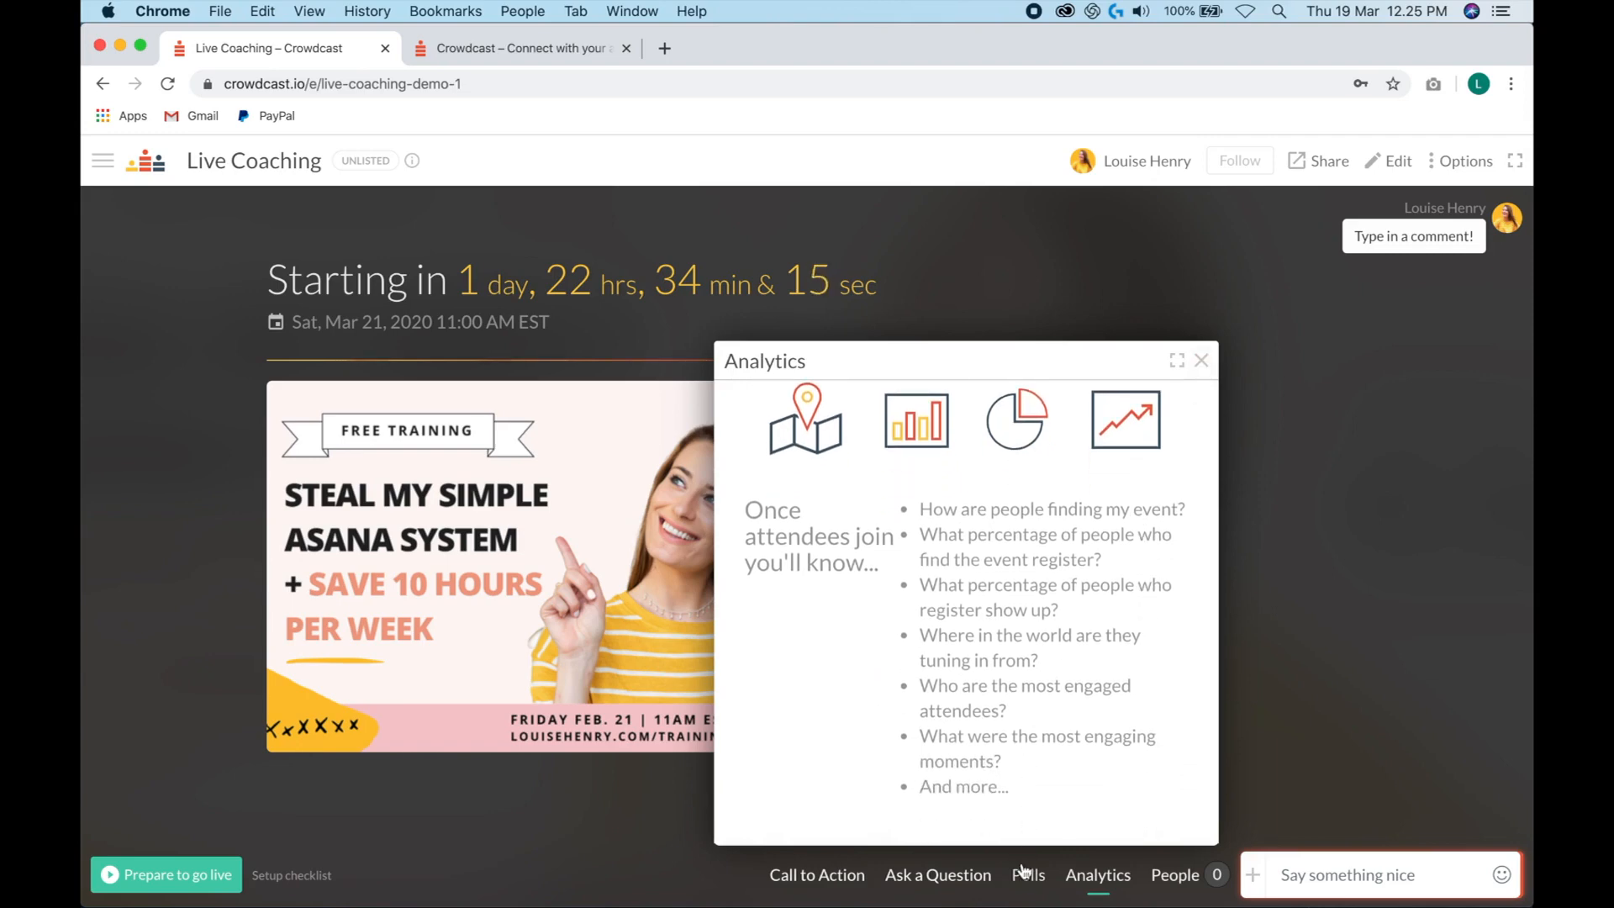
click(1025, 874)
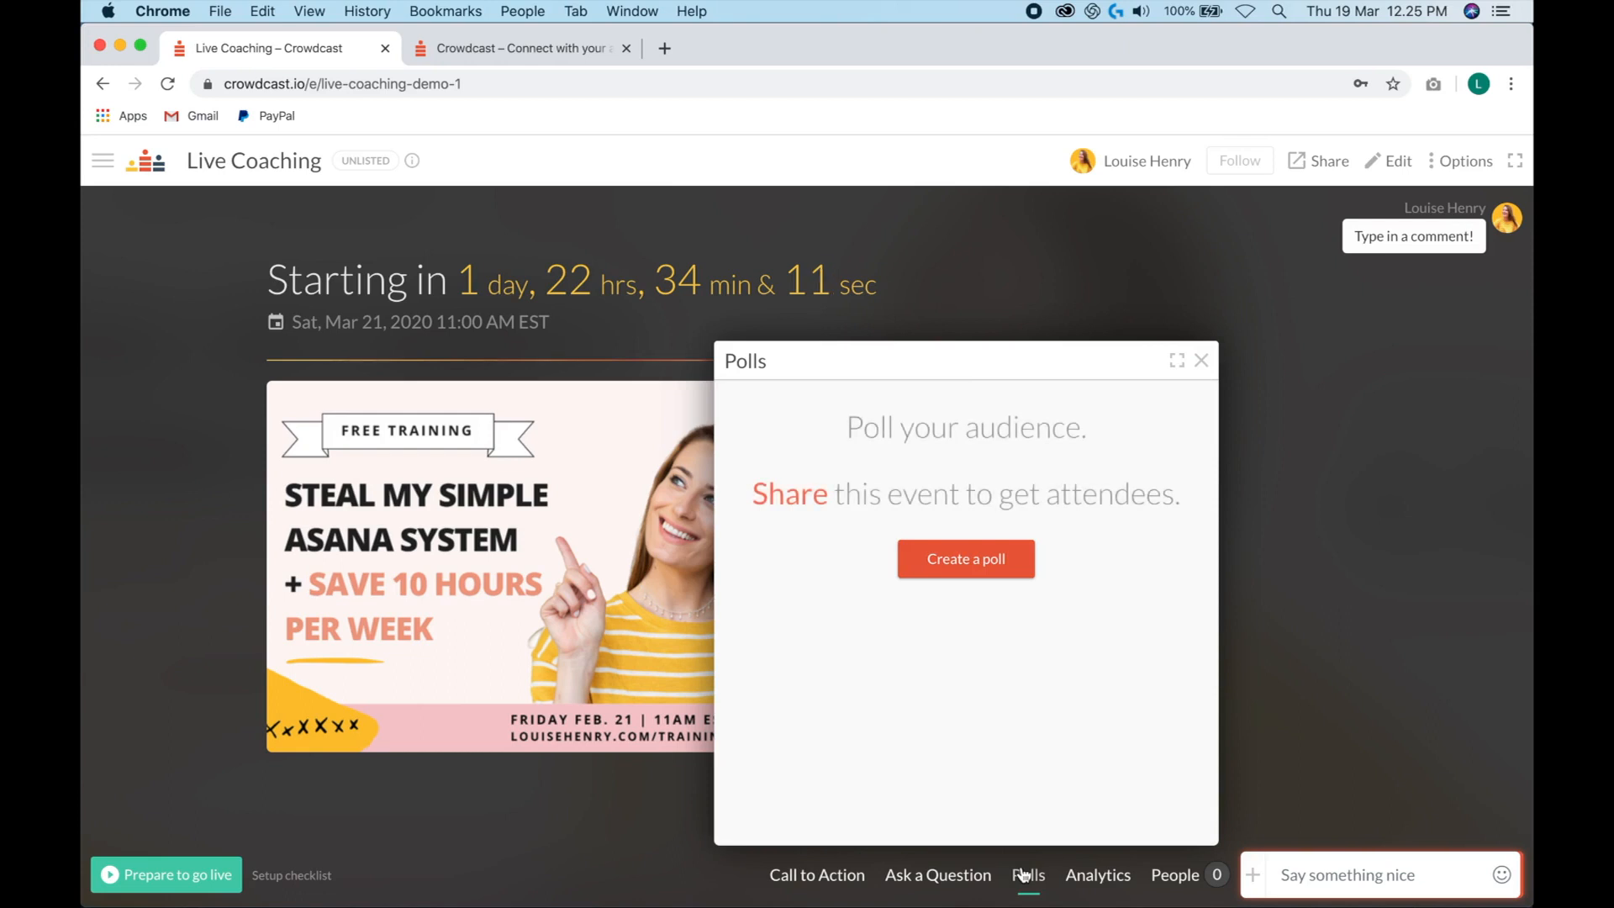
click(936, 874)
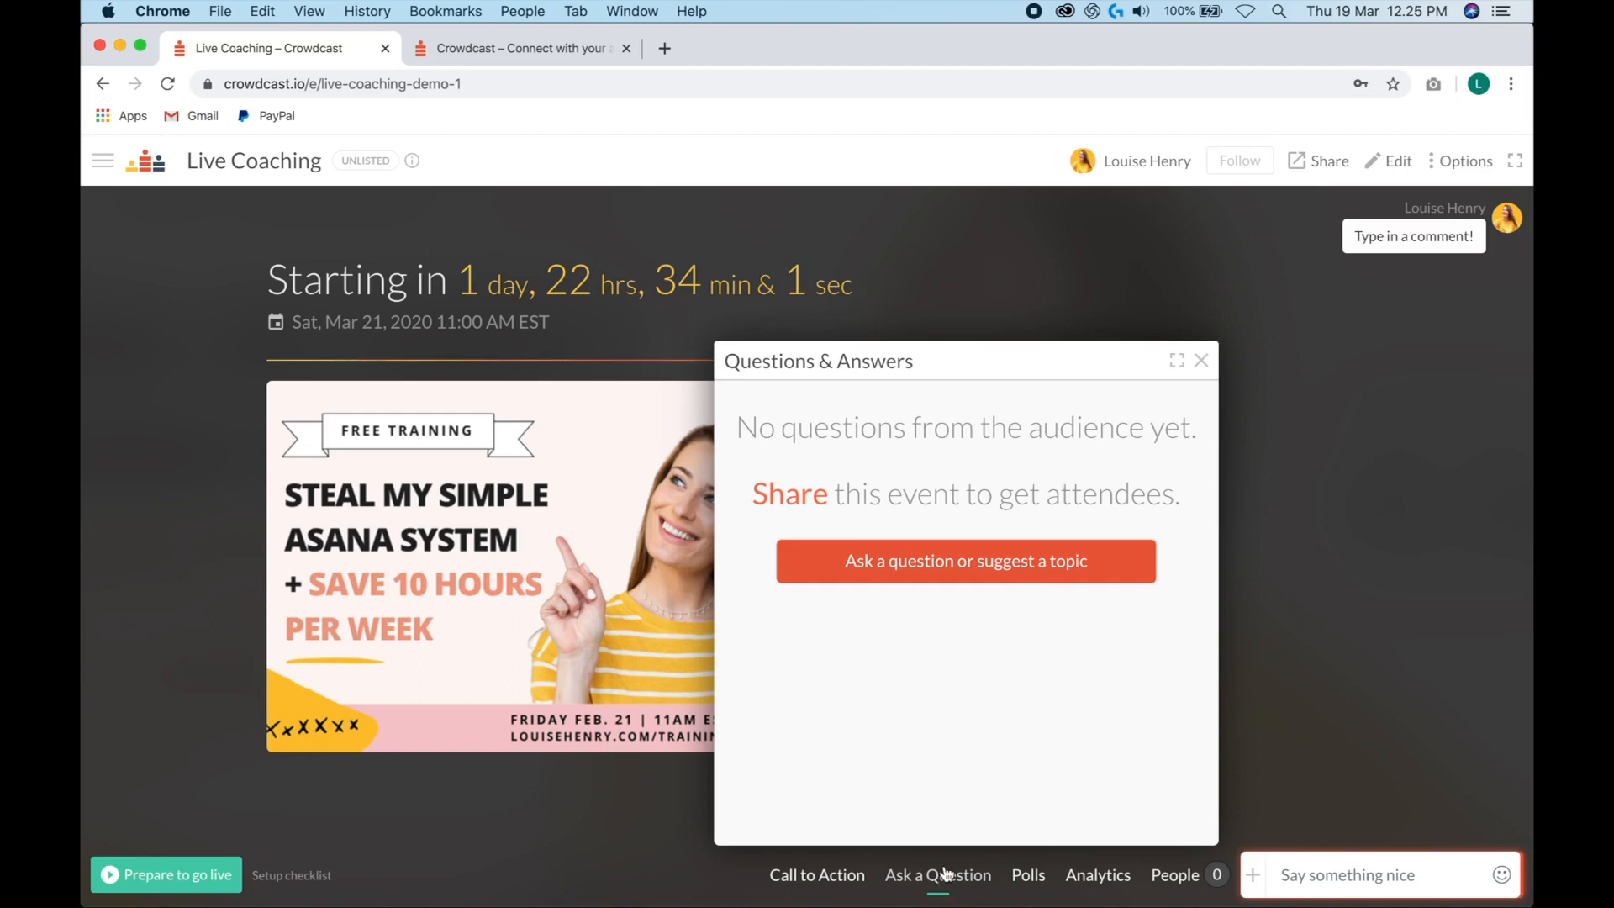
- Post the question 'What is your fave software?' to the event's Q&A
click(963, 559)
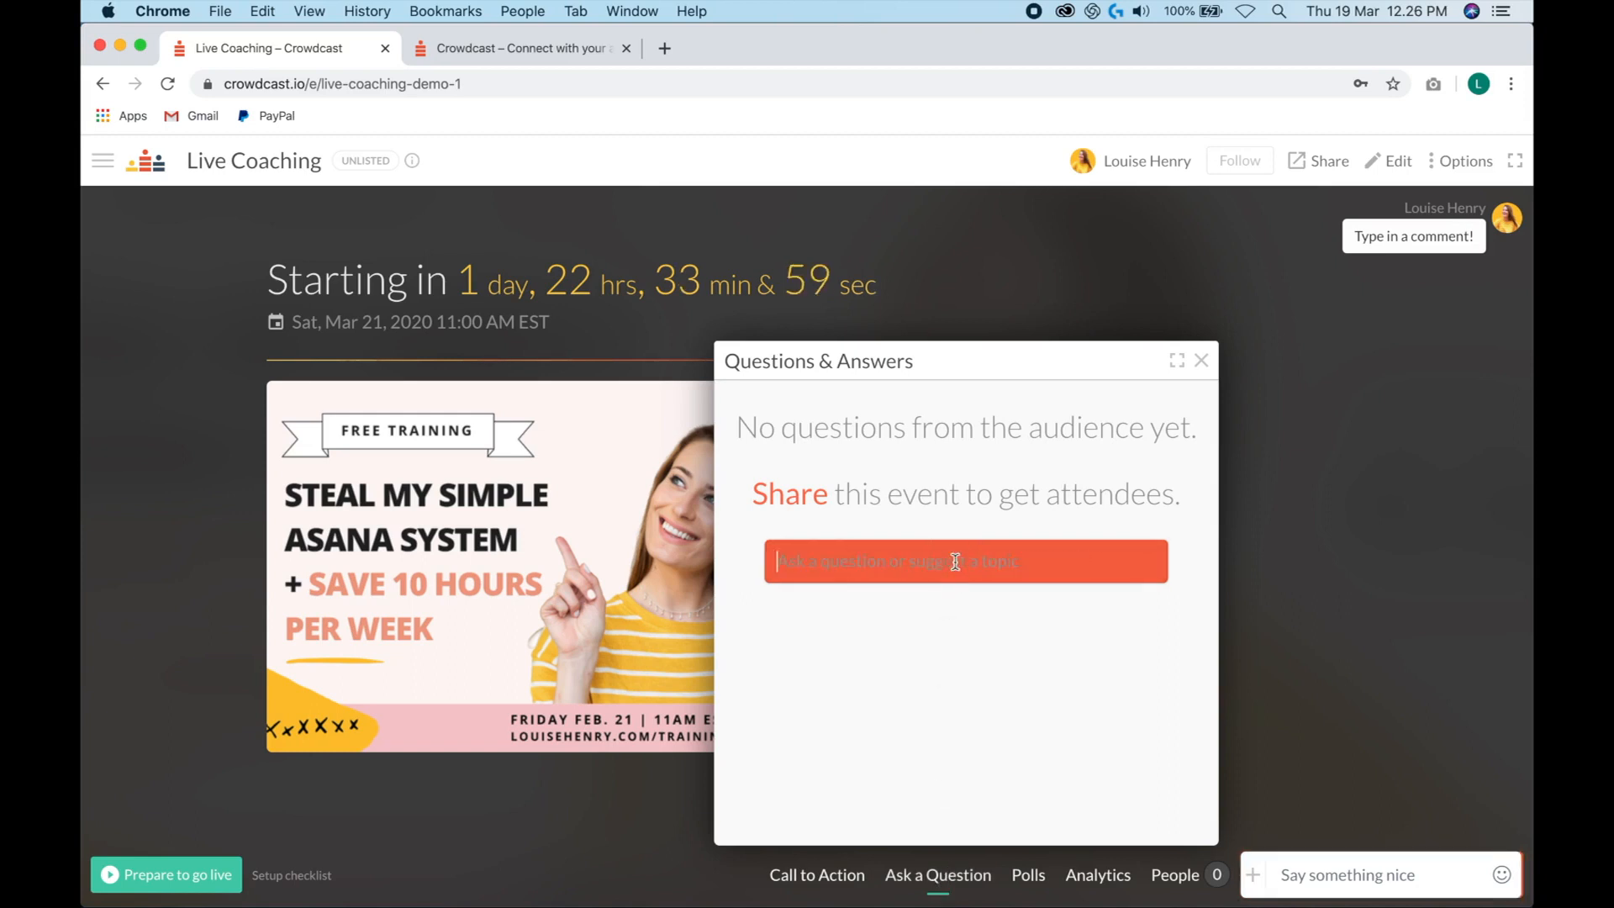
click(965, 561)
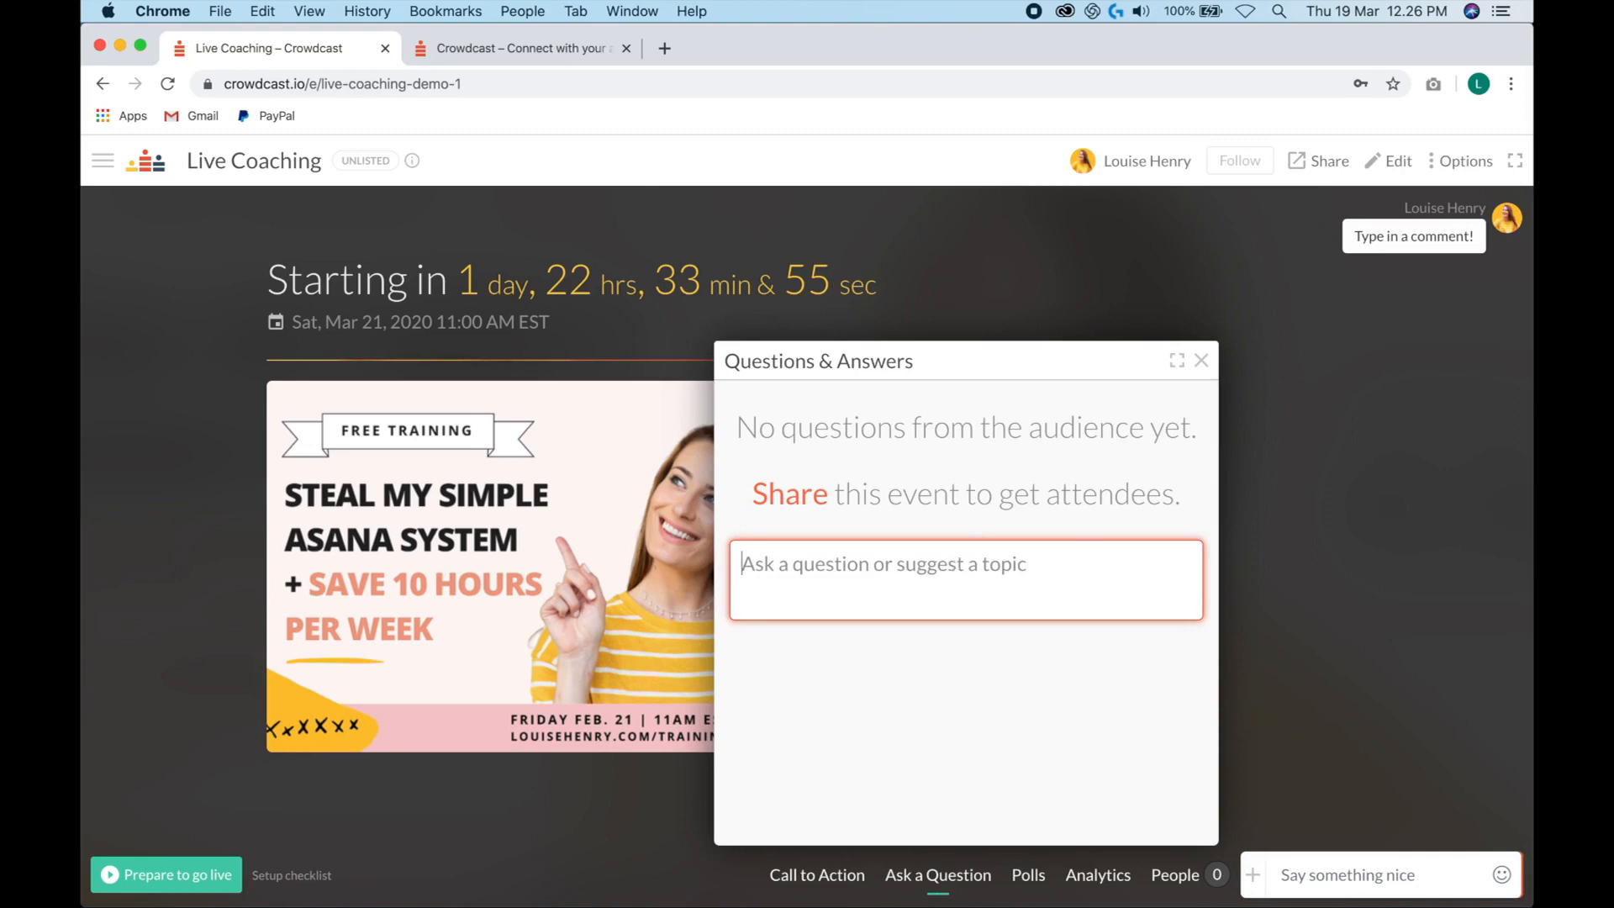
text(What is your fa)
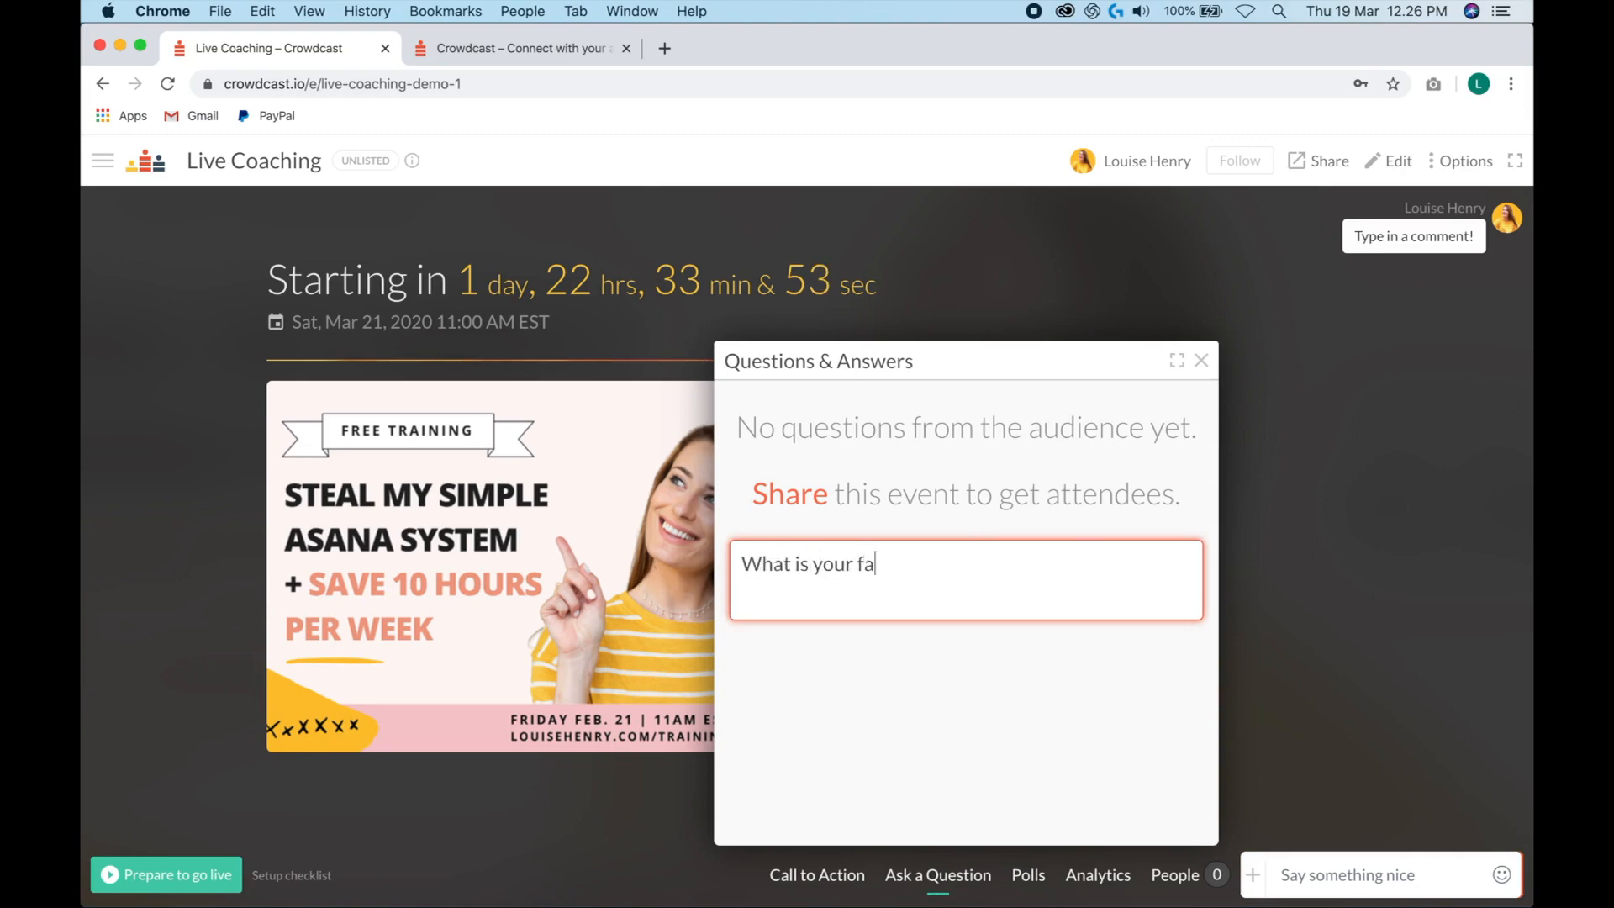
text(ve soft)
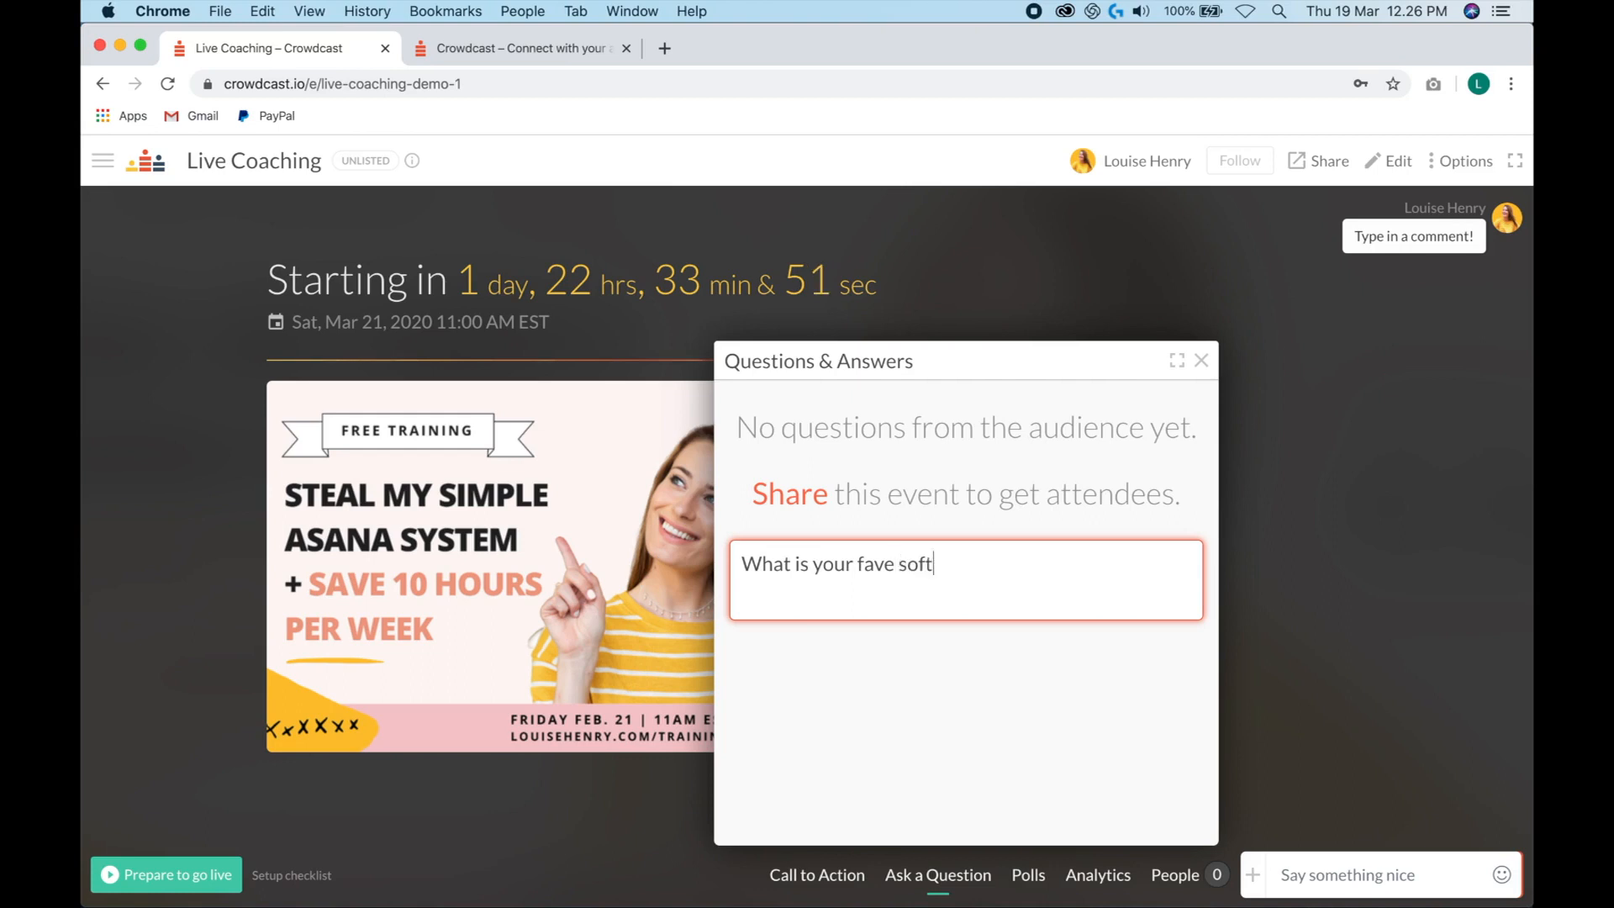
text(ware)
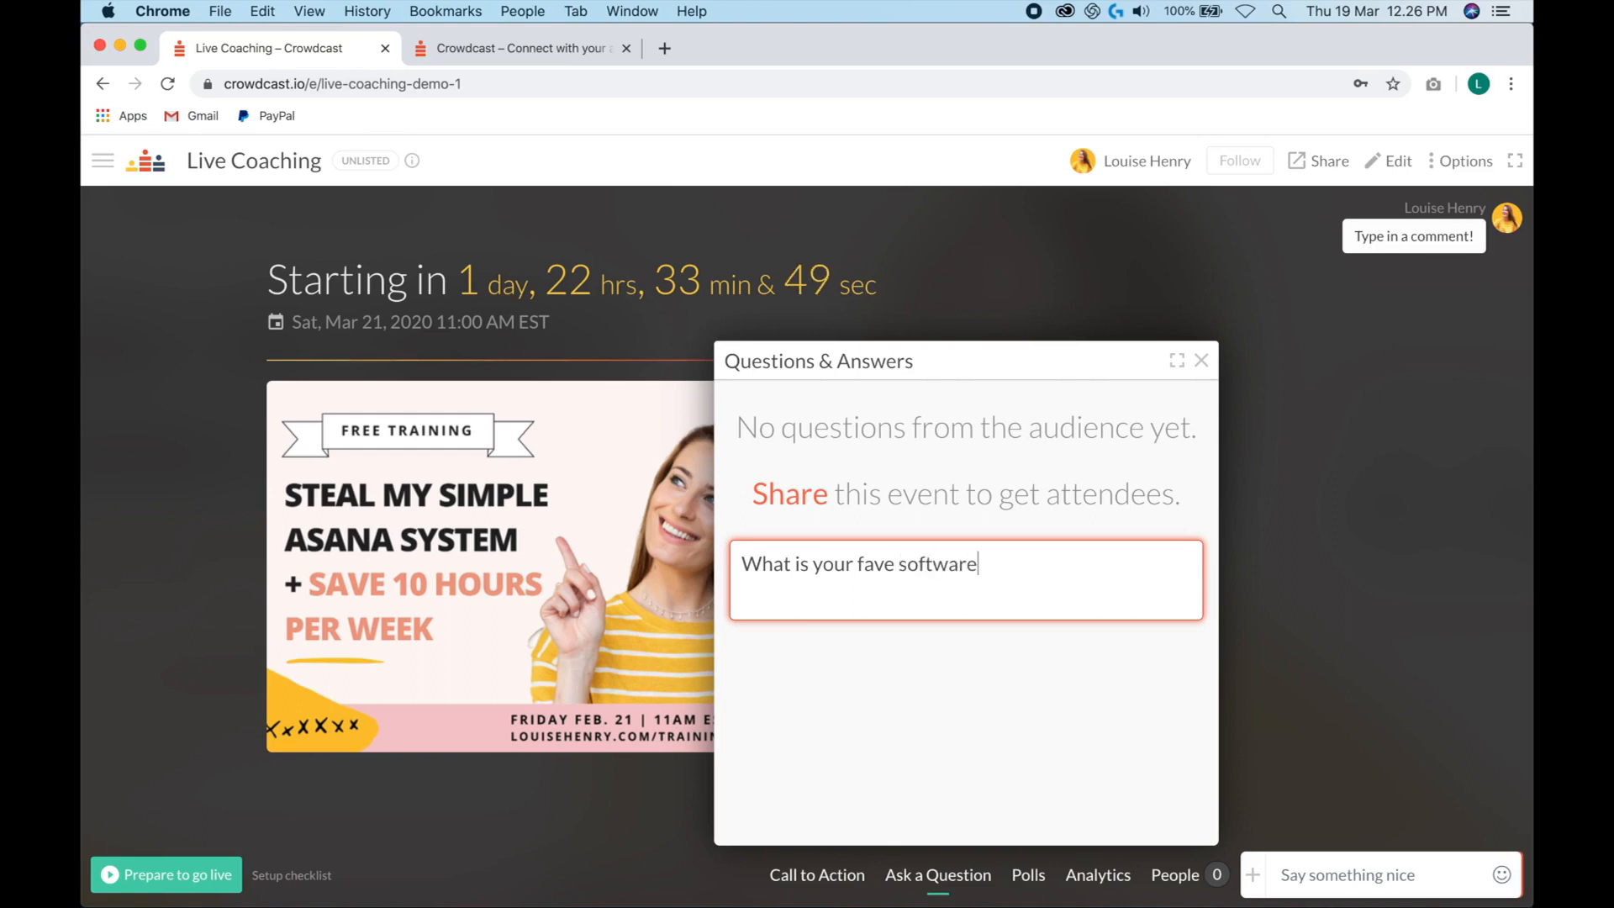
text(?)
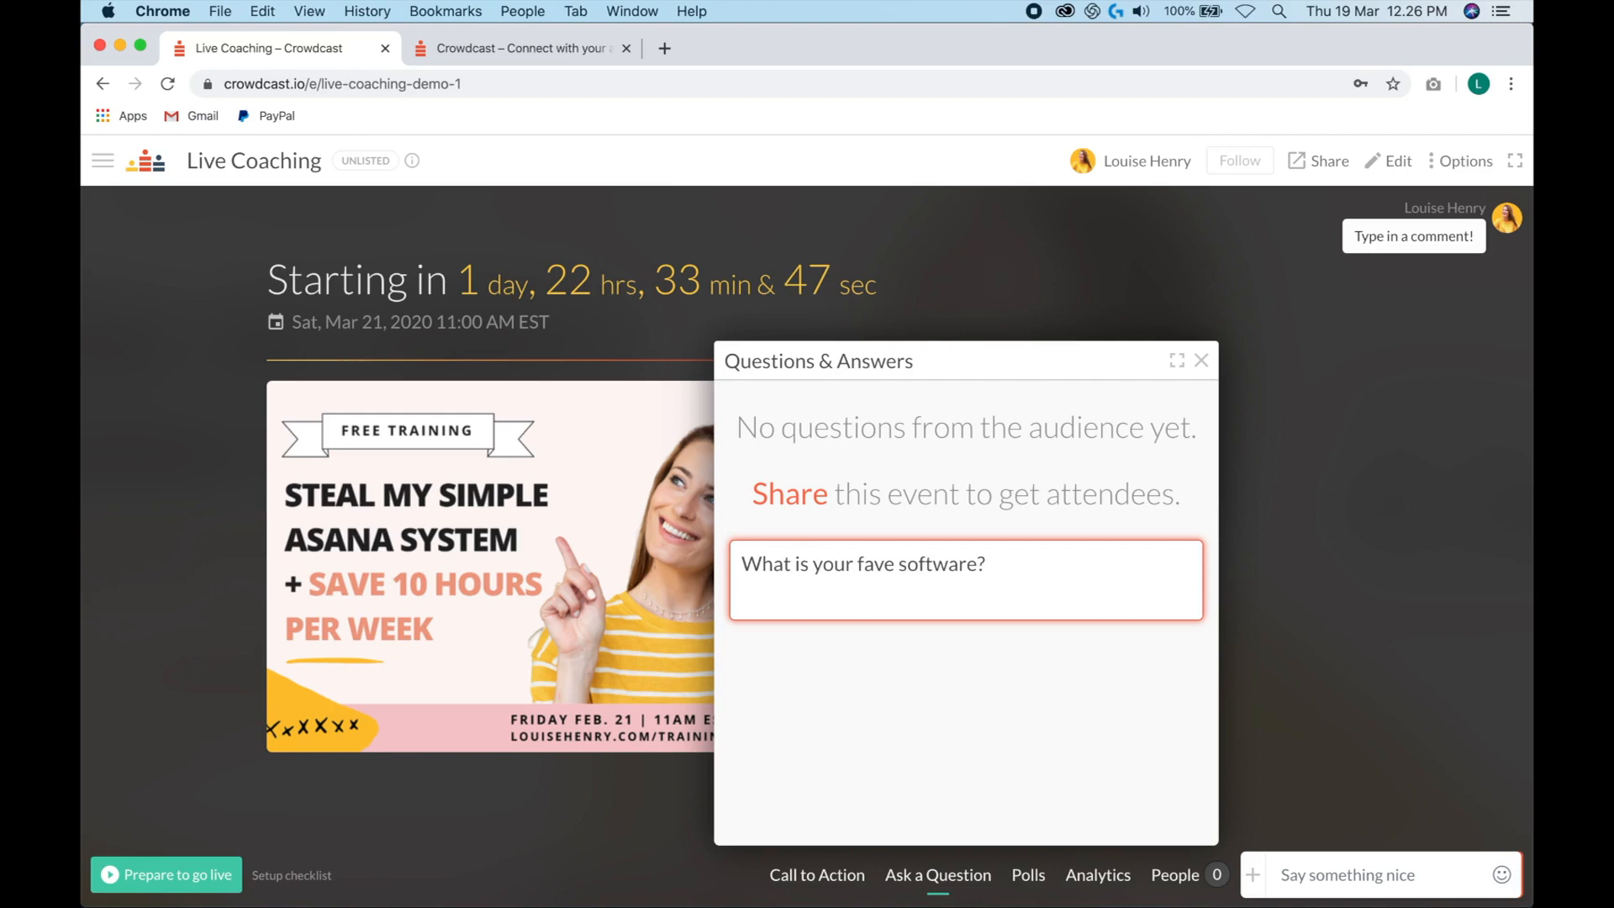
key(Return)
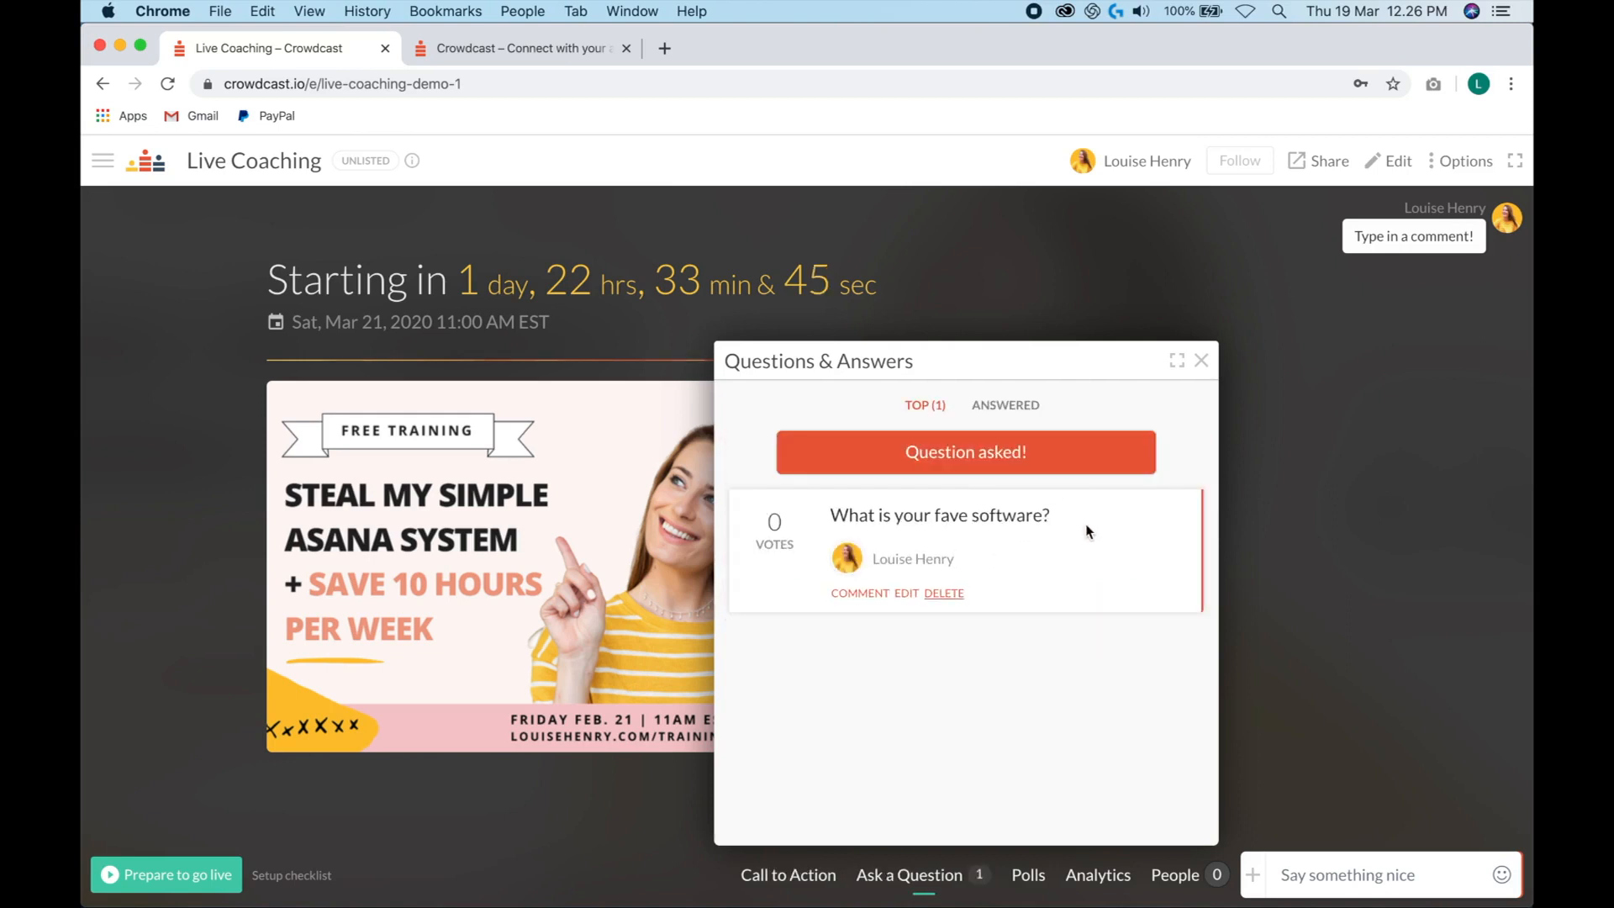
mouse_move(1114, 534)
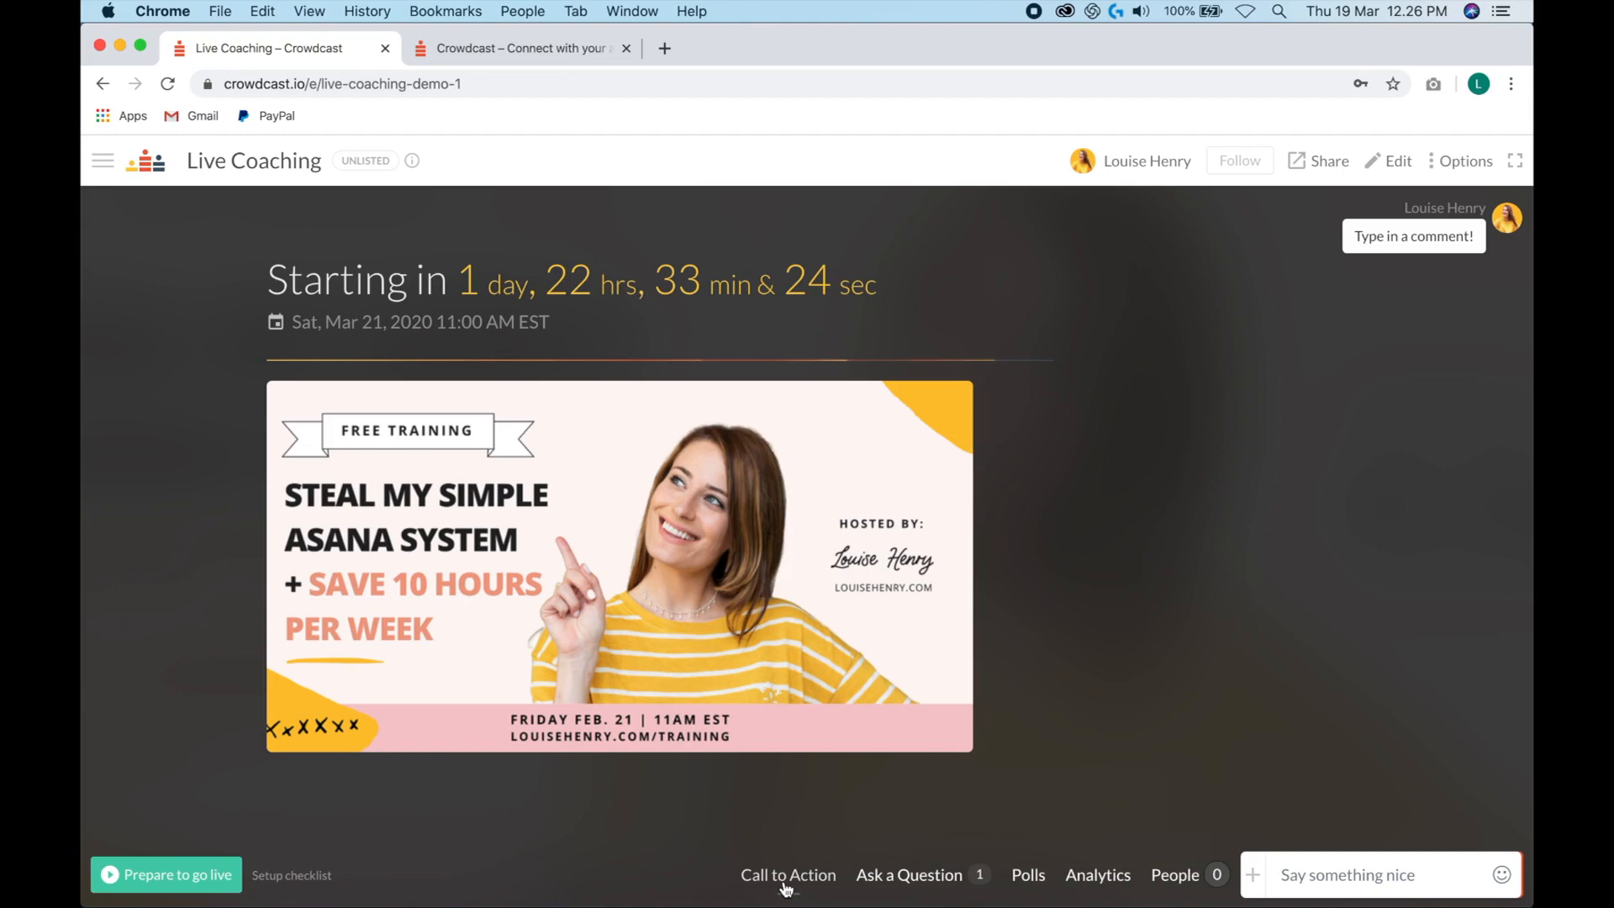
click(787, 874)
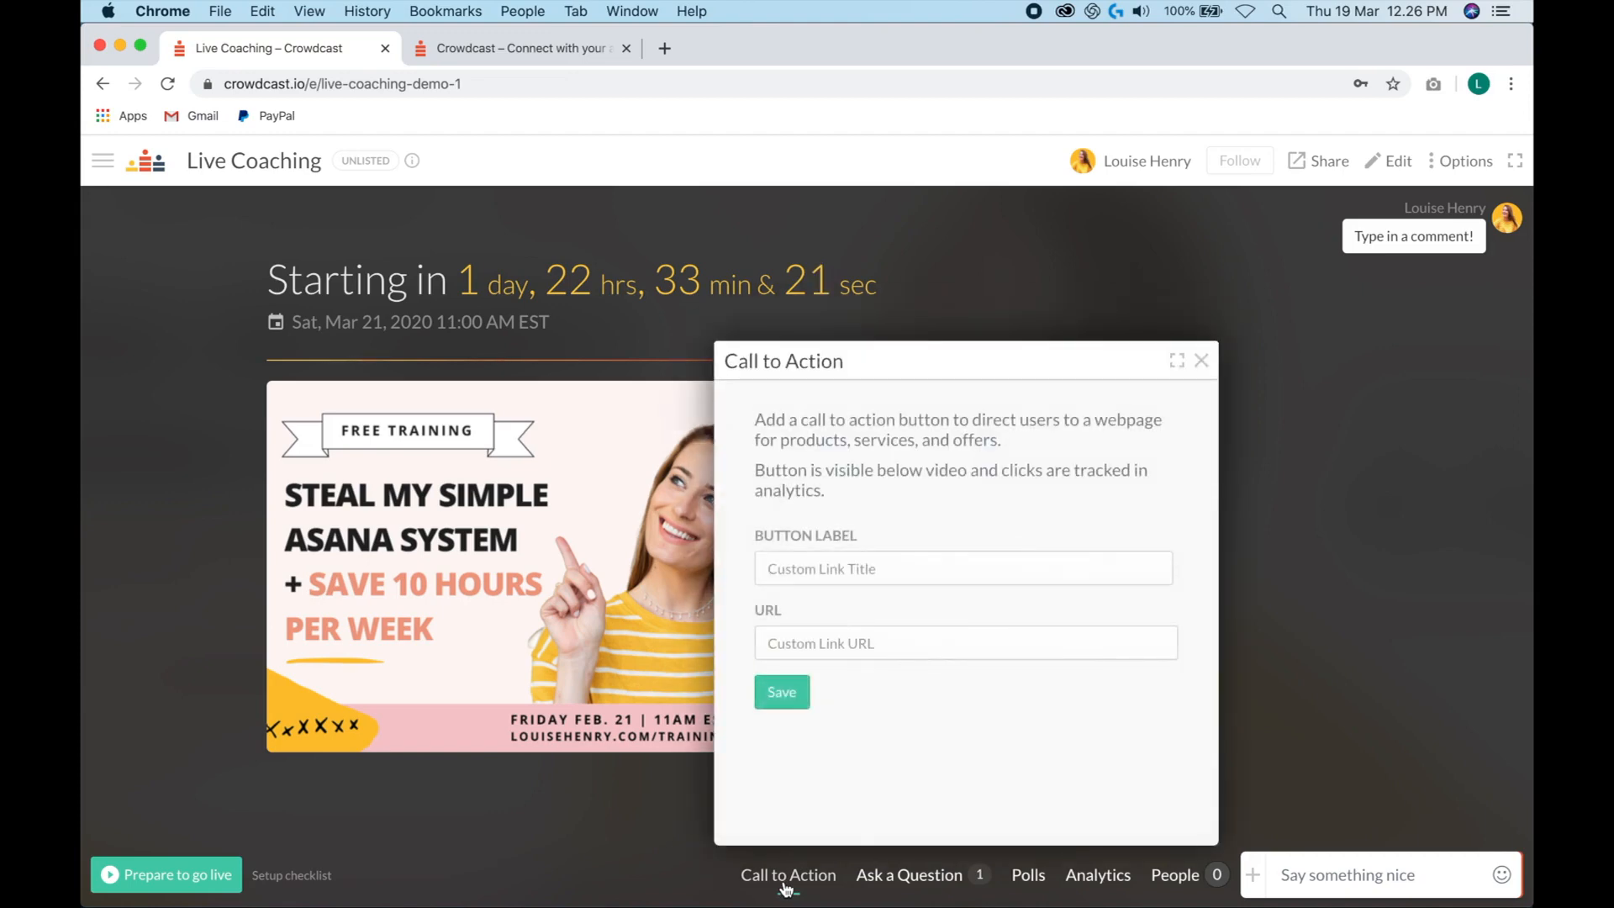
mouse_move(809, 665)
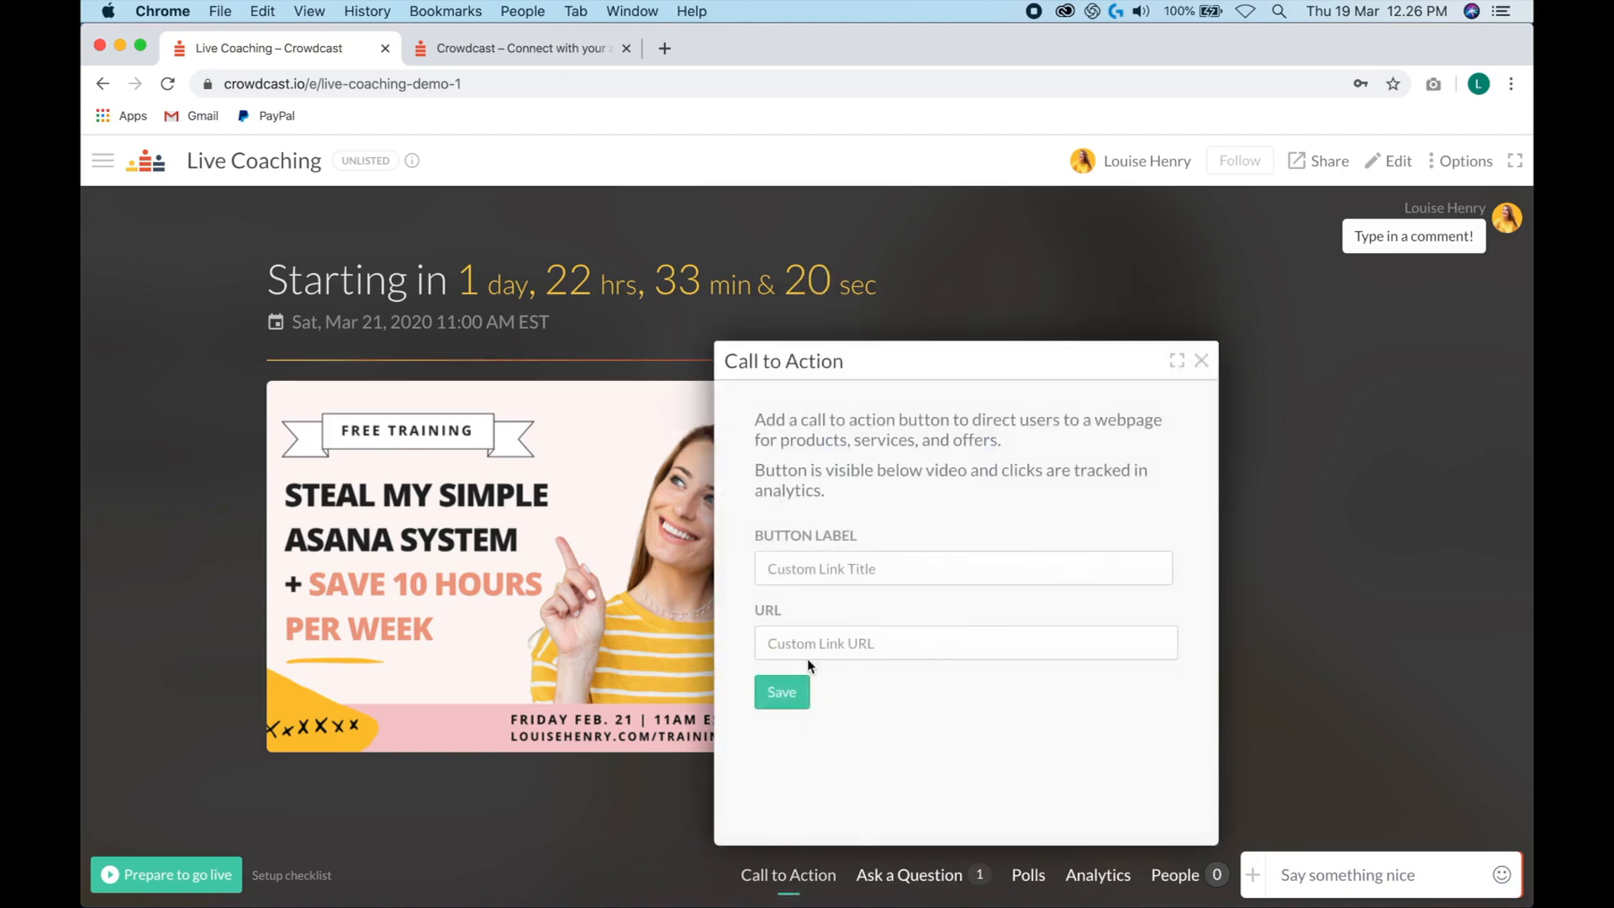
click(962, 568)
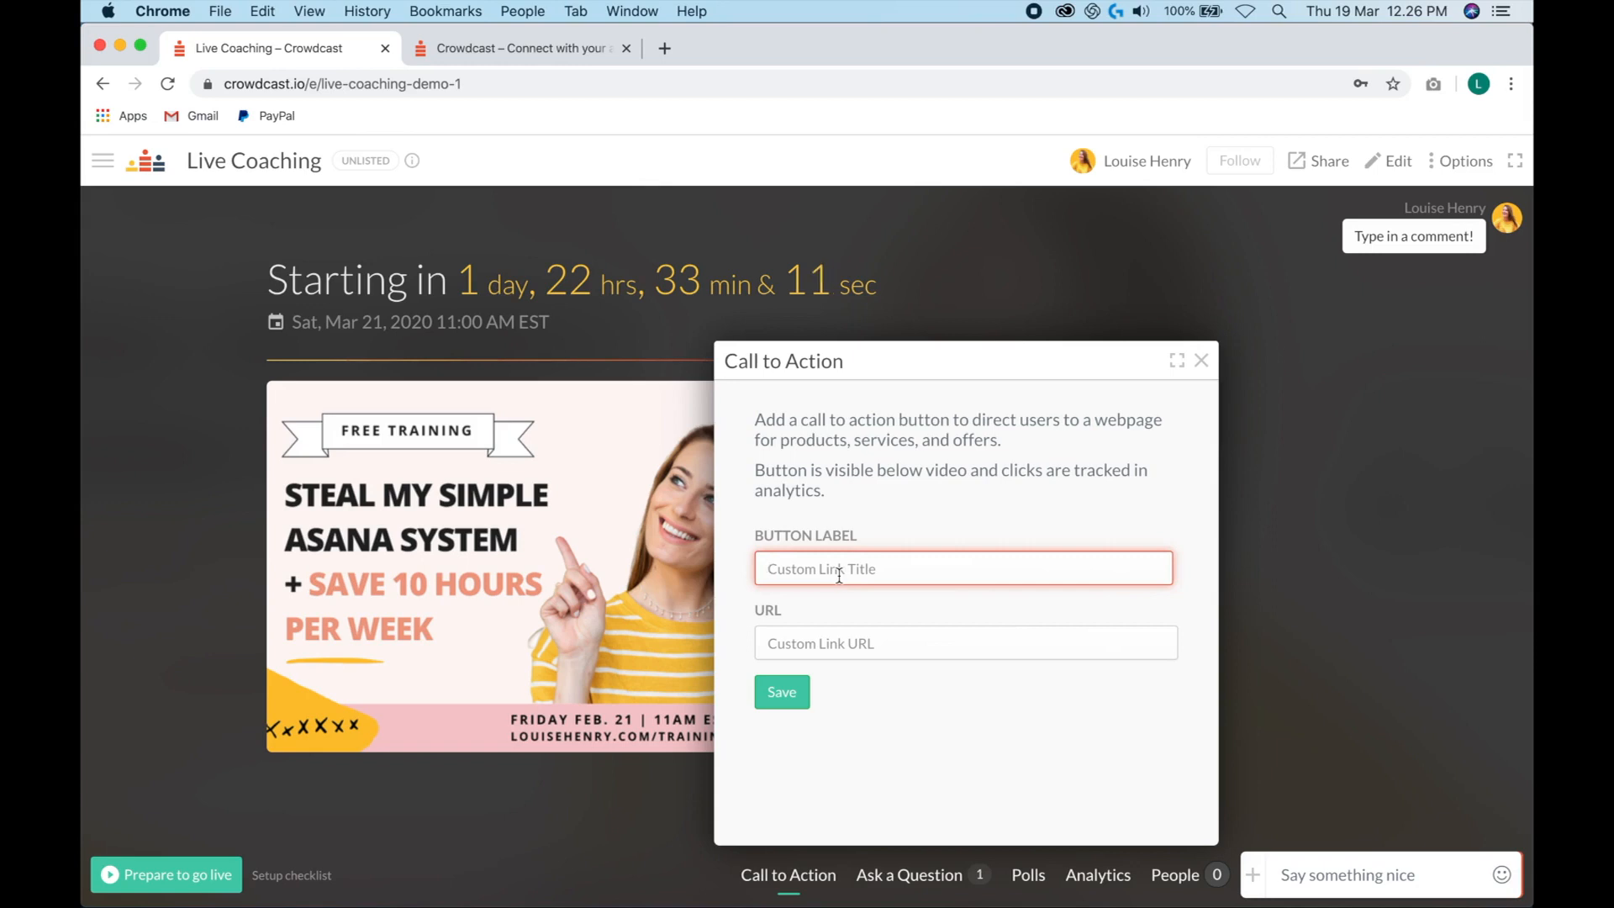
text(BUY NOW)
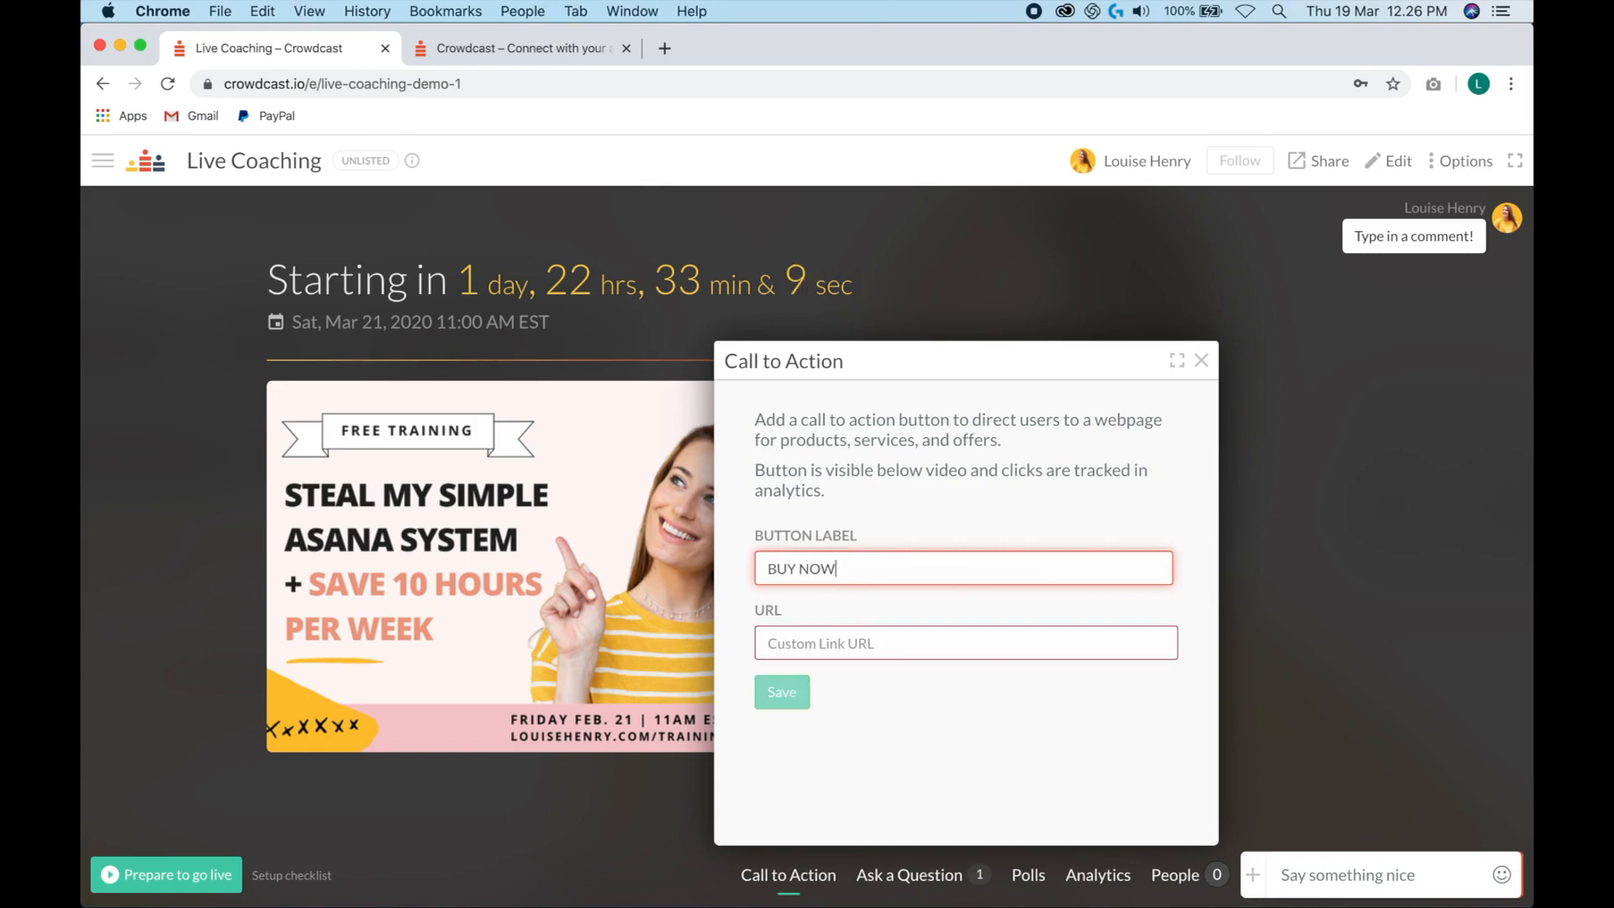
click(965, 642)
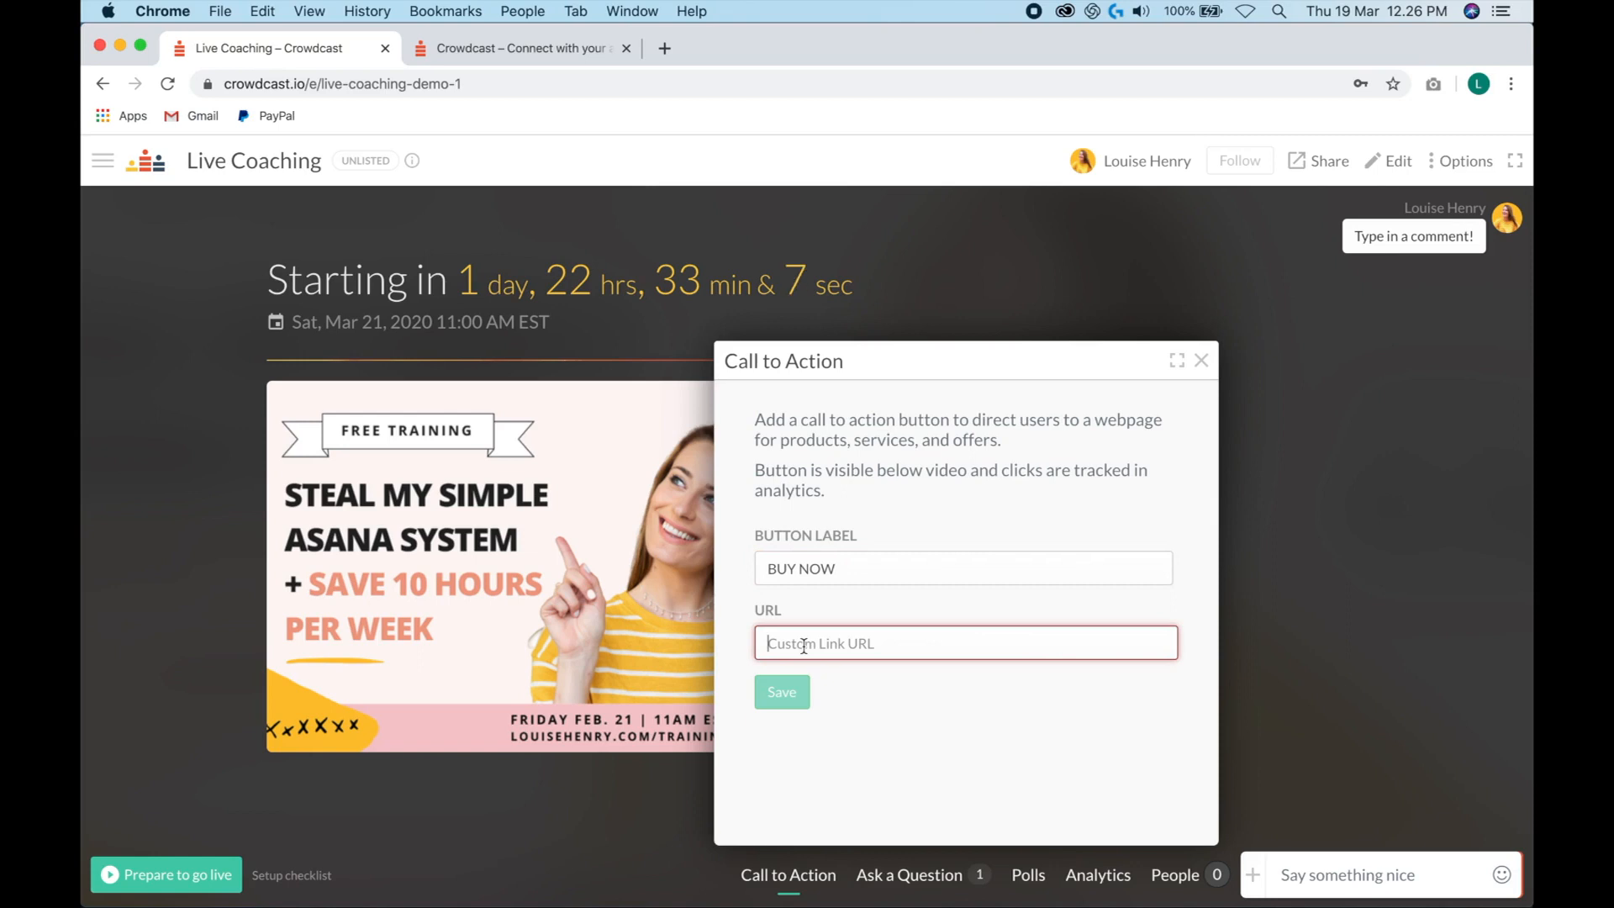
text(https)
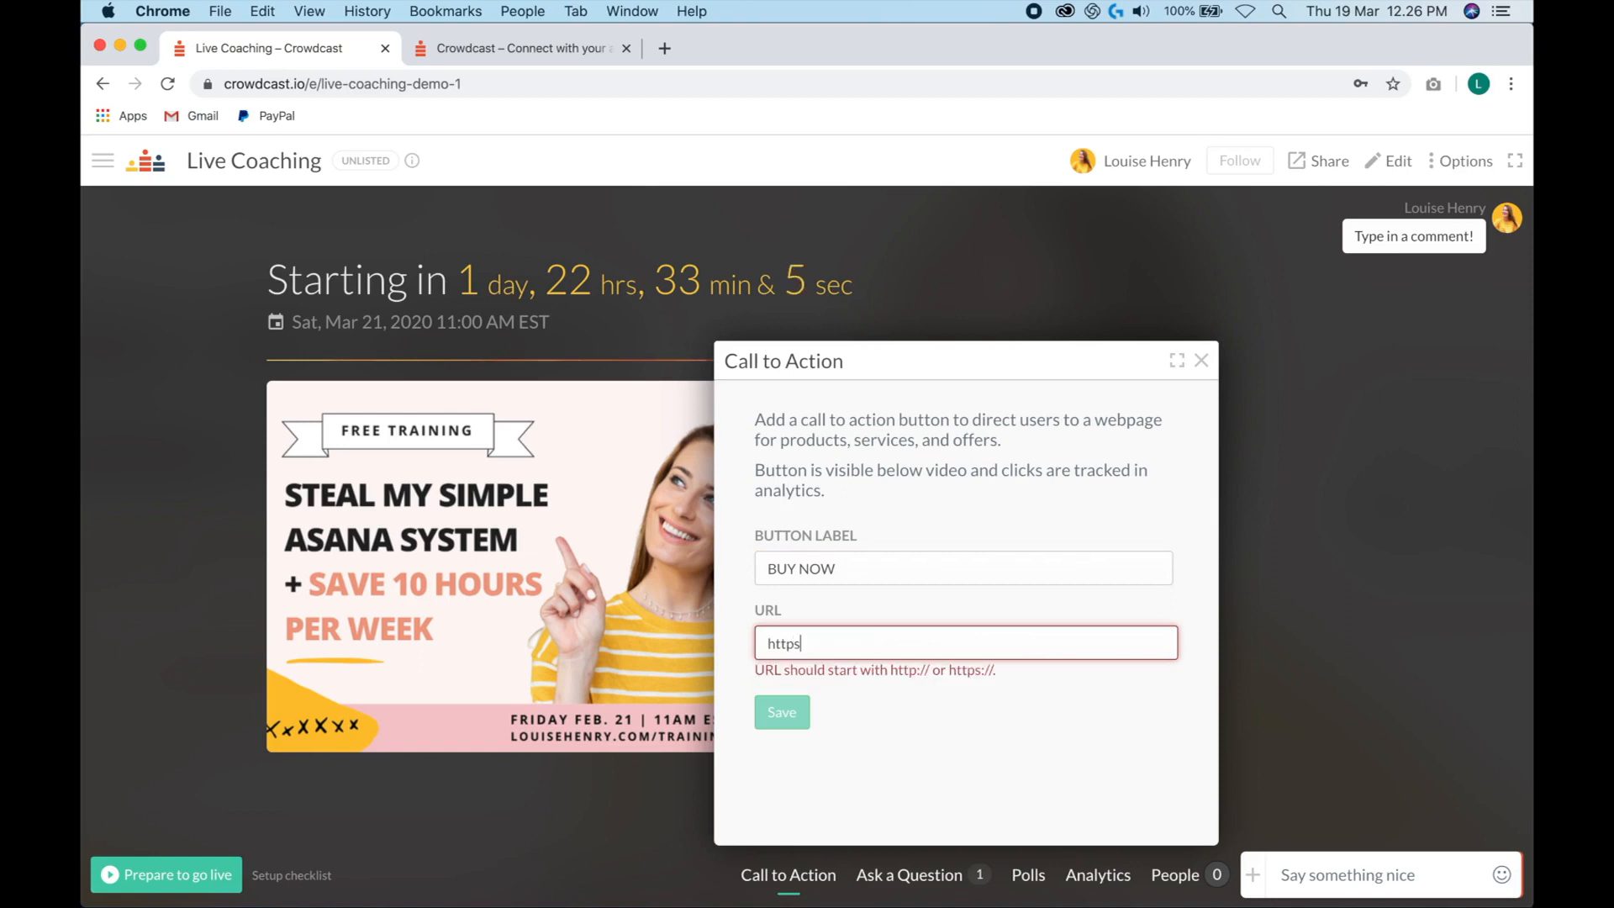
text(://louisehenry.com)
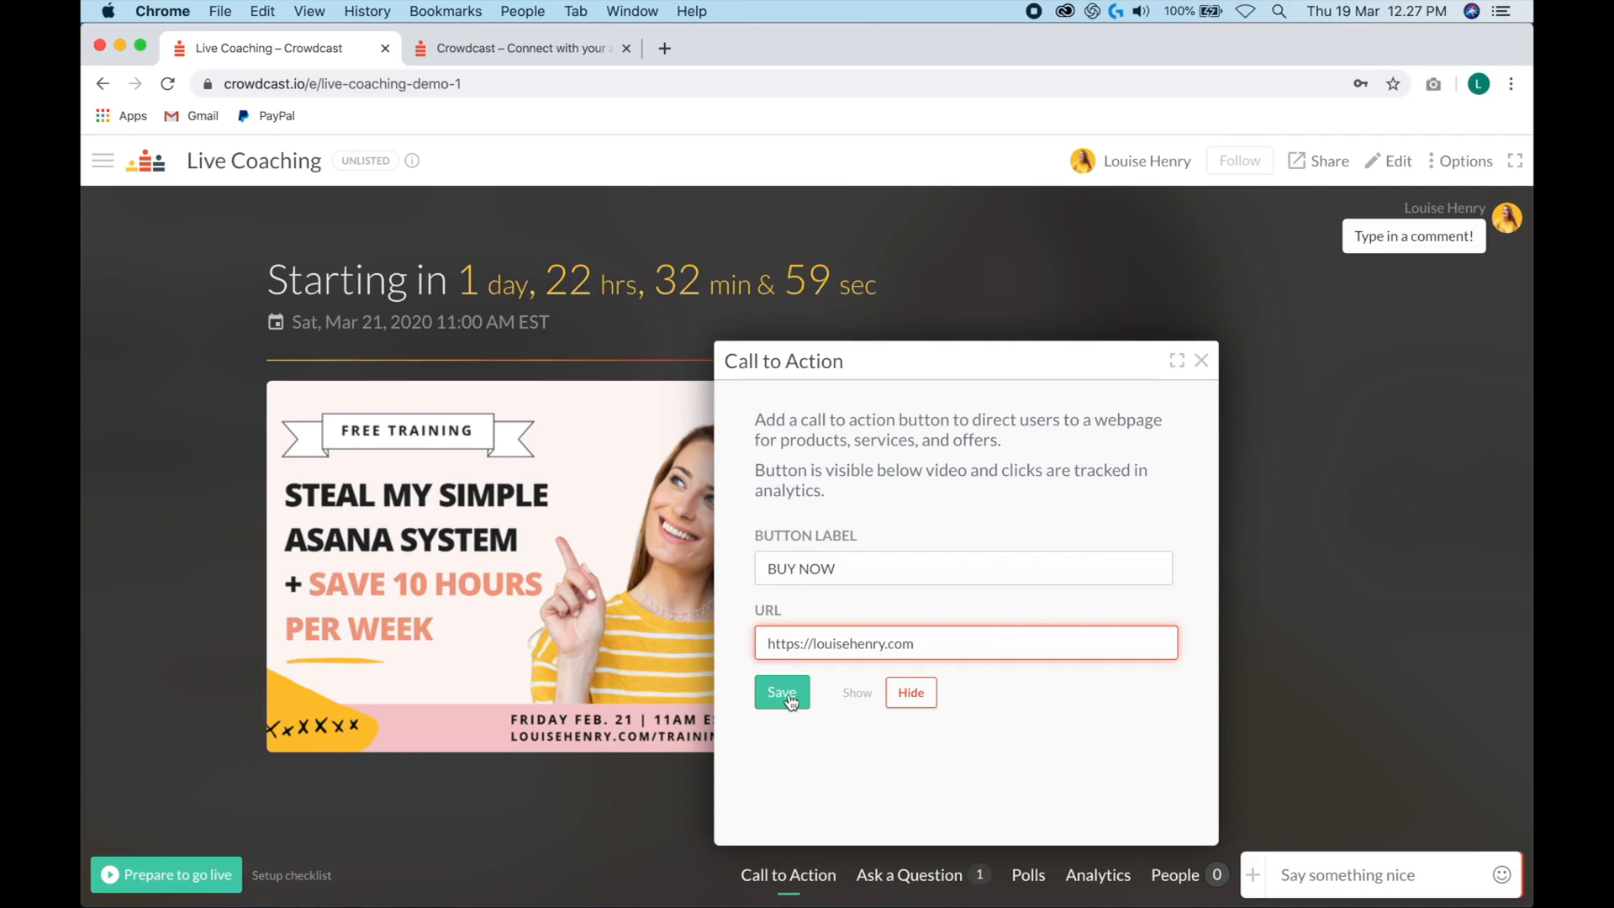
click(782, 691)
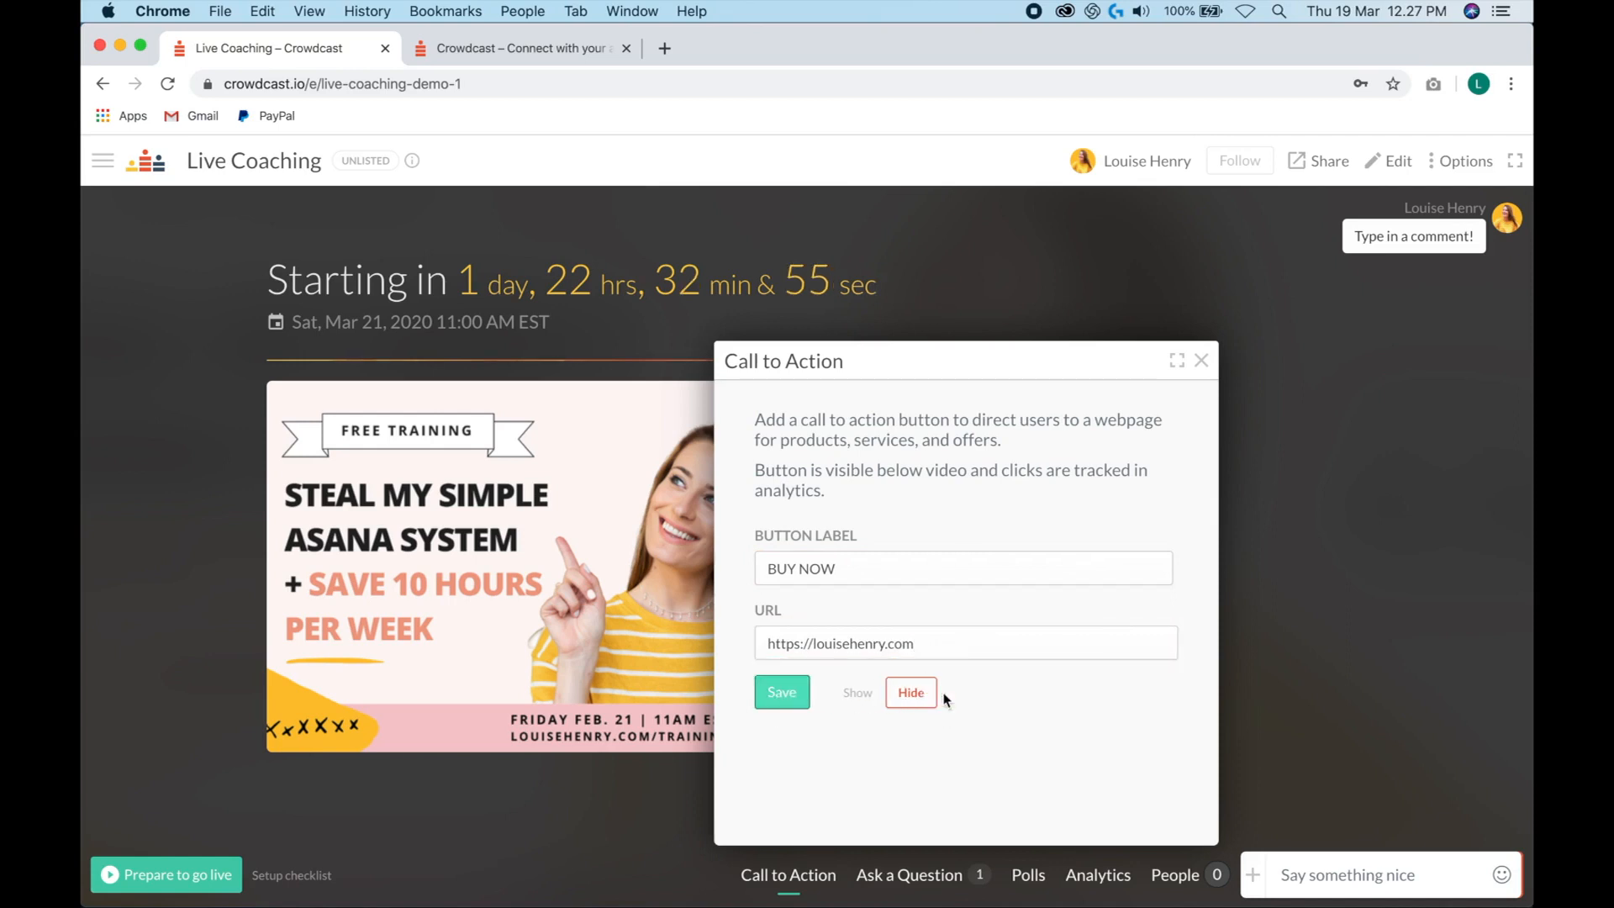
mouse_move(951, 716)
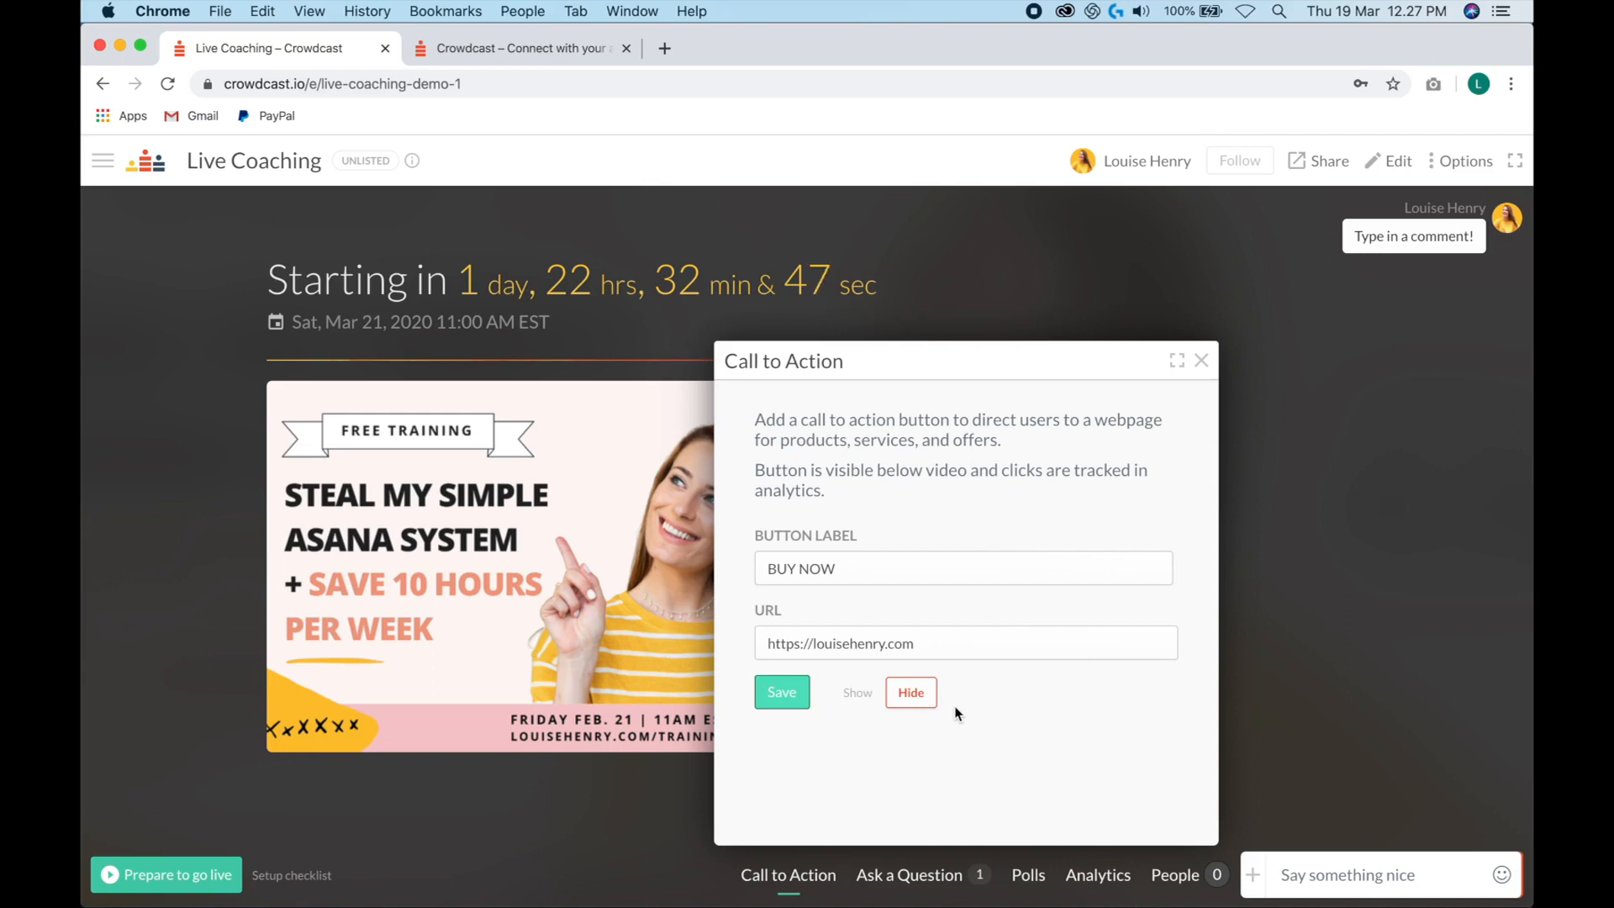
- Show the saved BUY NOW call to action to viewers on the event page
click(1200, 360)
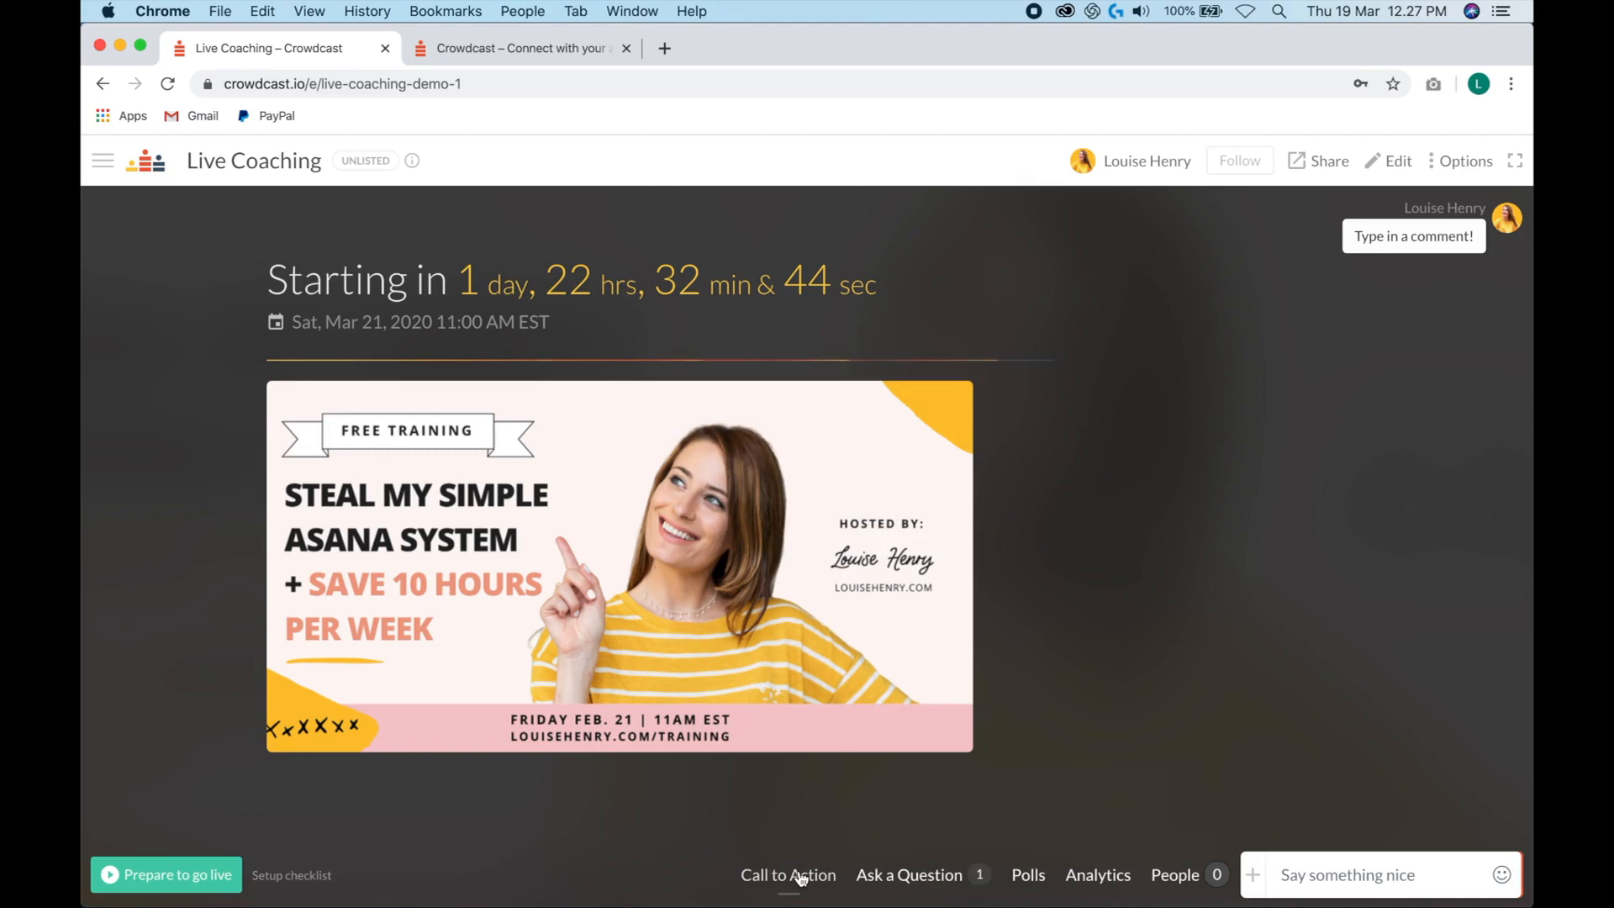
click(787, 874)
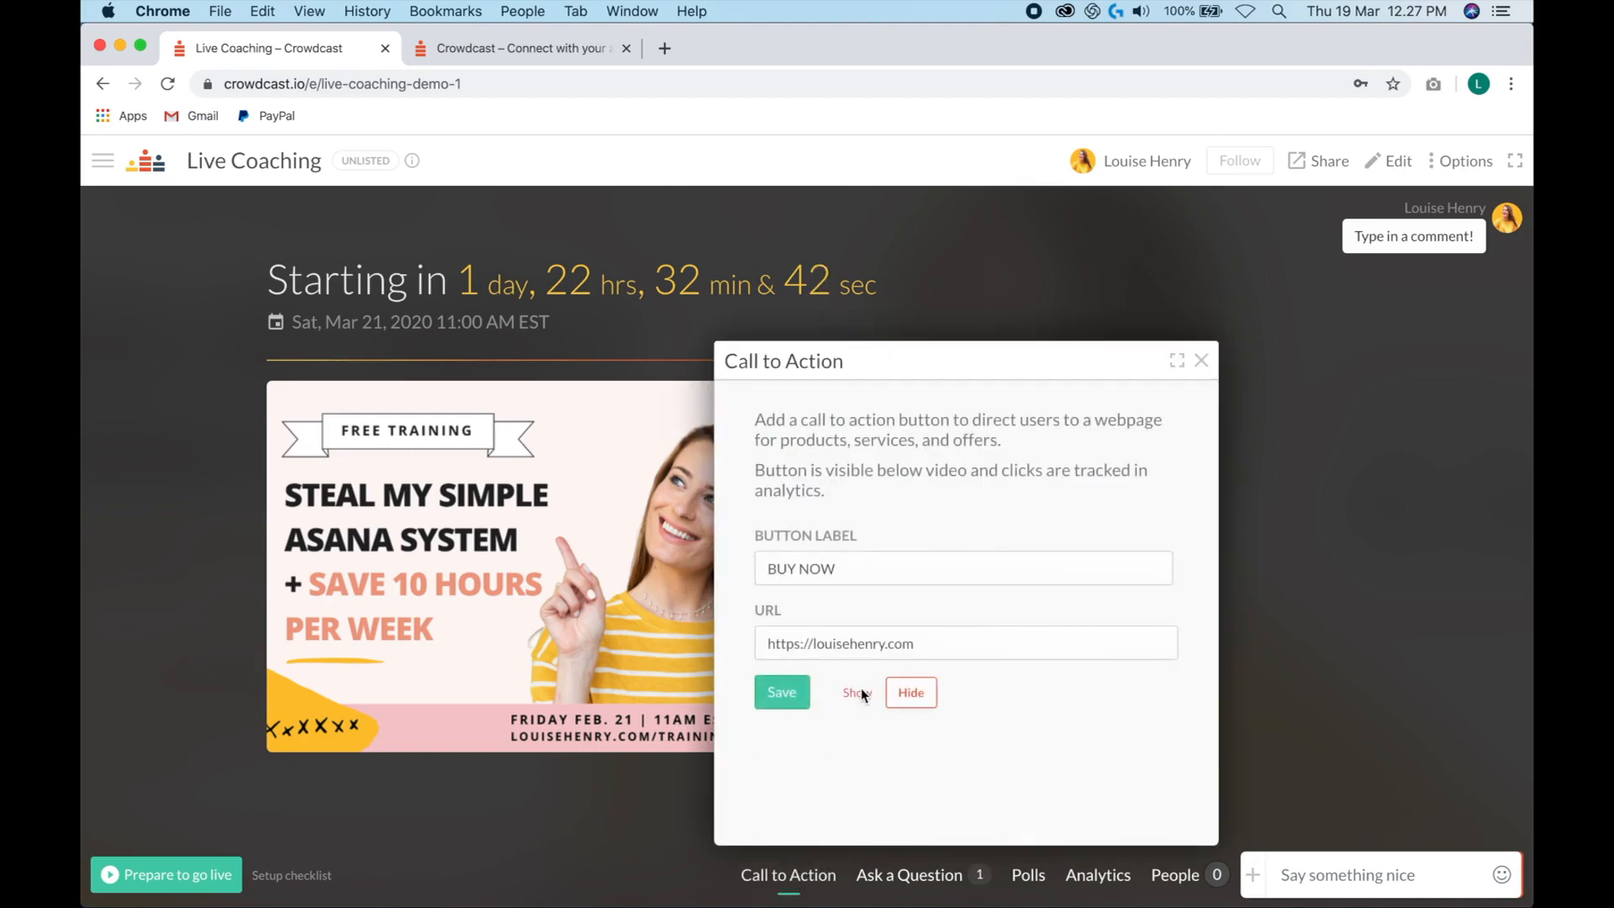
click(855, 691)
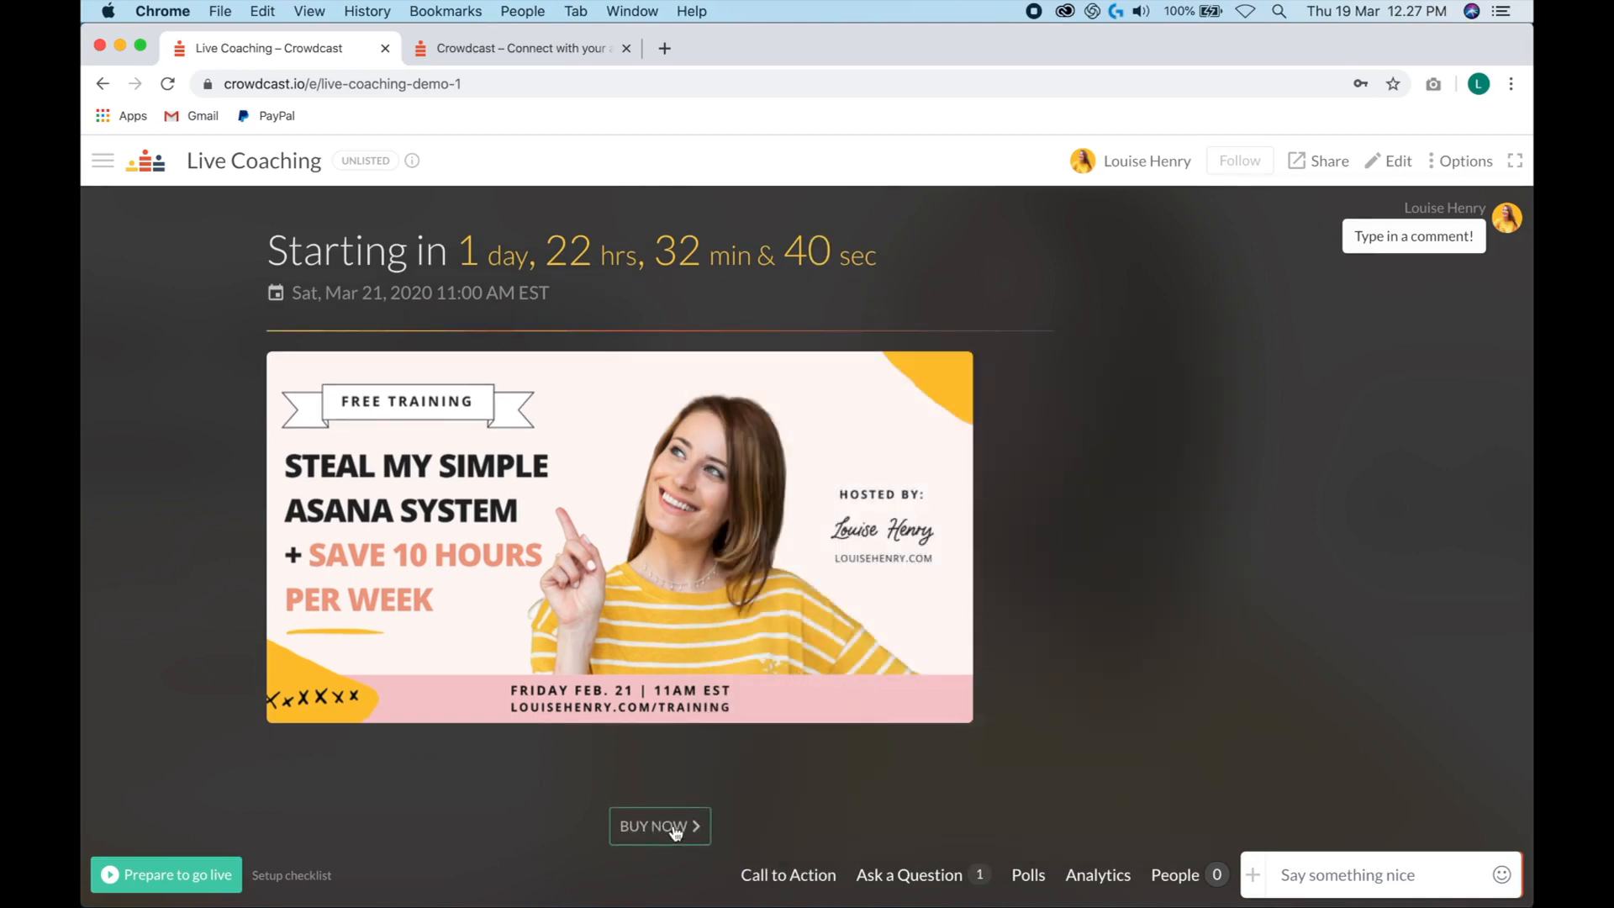
mouse_move(659, 825)
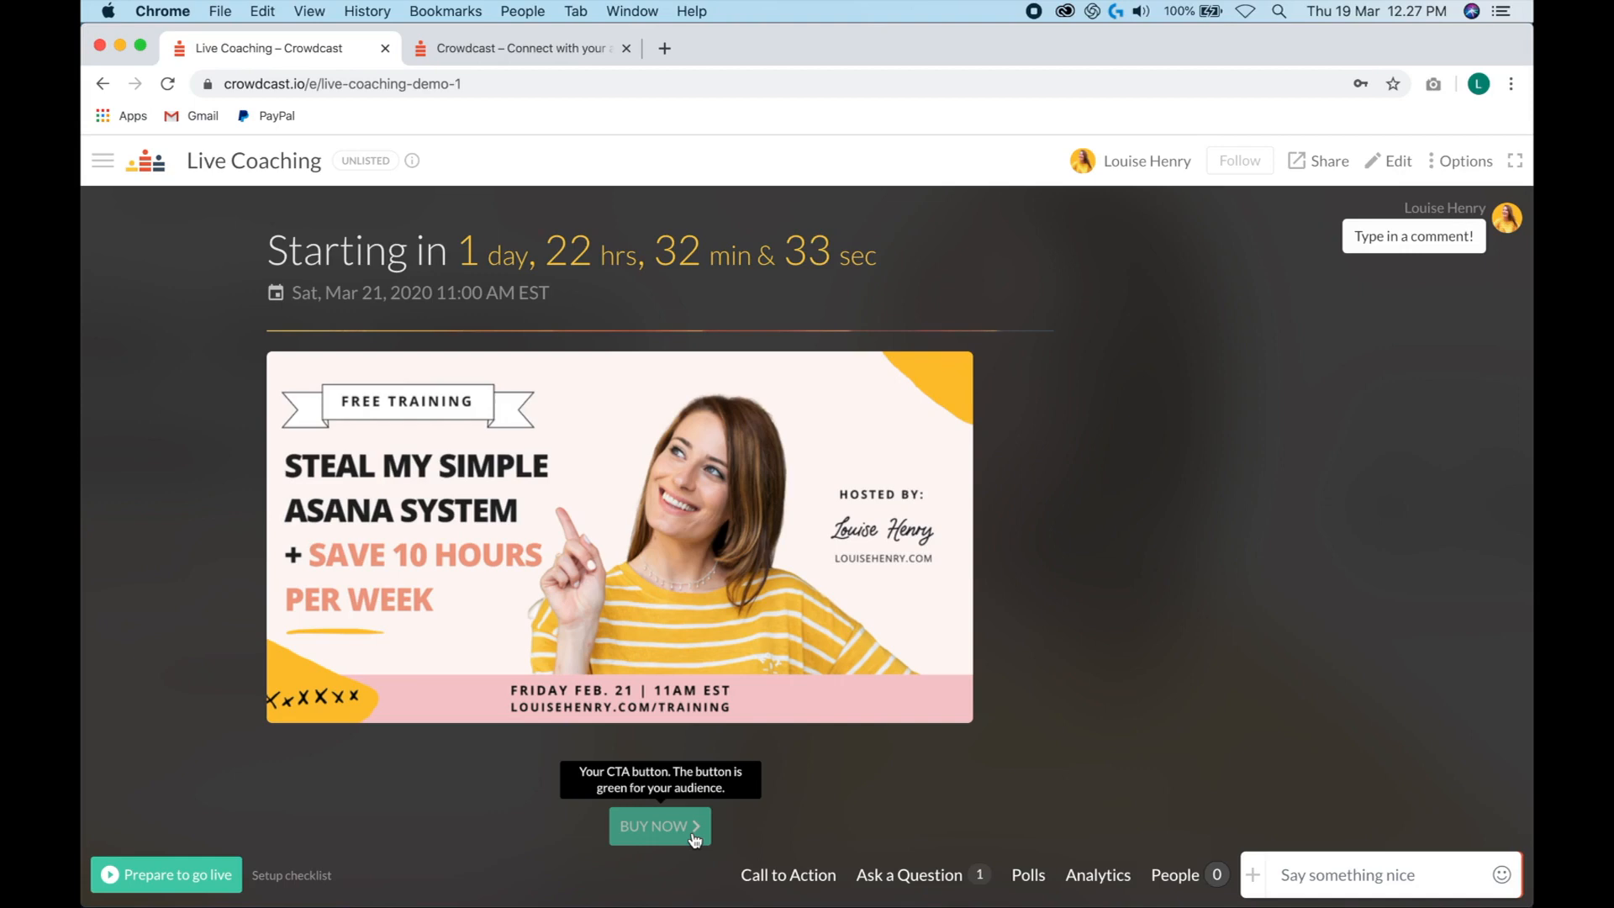
mouse_move(937, 790)
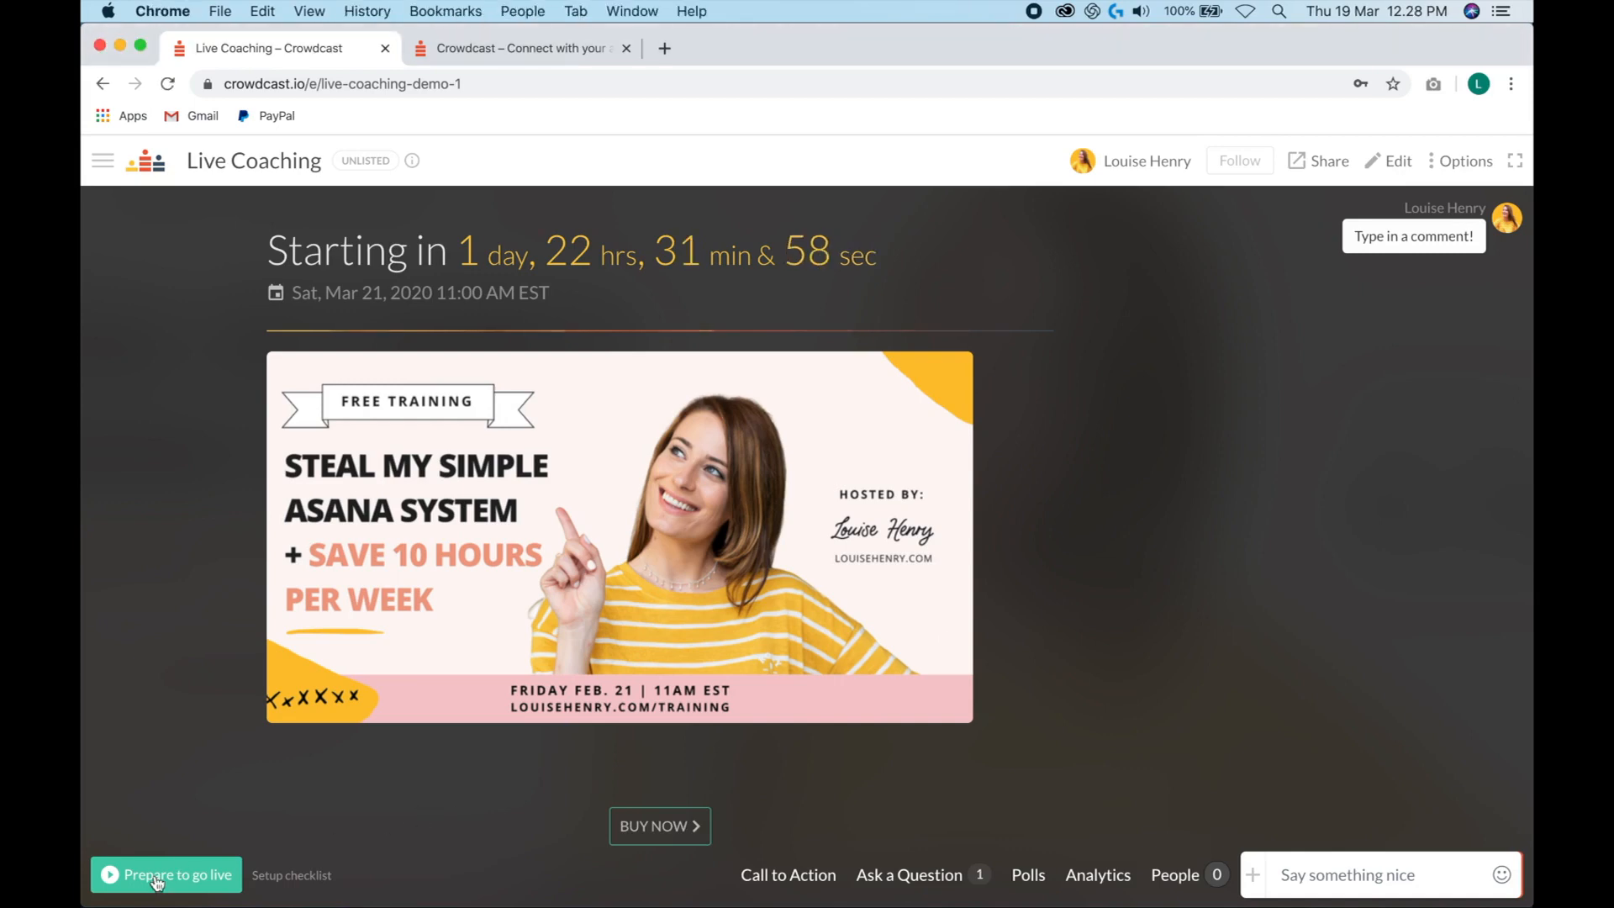
- Grant camera and microphone access, save the webcam and mic choices, and start preparing to go live
click(166, 874)
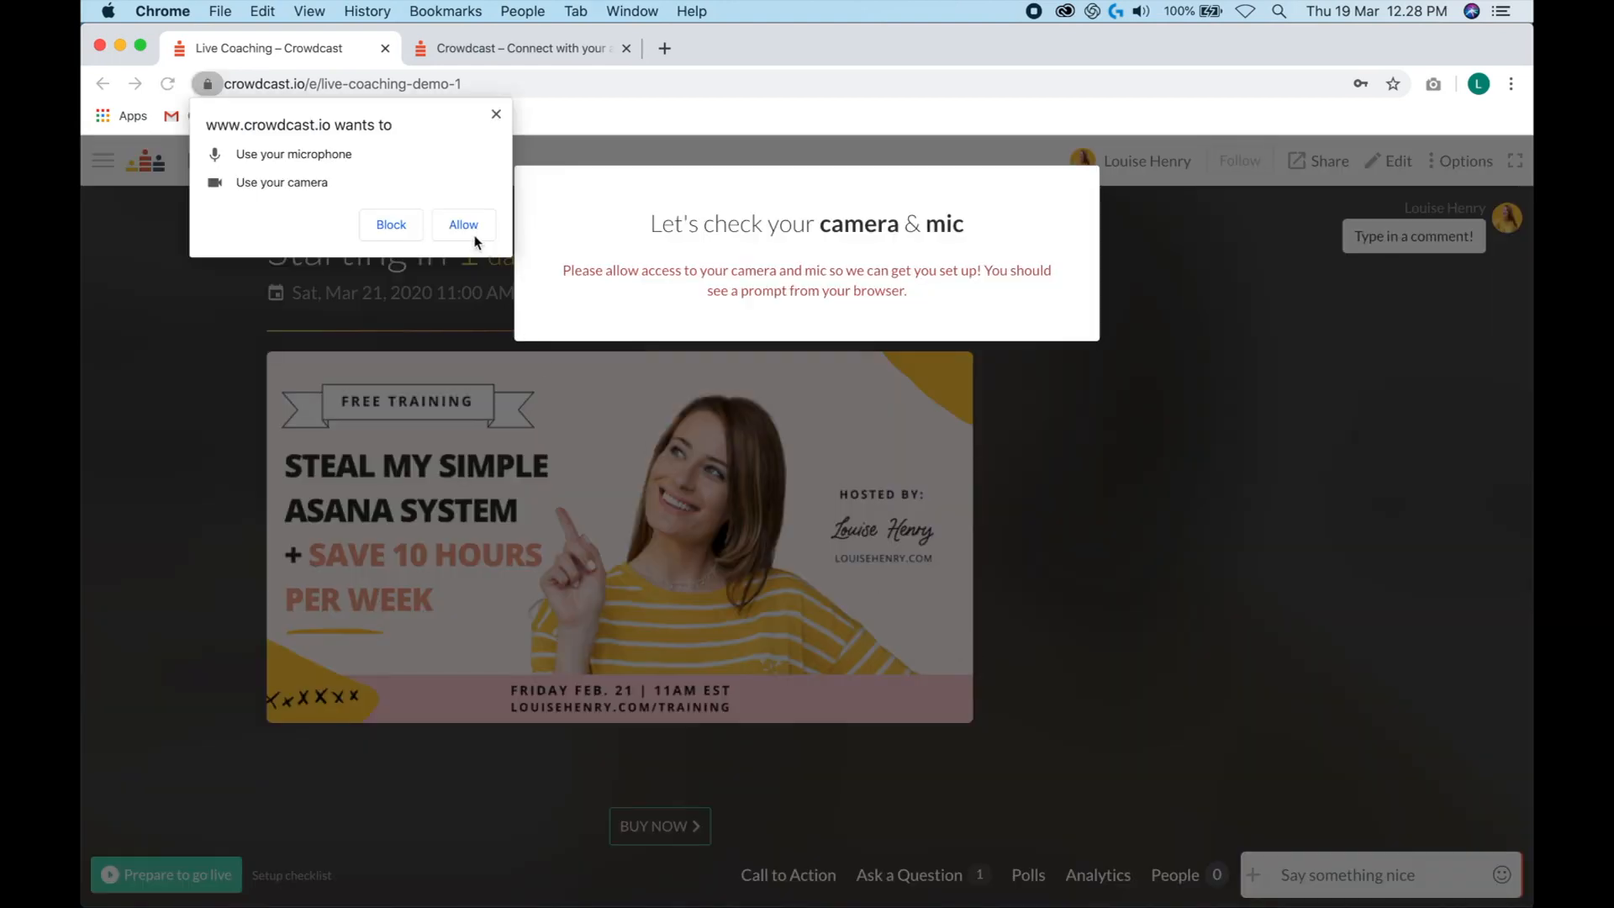
click(464, 224)
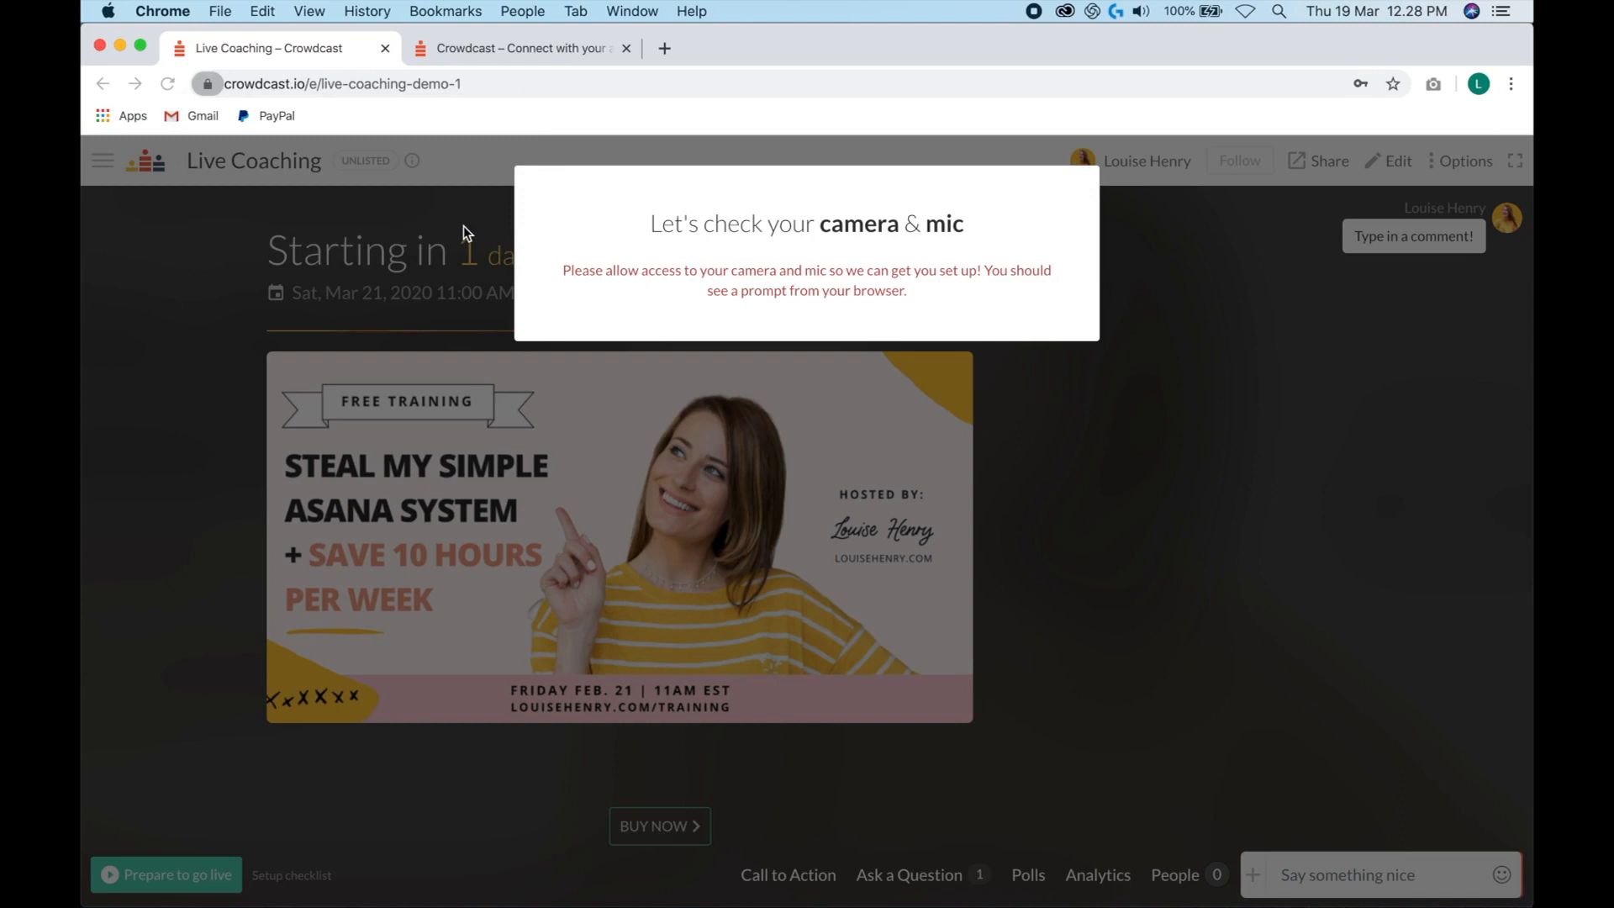
mouse_move(956, 266)
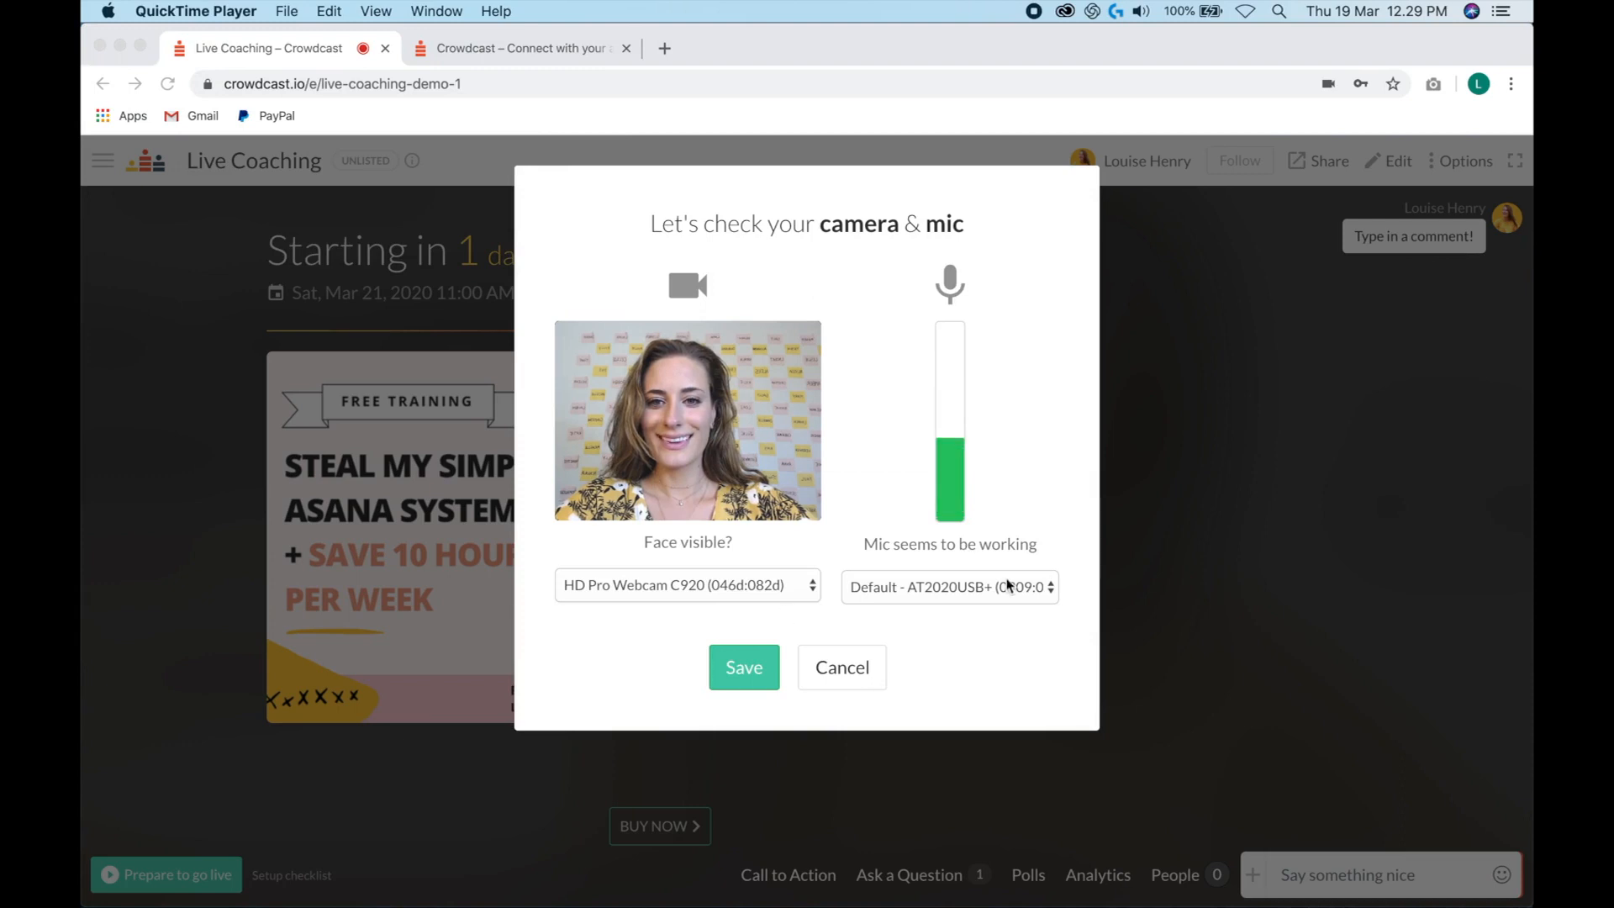
click(840, 667)
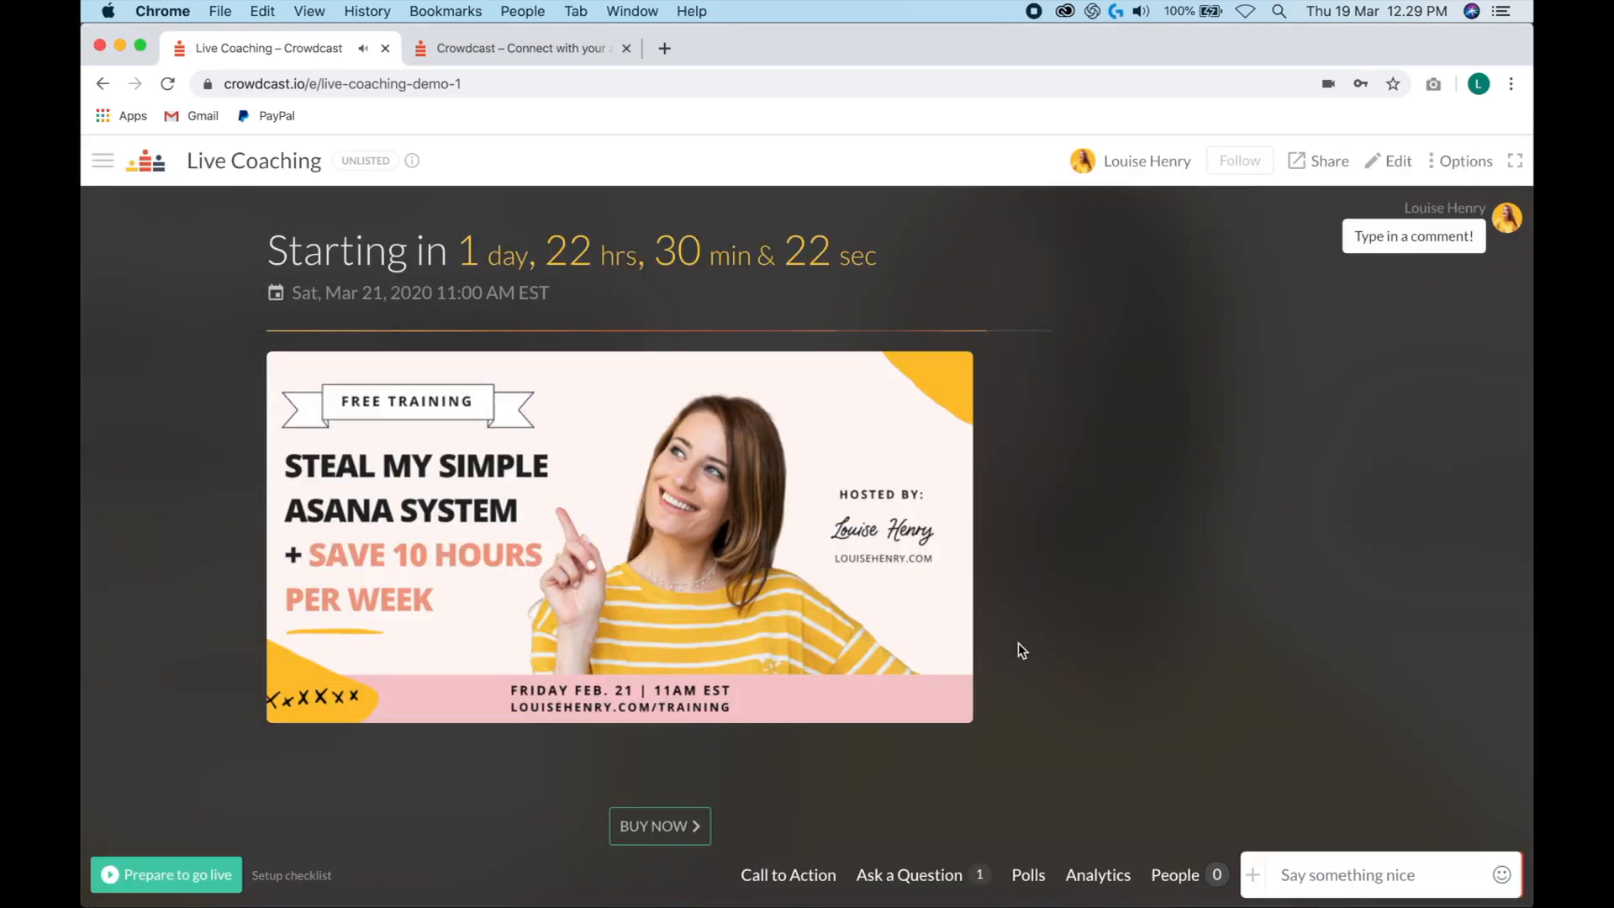
click(167, 874)
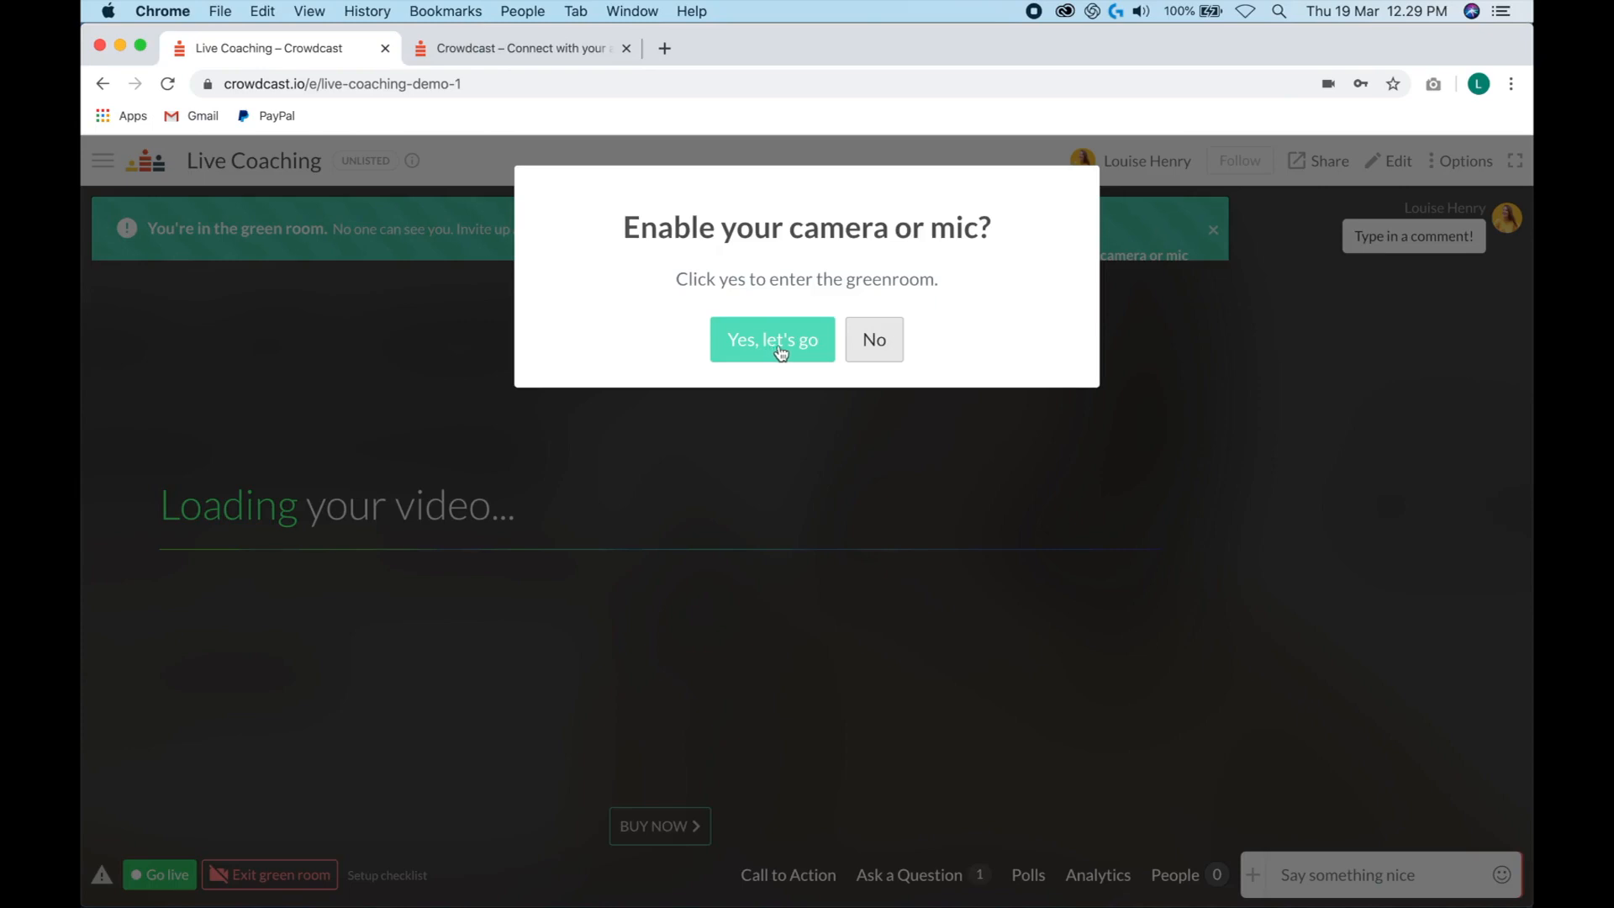
- Enter the green room with the webcam feed and dismiss the green room notice
click(771, 337)
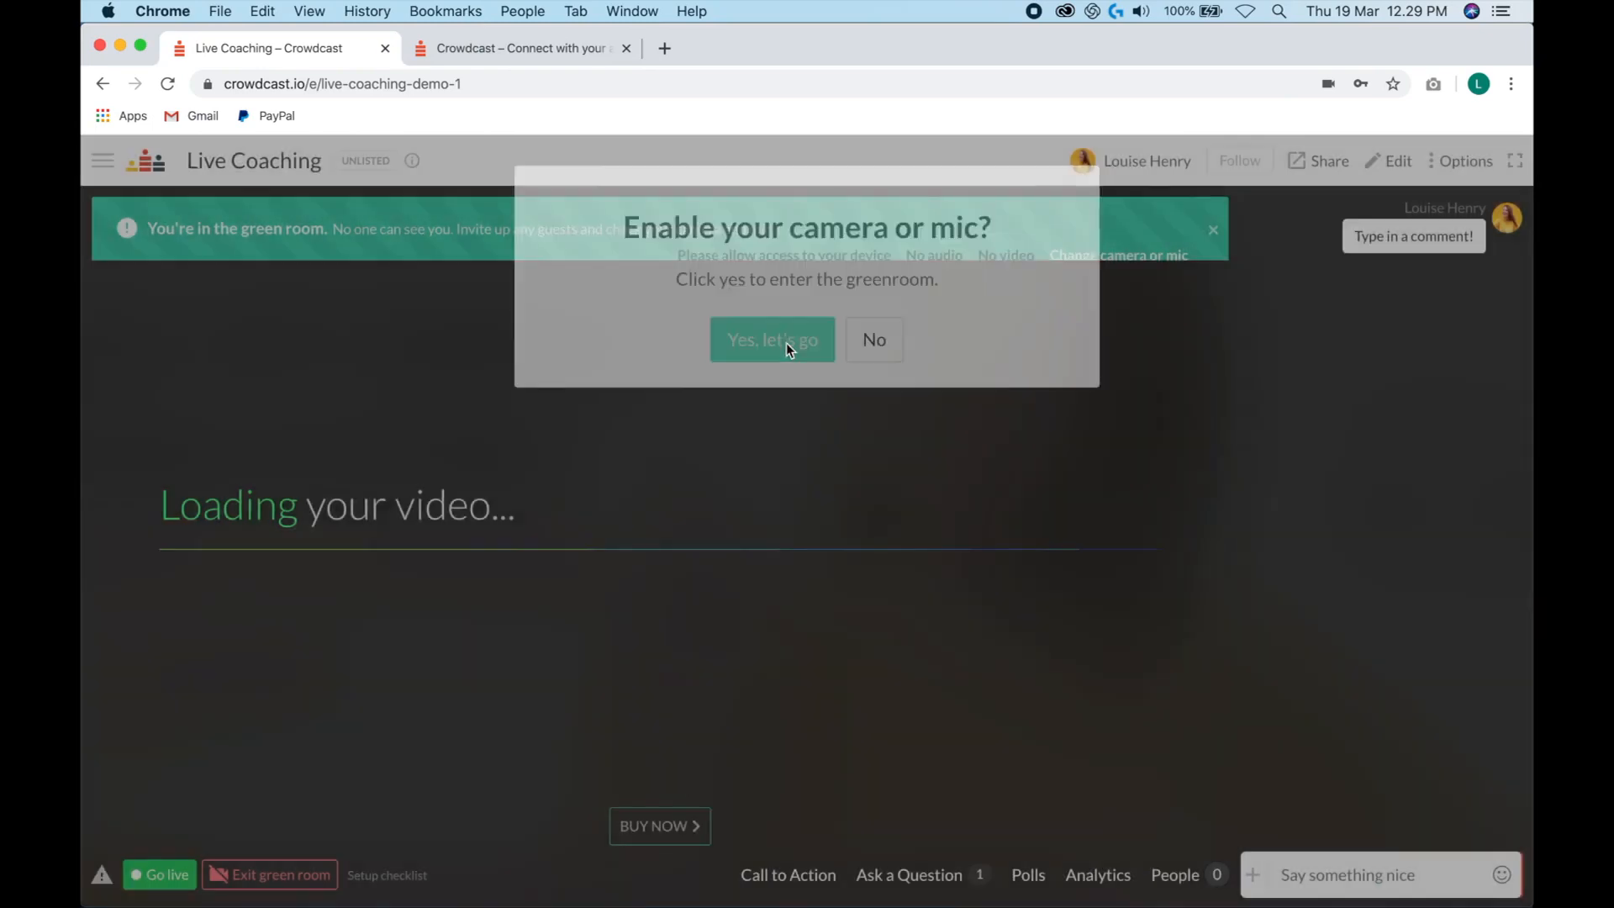
click(772, 338)
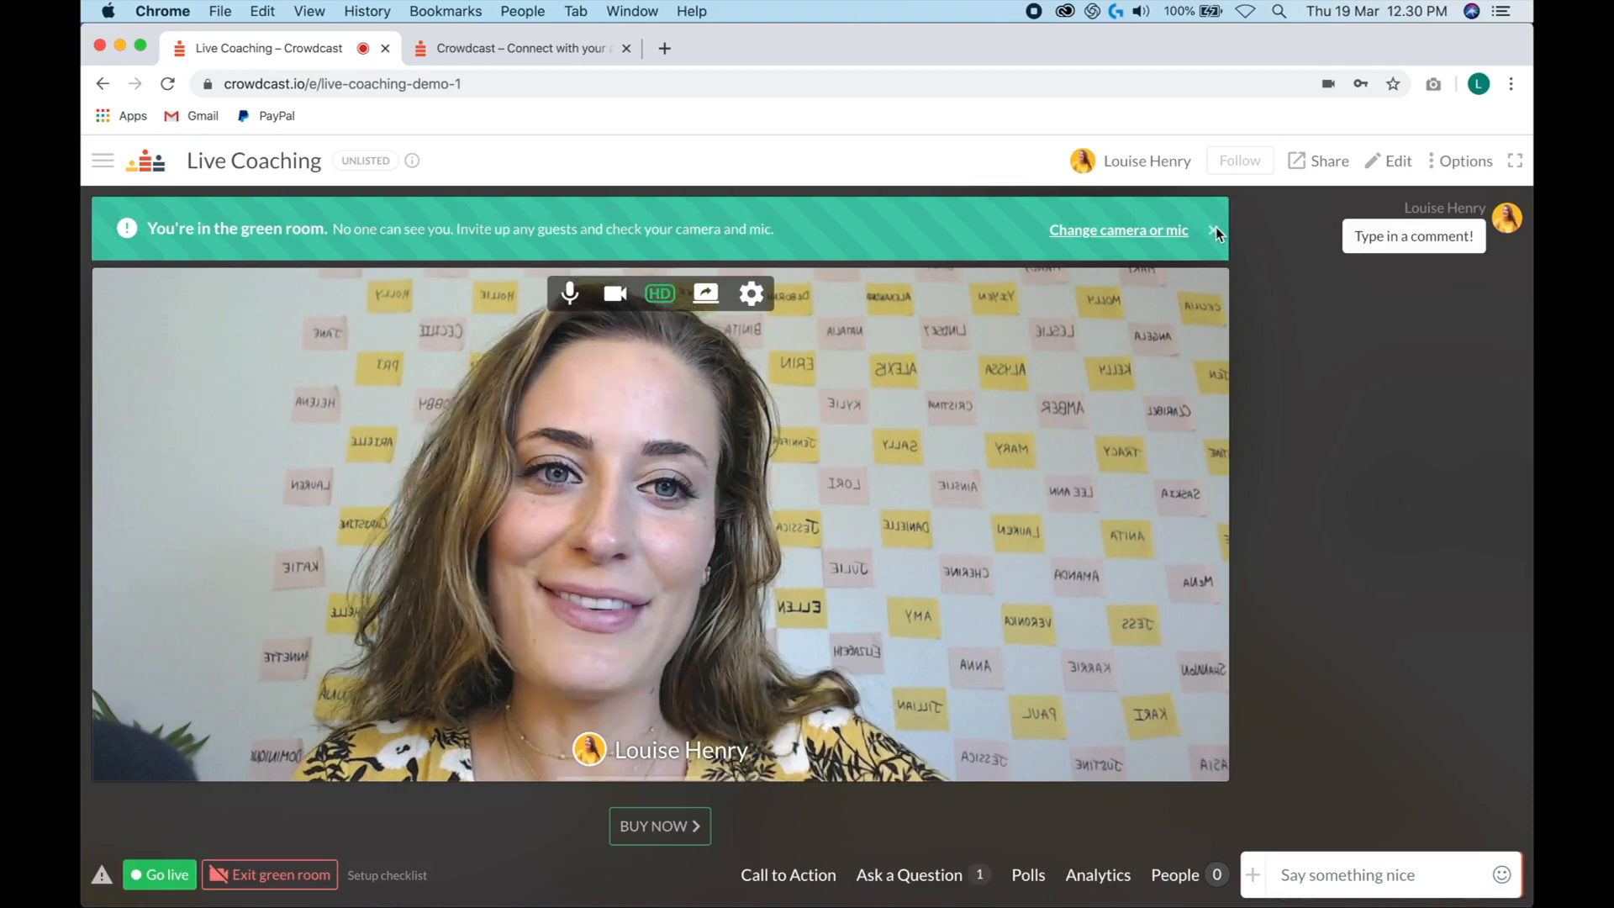
click(1215, 231)
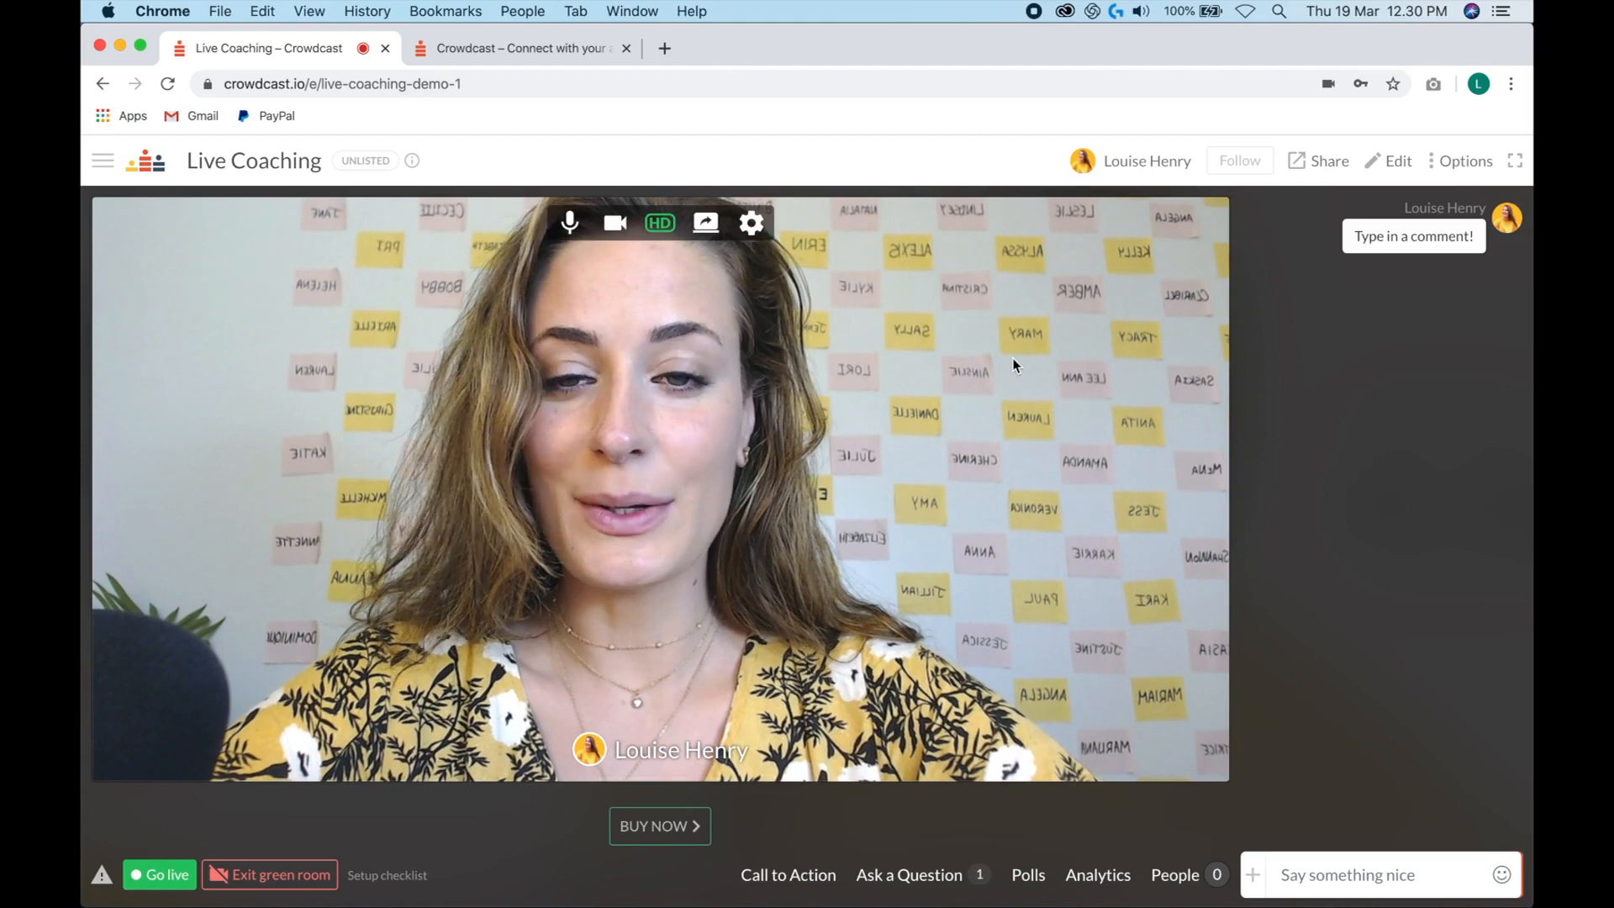
mouse_move(705, 222)
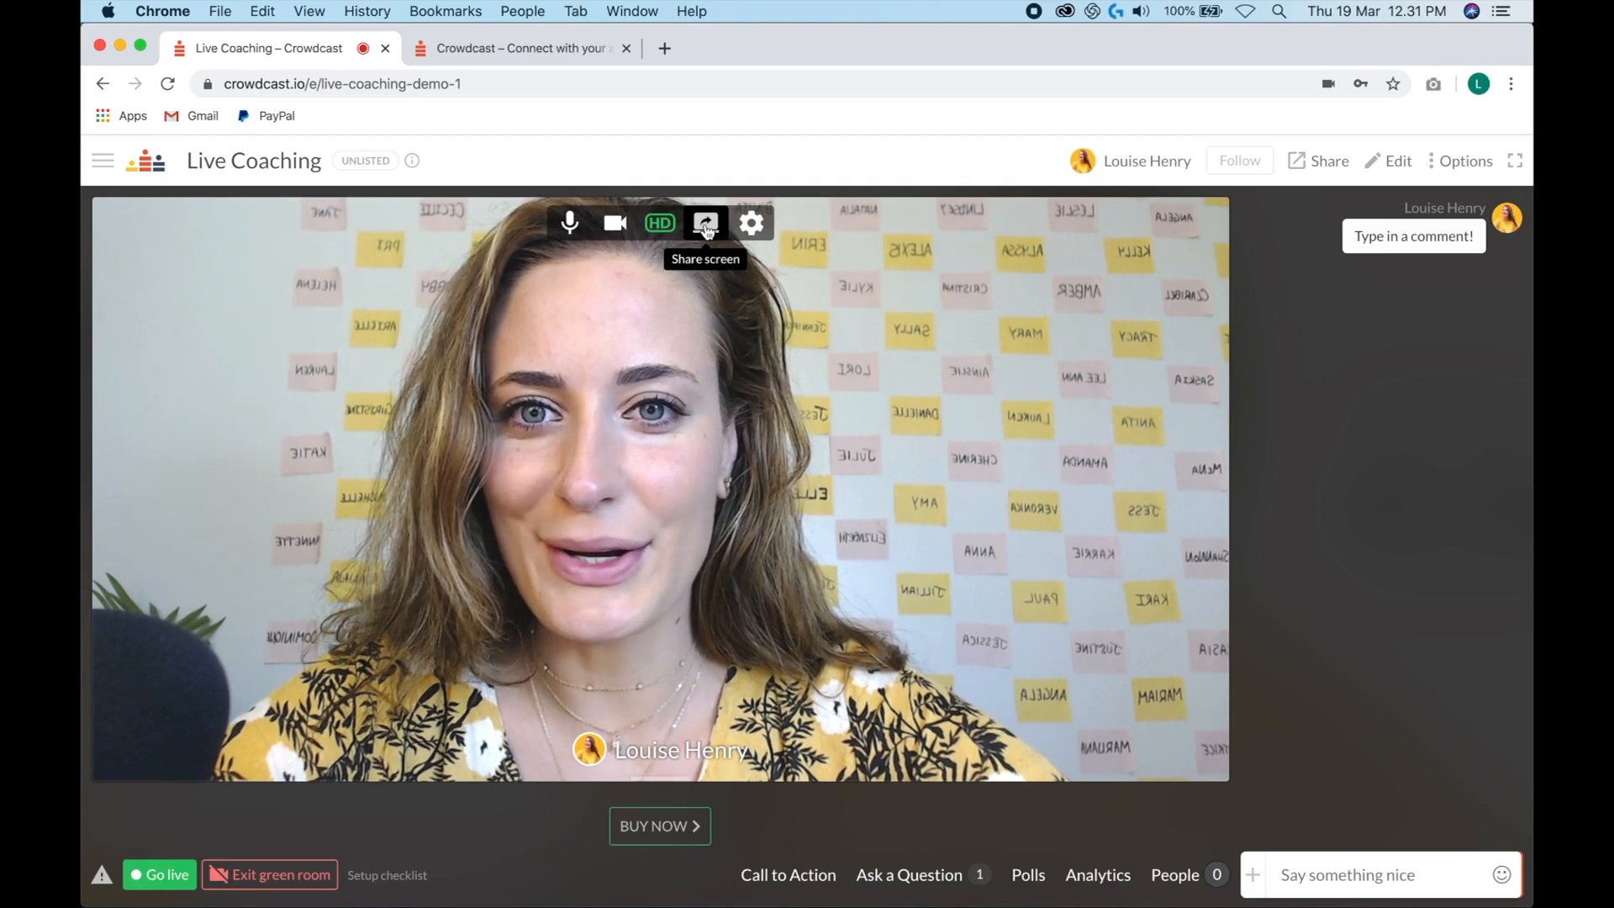
click(704, 224)
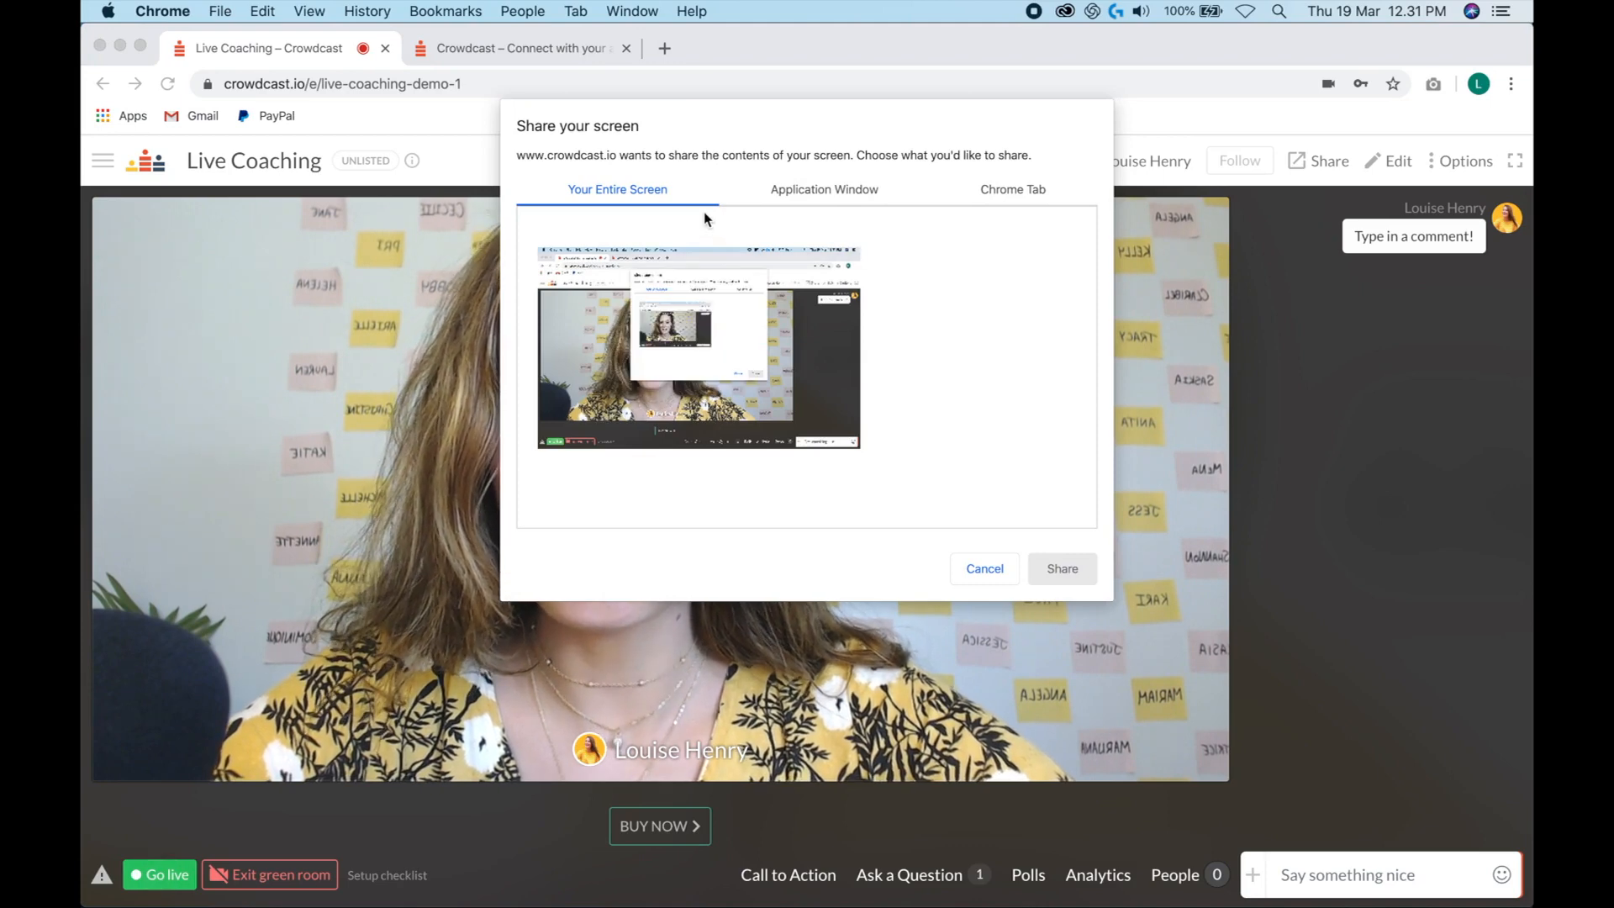
mouse_move(842, 190)
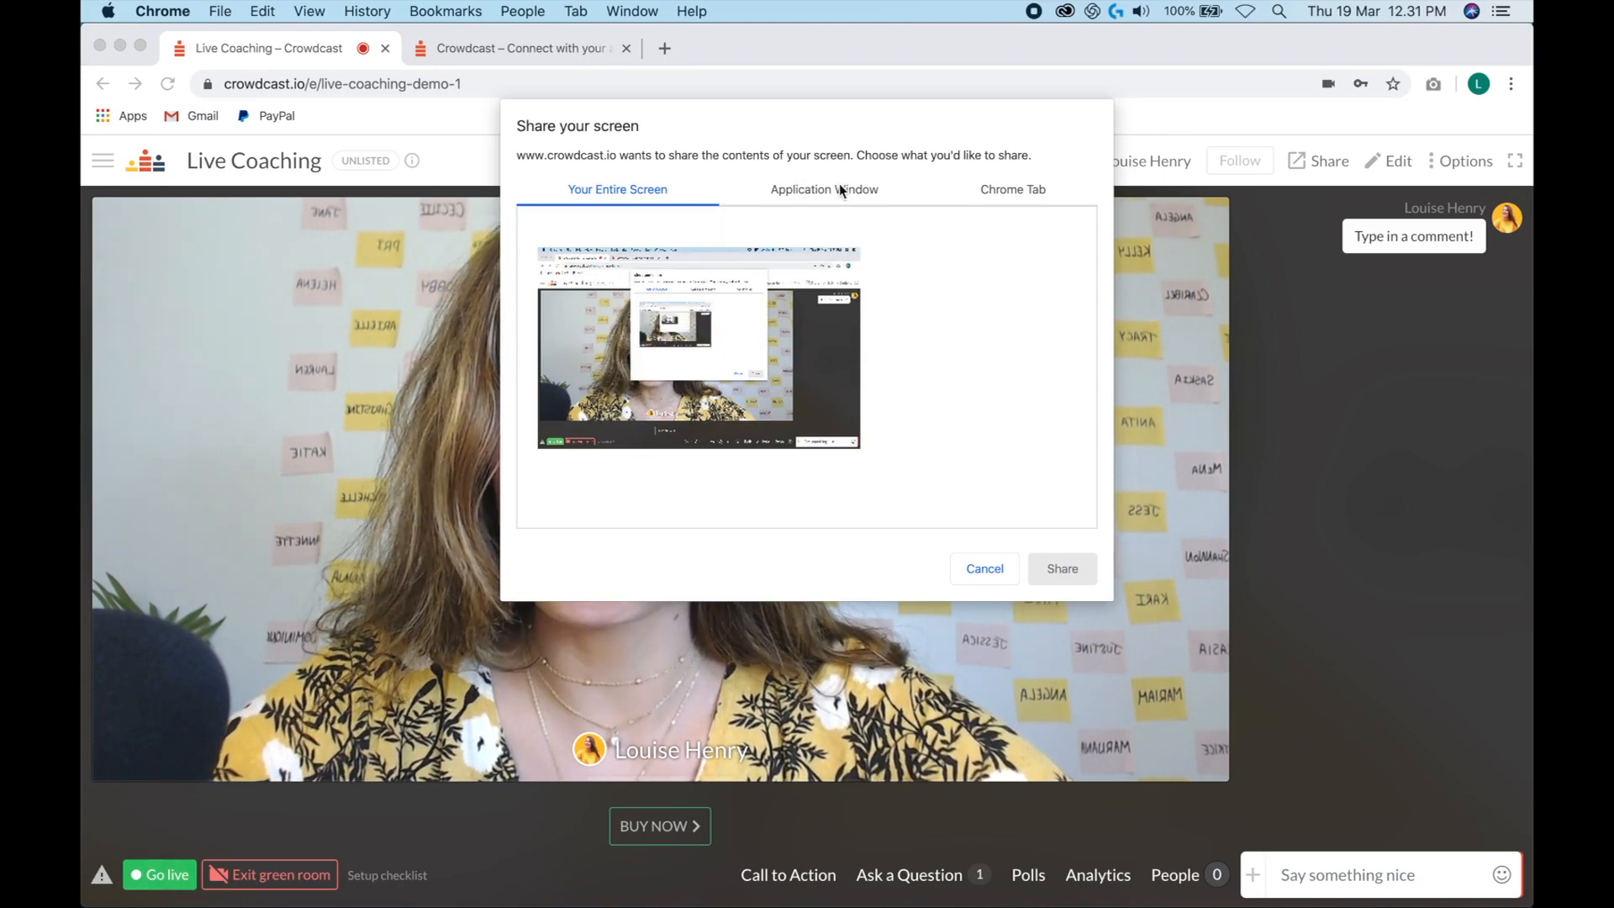
click(824, 190)
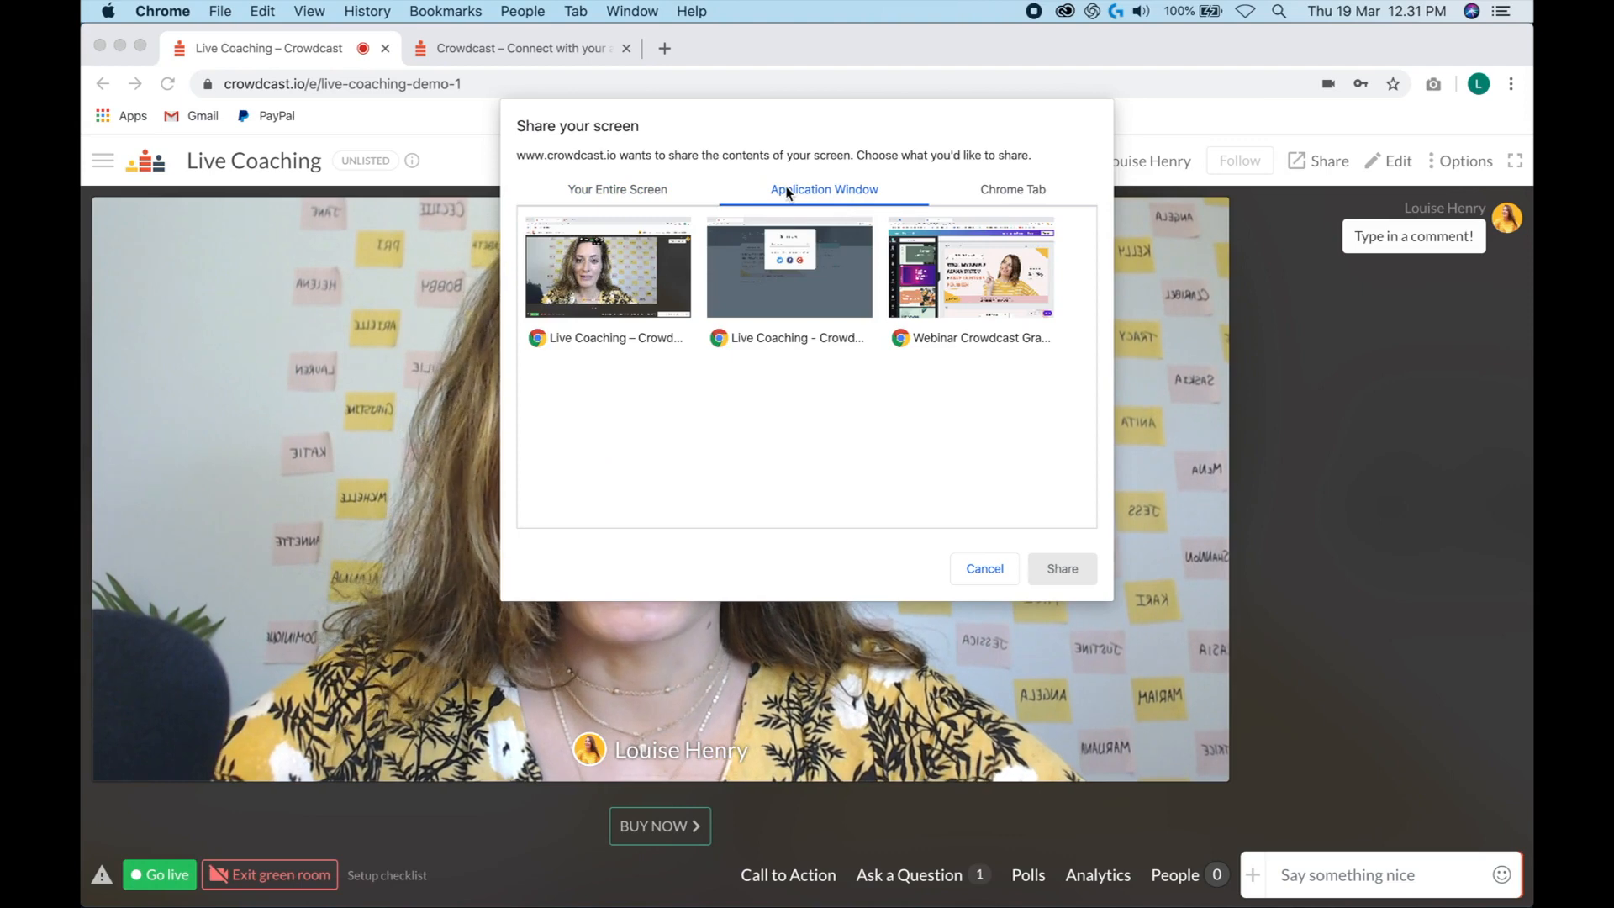
click(968, 267)
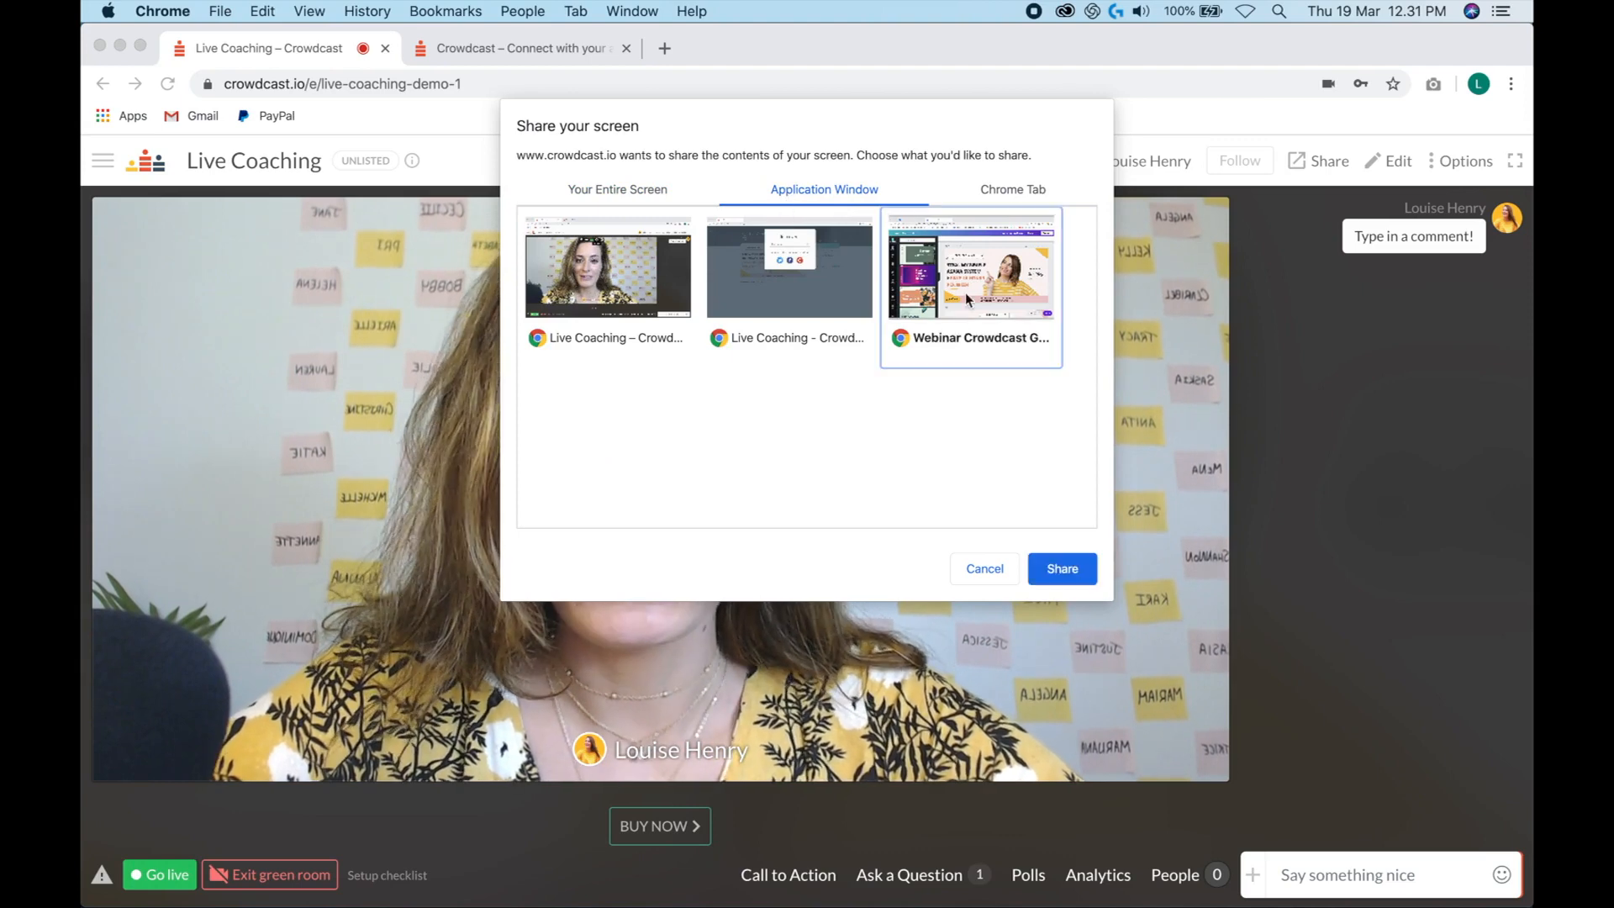
mouse_move(937, 368)
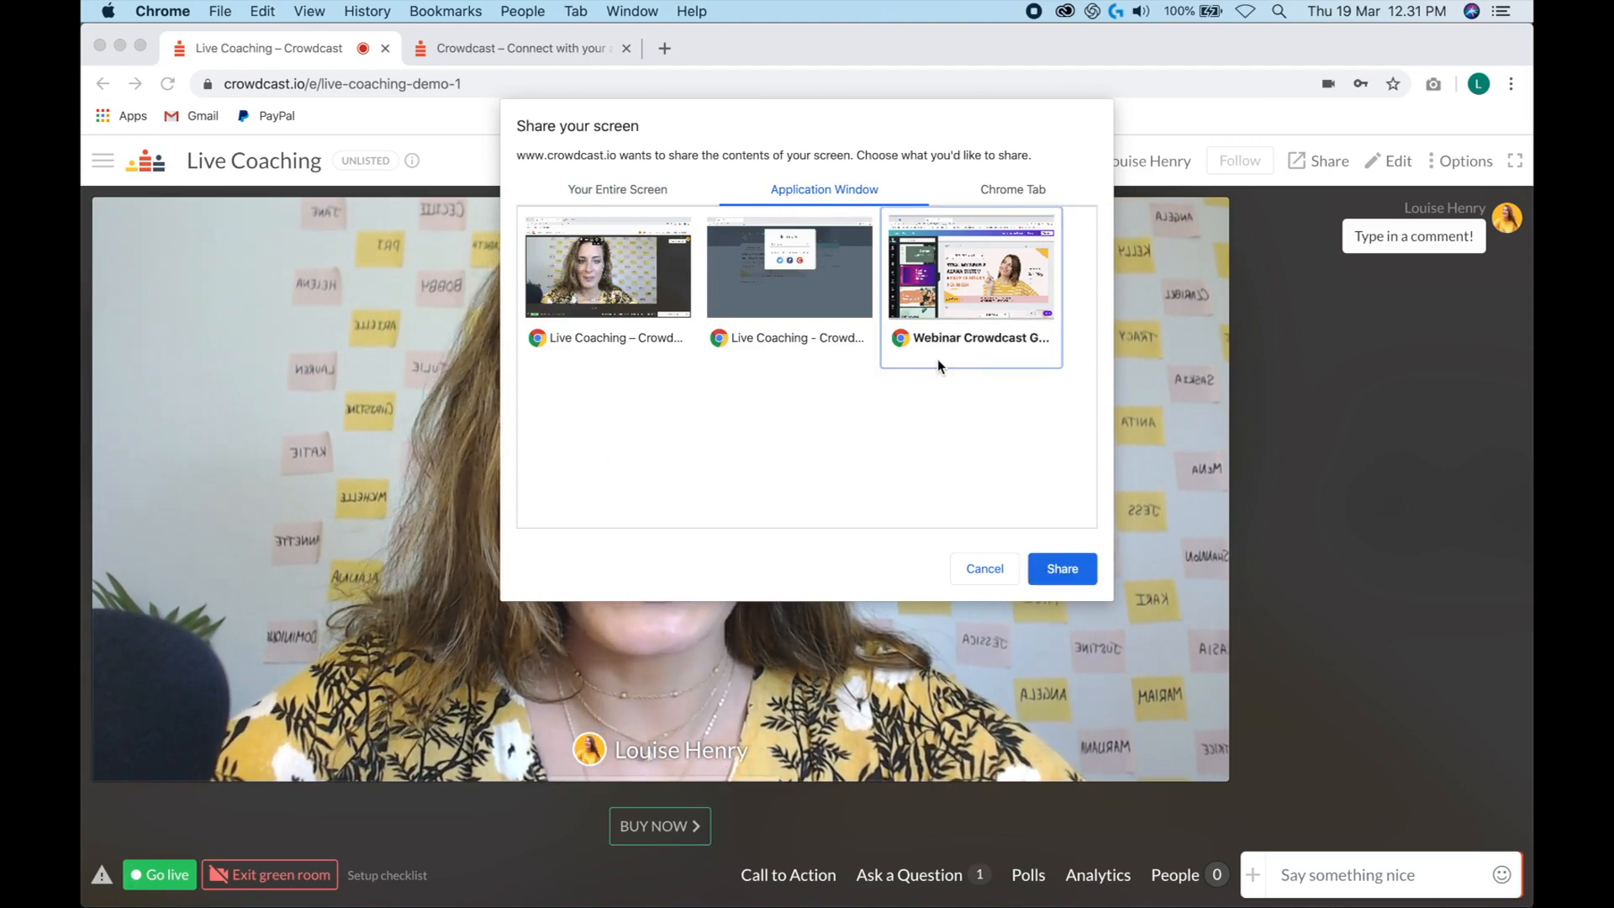
mouse_move(1061, 568)
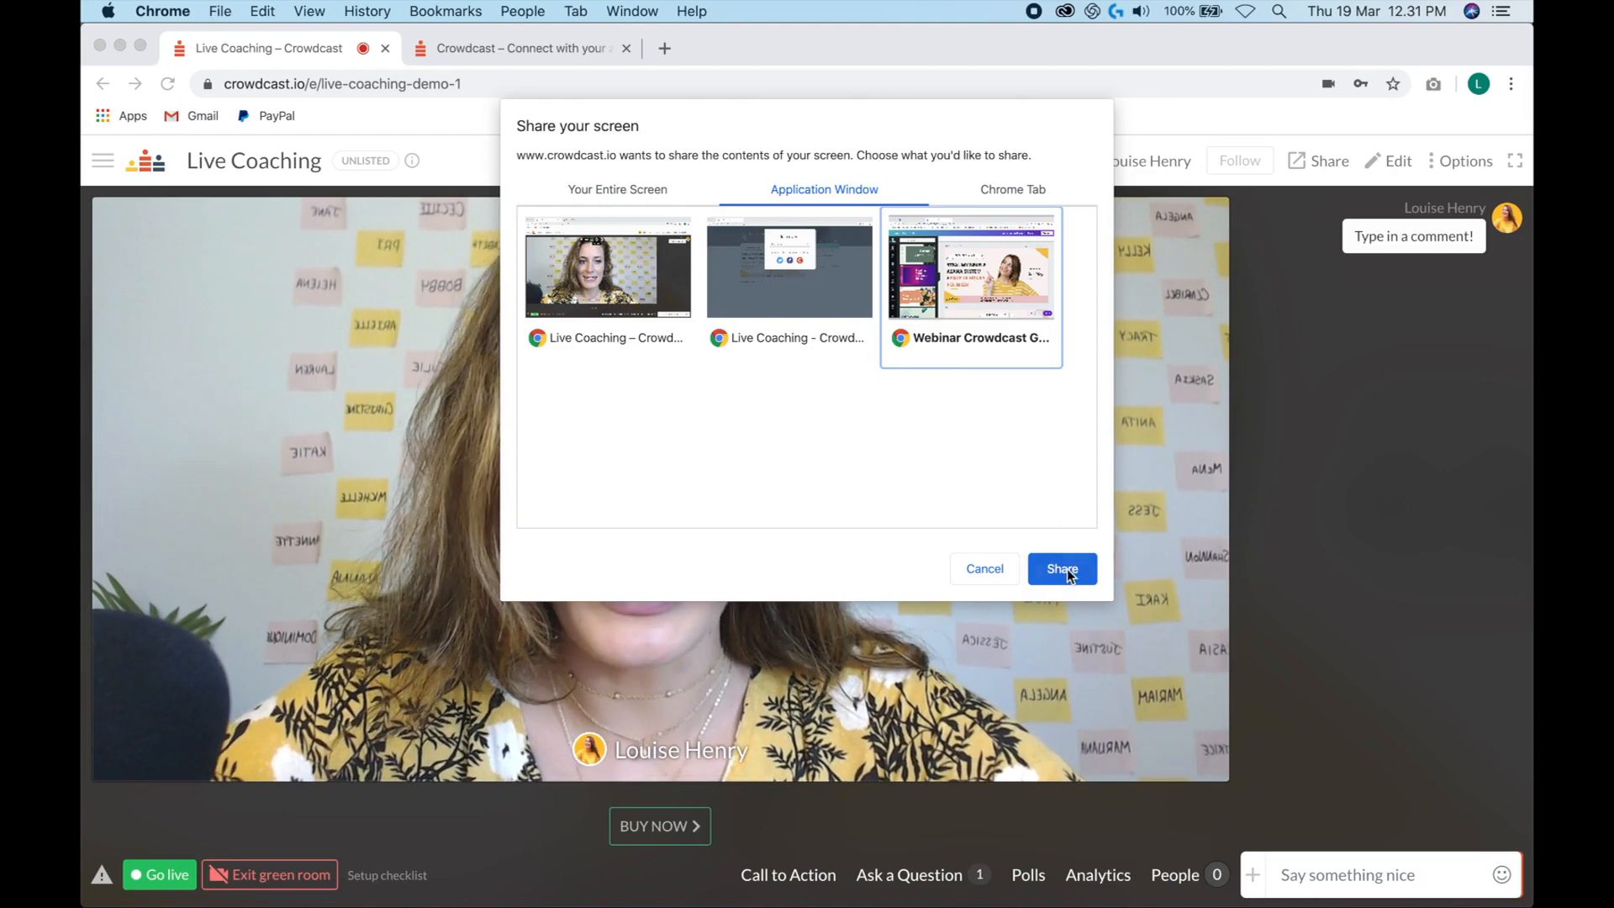
click(1061, 568)
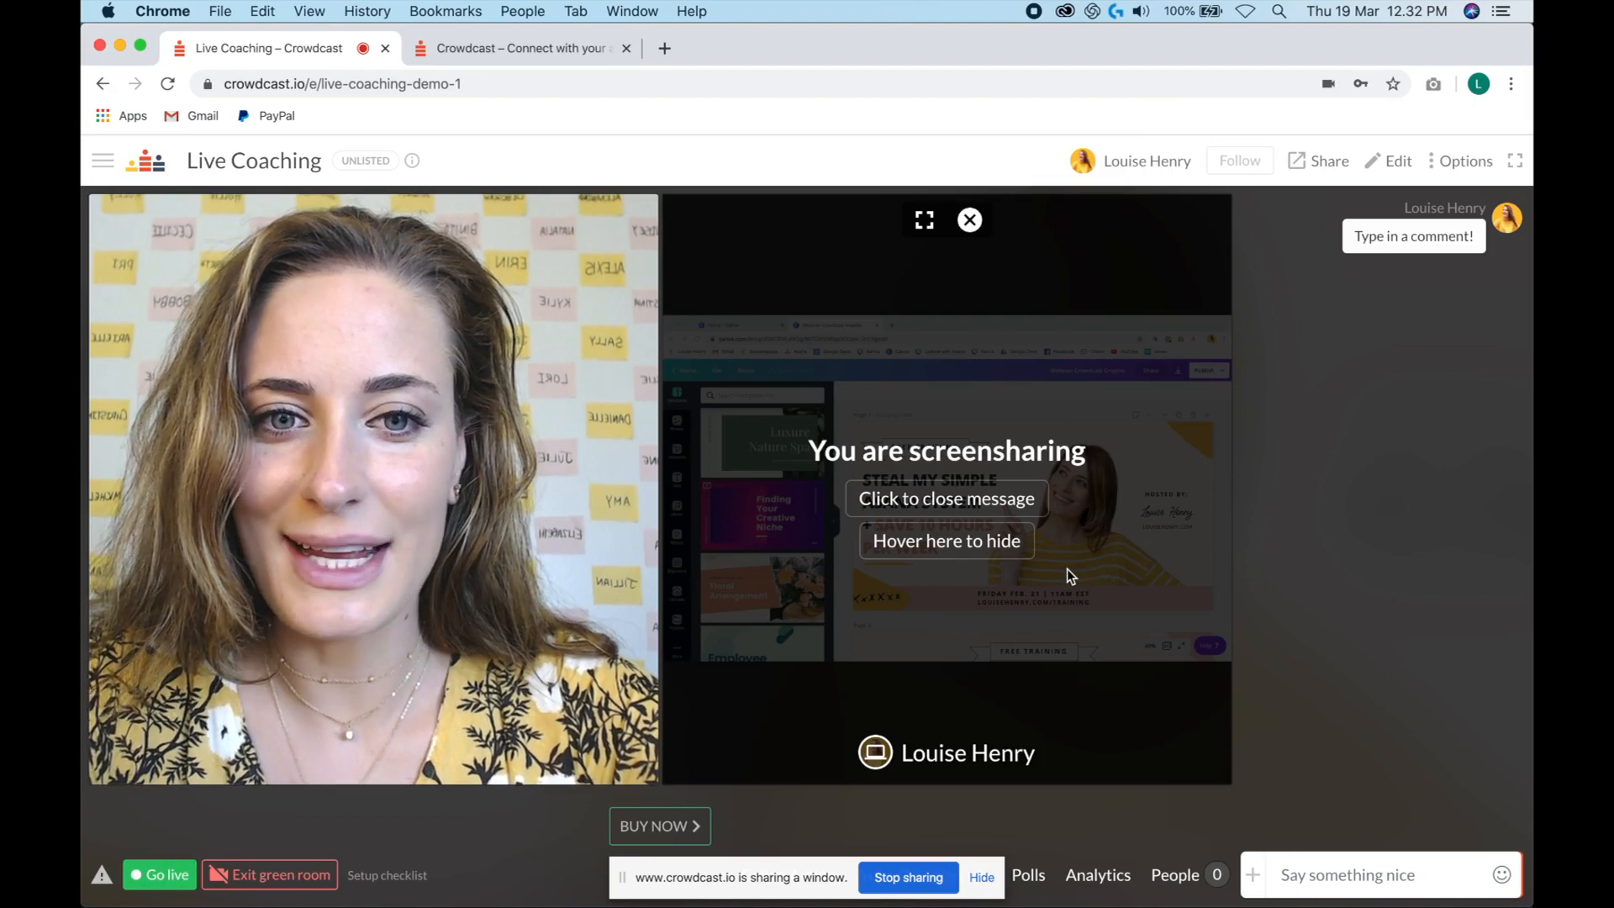
mouse_move(923, 220)
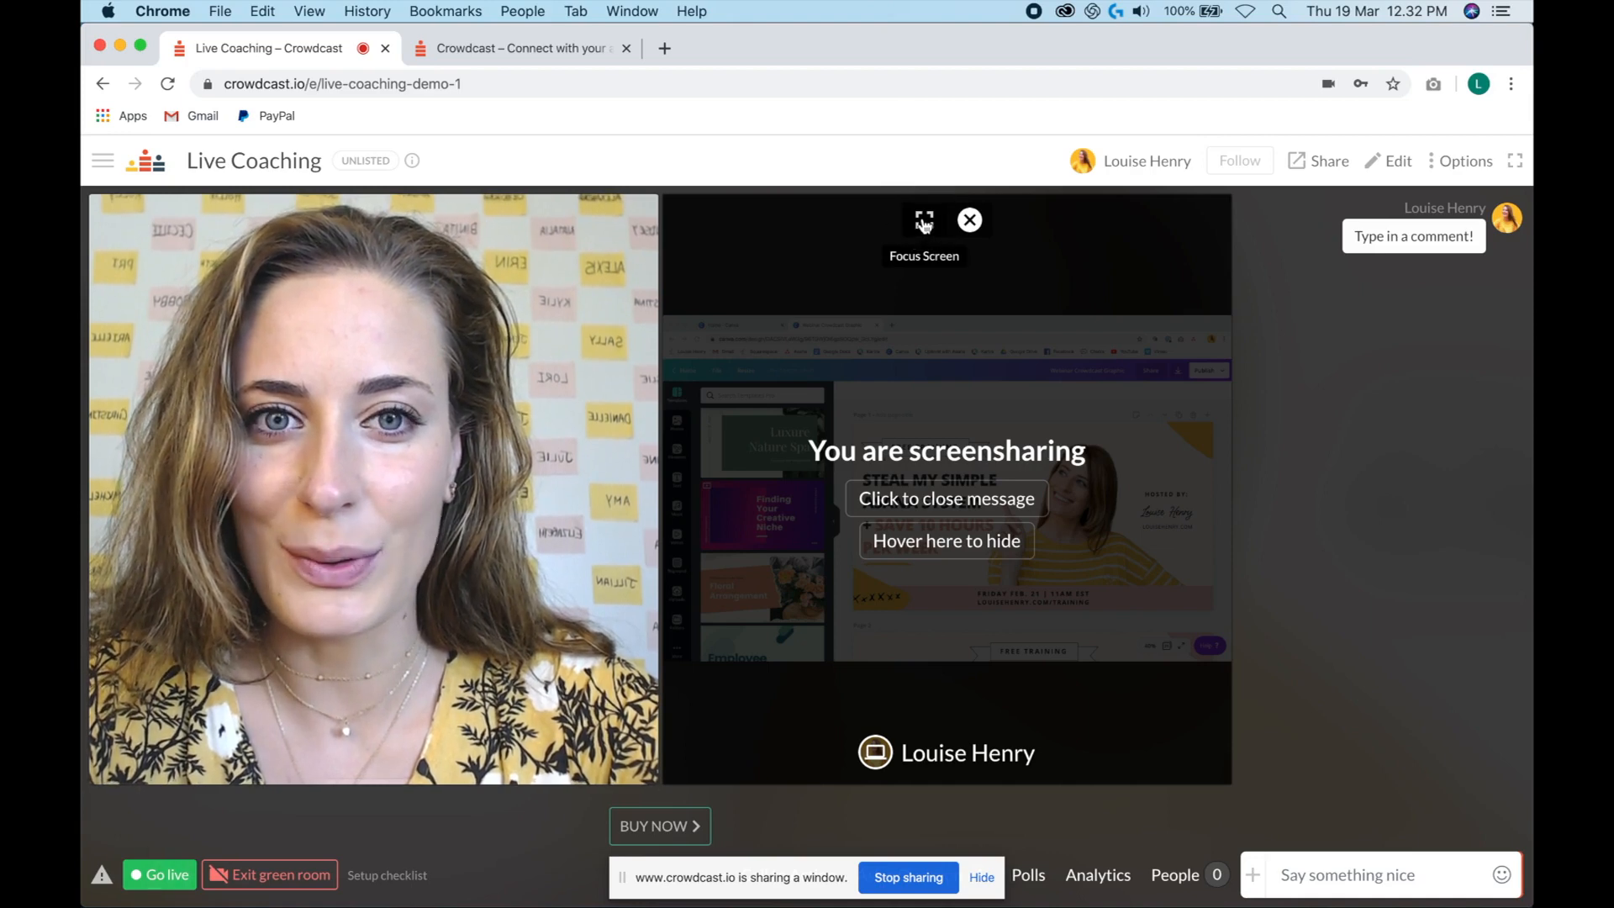
click(923, 220)
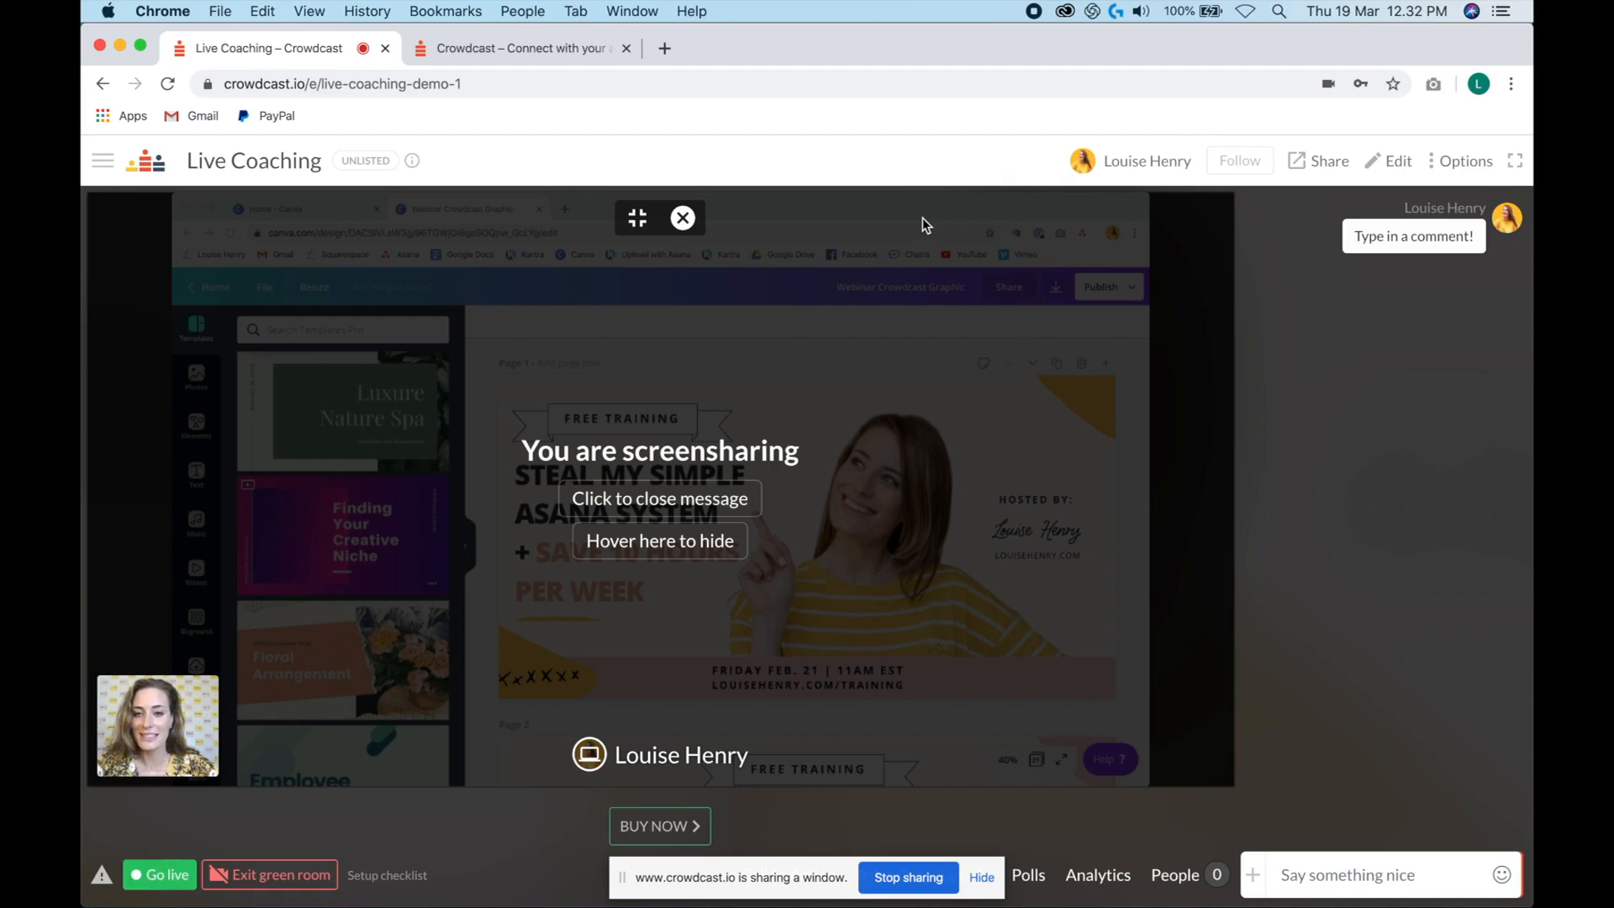
mouse_move(783, 338)
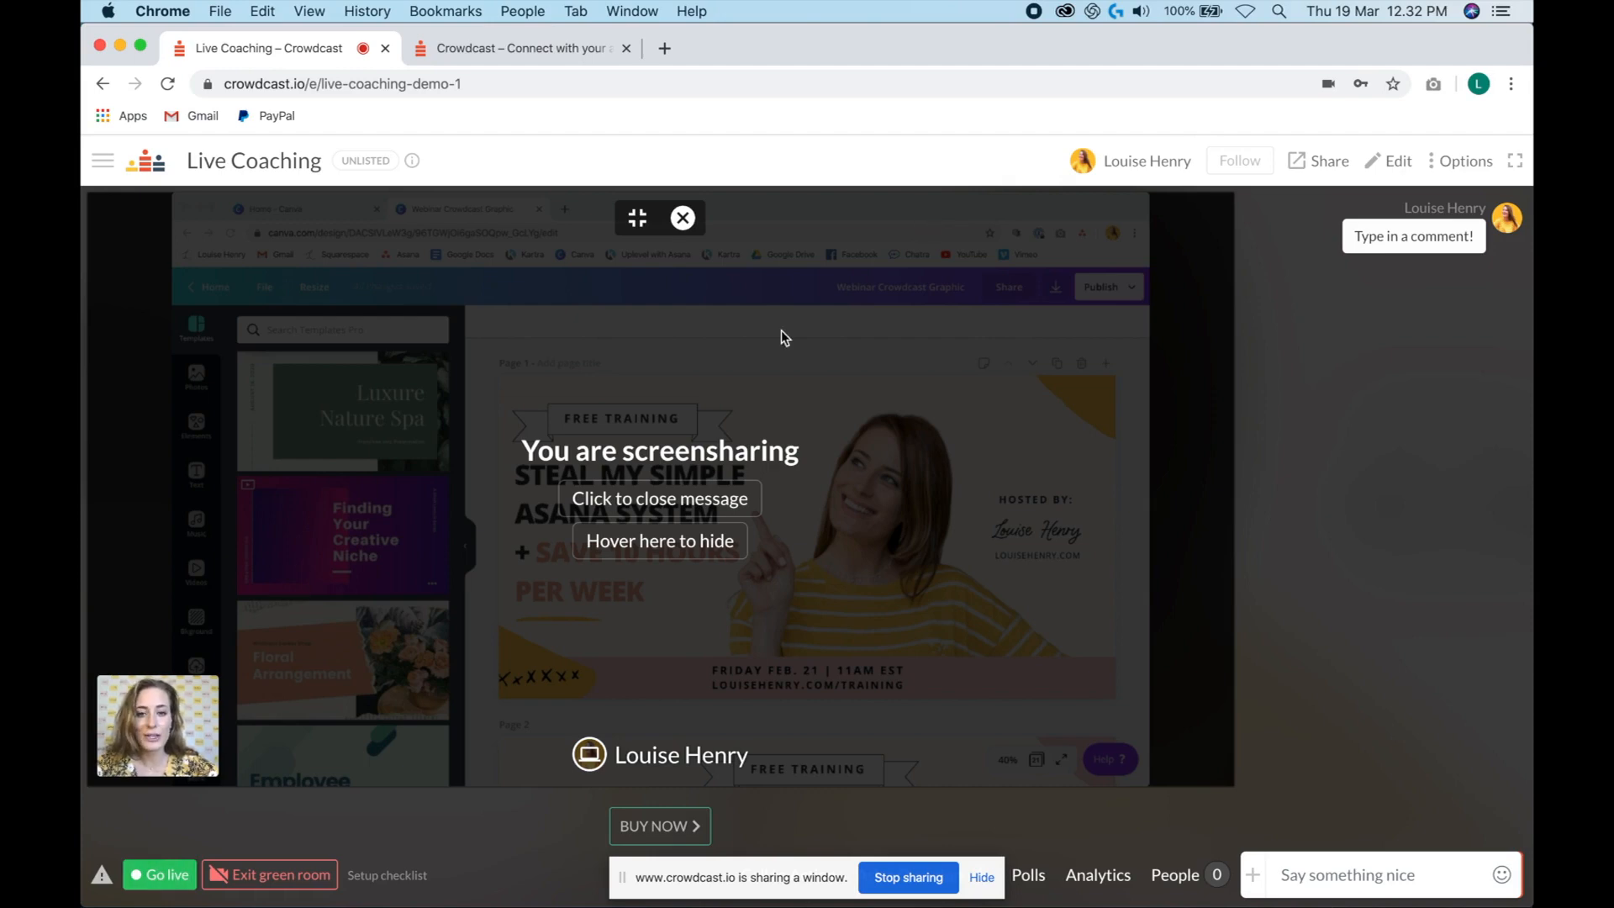
click(658, 498)
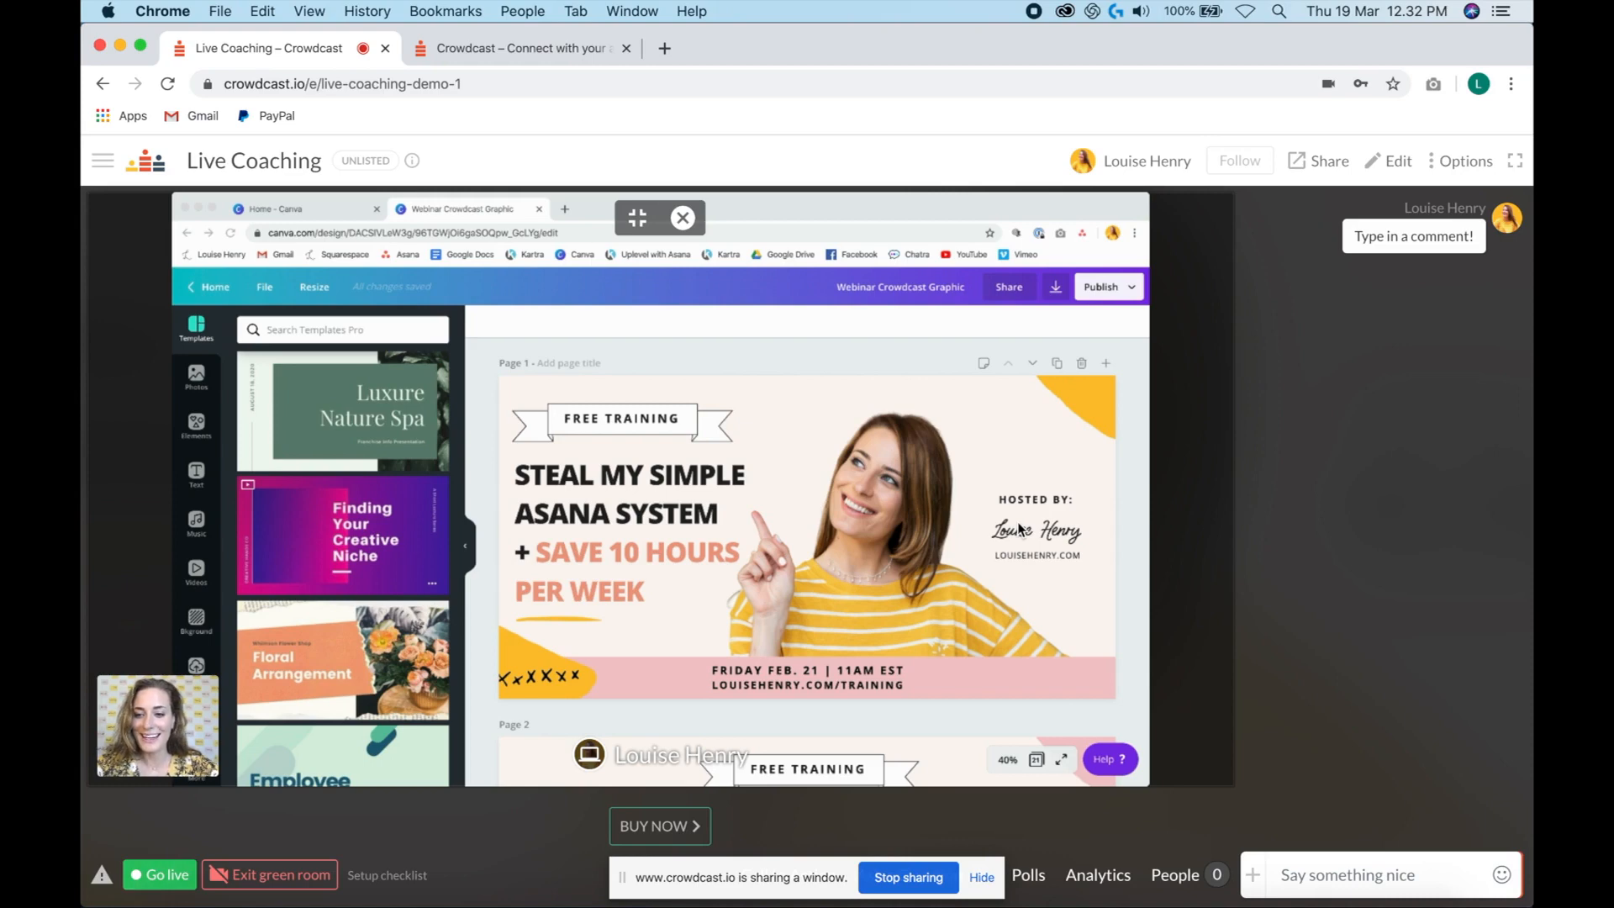
mouse_move(637, 221)
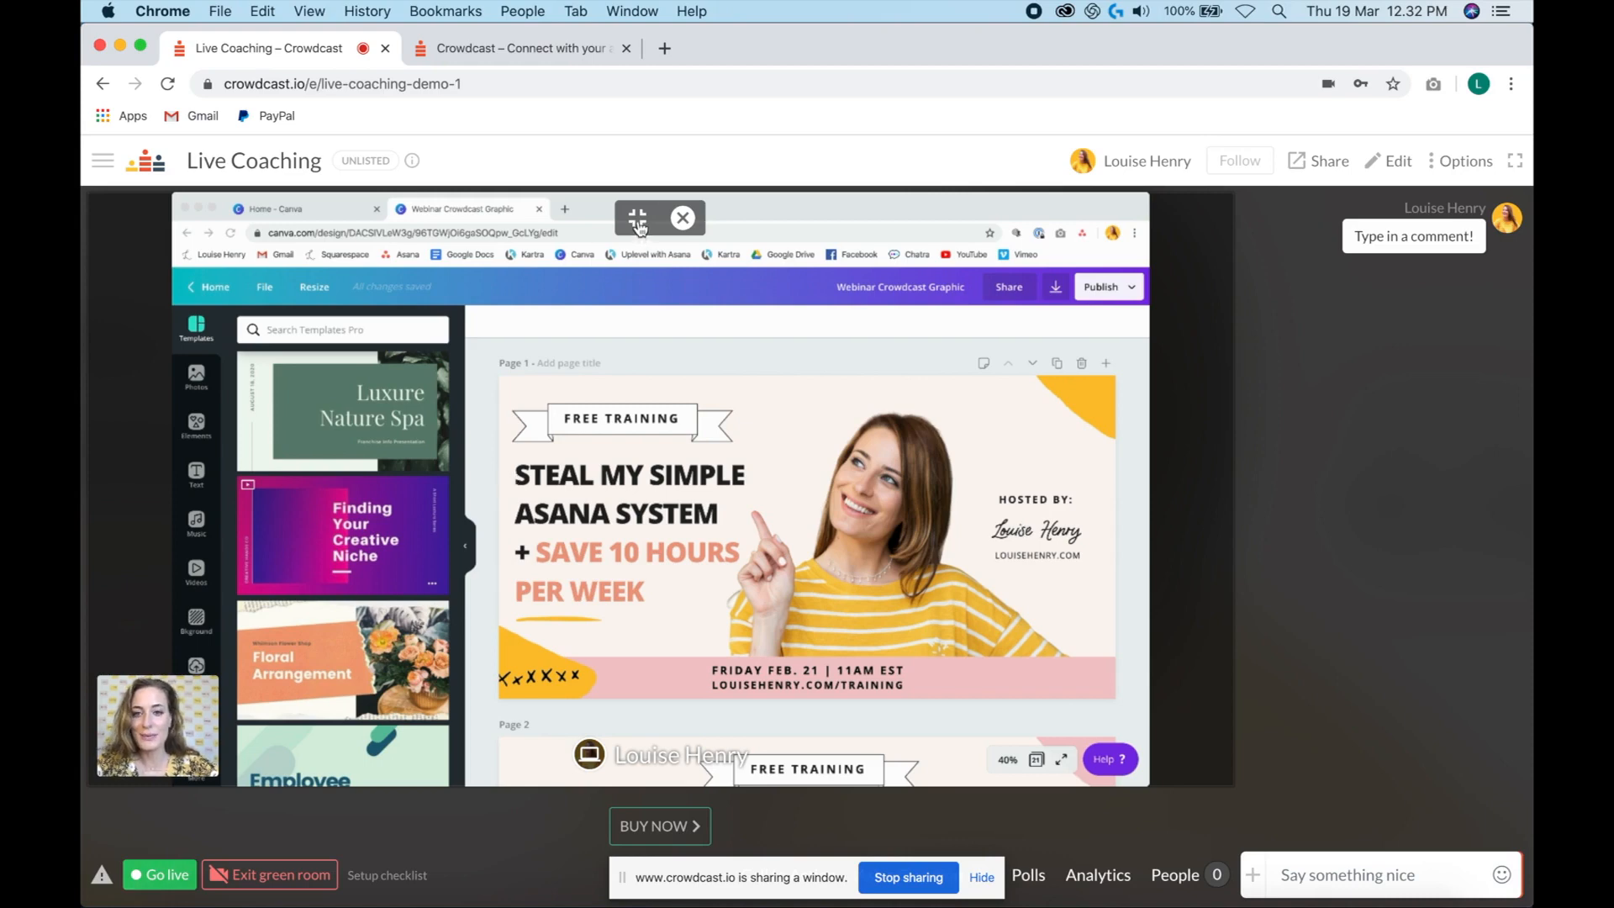
mouse_move(637, 218)
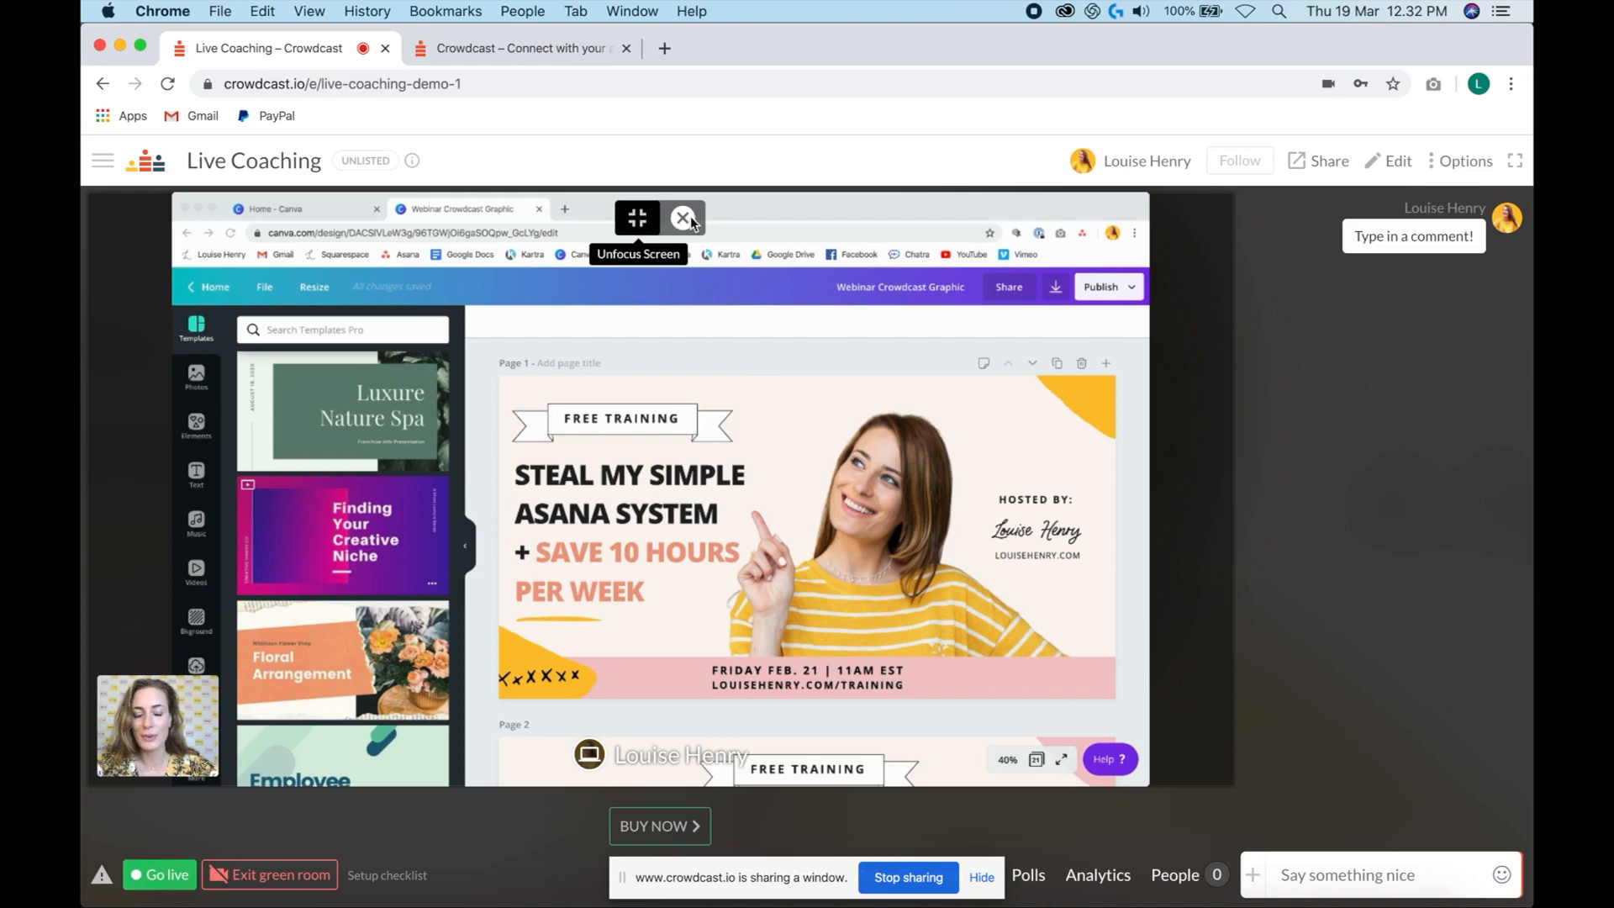
mouse_move(681, 218)
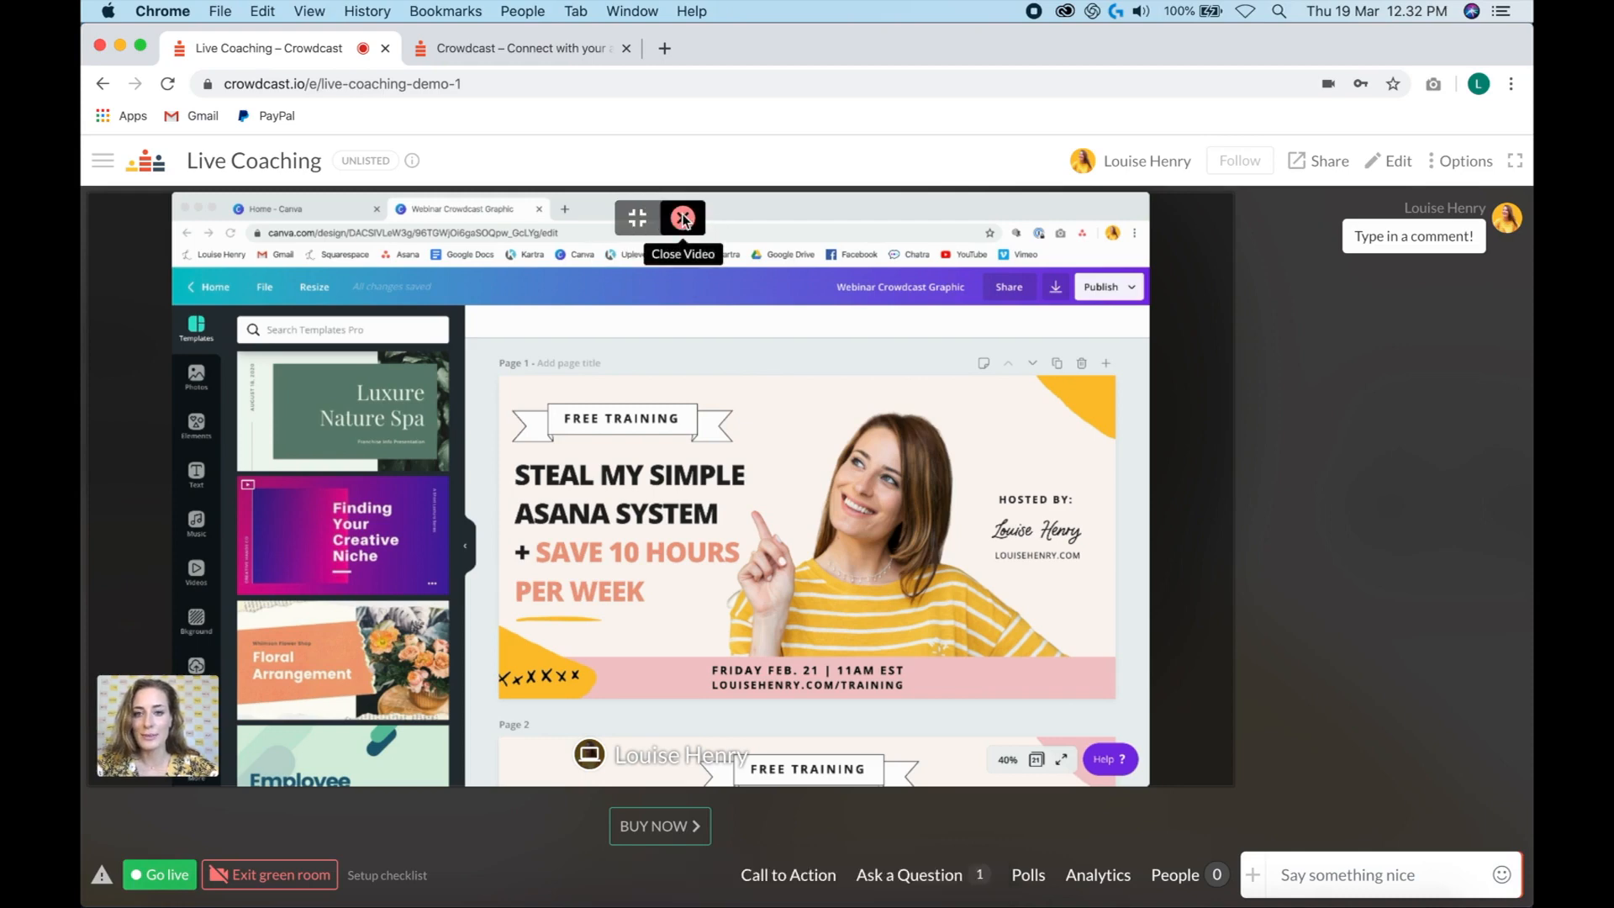
click(683, 217)
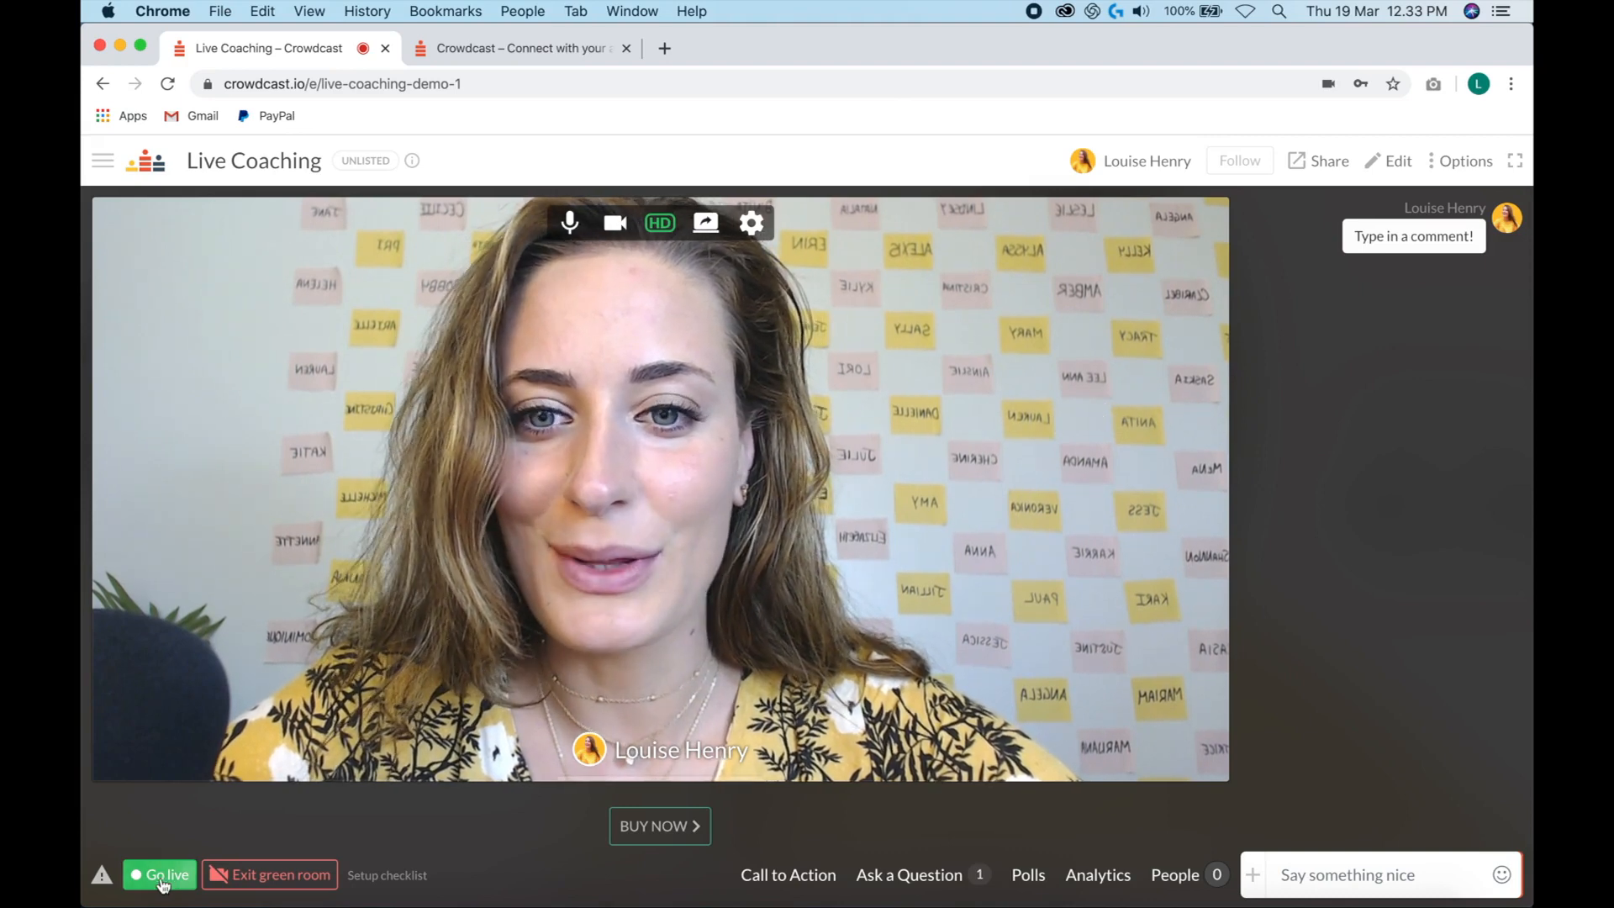
mouse_move(160, 874)
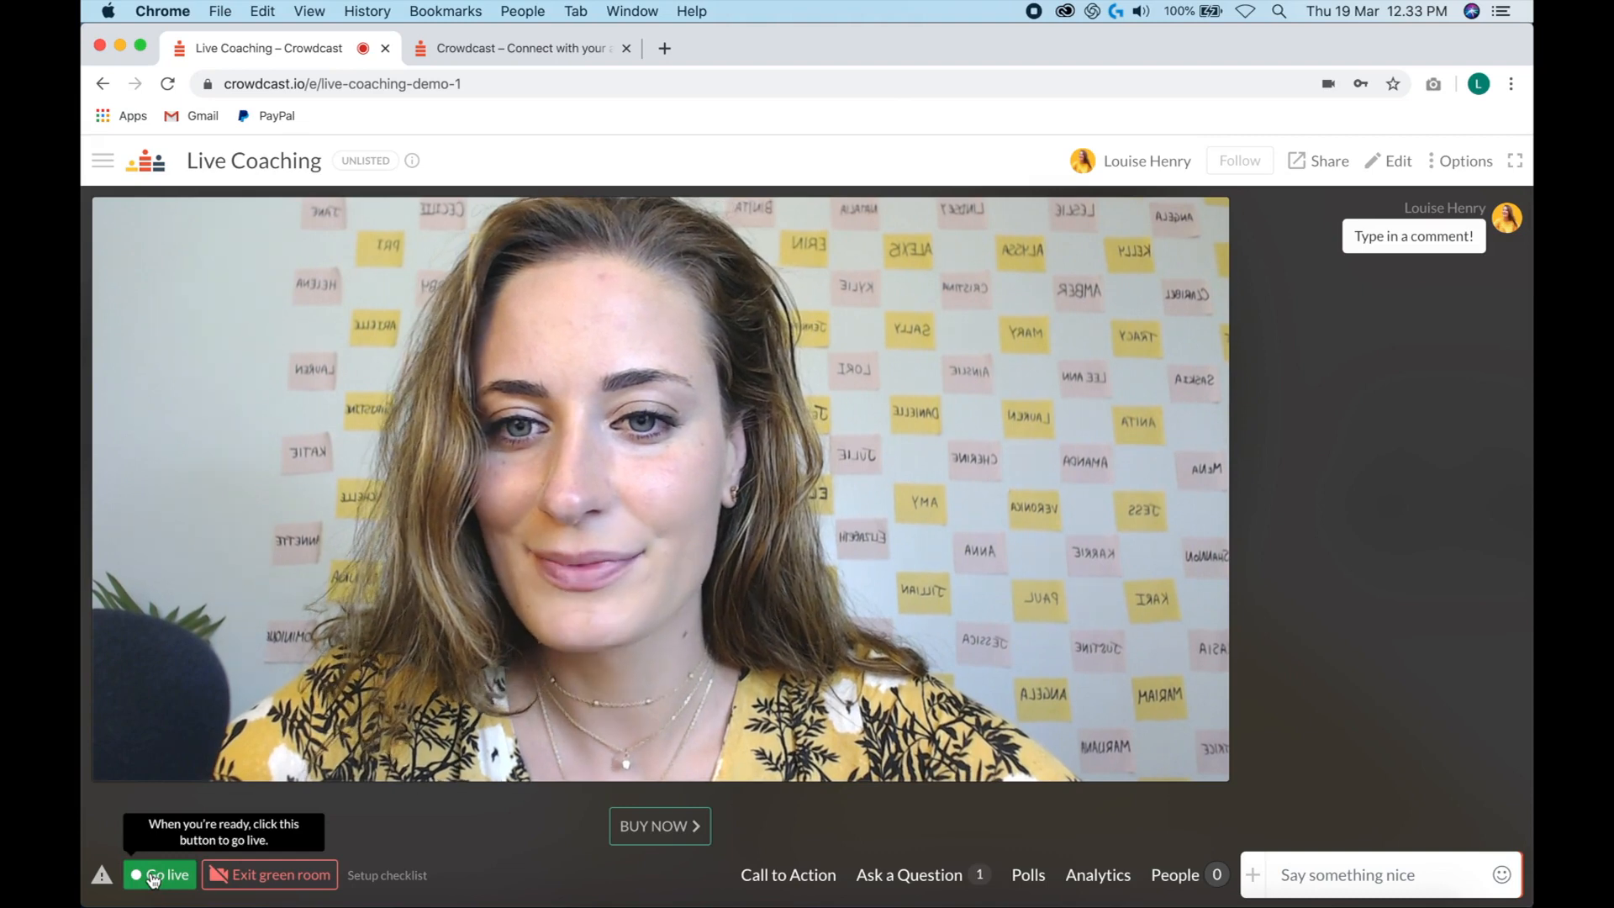
- Go live with the recorded broadcast, then after a few seconds request to end it
click(159, 874)
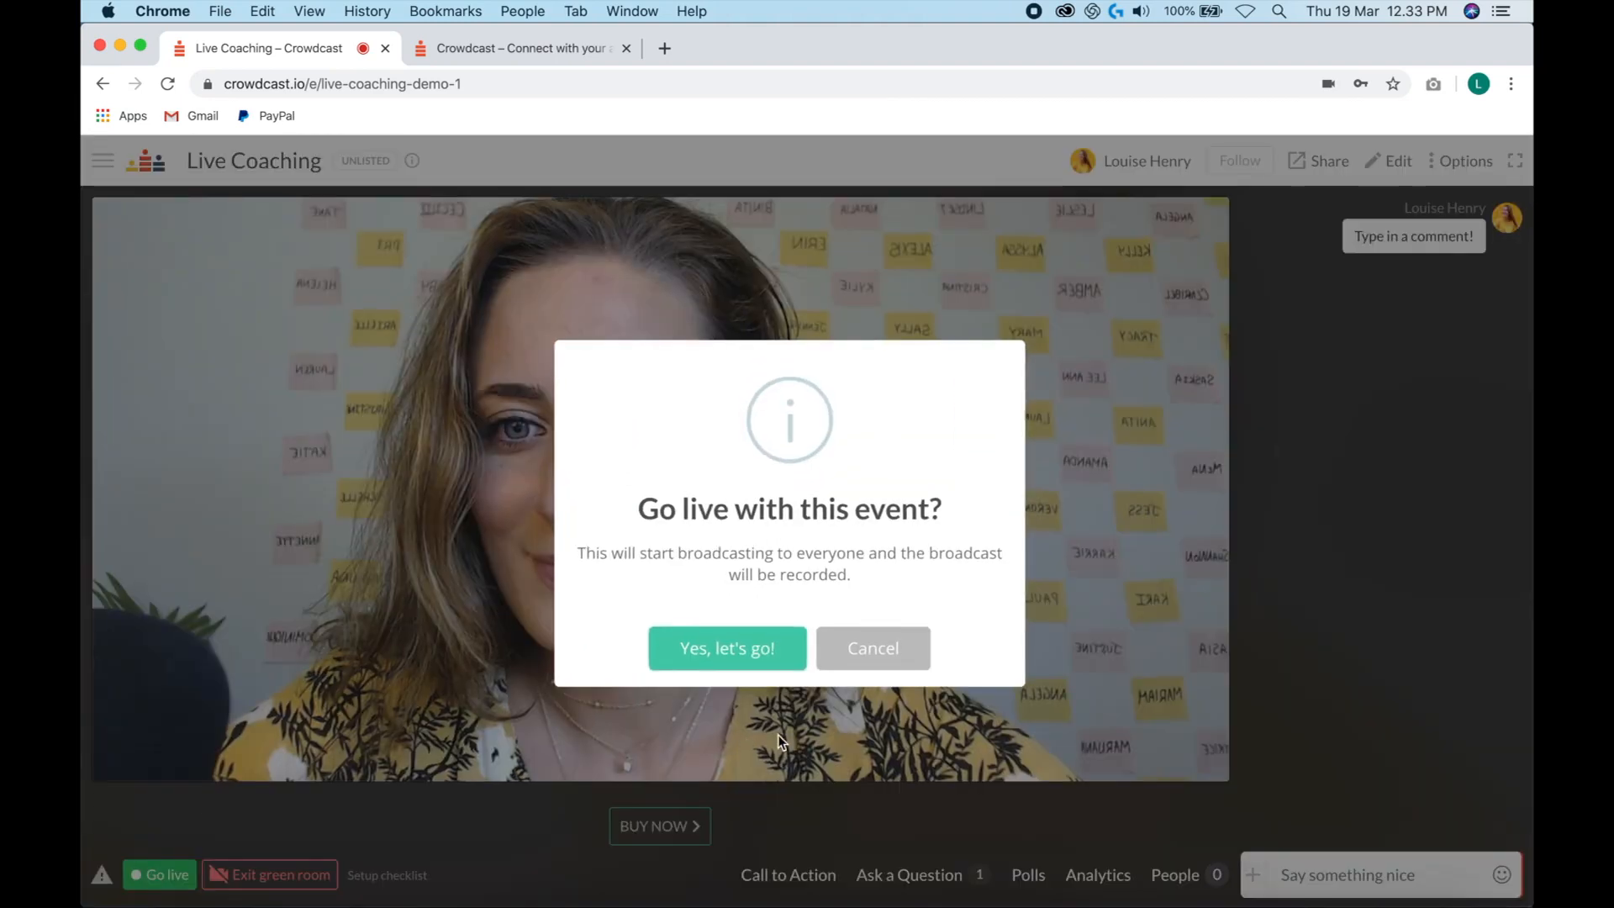
mouse_move(727, 651)
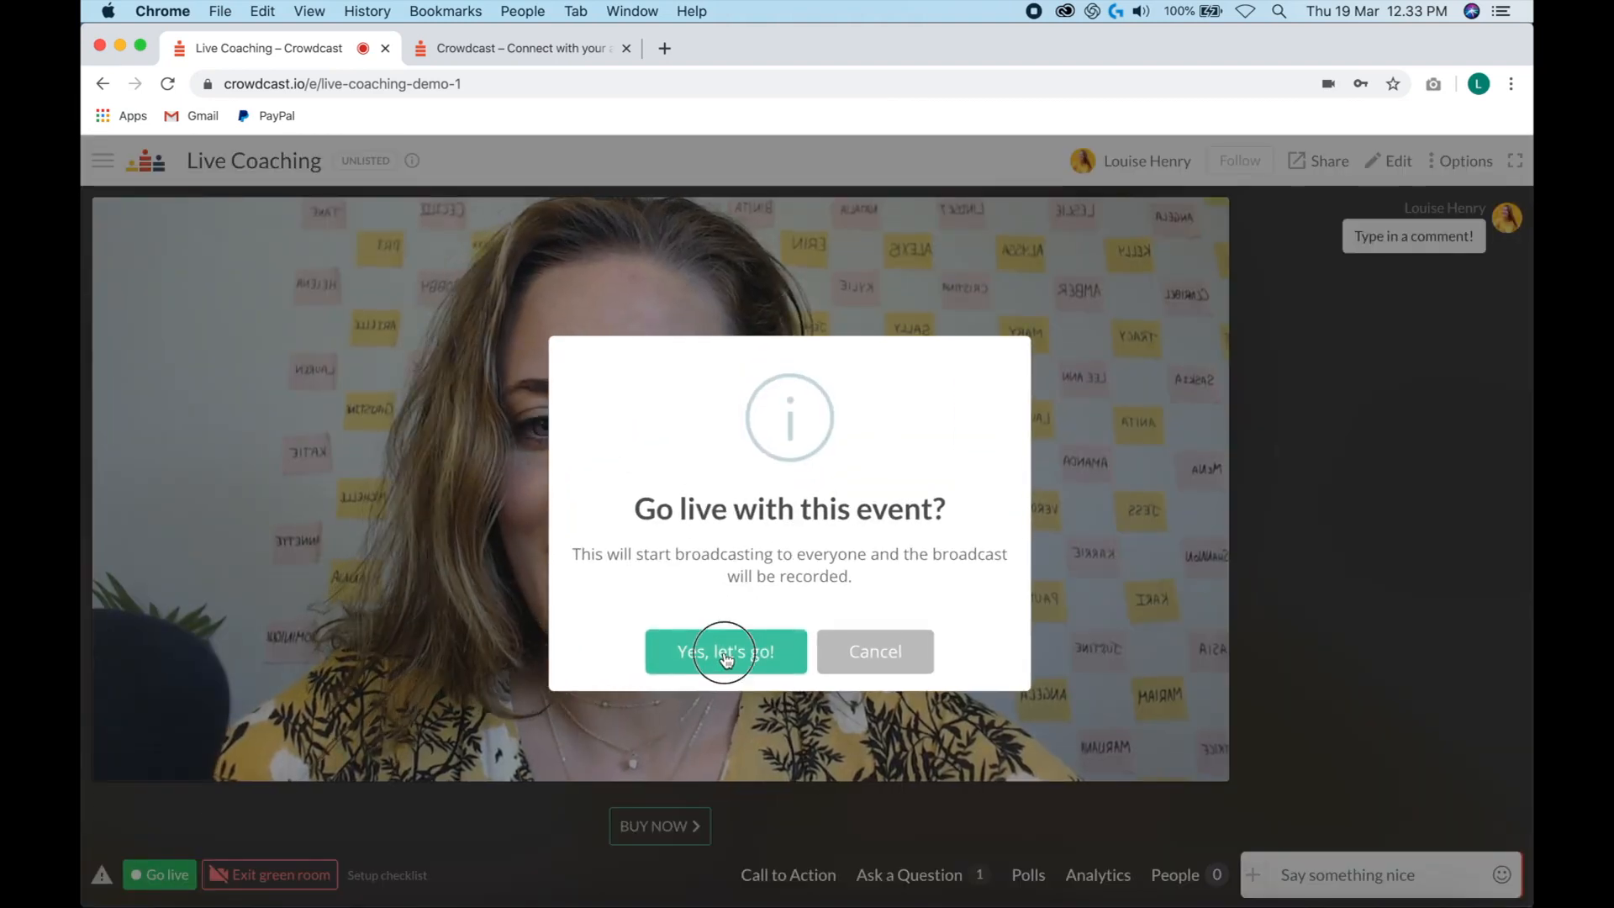
click(726, 650)
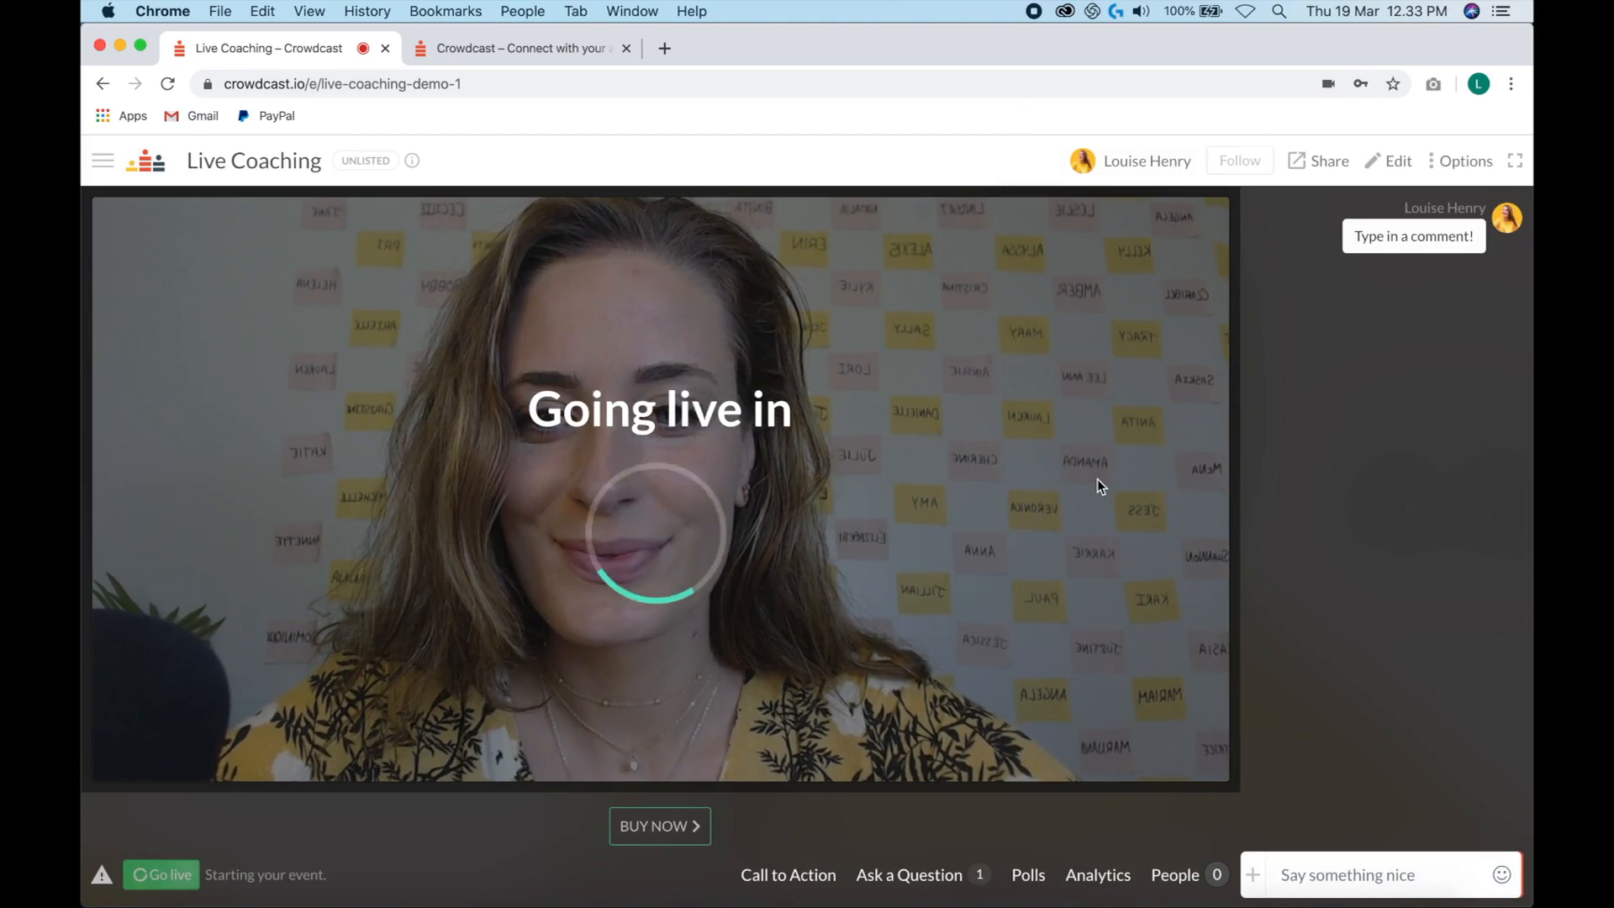
click(161, 874)
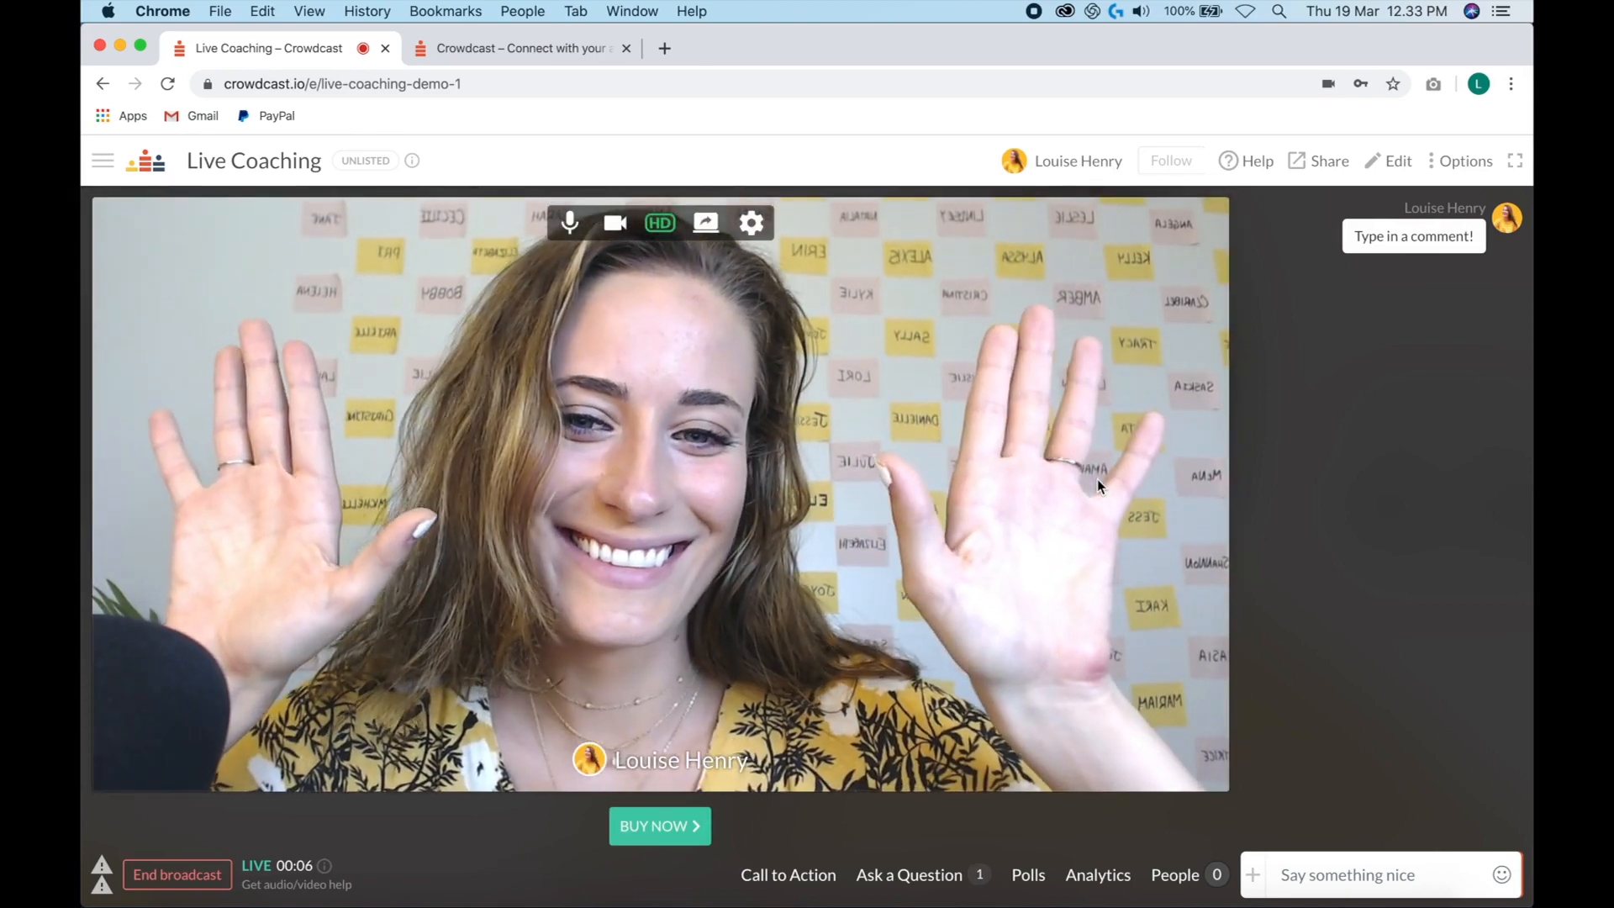
click(176, 874)
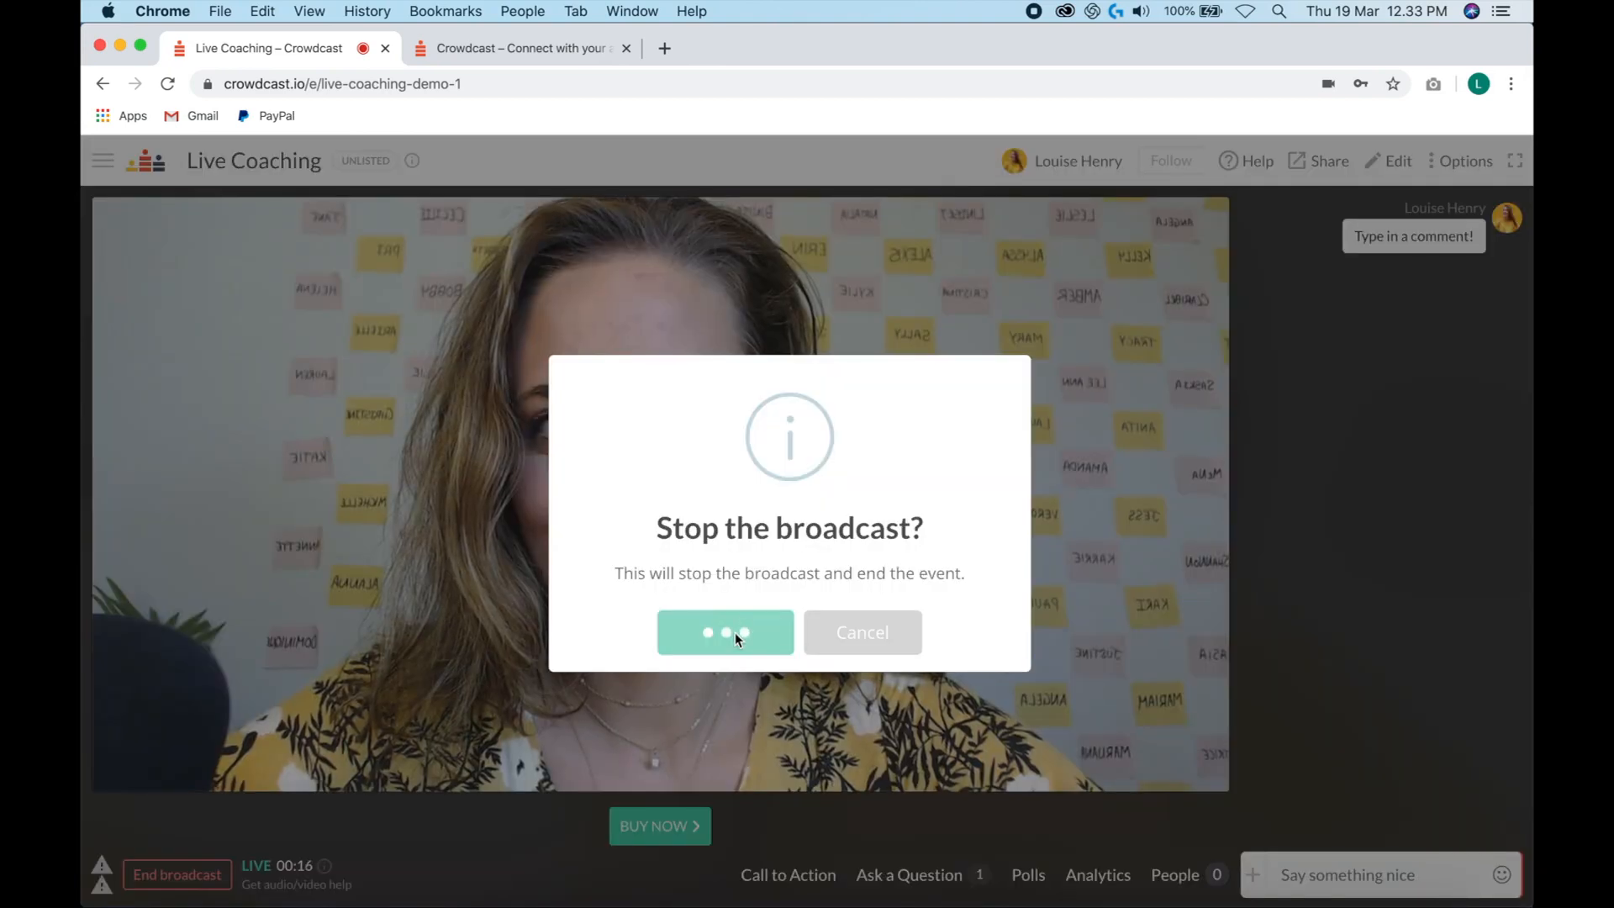
- Confirm stopping the broadcast so the event ends and the replay is prepared
click(724, 631)
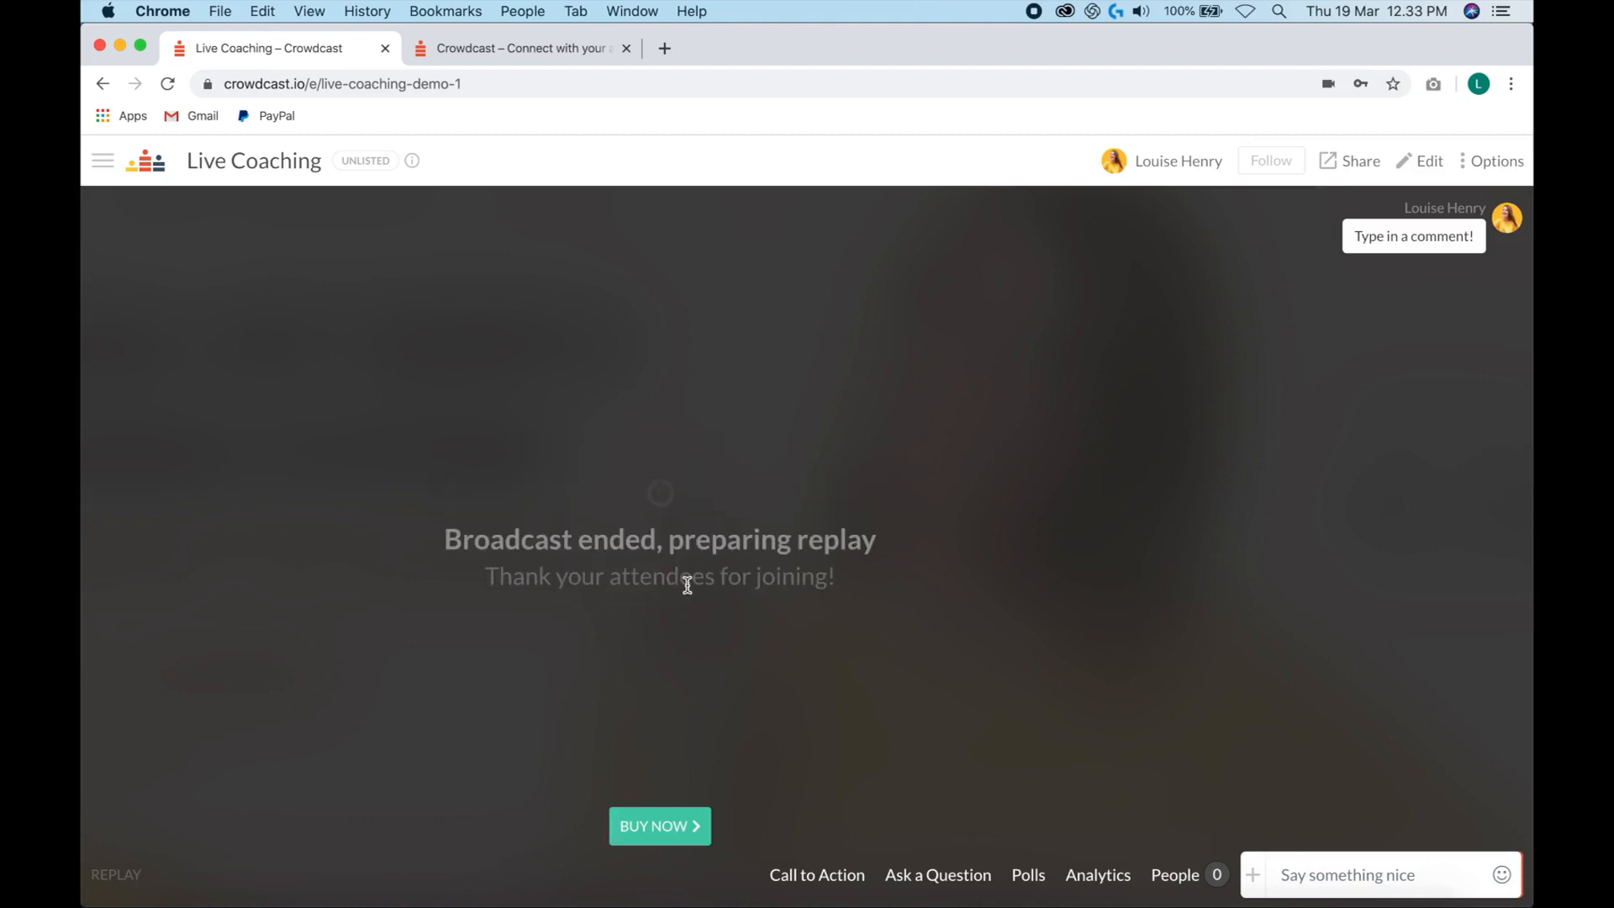
mouse_move(835, 538)
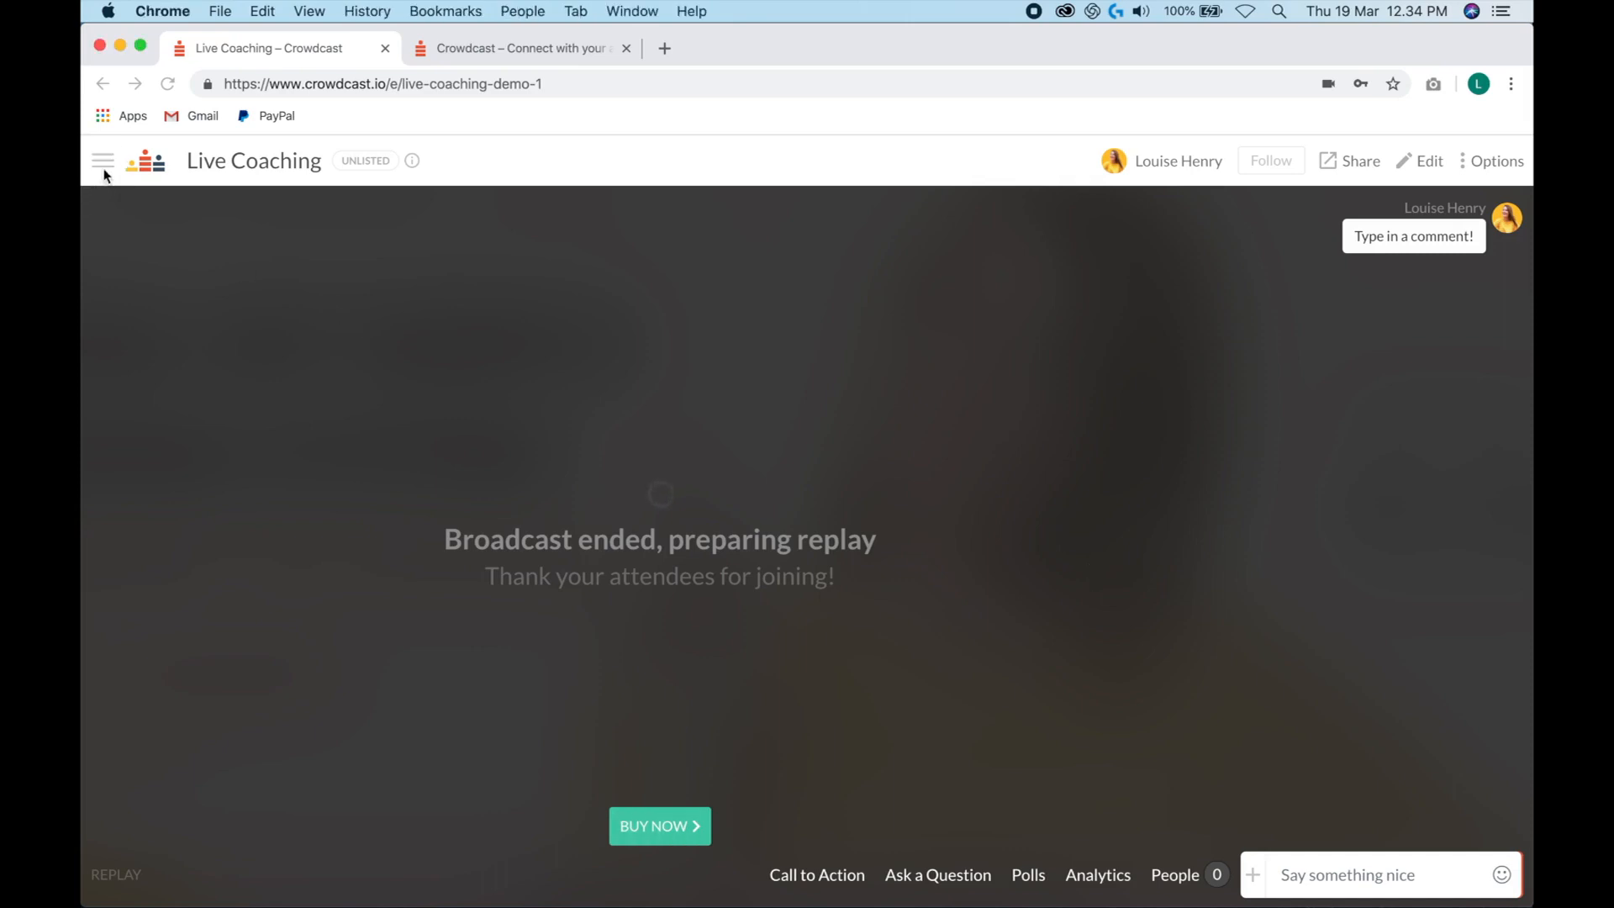
- Start a new event with Payment access and a fixed 50 USD ticket price
click(103, 161)
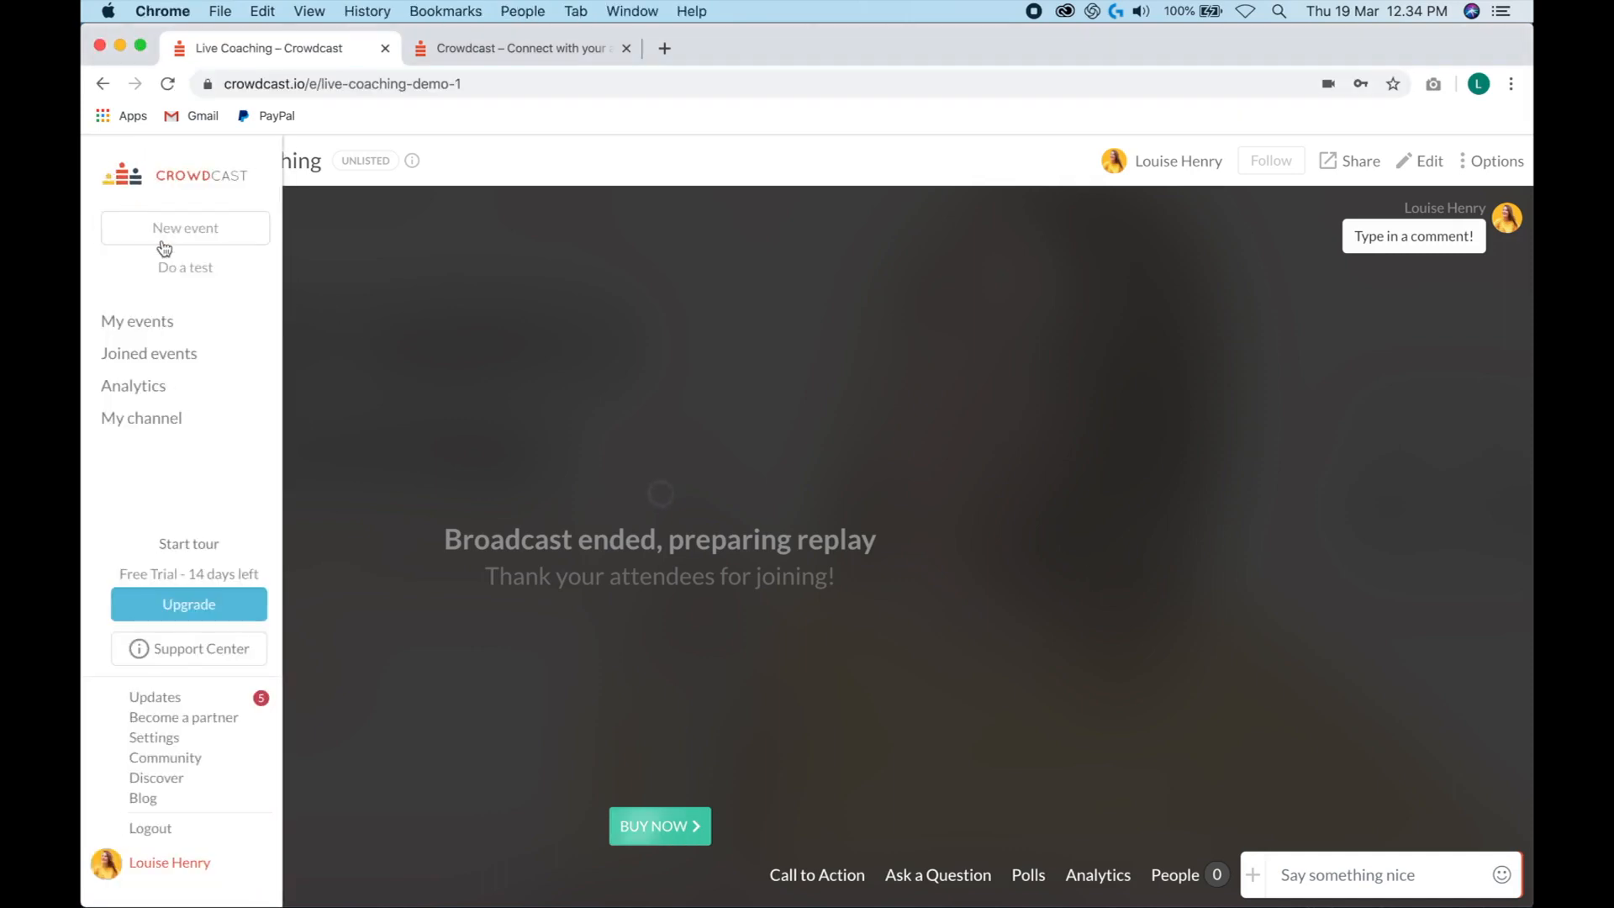
click(185, 227)
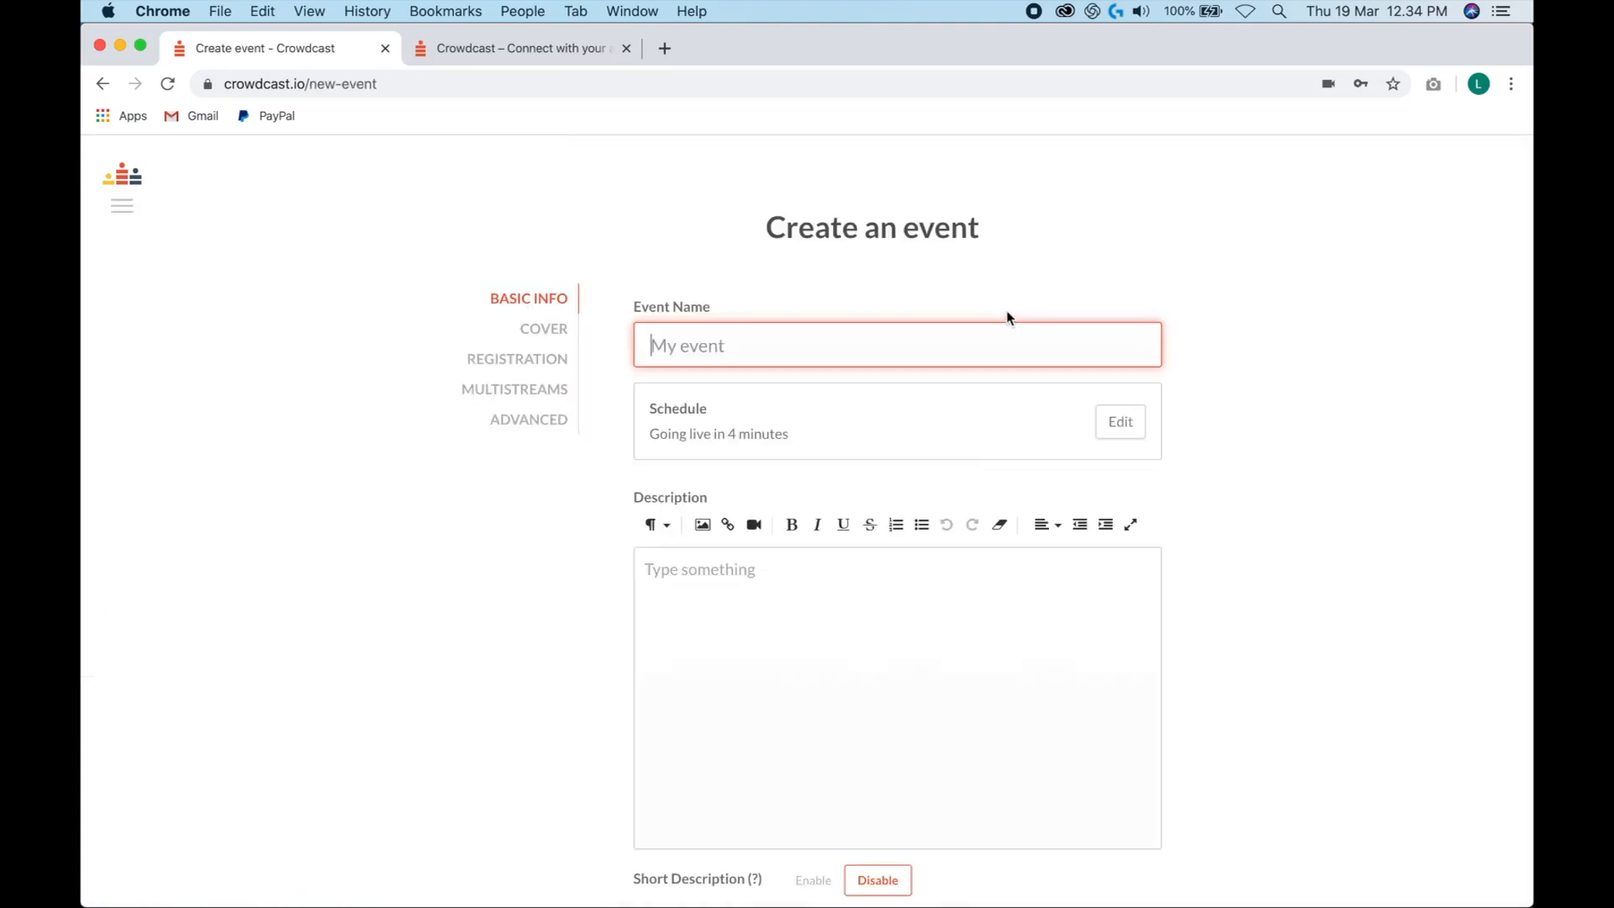
scroll(down, 3)
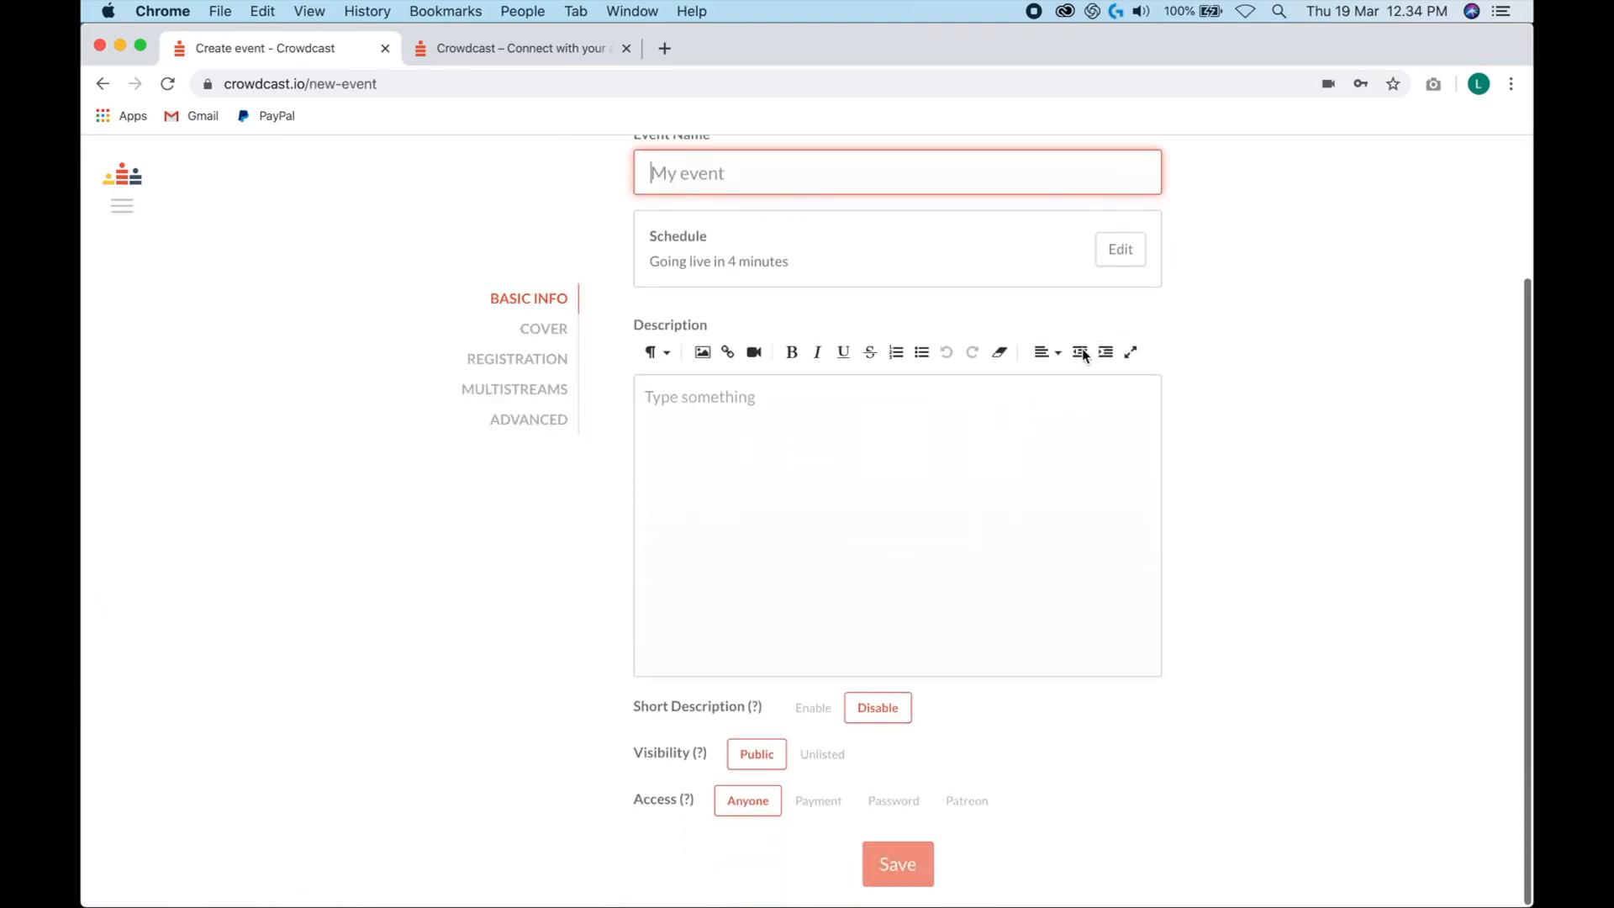
mouse_move(684, 798)
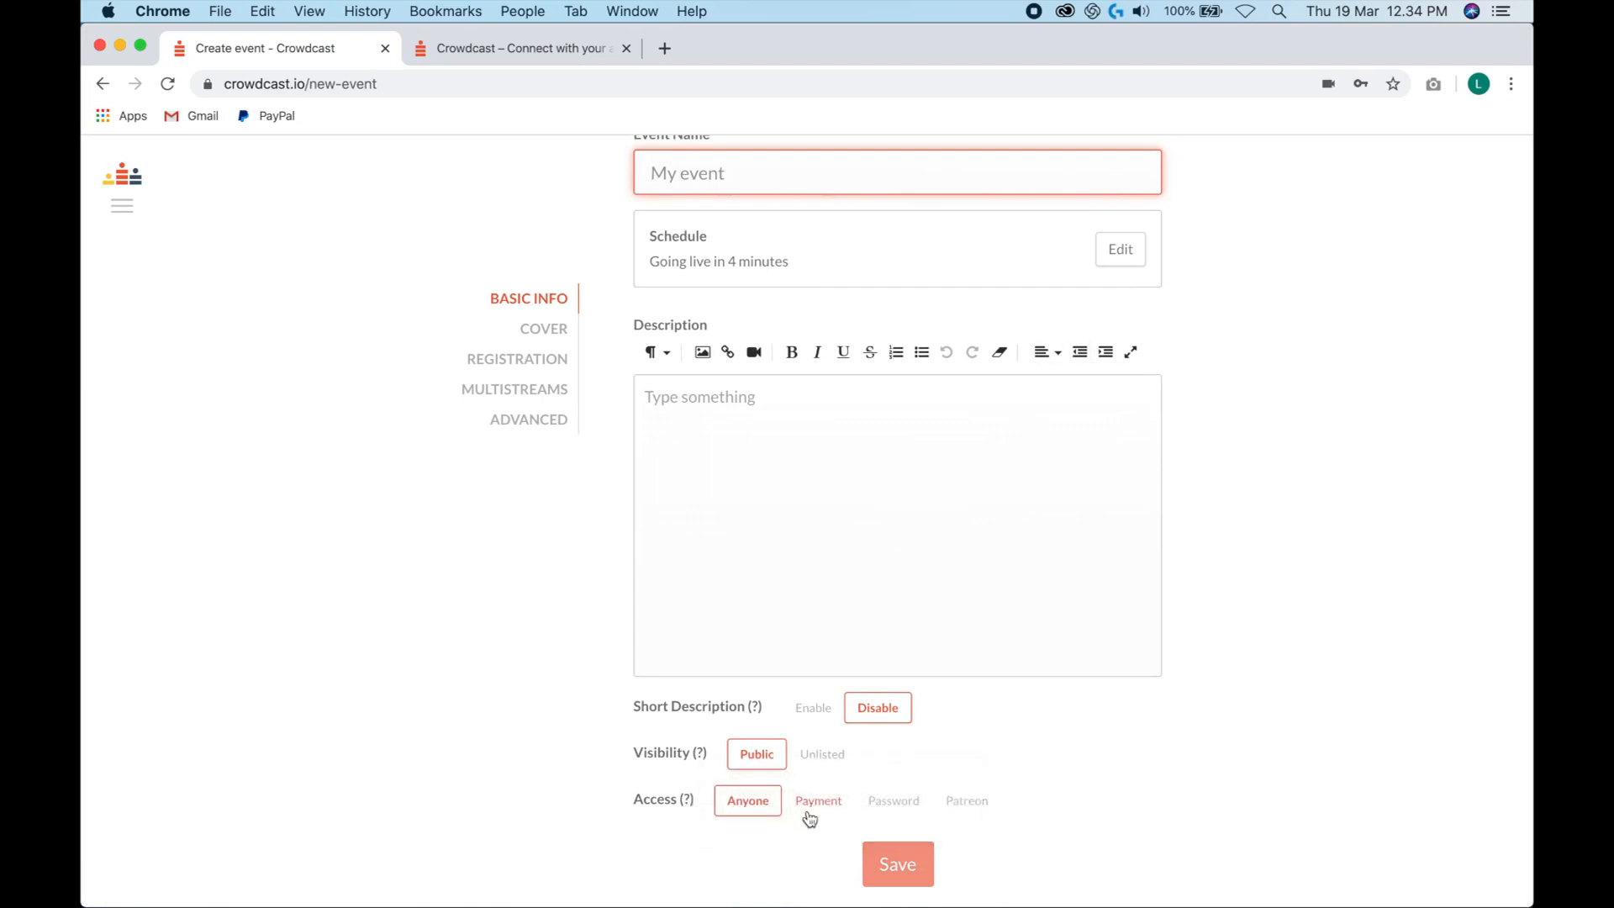
click(818, 800)
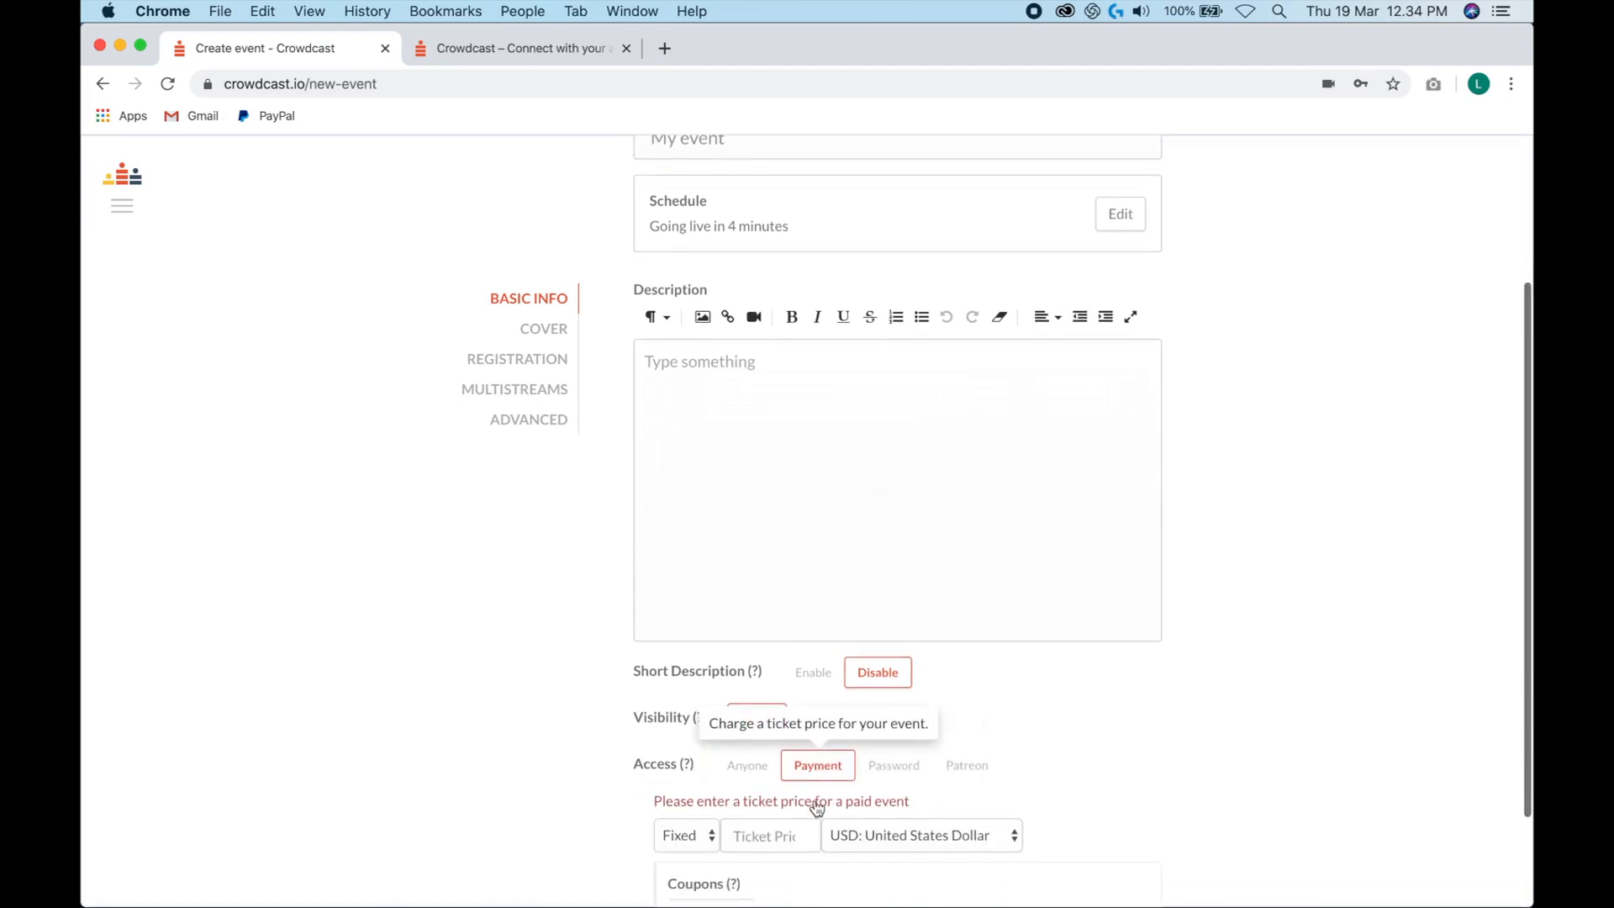
scroll(down, 3)
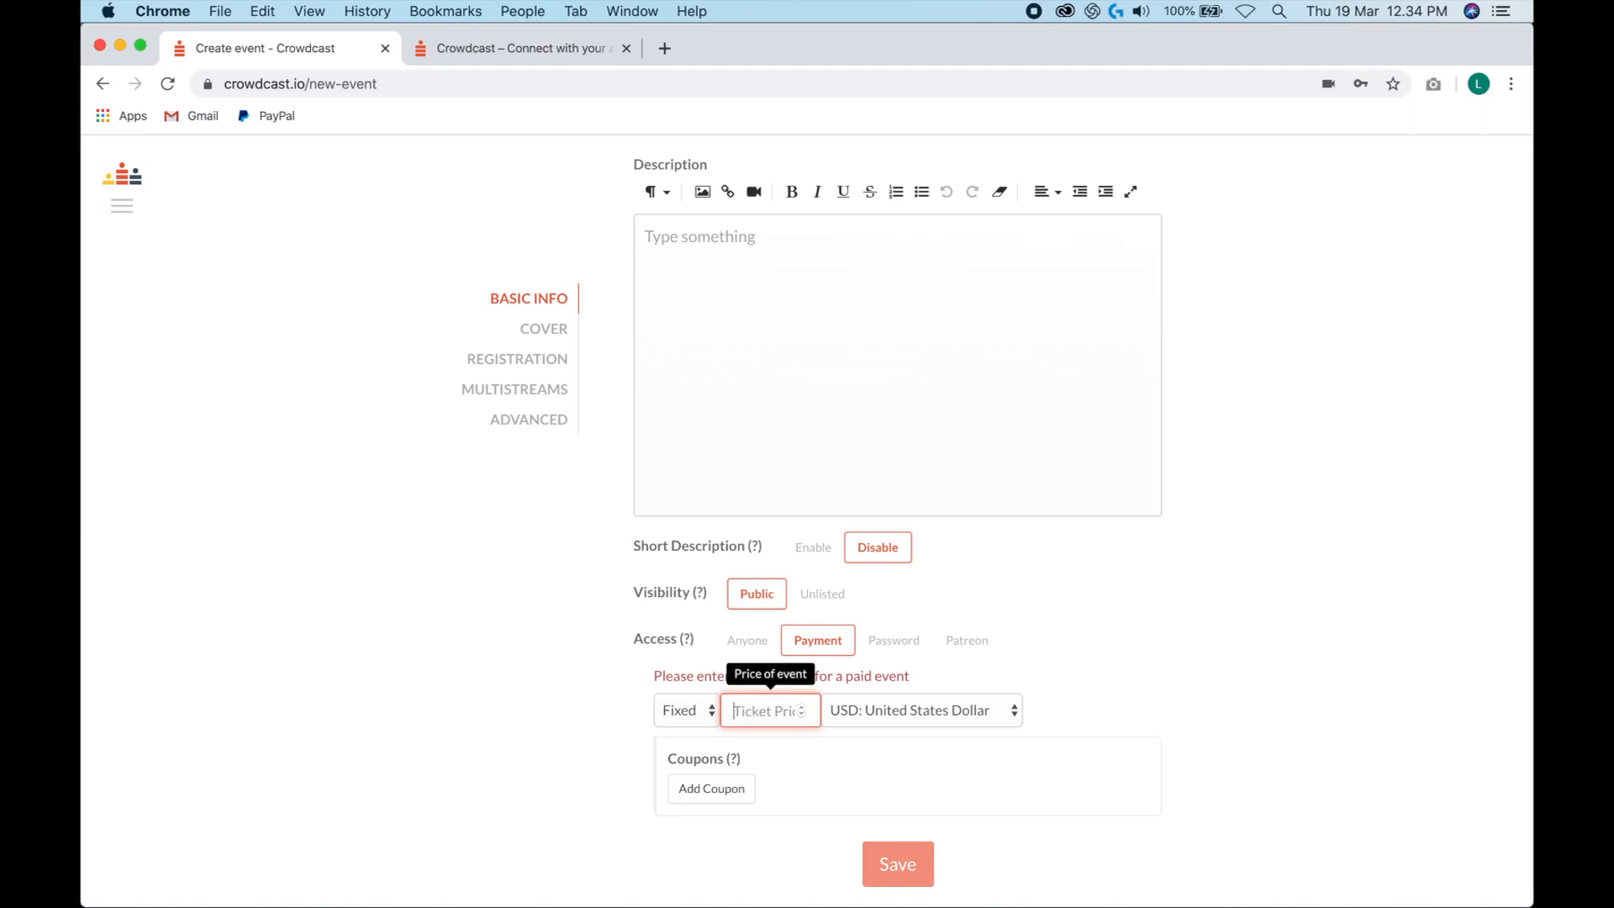
text(50)
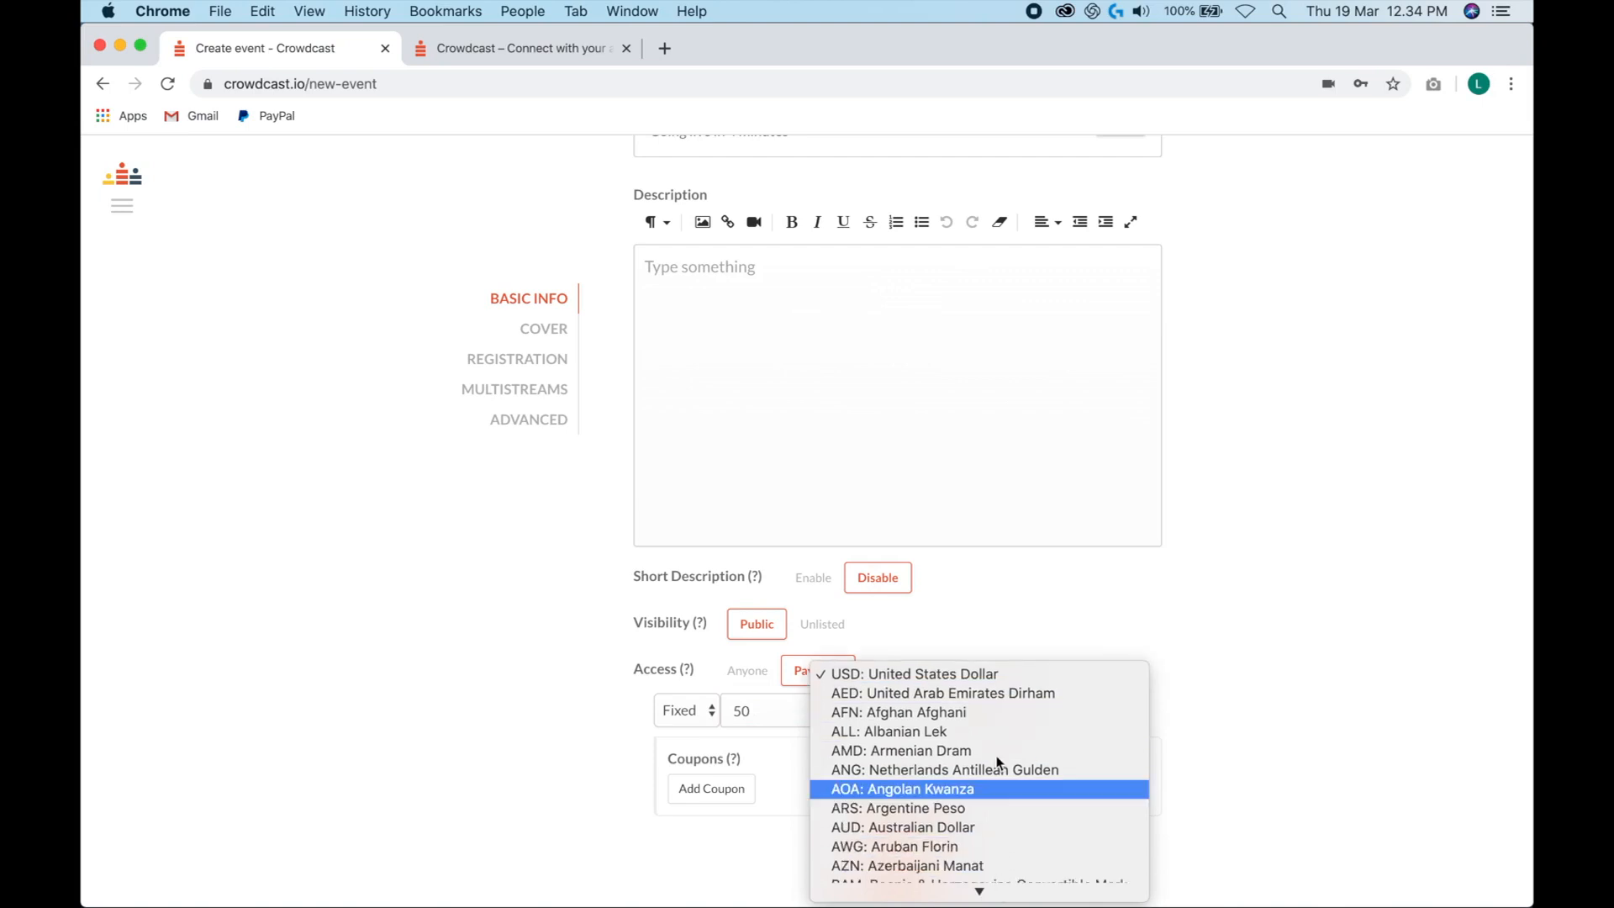
click(914, 672)
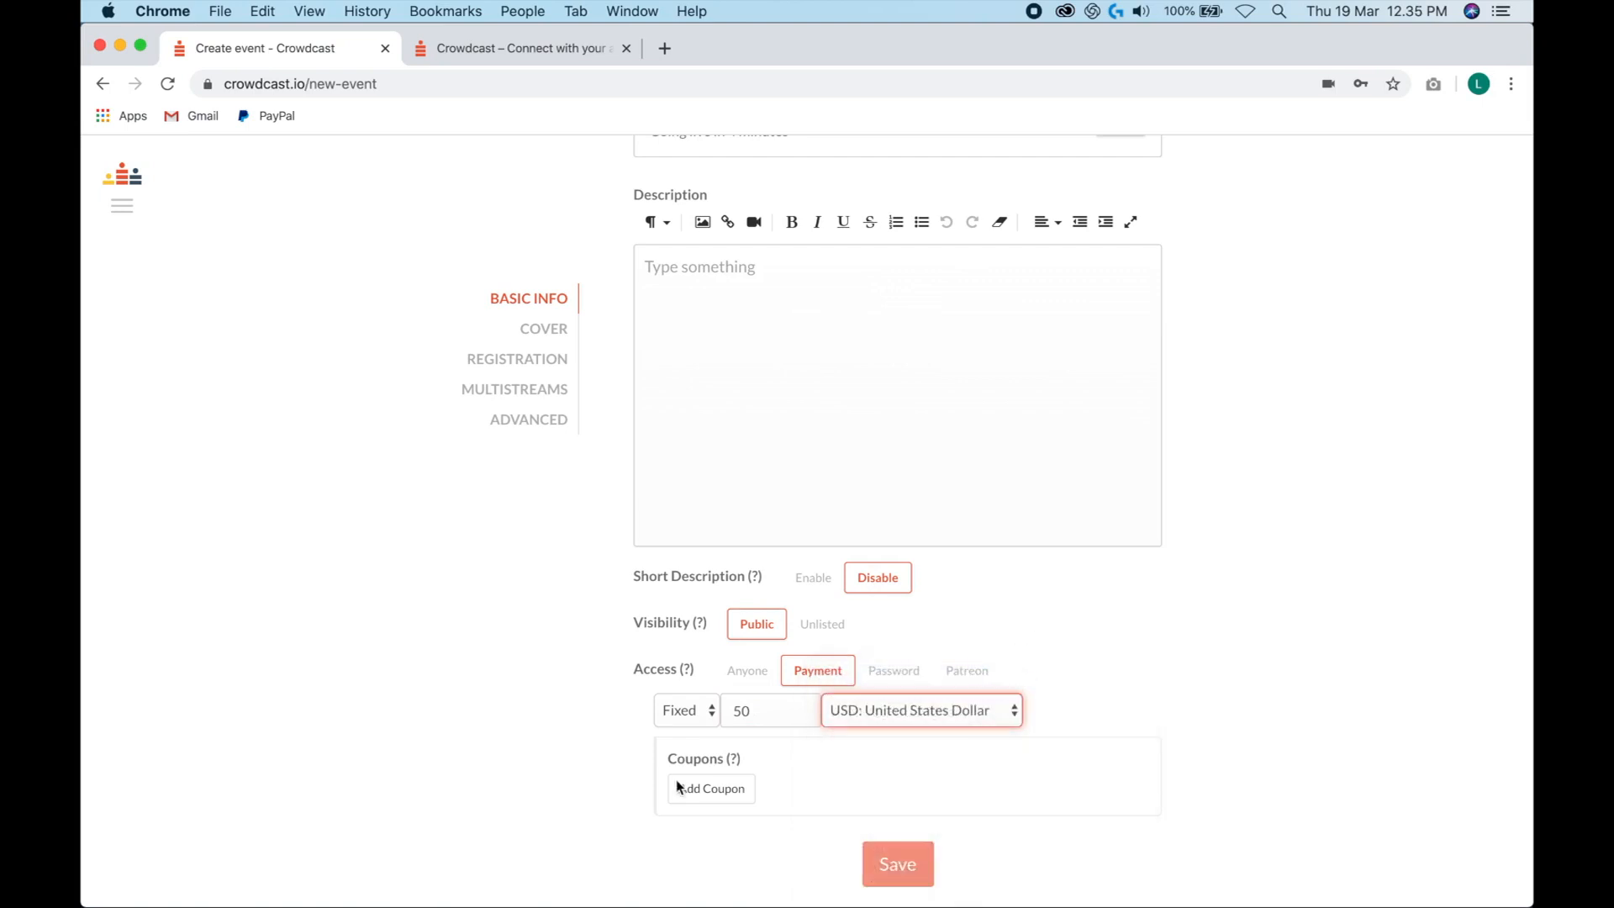
mouse_move(731, 758)
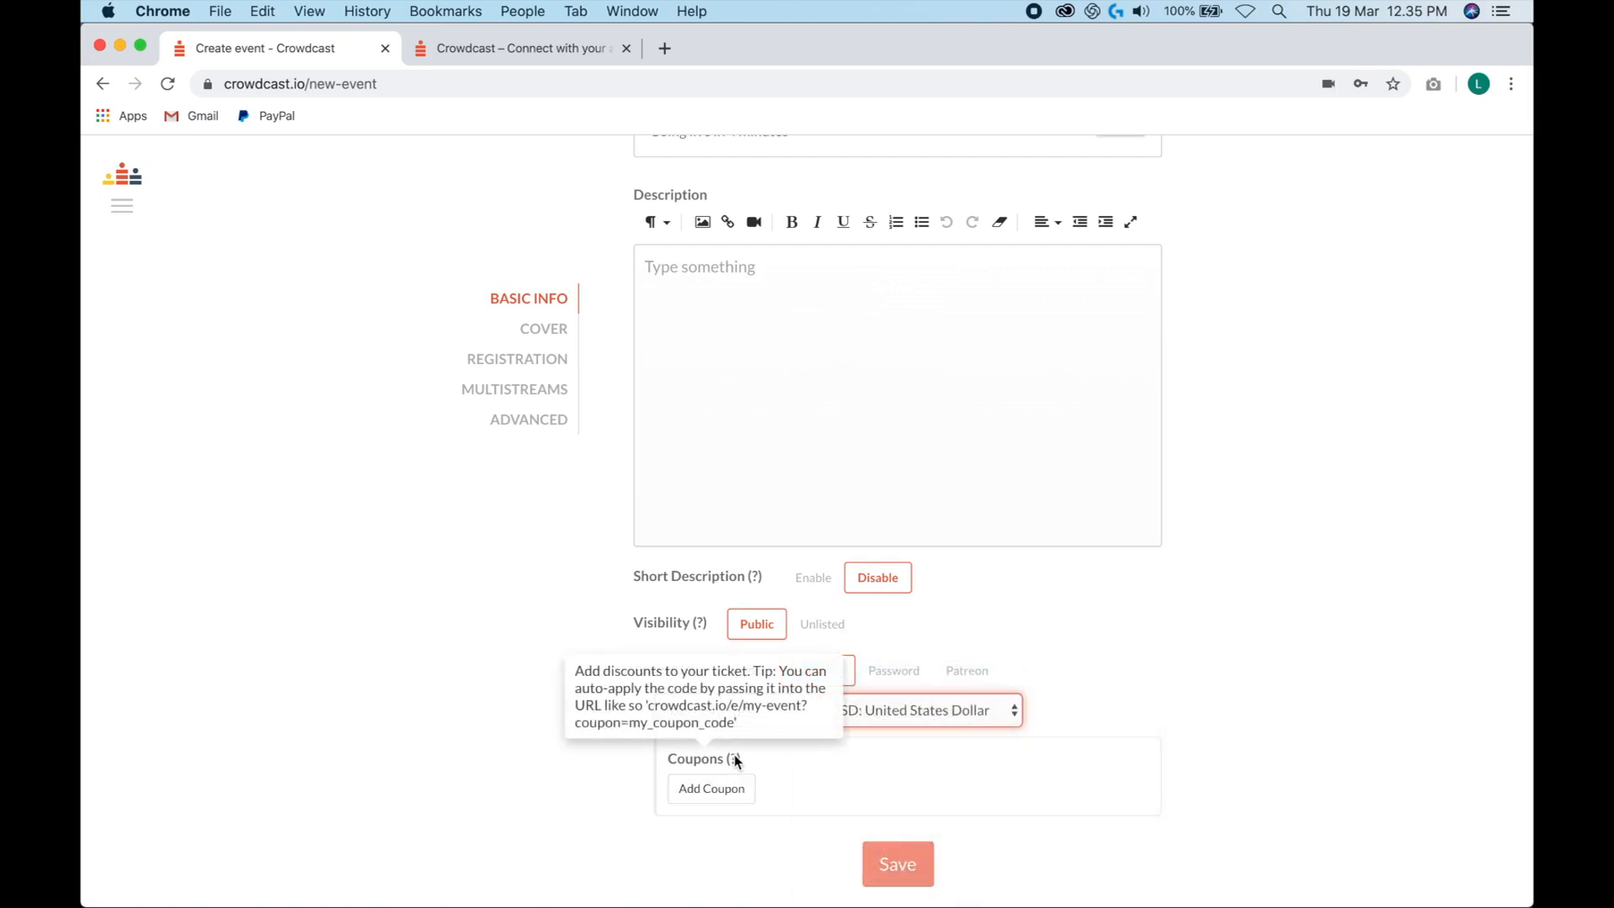
- Name the event Test Paid and save it
scroll(up, 3)
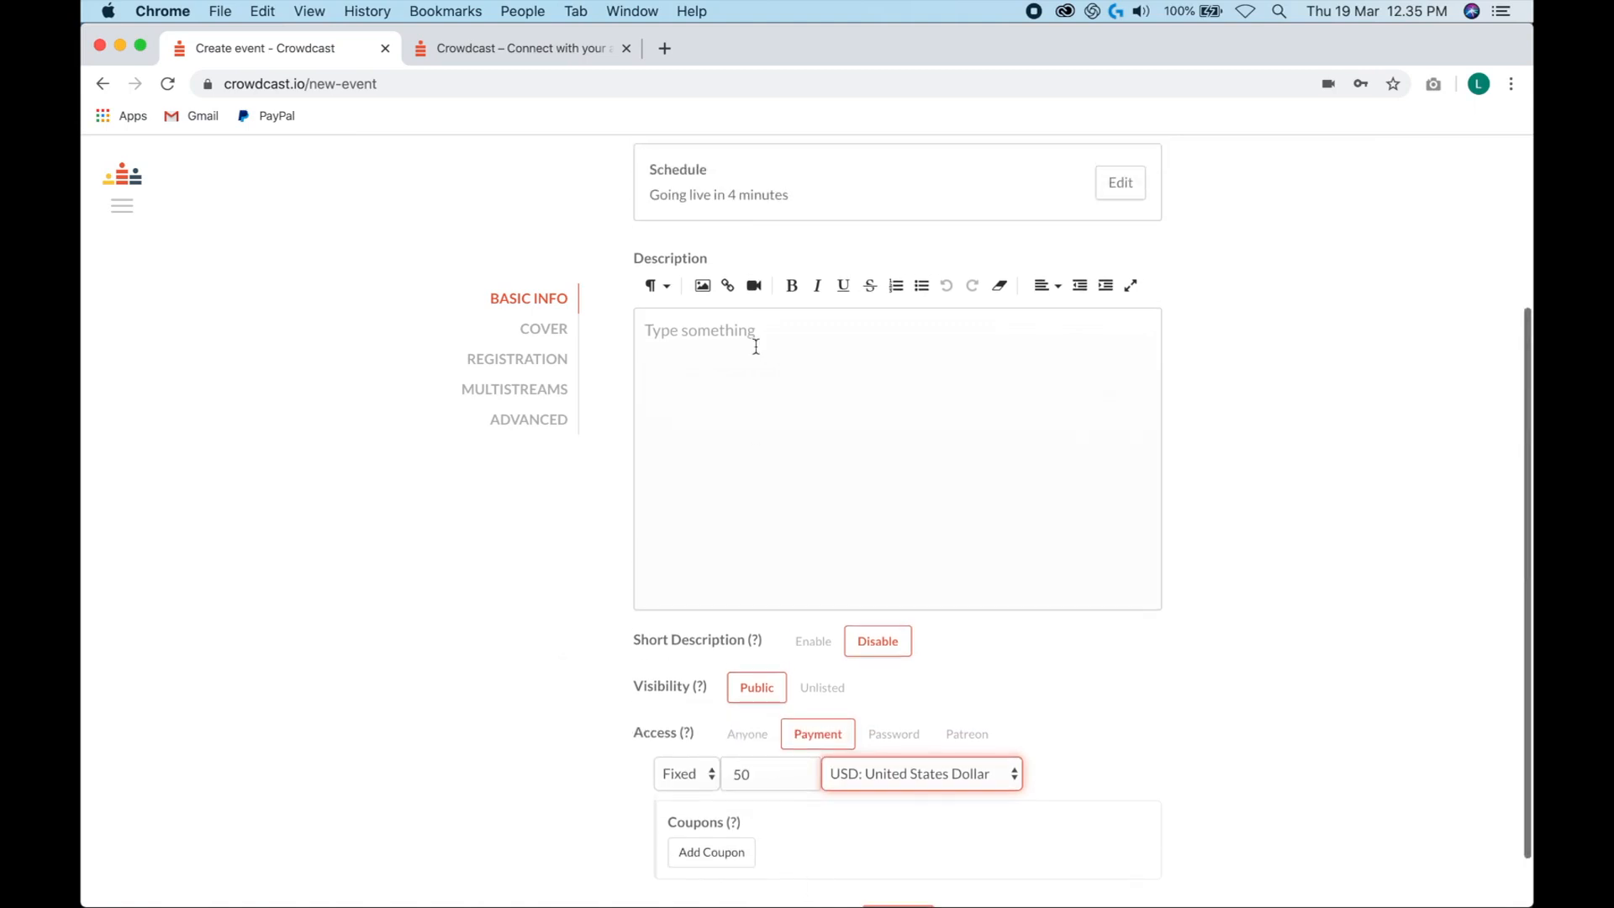
scroll(up, 3)
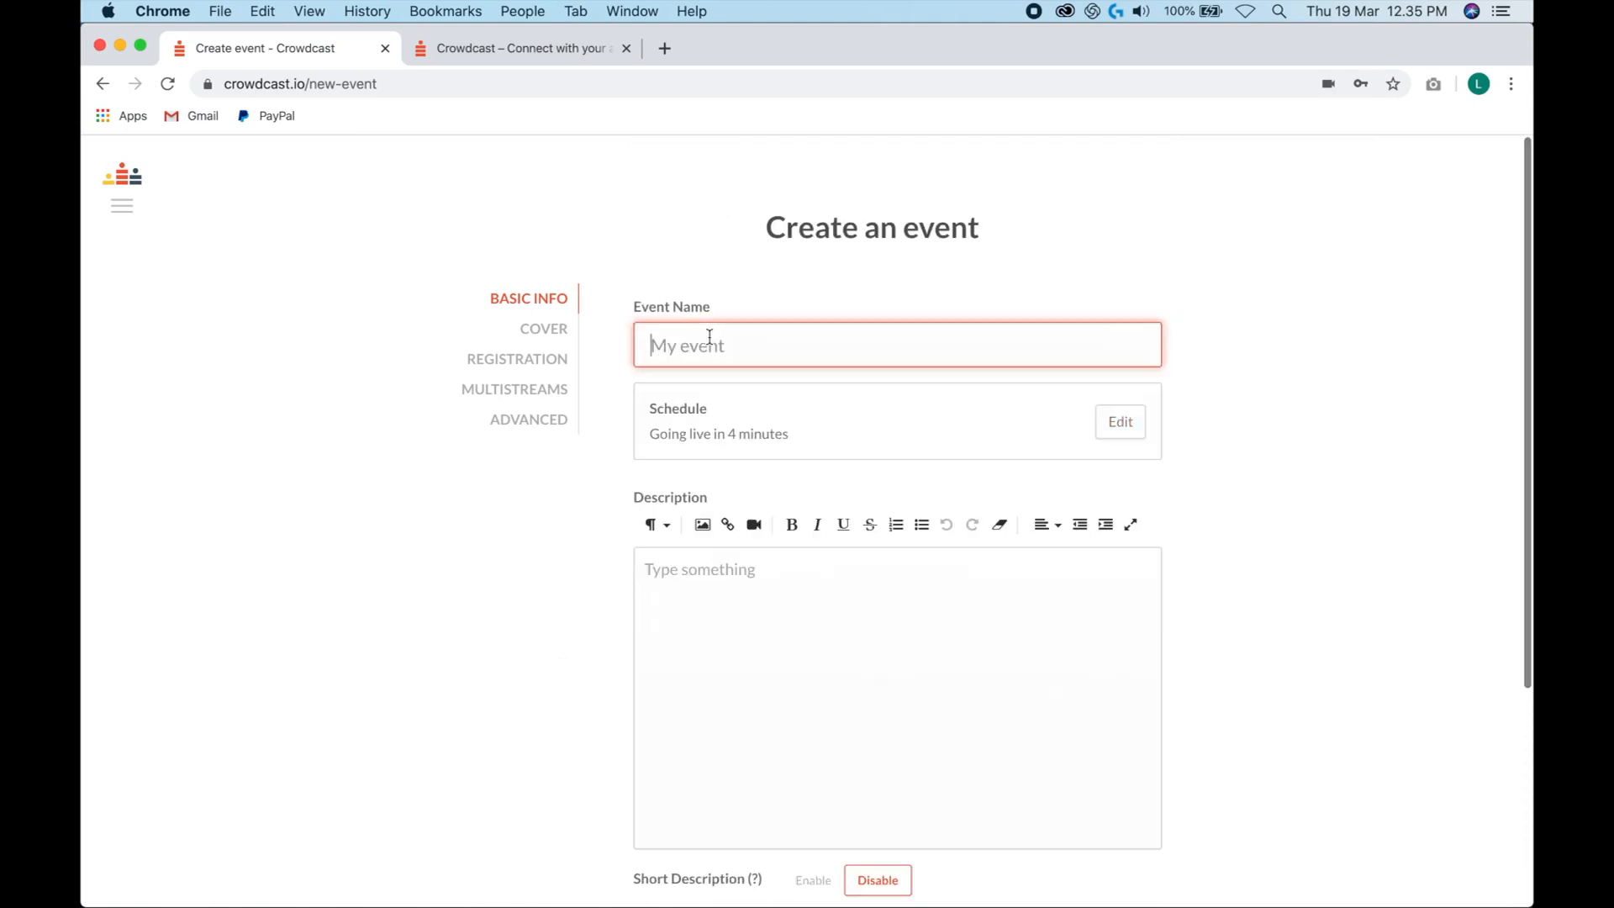
text(Test Paid)
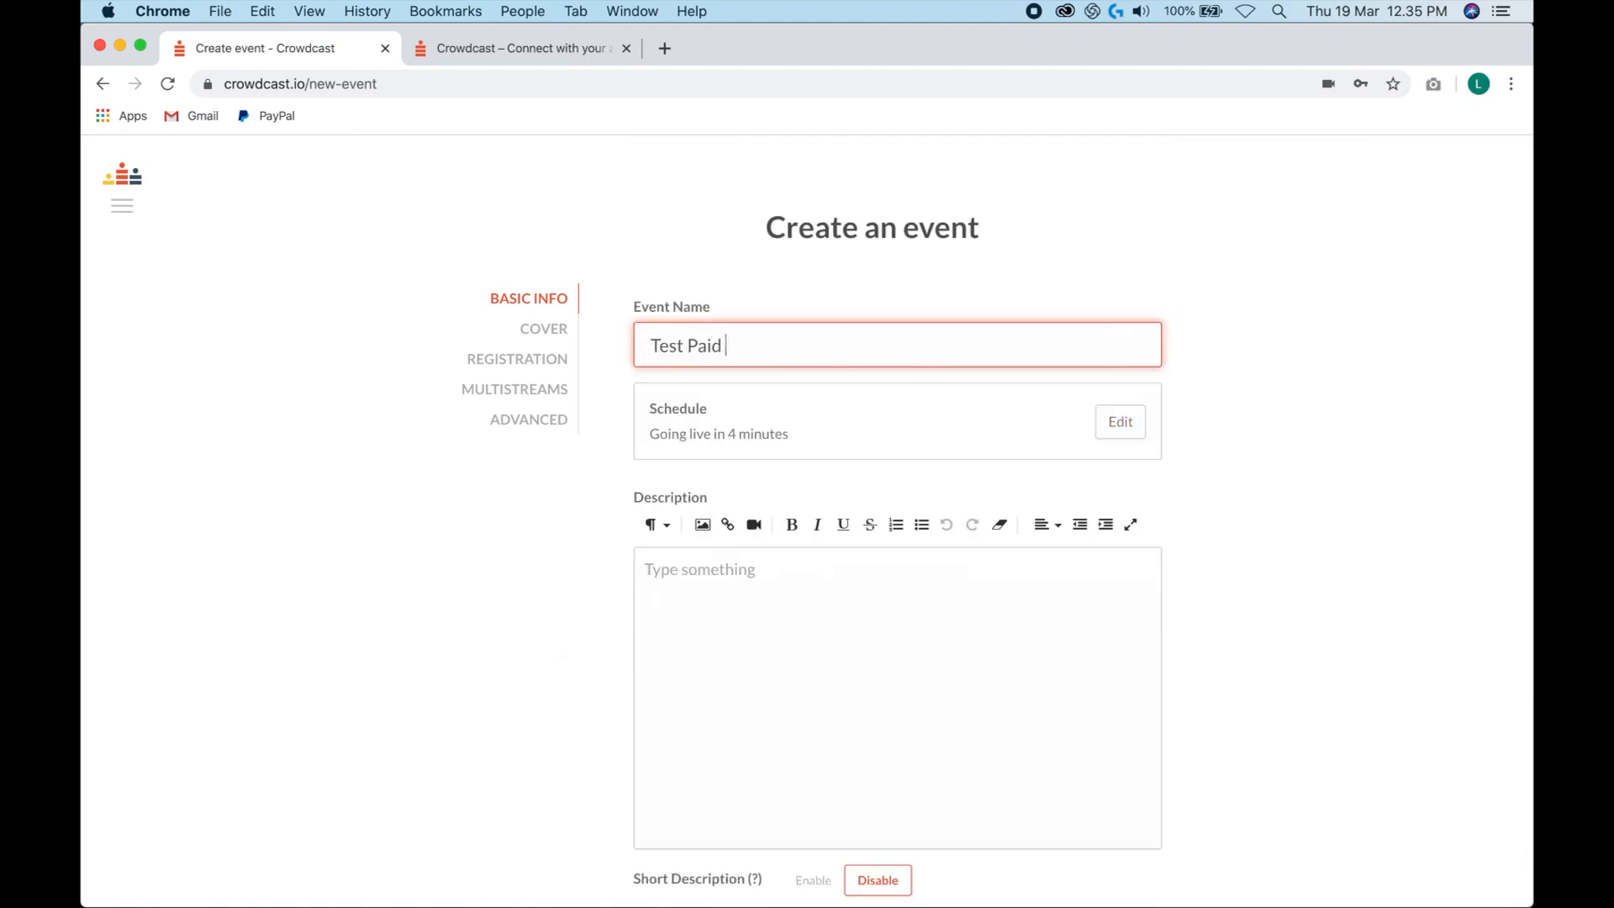
scroll(down, 3)
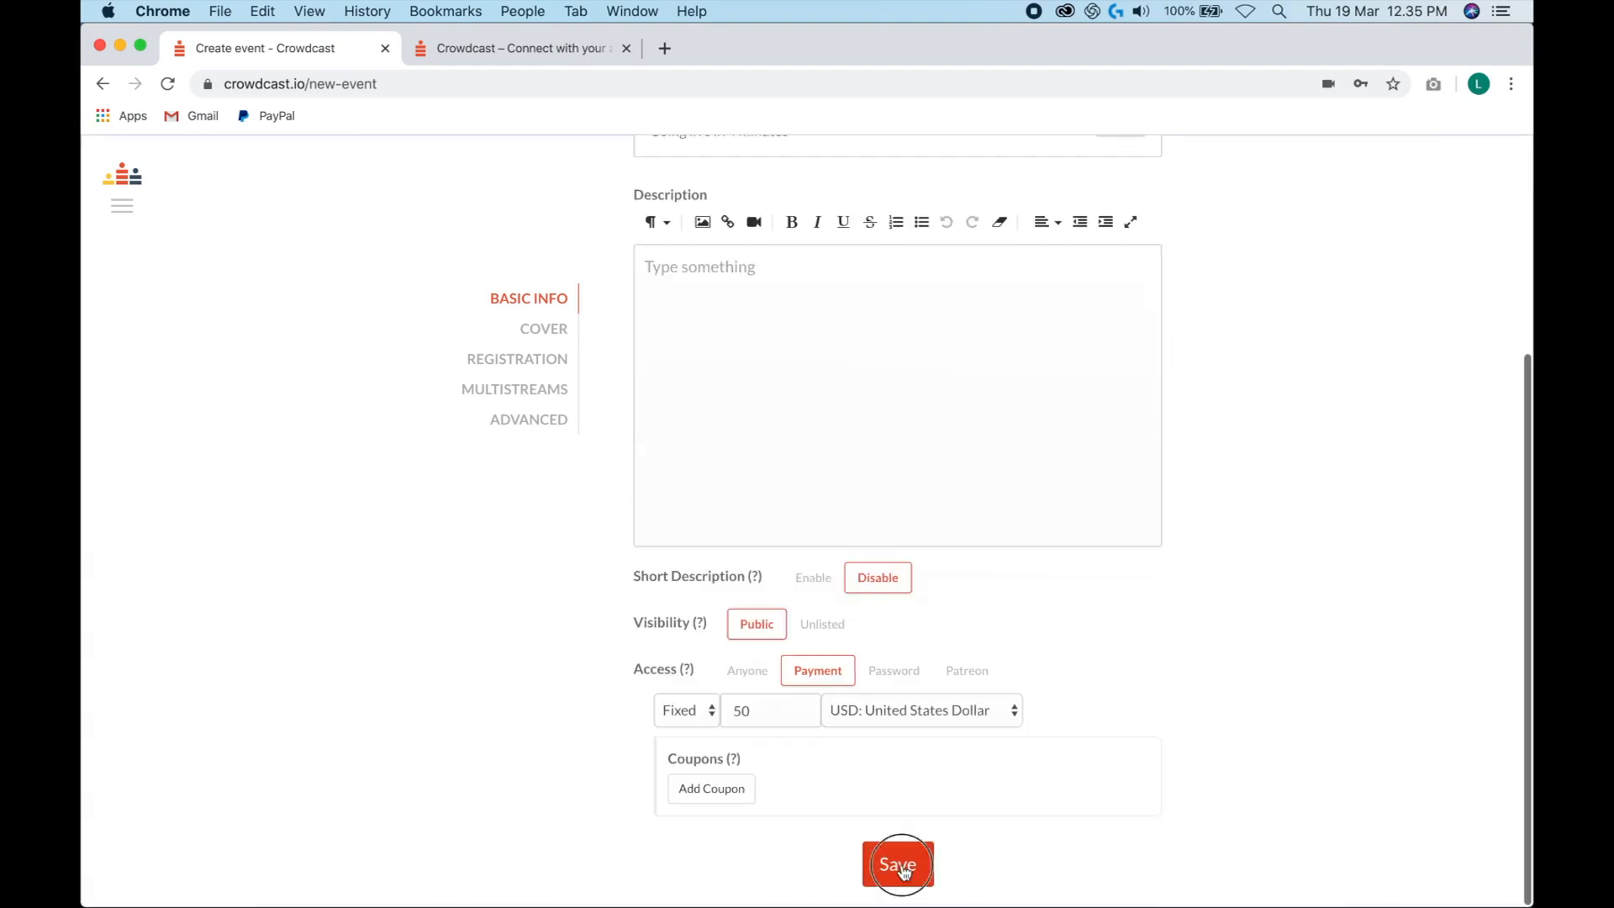
click(895, 864)
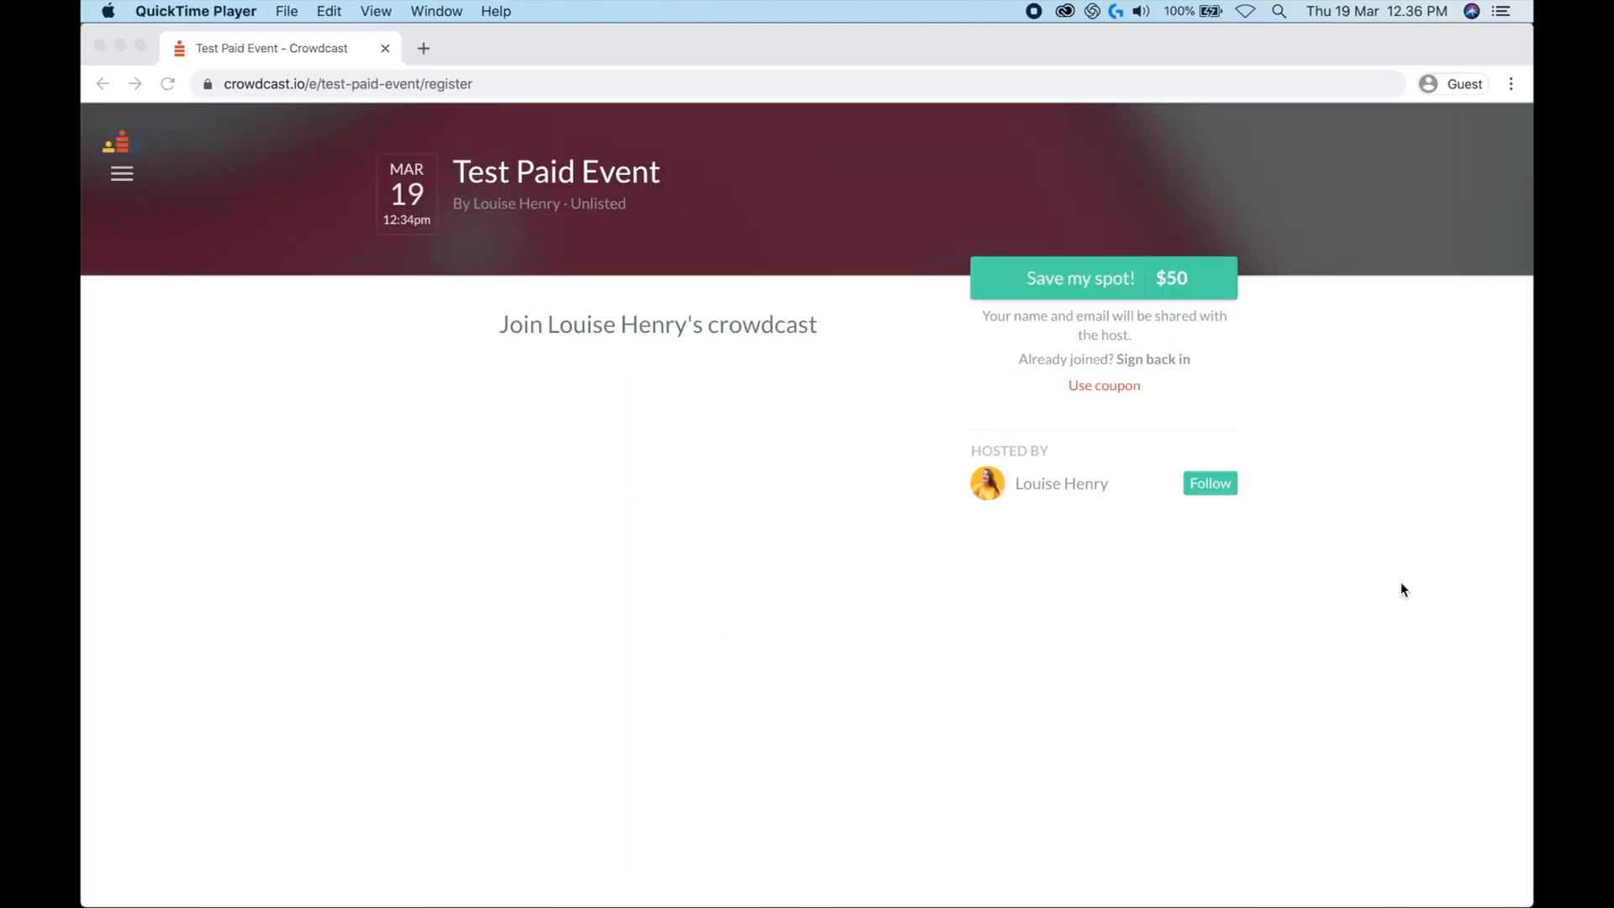
mouse_move(1267, 373)
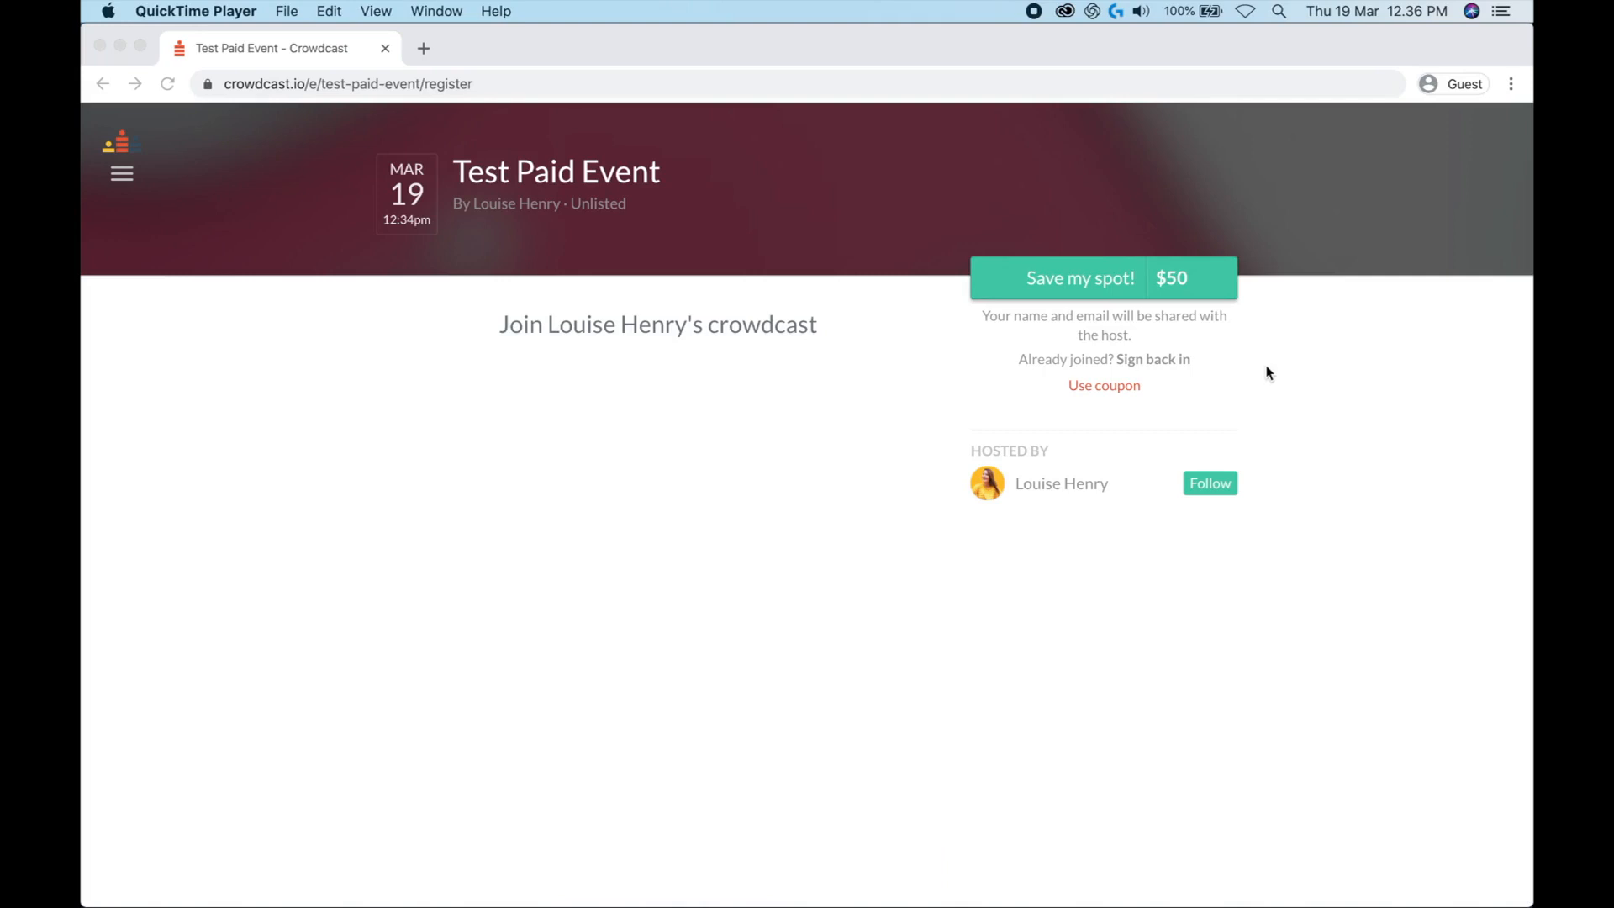
mouse_move(1176, 240)
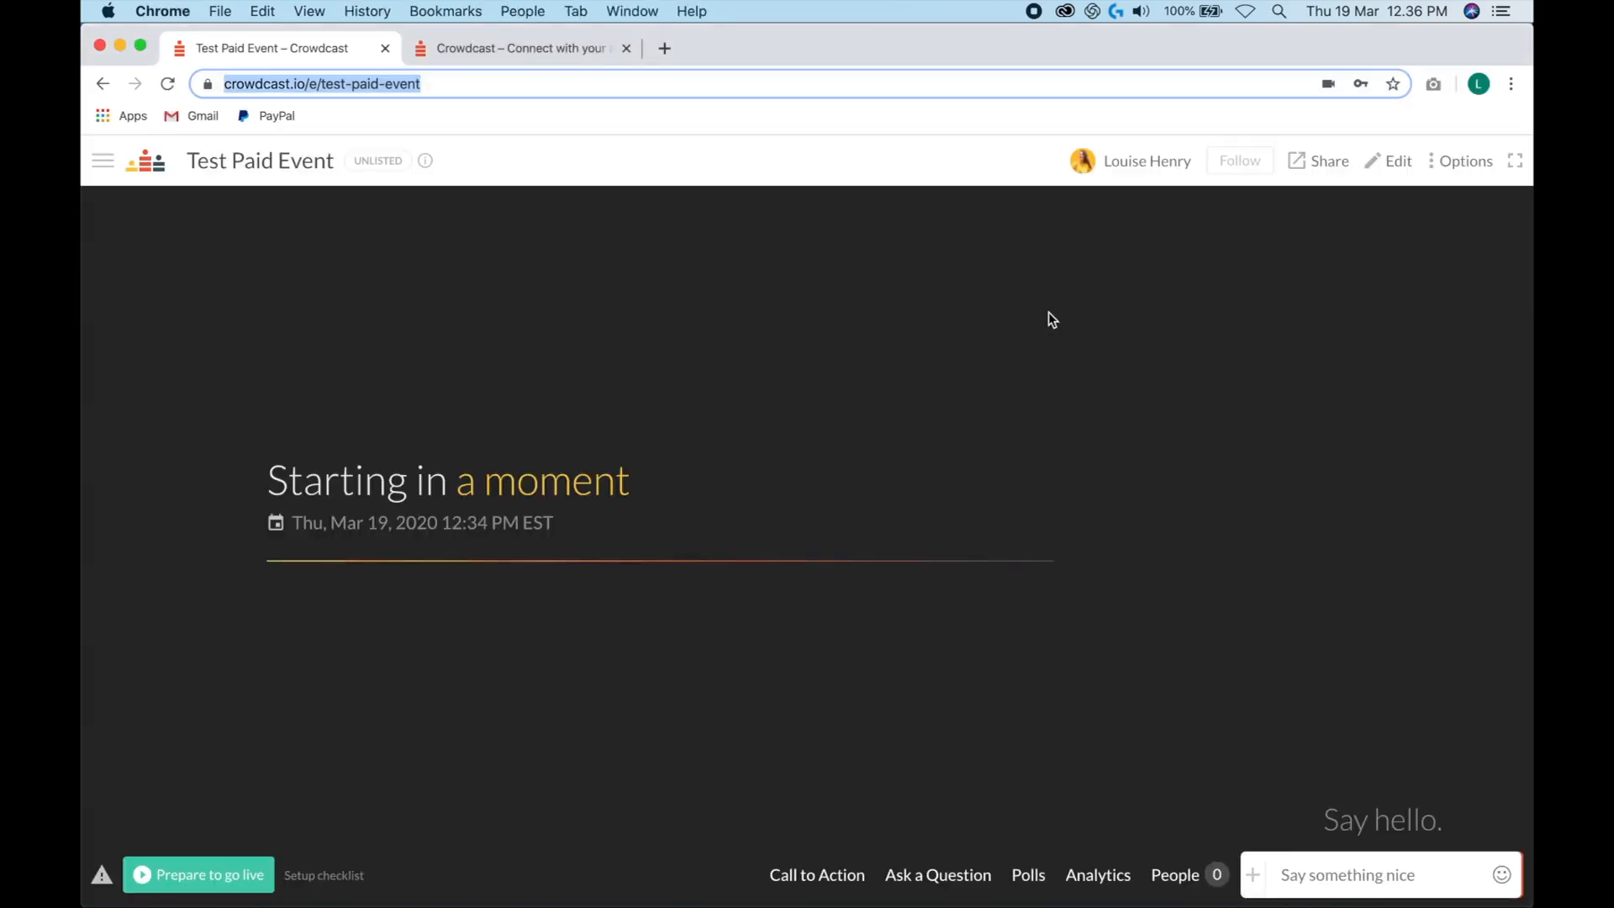
mouse_move(102, 161)
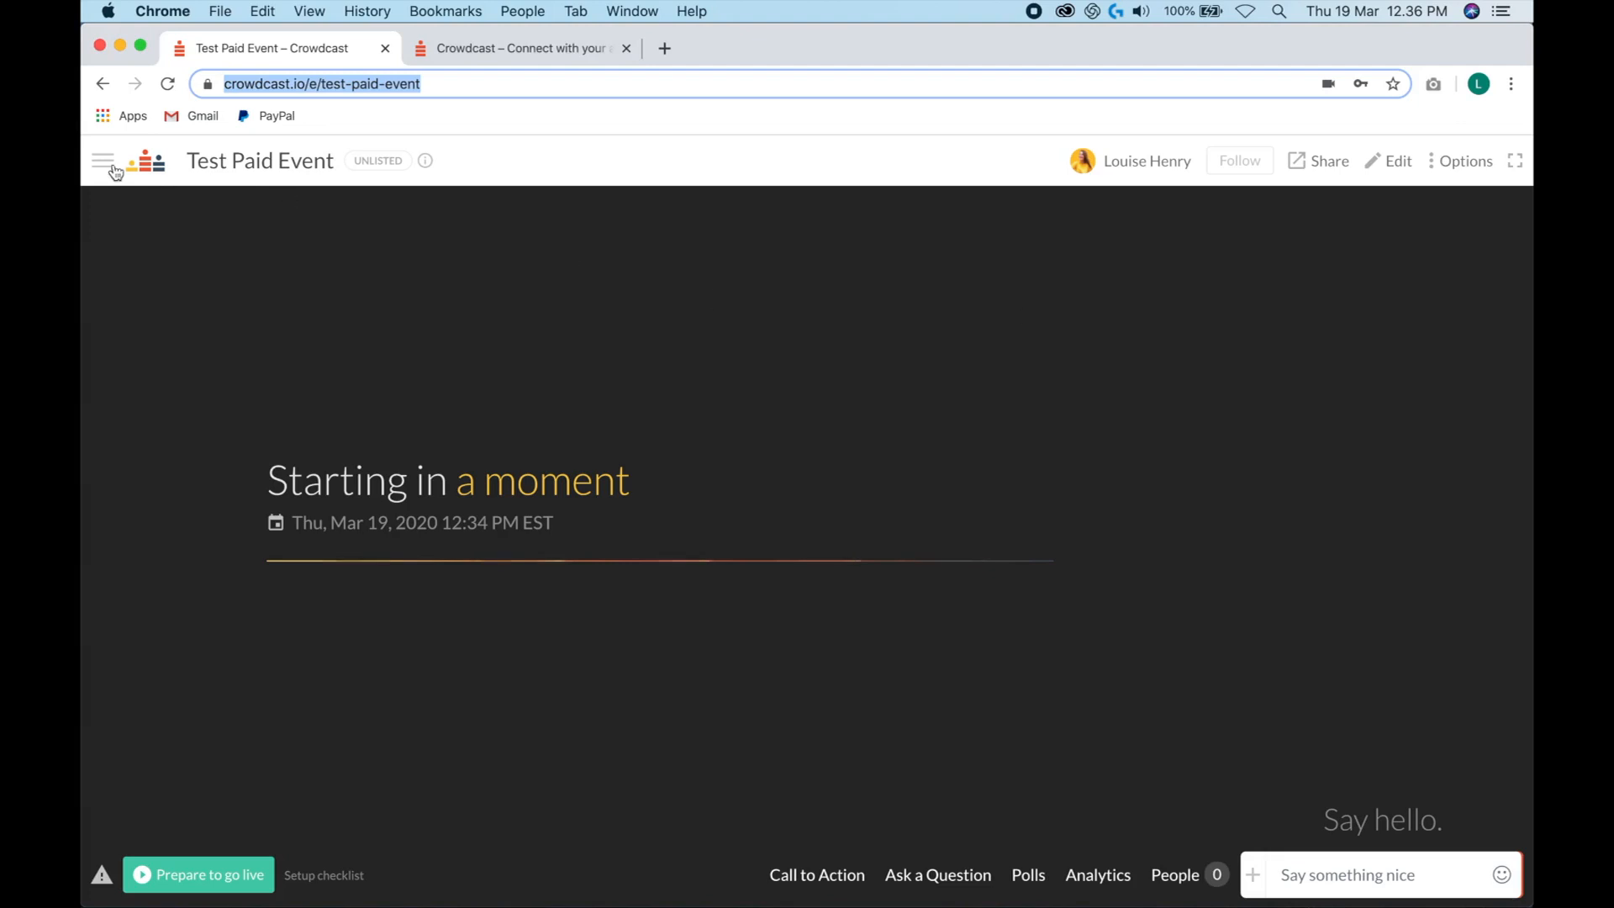
- Go to account Settings and show the Integrations list with Zapier, Stripe, Patreon, ConvertKit and Drip
click(103, 162)
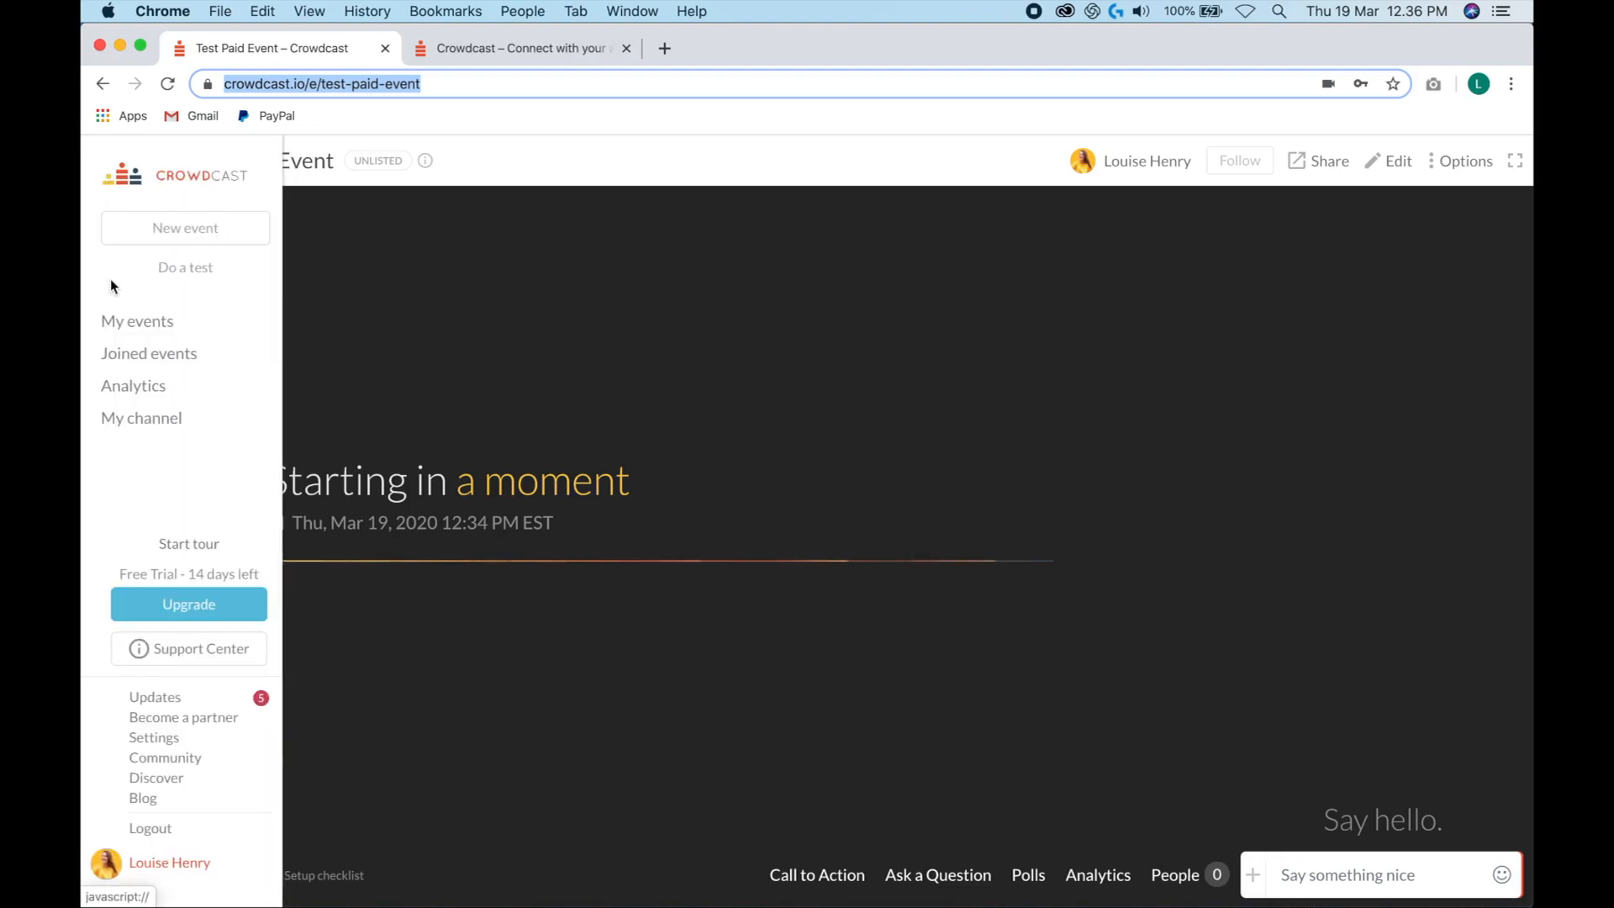
click(153, 737)
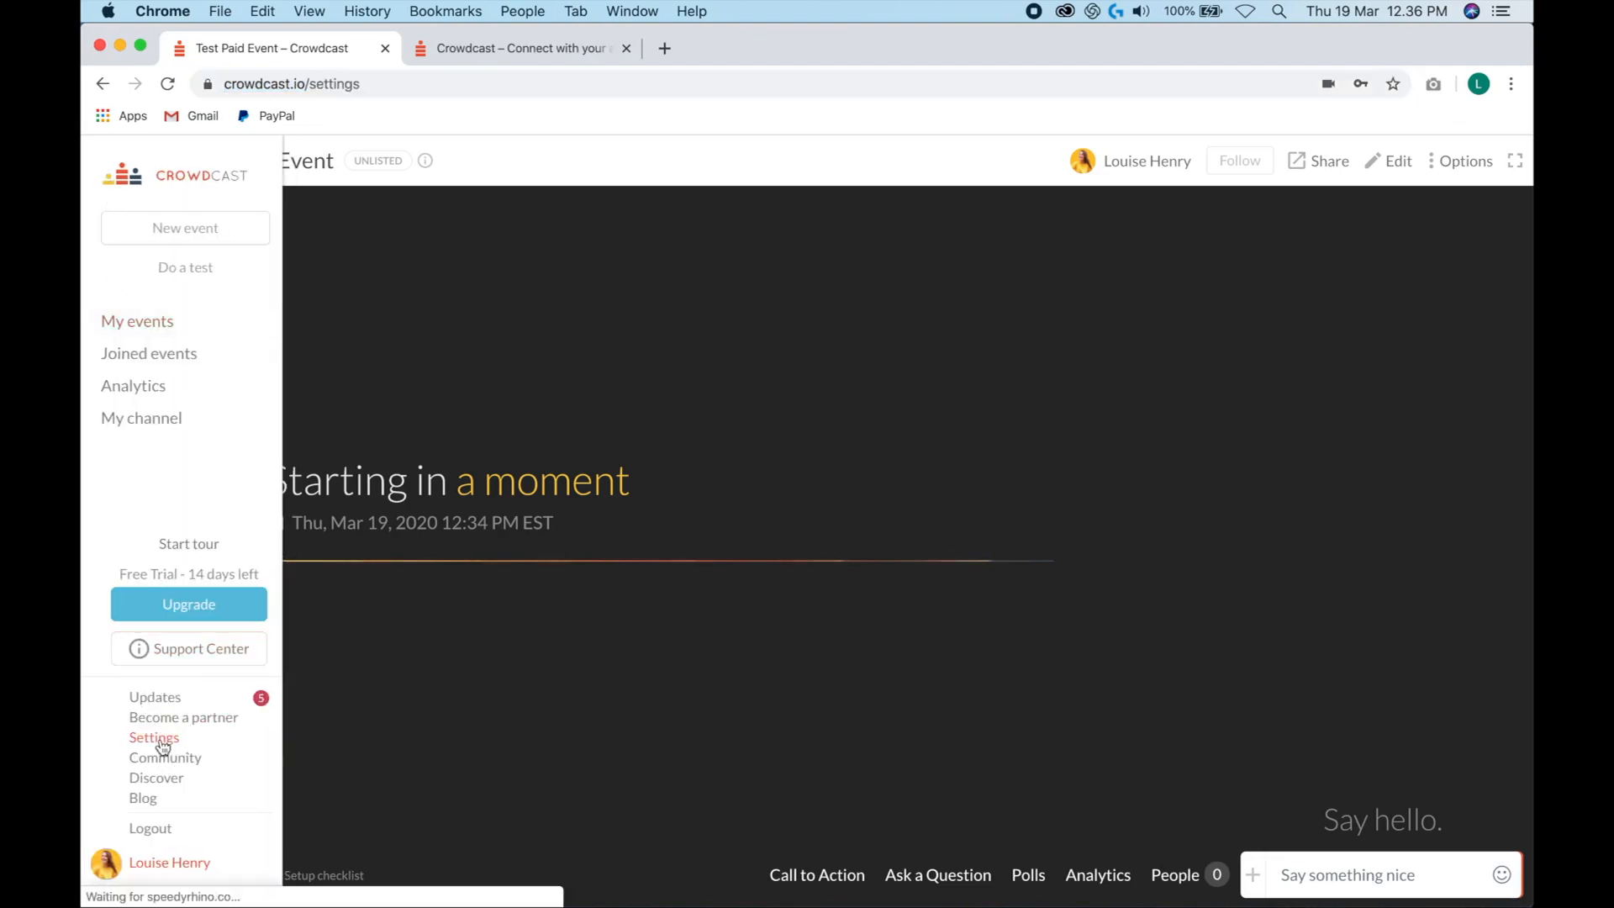
click(152, 736)
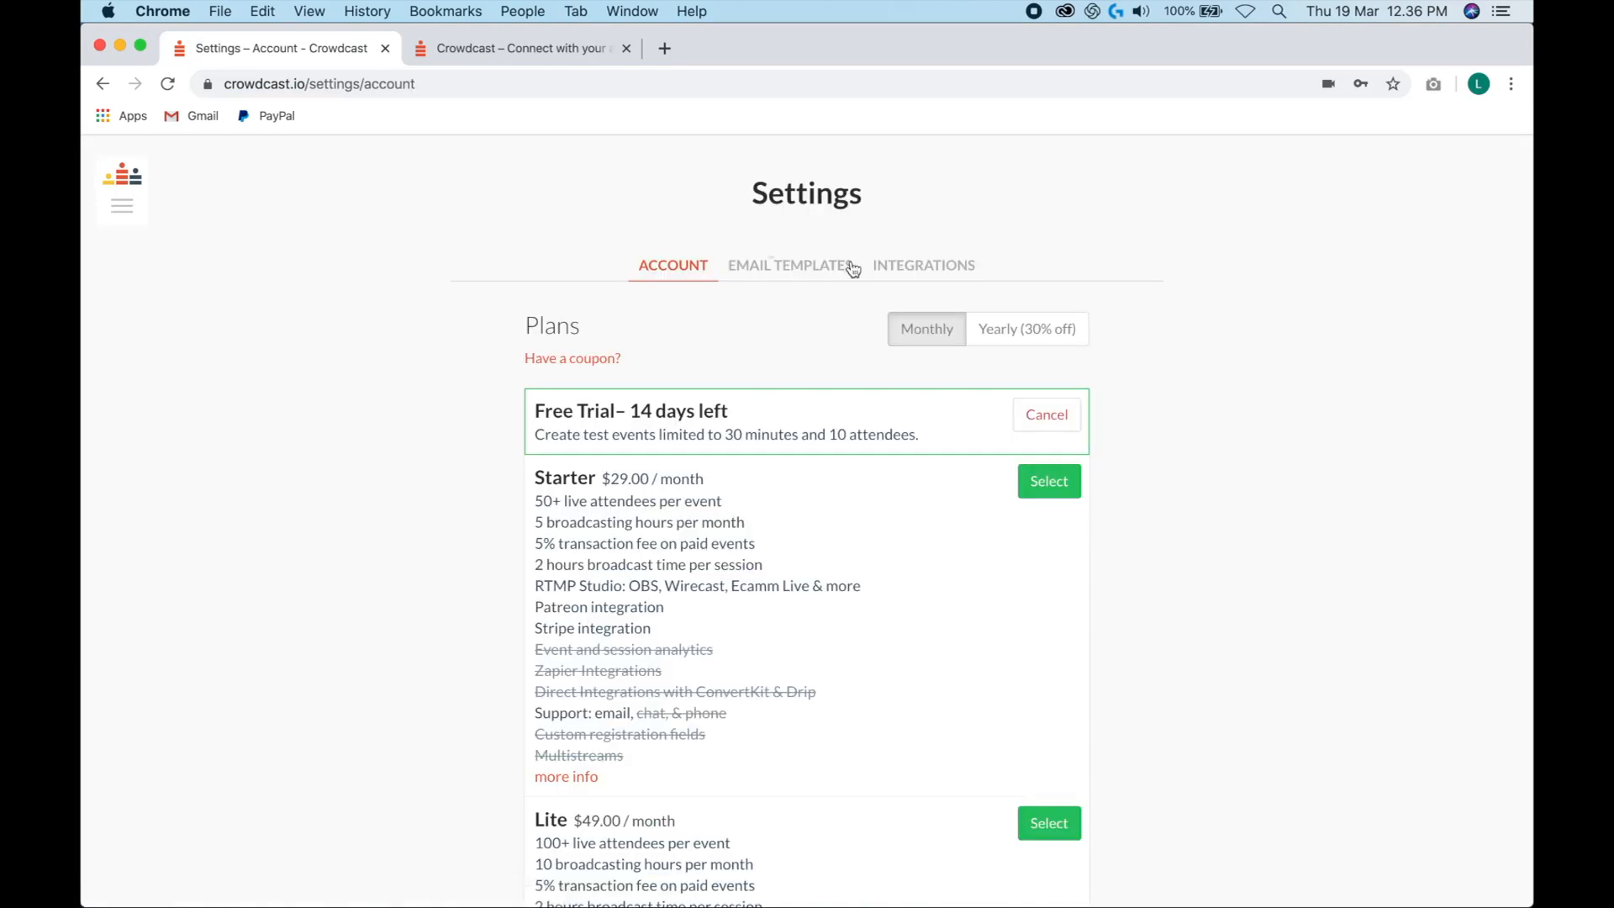
click(923, 264)
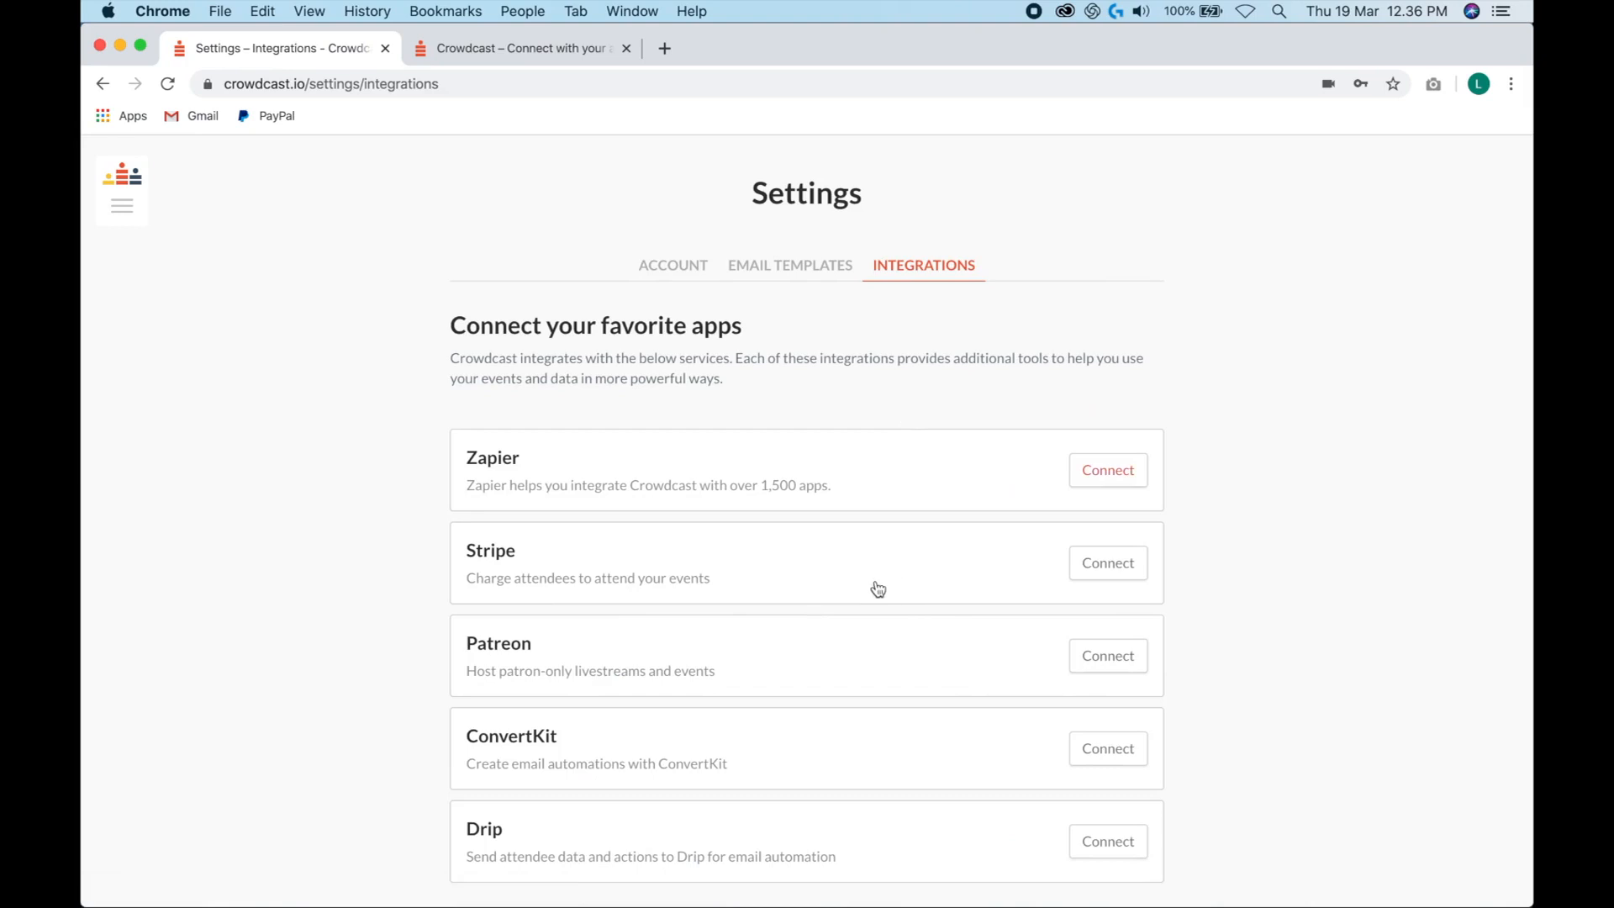
mouse_move(1006, 571)
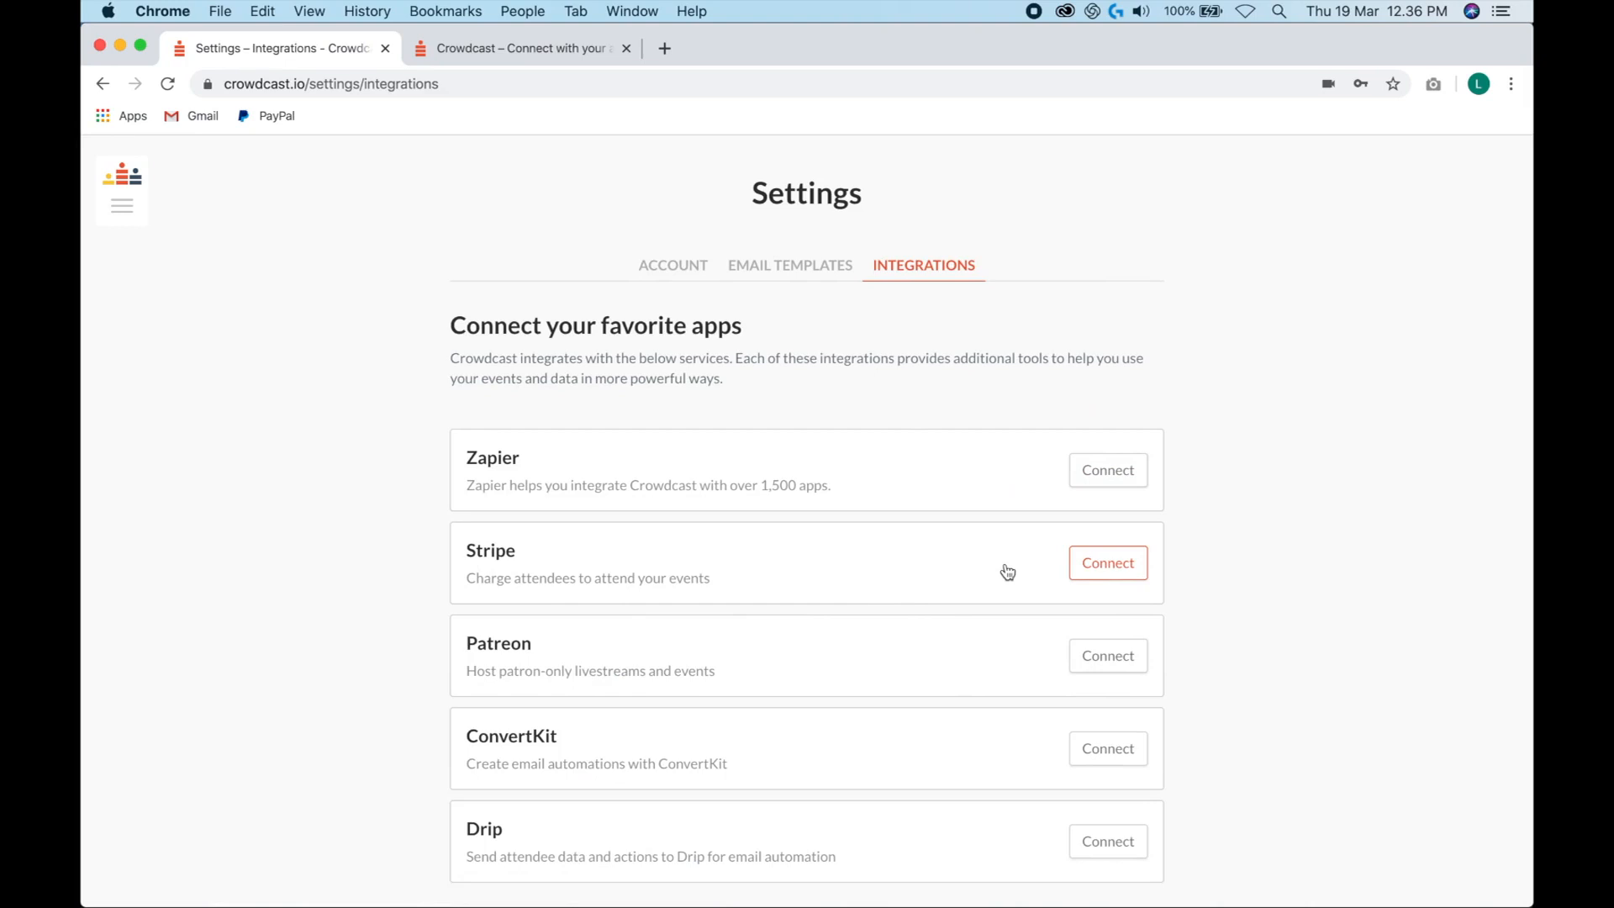
mouse_move(1126, 576)
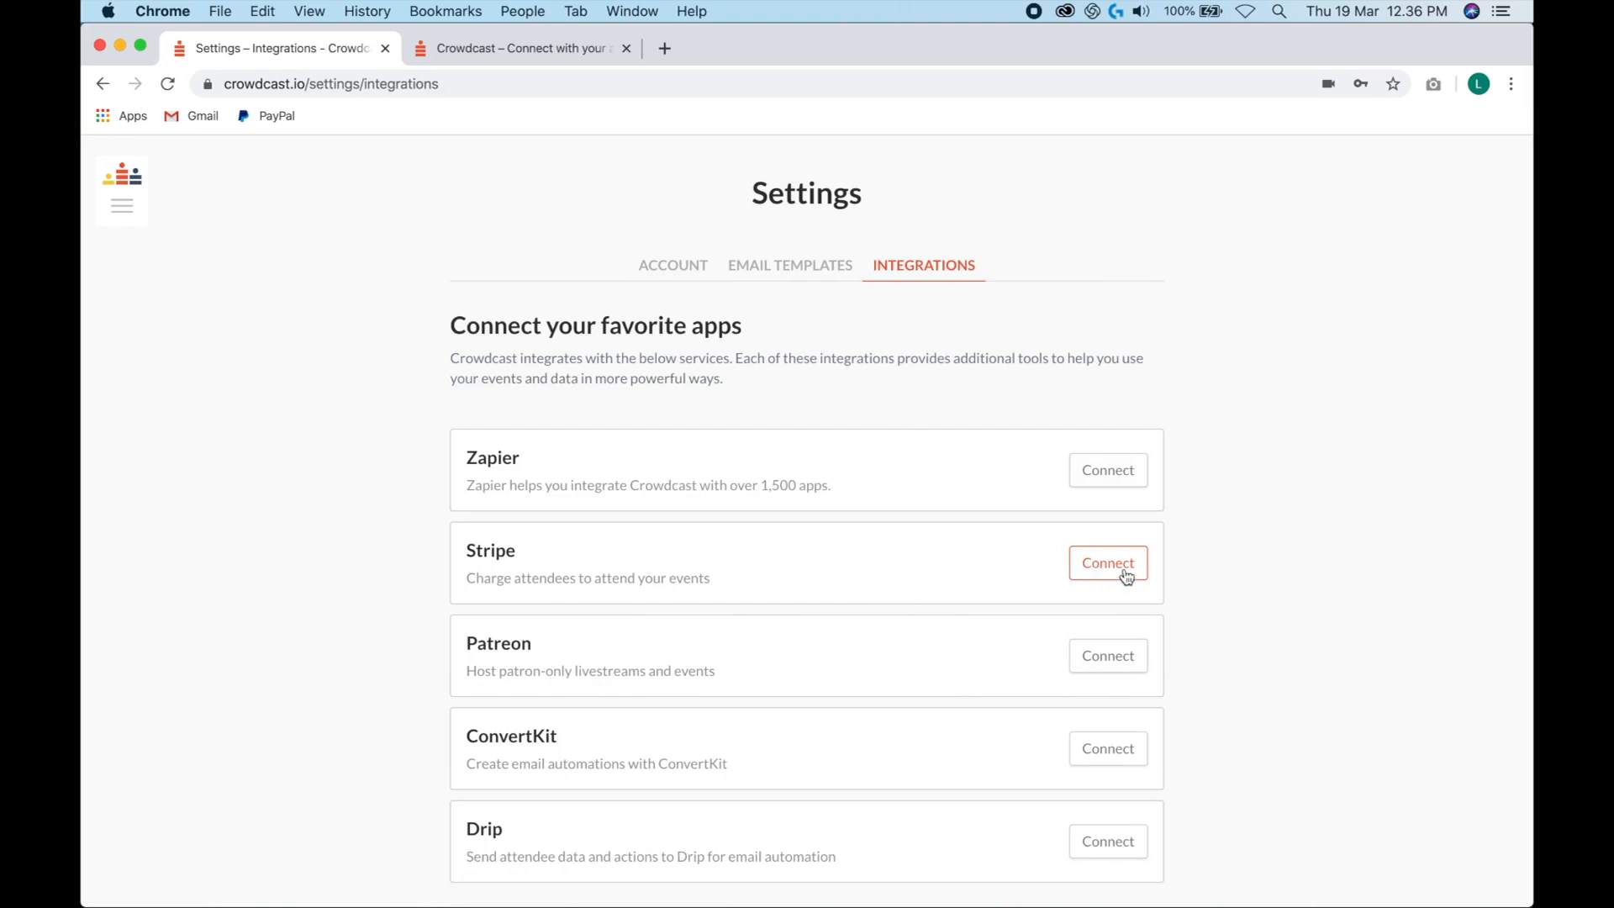